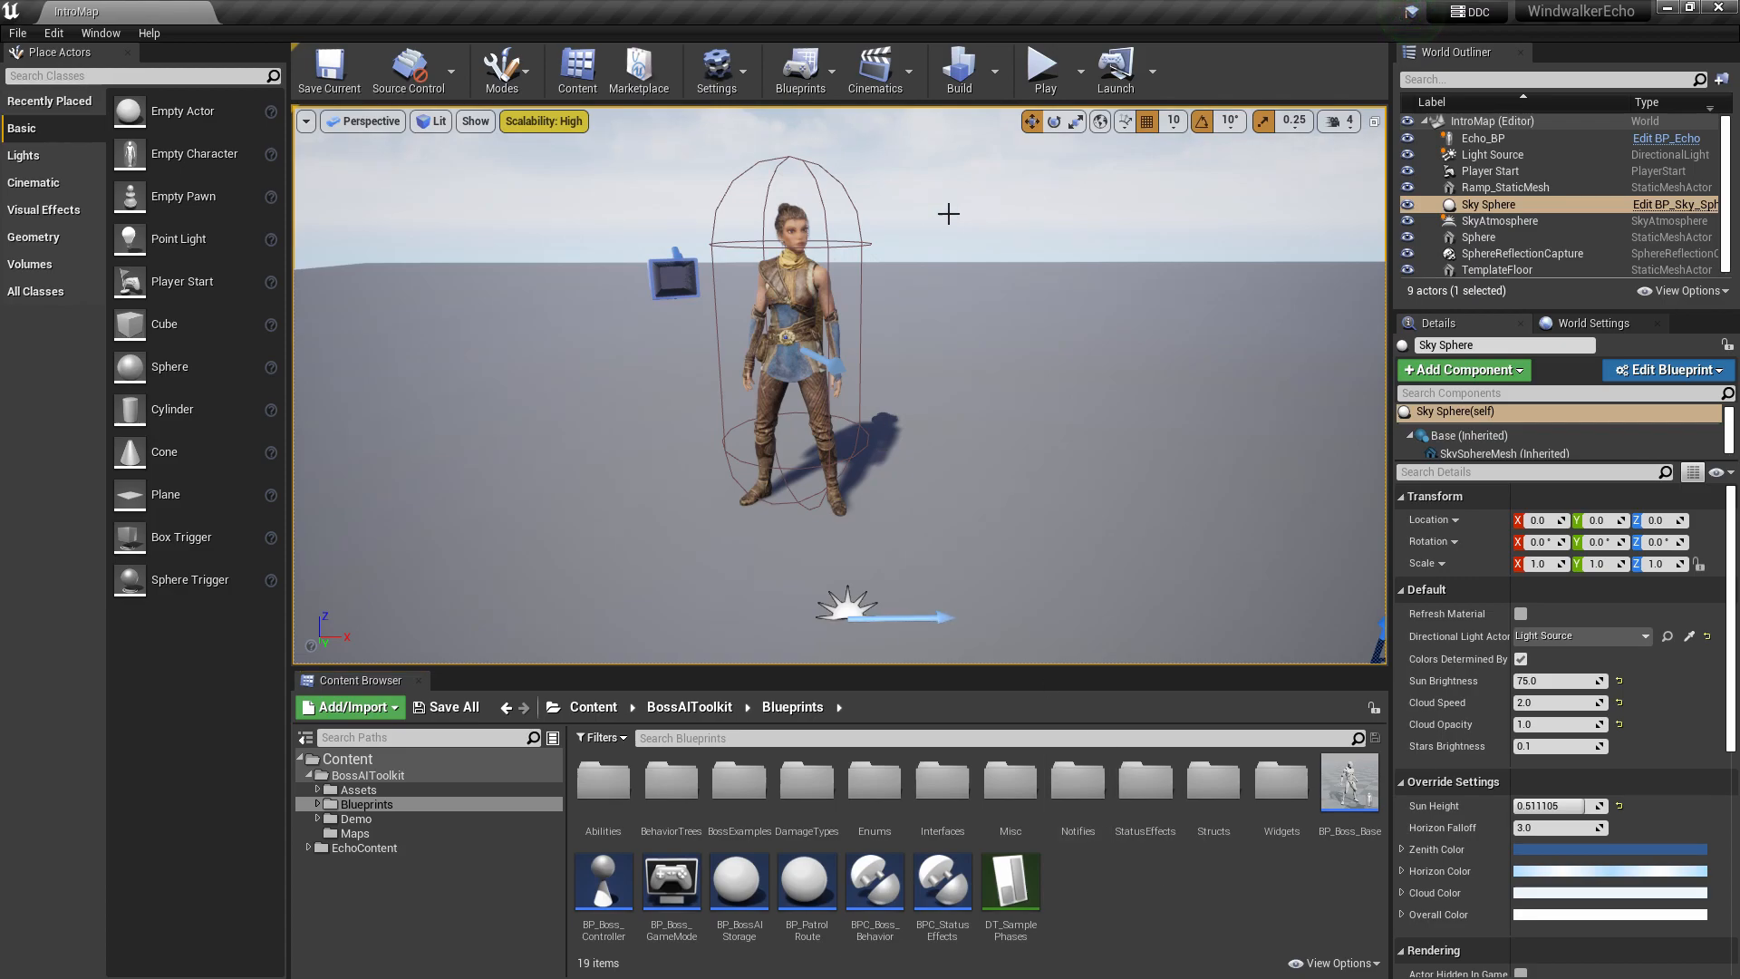
pyautogui.moveTo(928, 280)
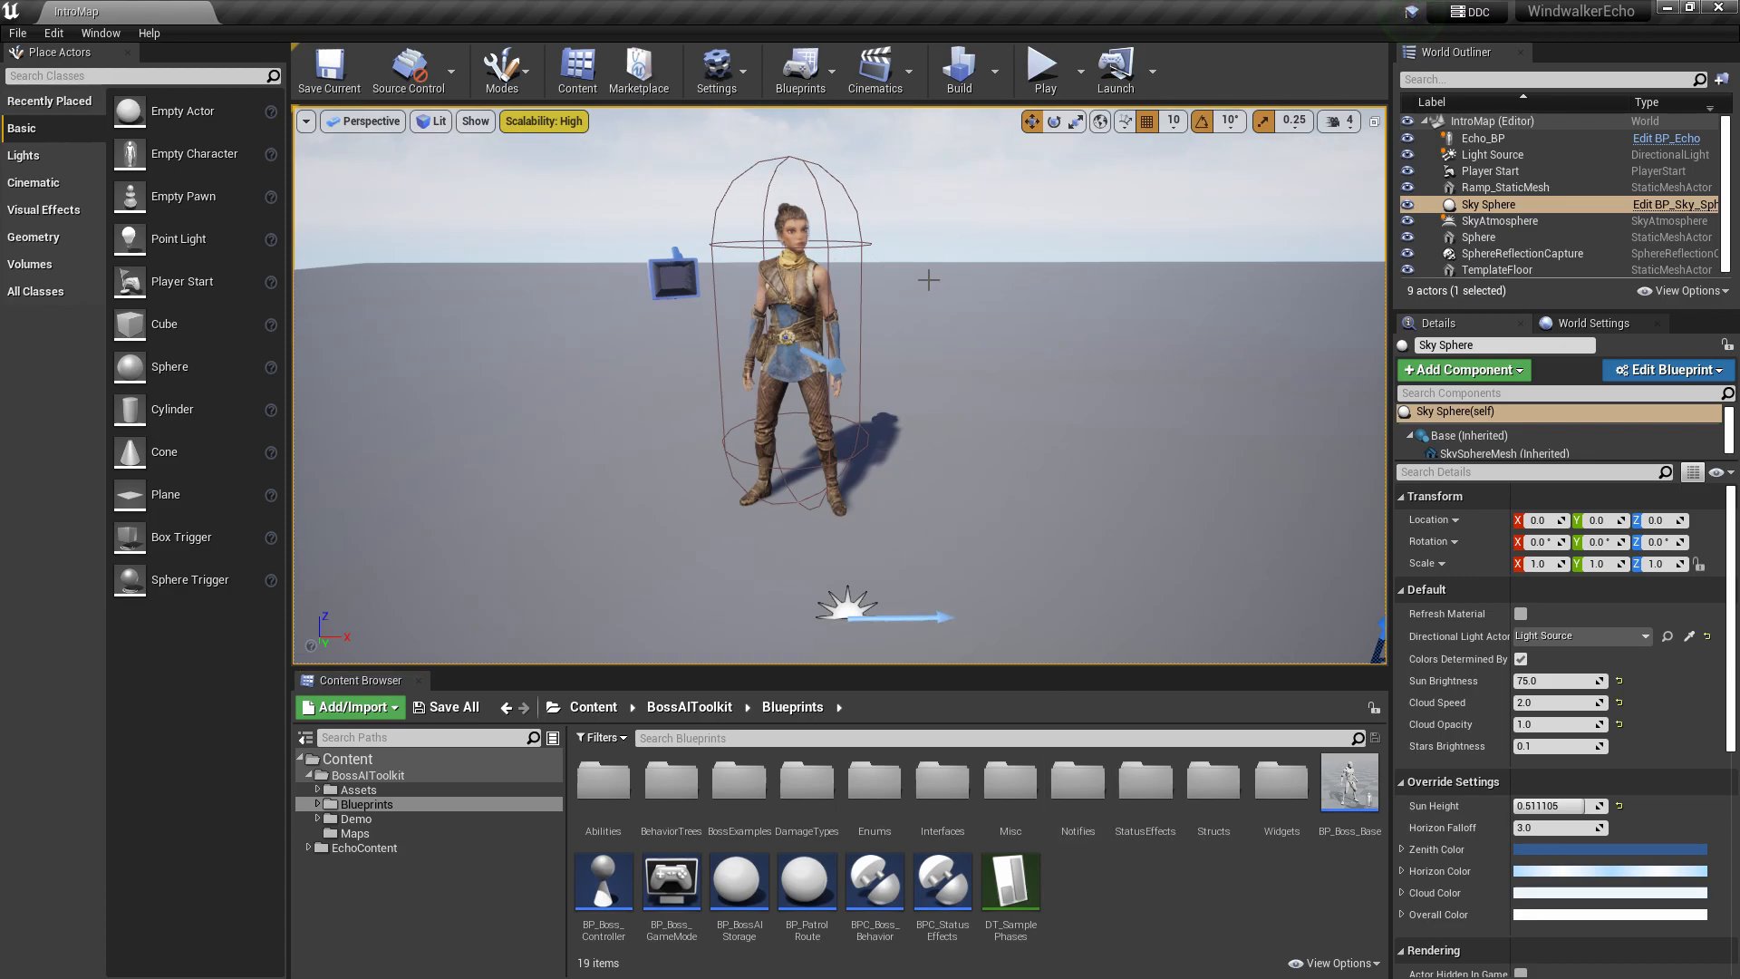
pyautogui.moveTo(1075, 777)
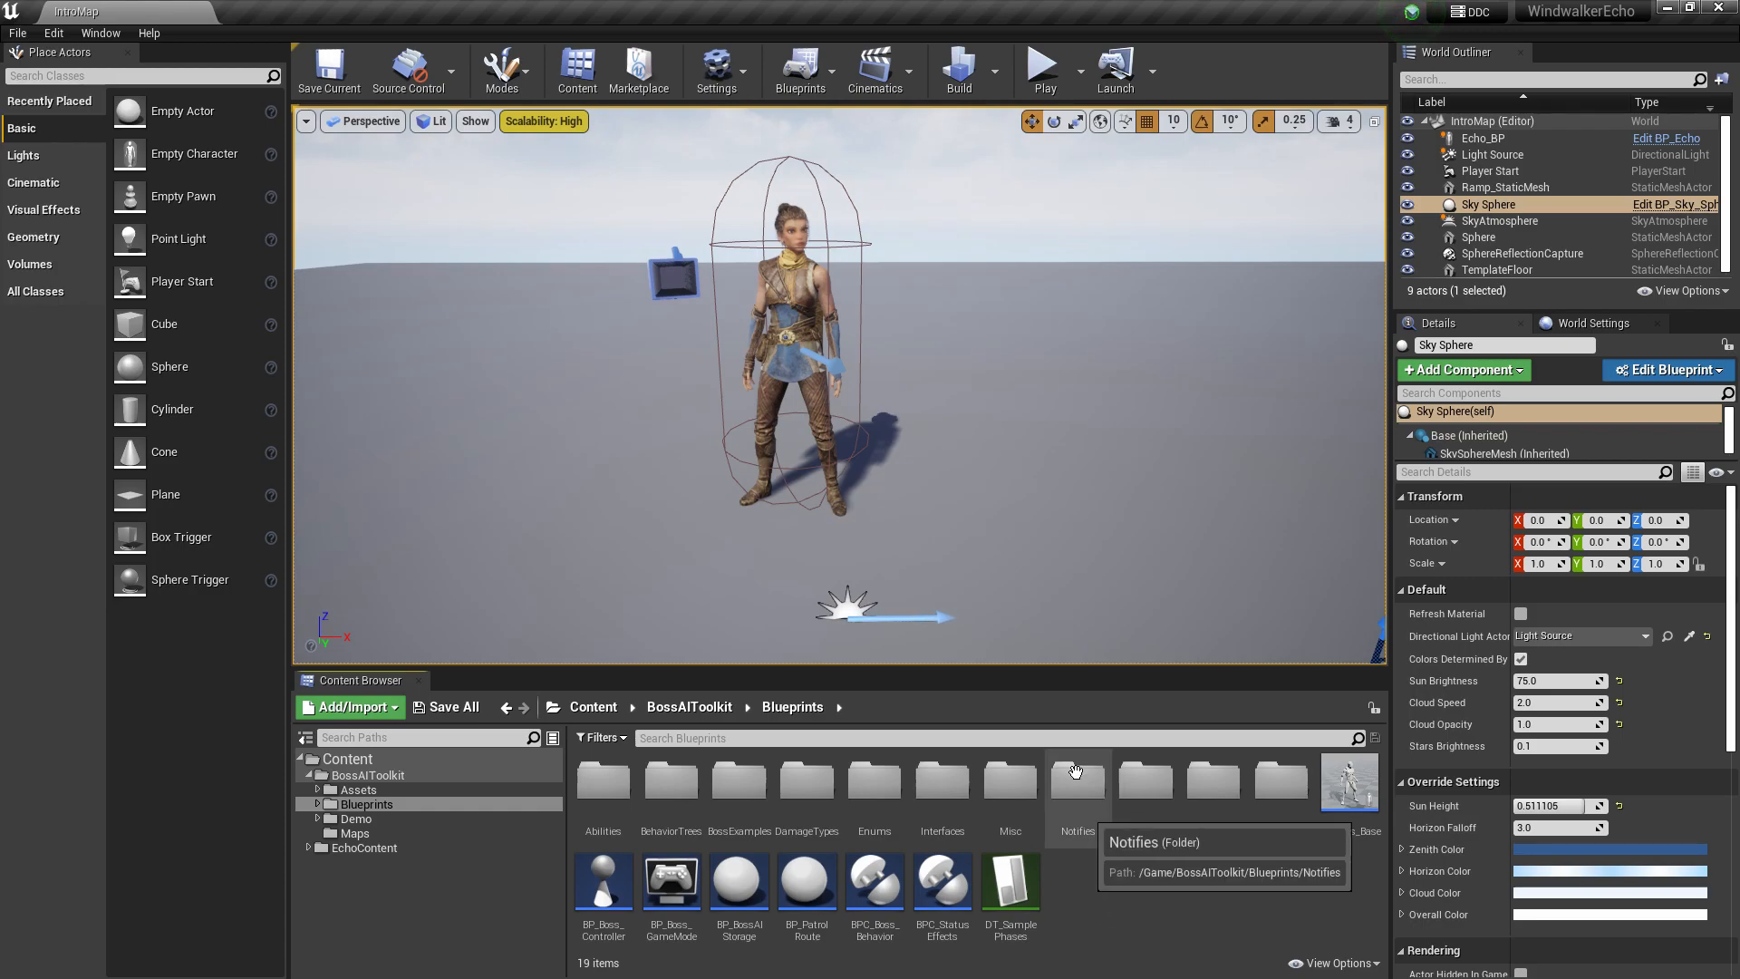
# Step: Give BP_Echo the actor tag Player in its Class Defaults
pyautogui.click(1487, 138)
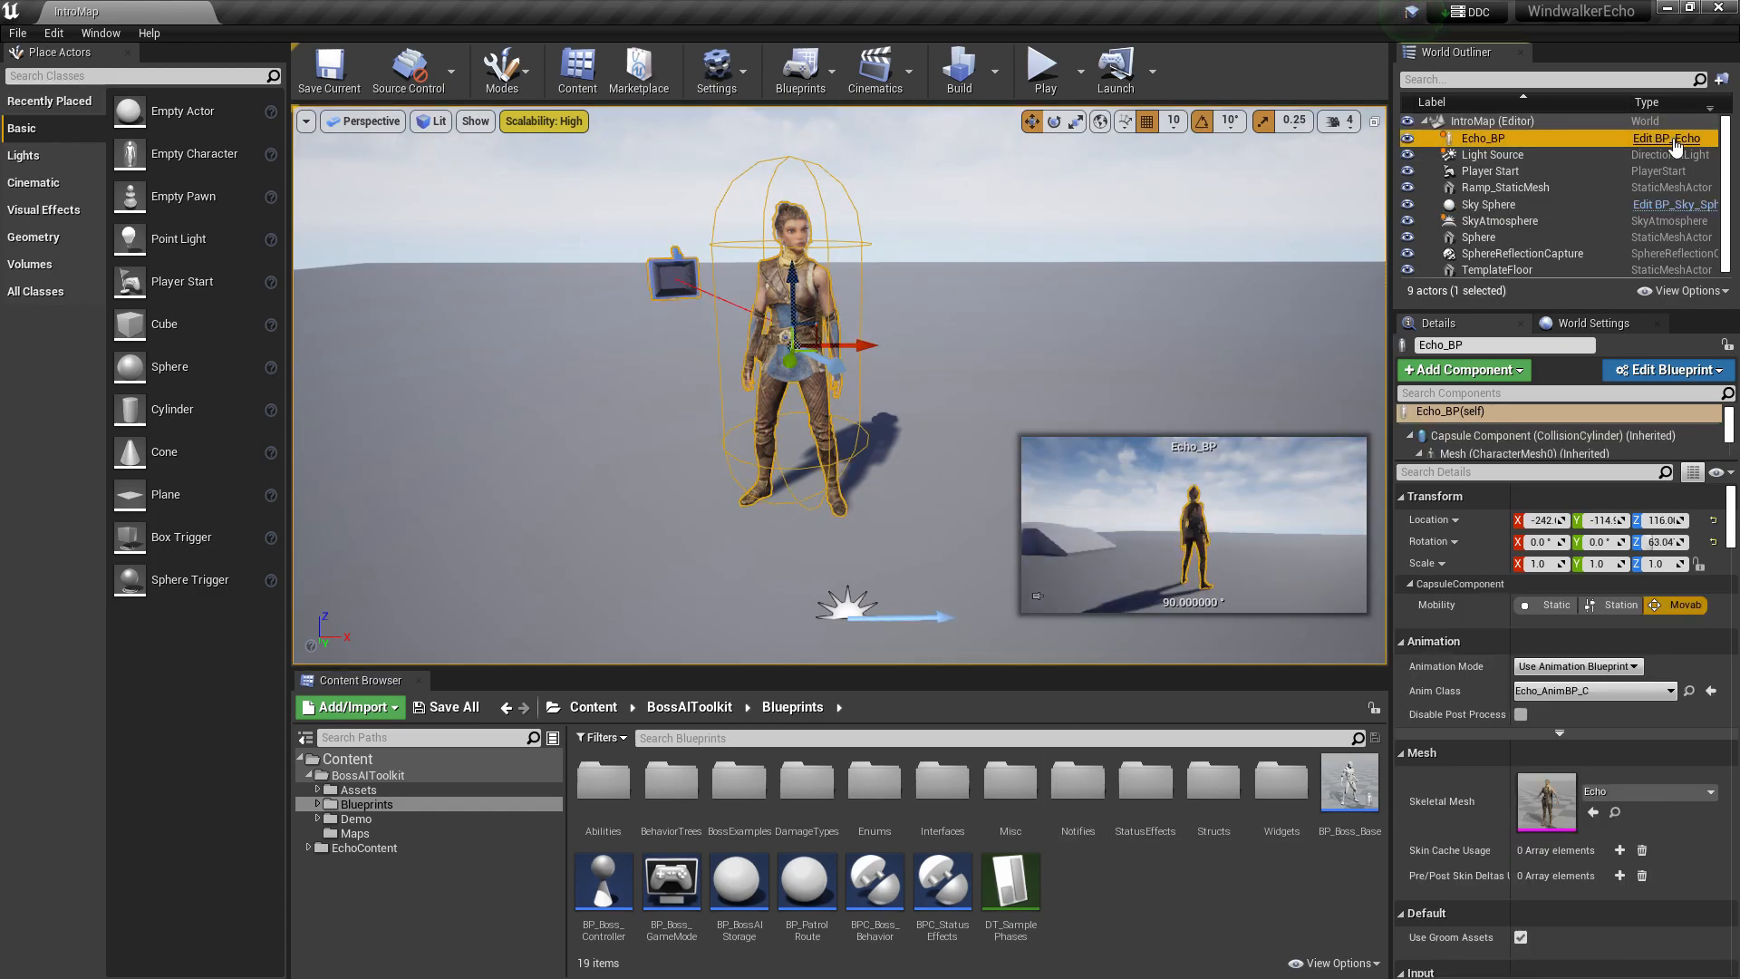
pyautogui.click(1667, 137)
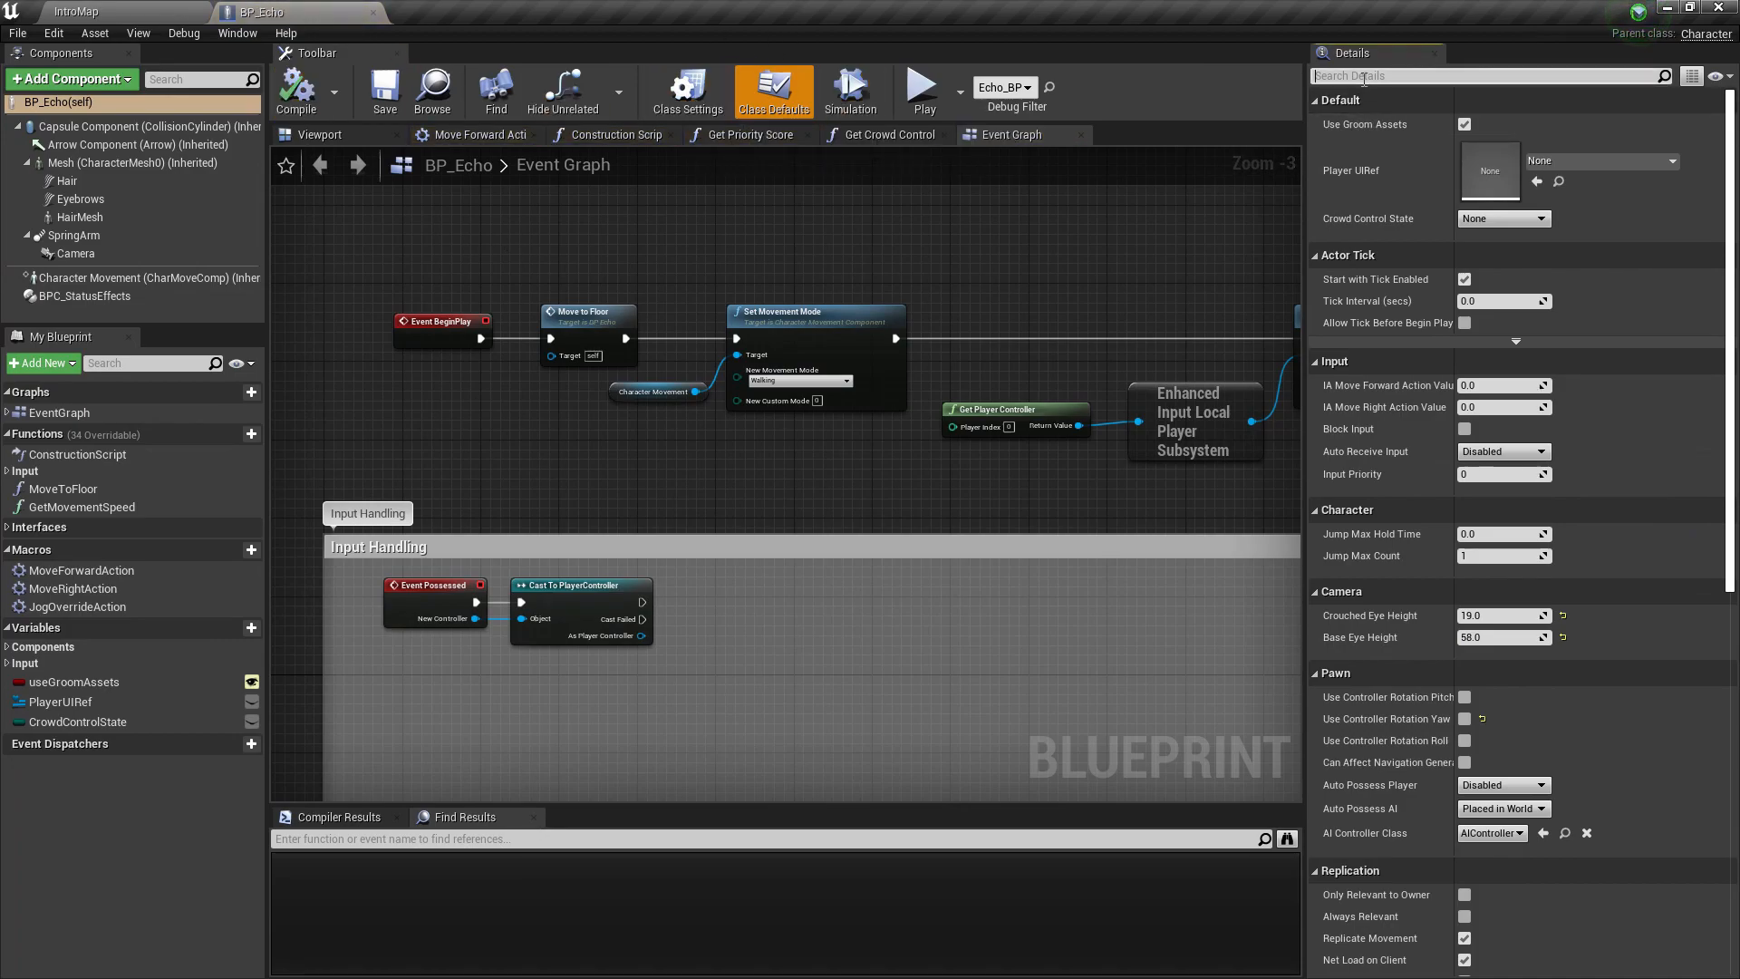
pyautogui.write('tag')
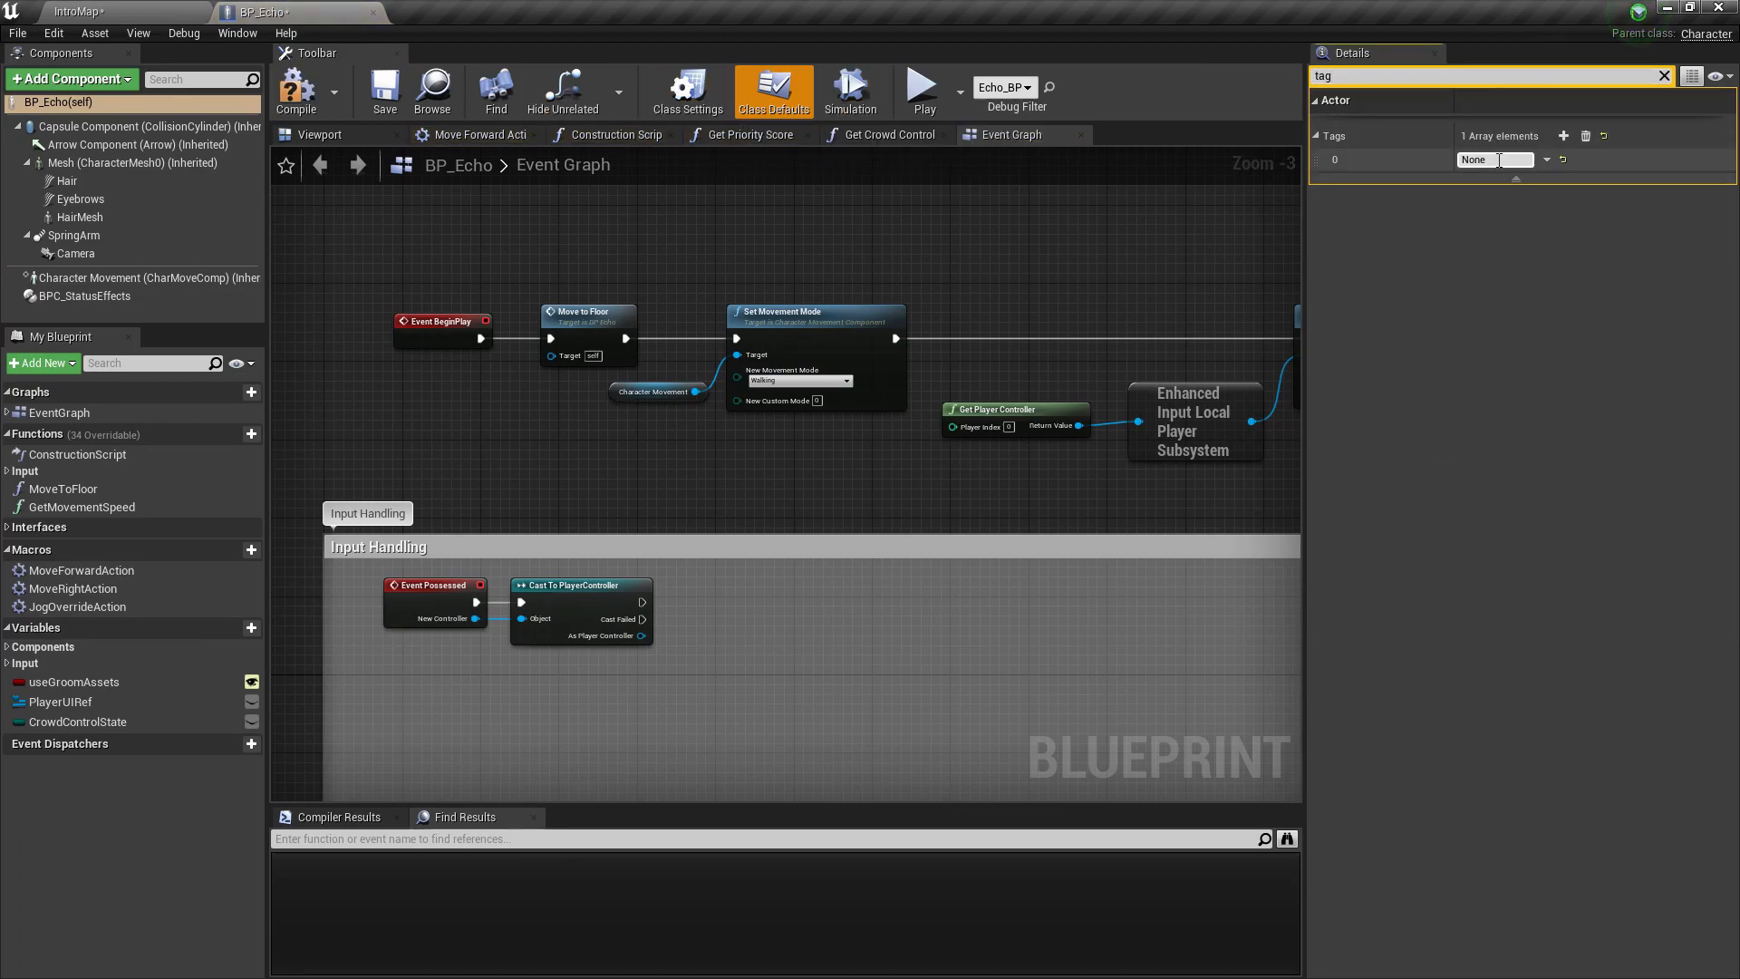
pyautogui.write('Player')
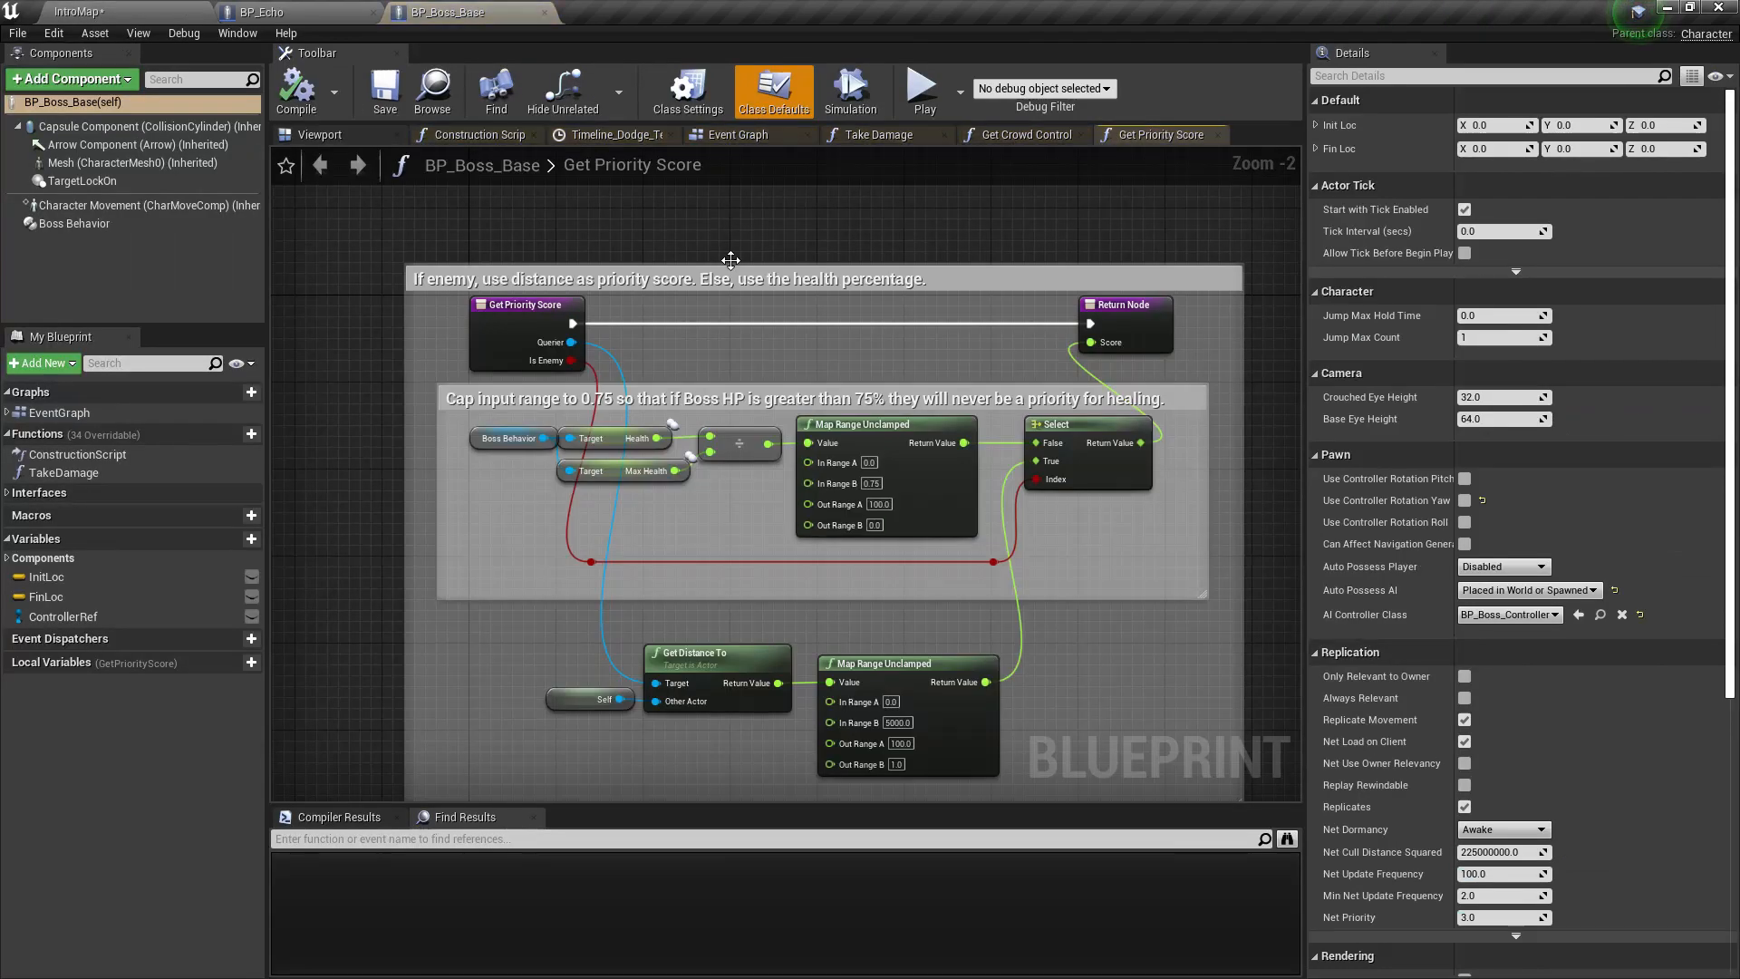
pyautogui.moveTo(72, 223)
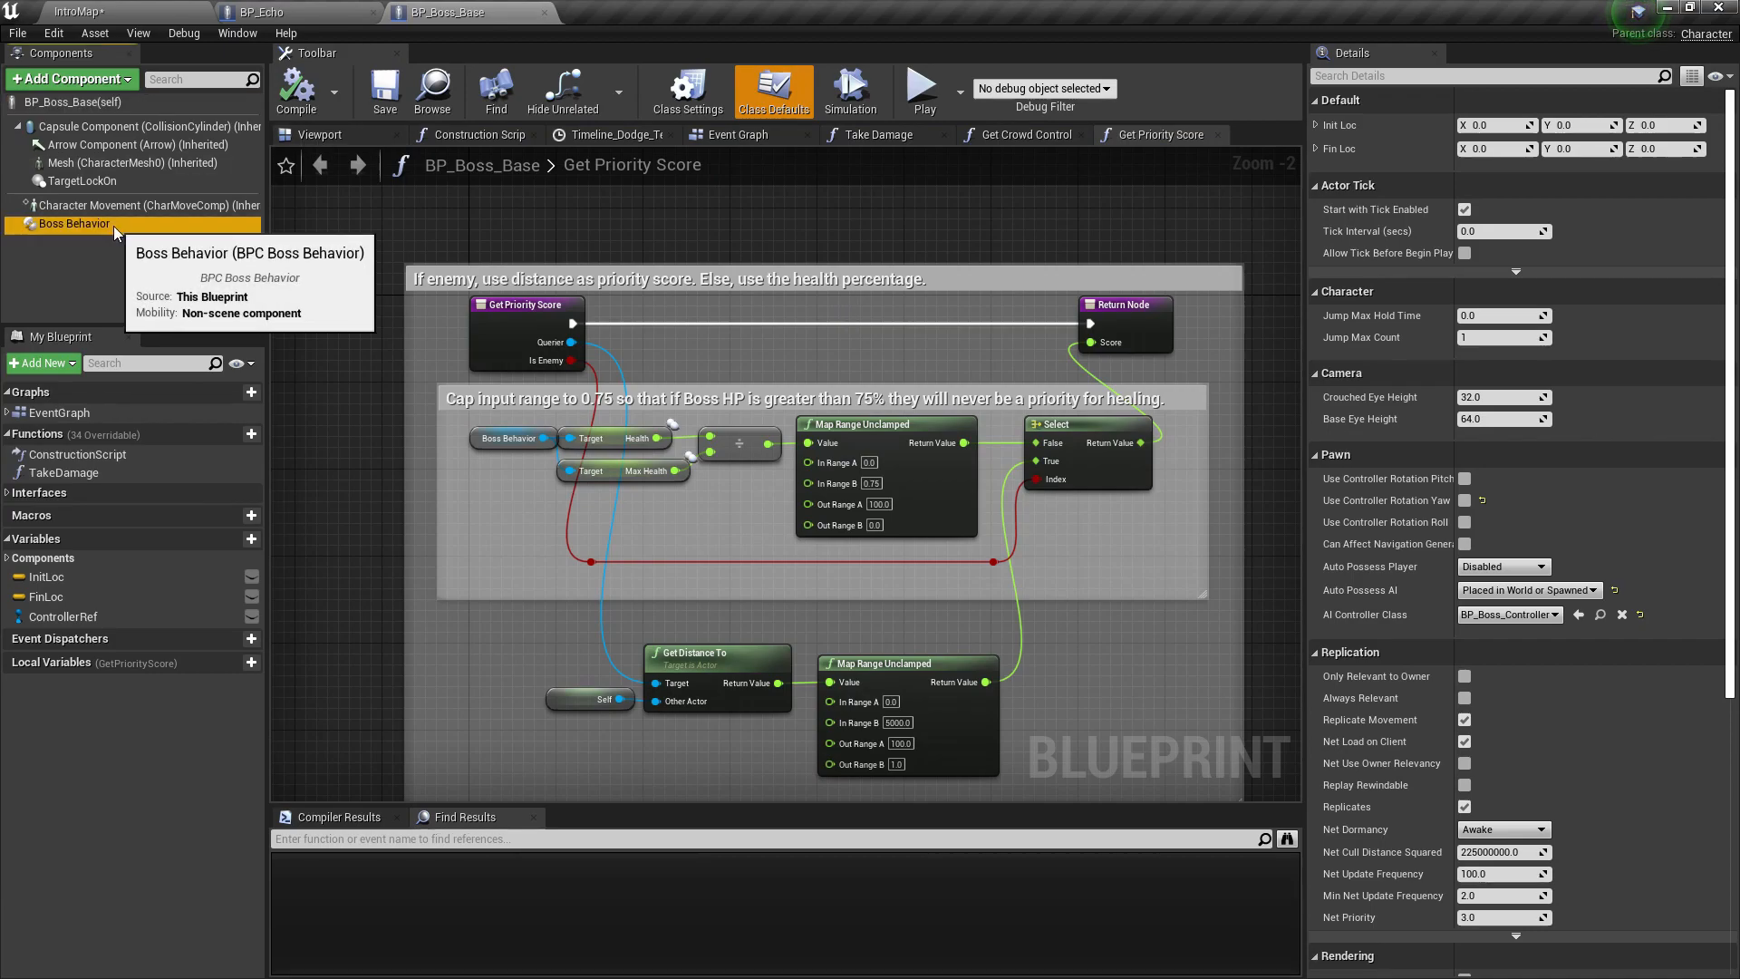
# Step: Review BP_Boss_Base's Target Tags Enemy and return to the IntroMap level
pyautogui.click(74, 223)
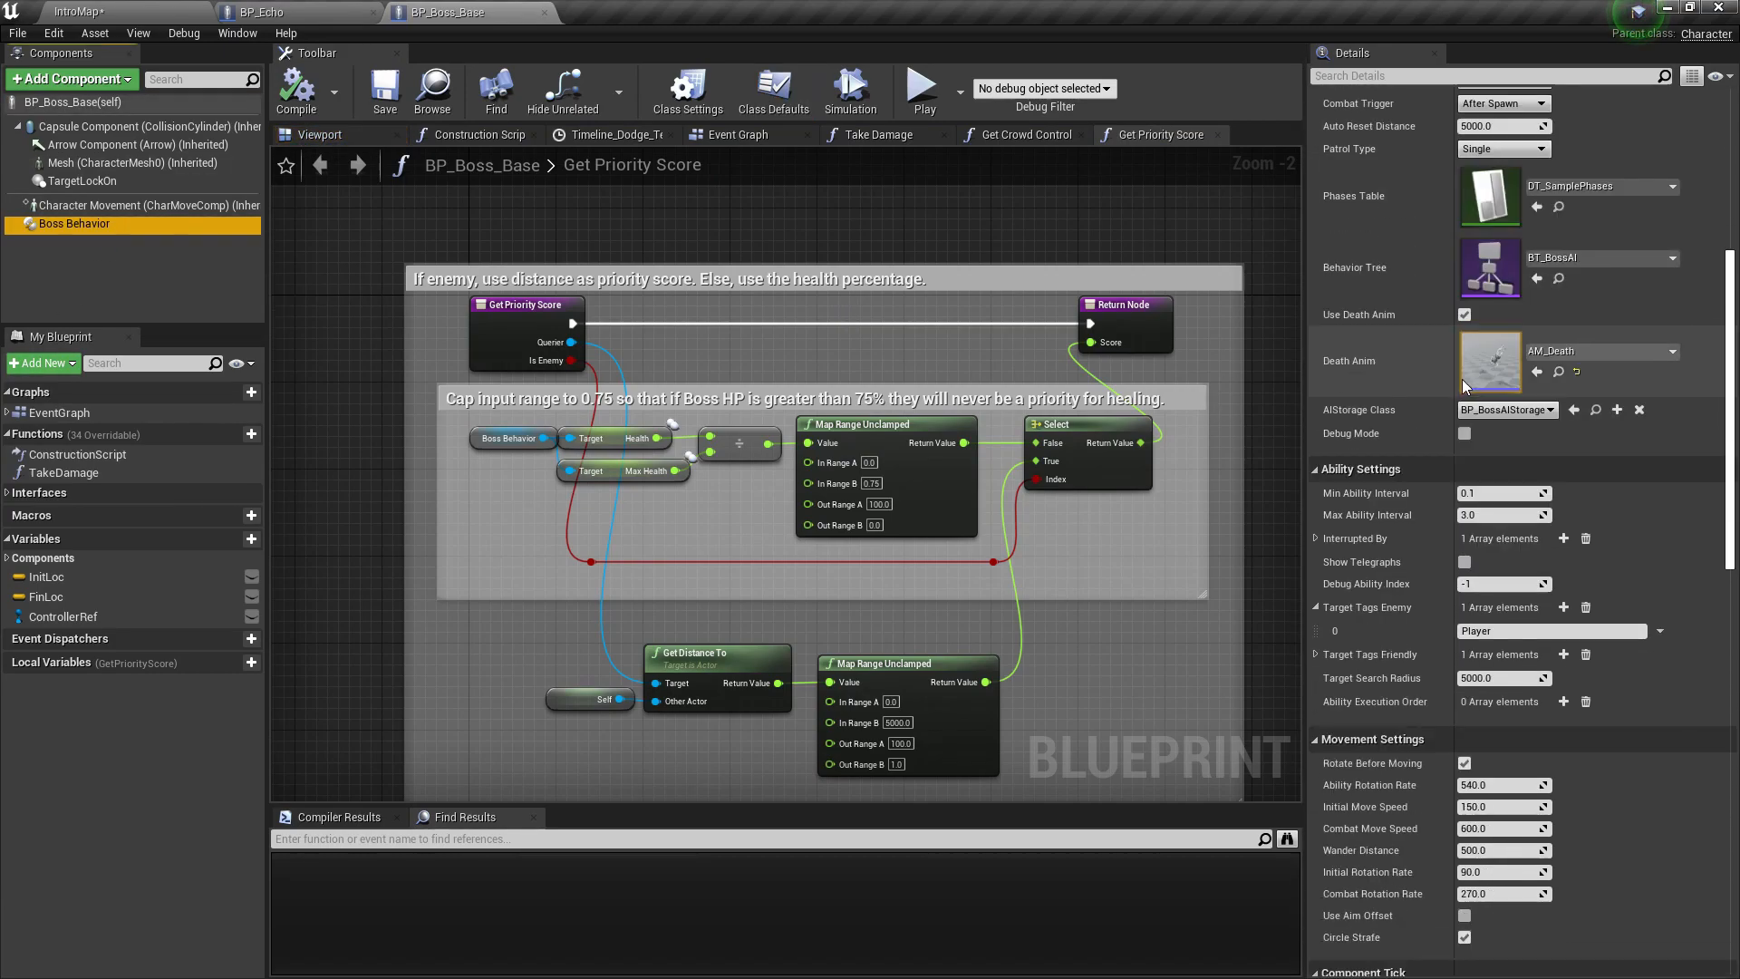
pyautogui.moveTo(1366, 607)
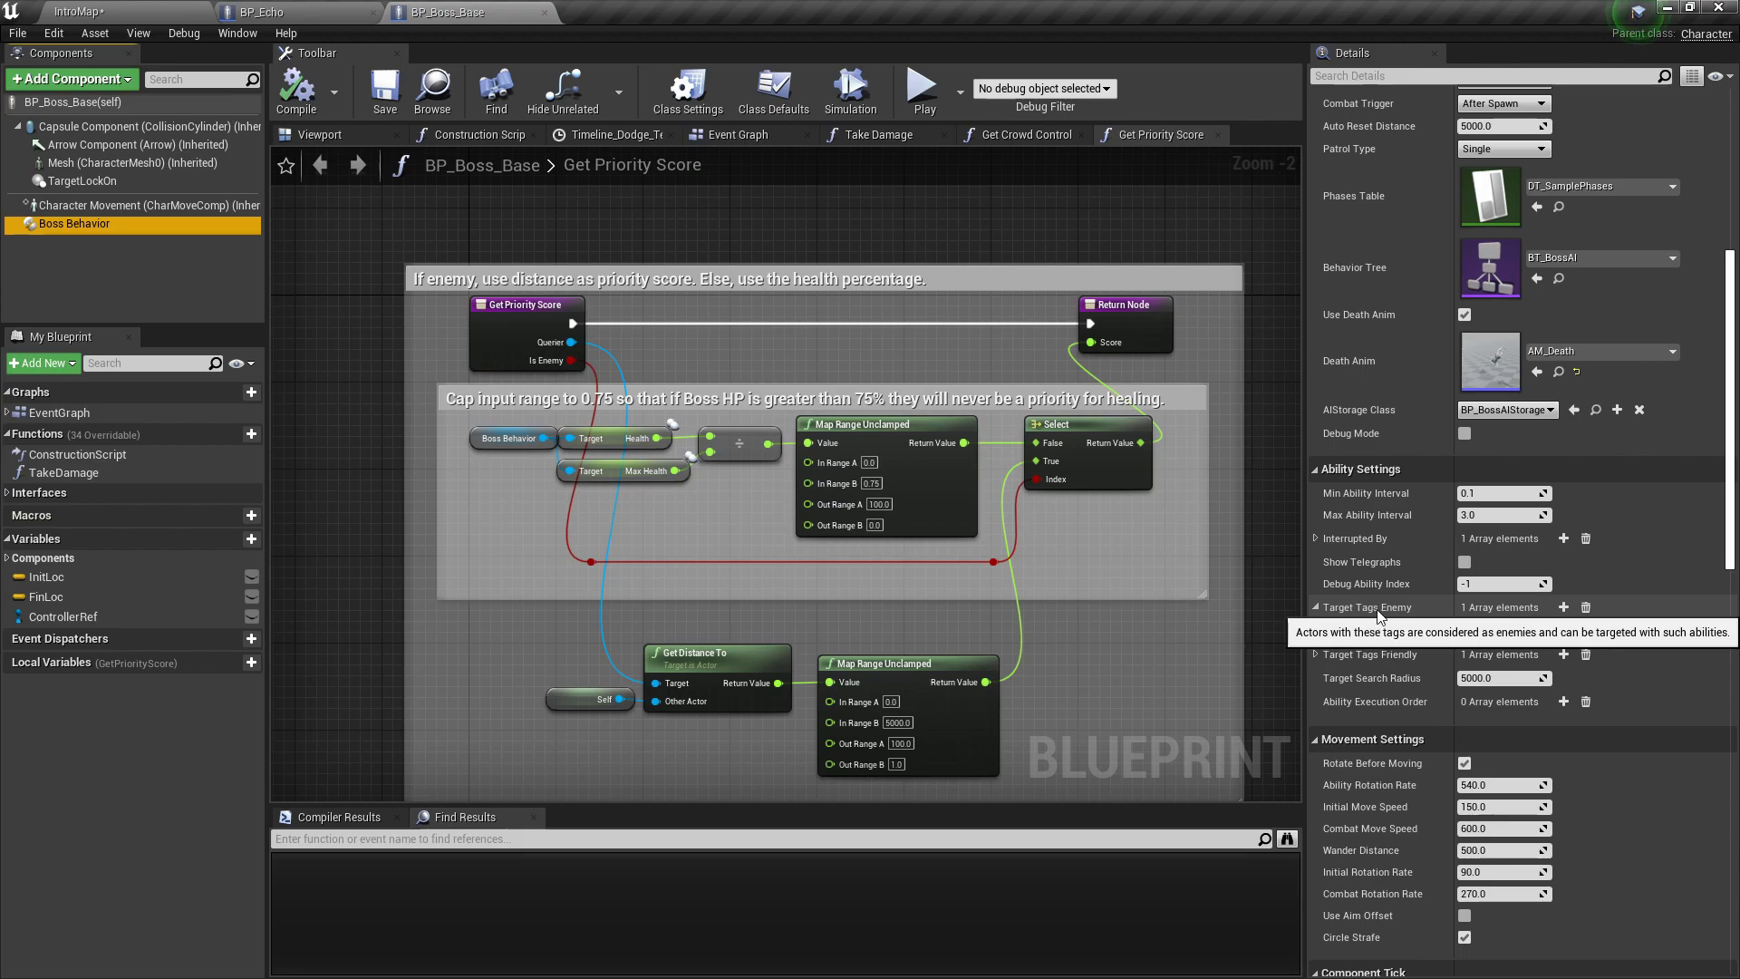
pyautogui.click(1320, 607)
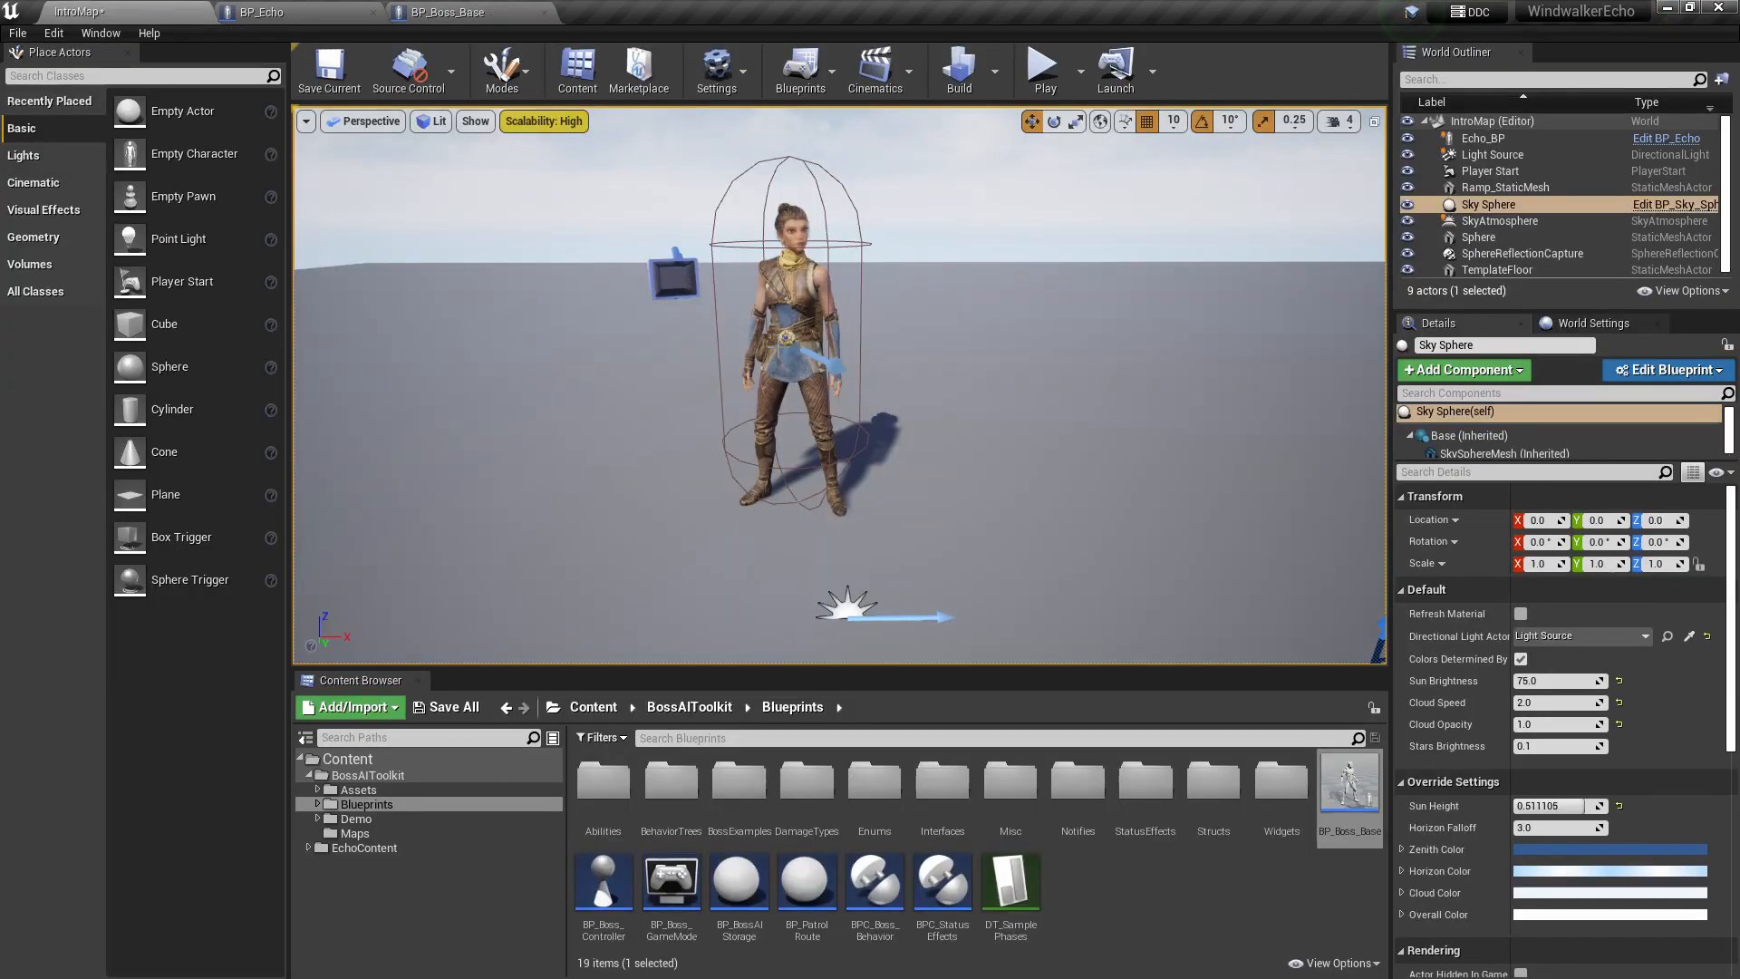
# Step: Place BP_Boss_Countess from the BossExamples folder into the level
pyautogui.click(1041, 65)
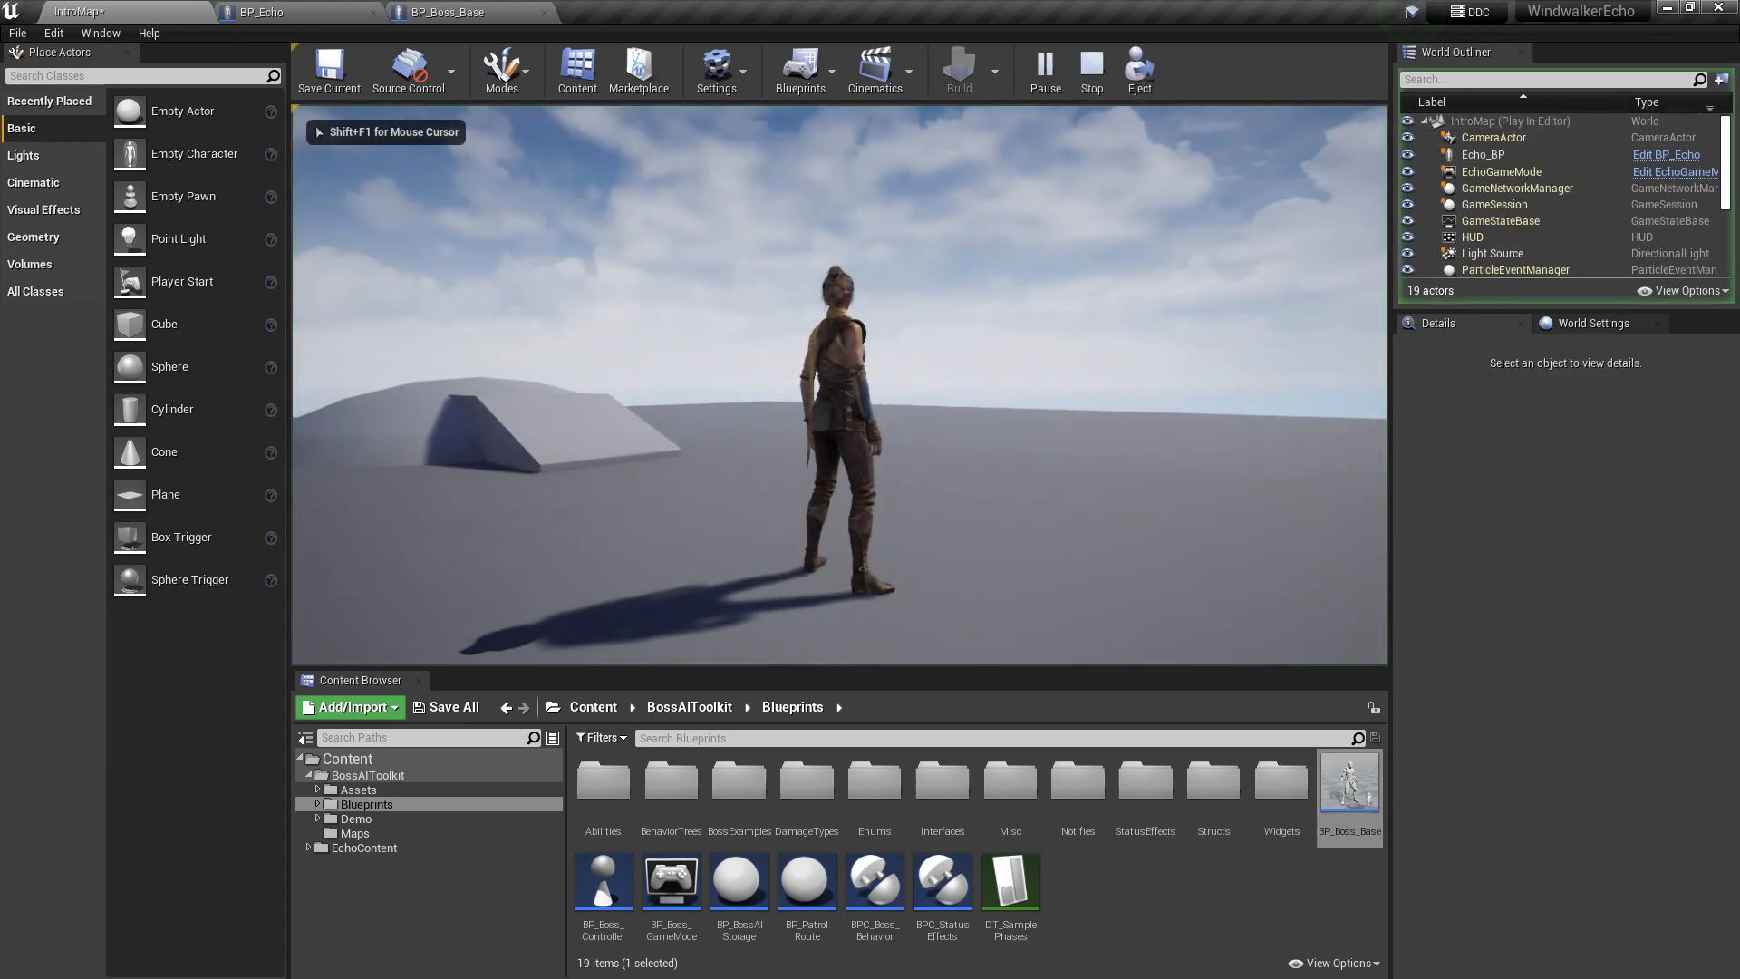
pyautogui.click(1089, 71)
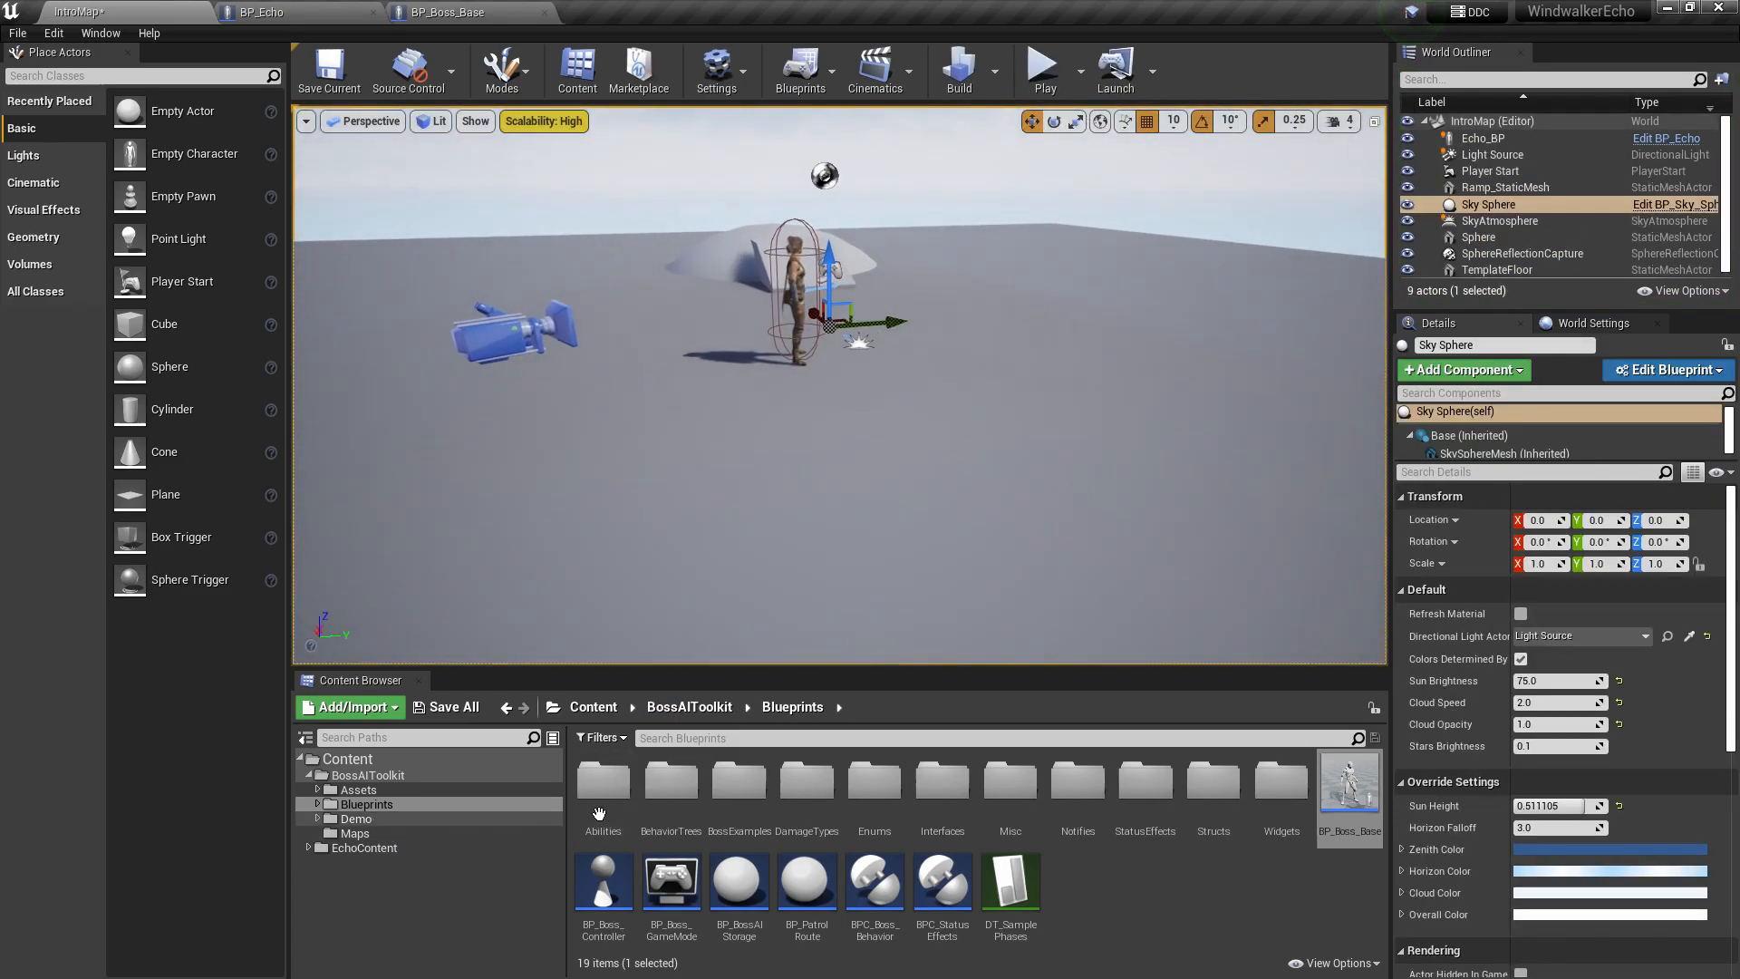
pyautogui.doubleClick(739, 789)
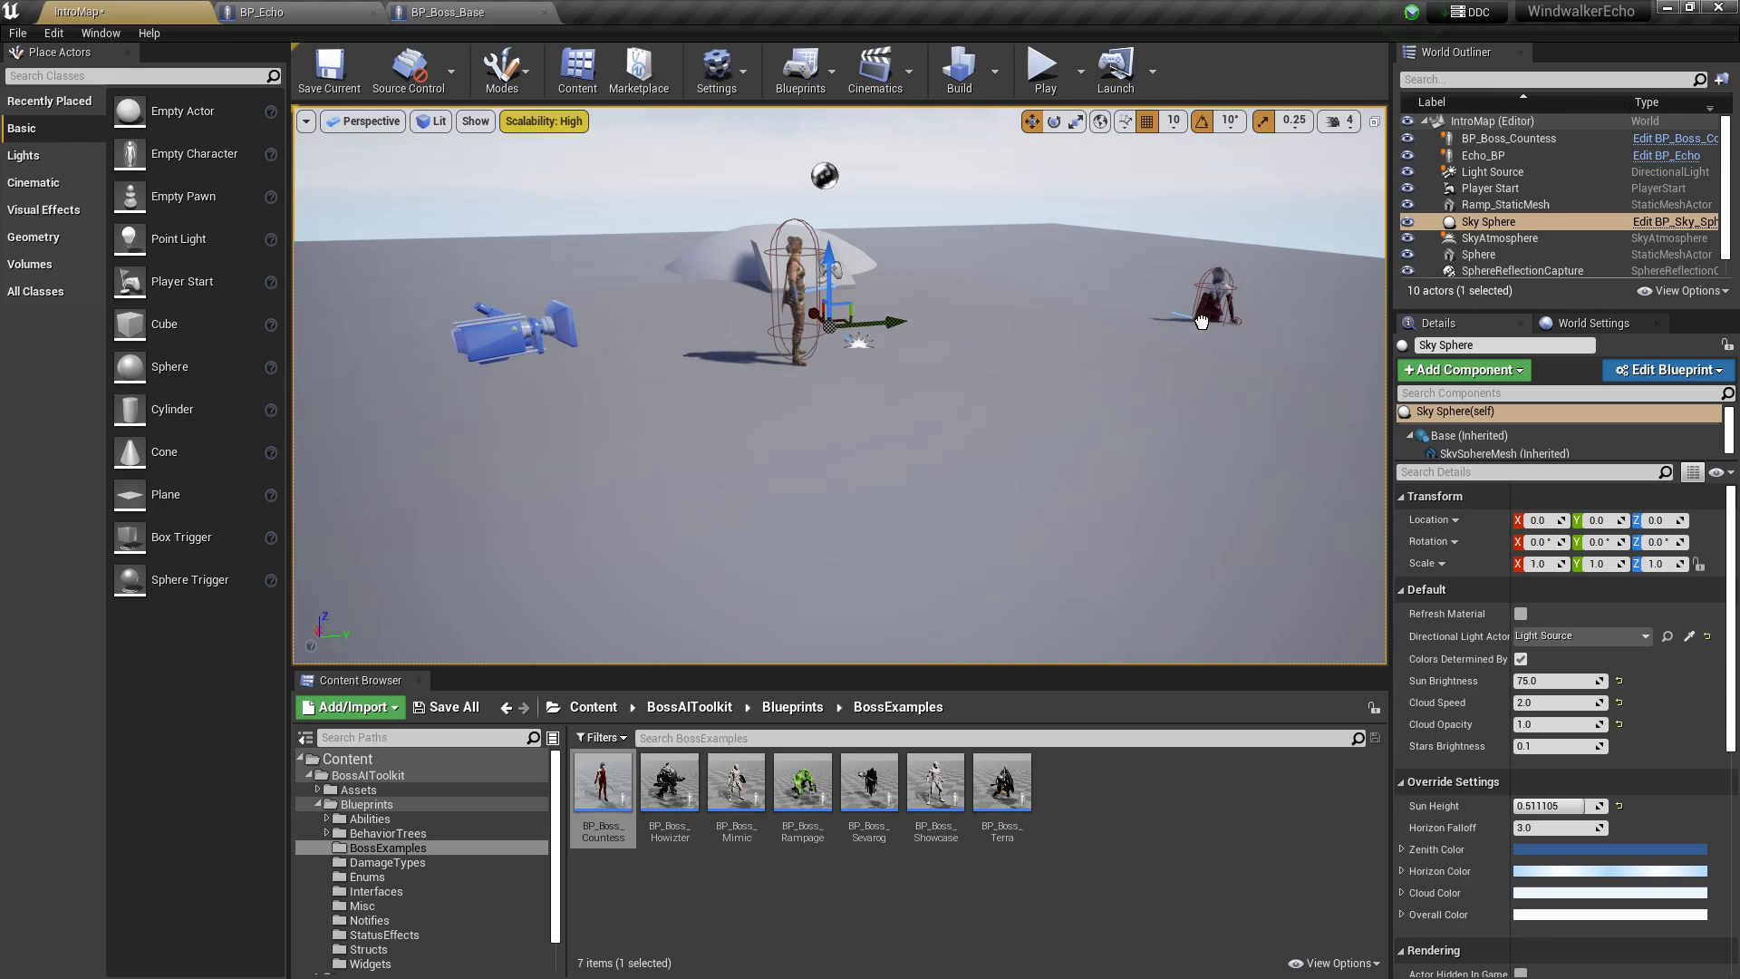
pyautogui.click(1200, 270)
pyautogui.write('nav')
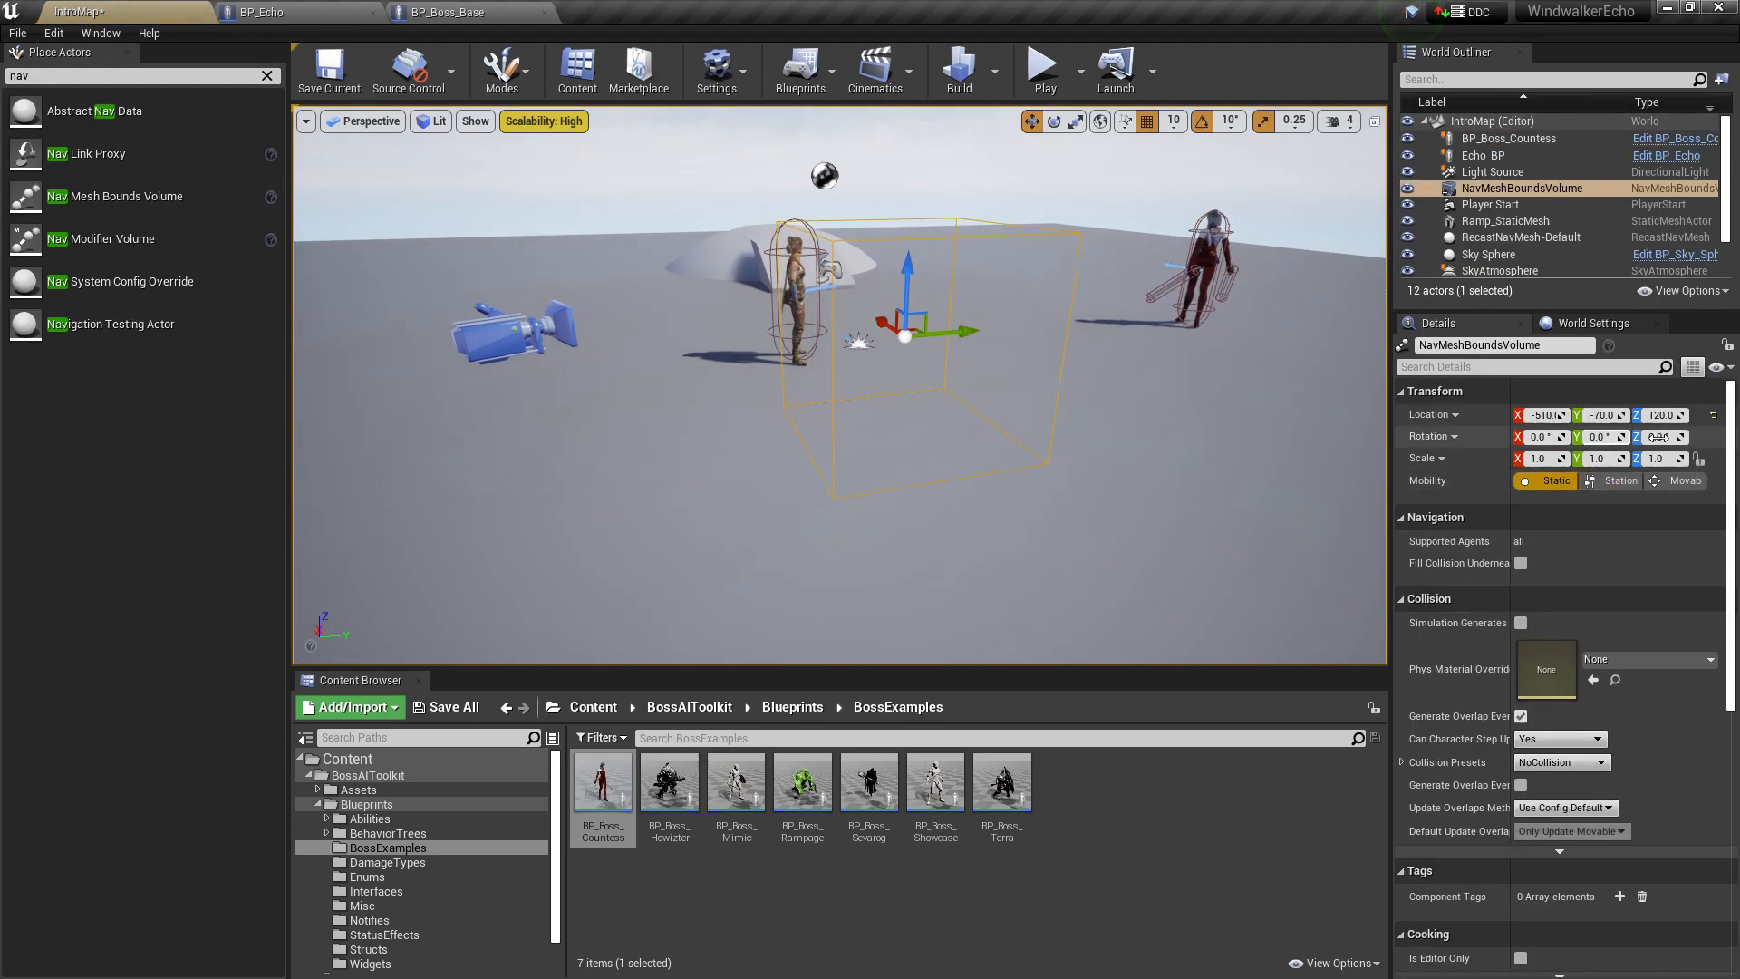
# Step: Size the Nav Mesh Bounds Volume to 5000 x 5000 x 500 and play-test the boss approaching Echo
pyautogui.scroll(-3)
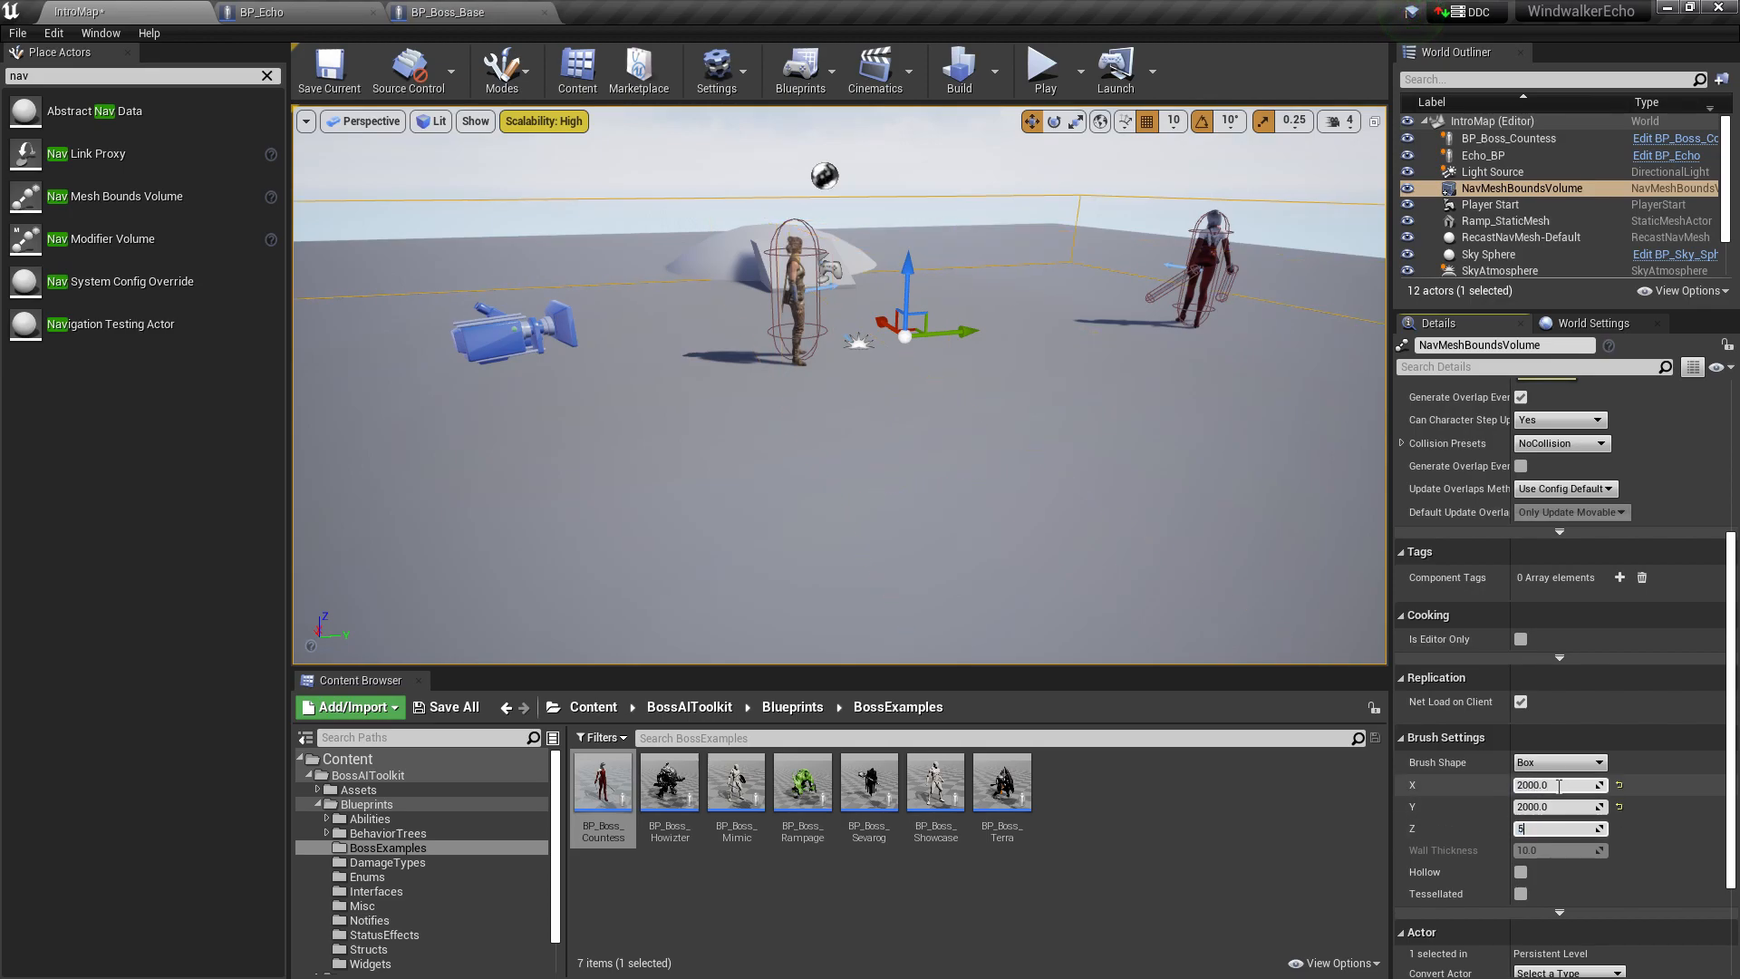
pyautogui.write('500.0')
pyautogui.click(1561, 805)
pyautogui.write('5000')
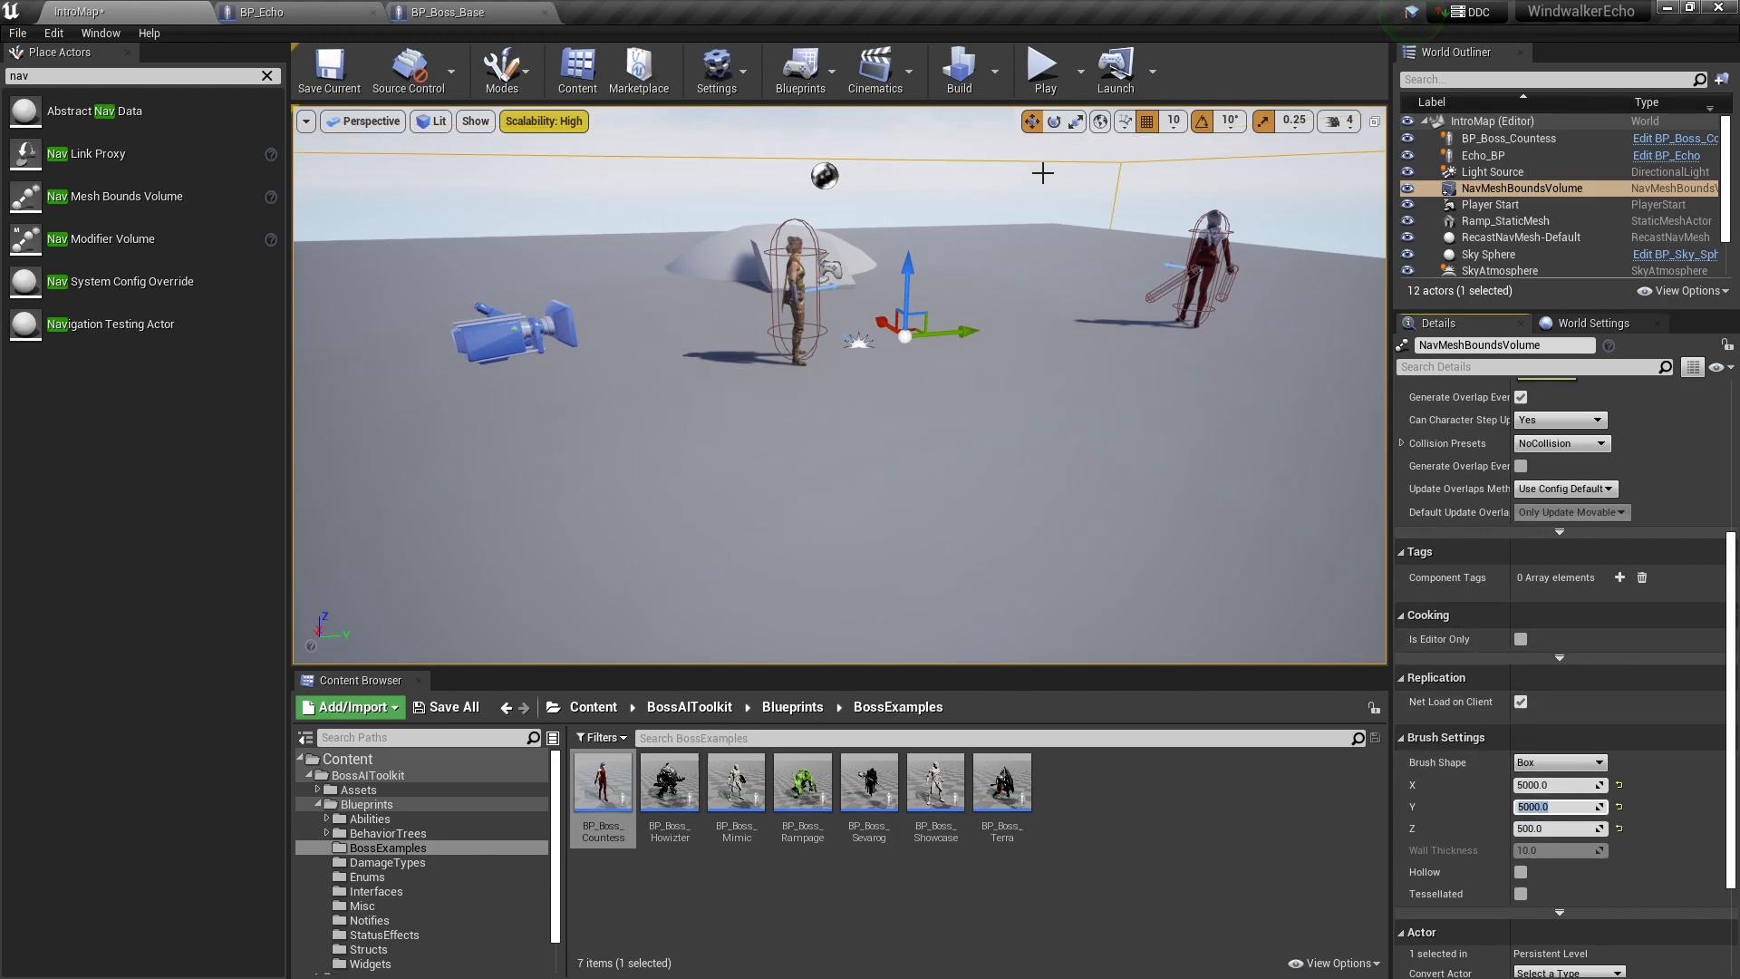
pyautogui.click(1040, 63)
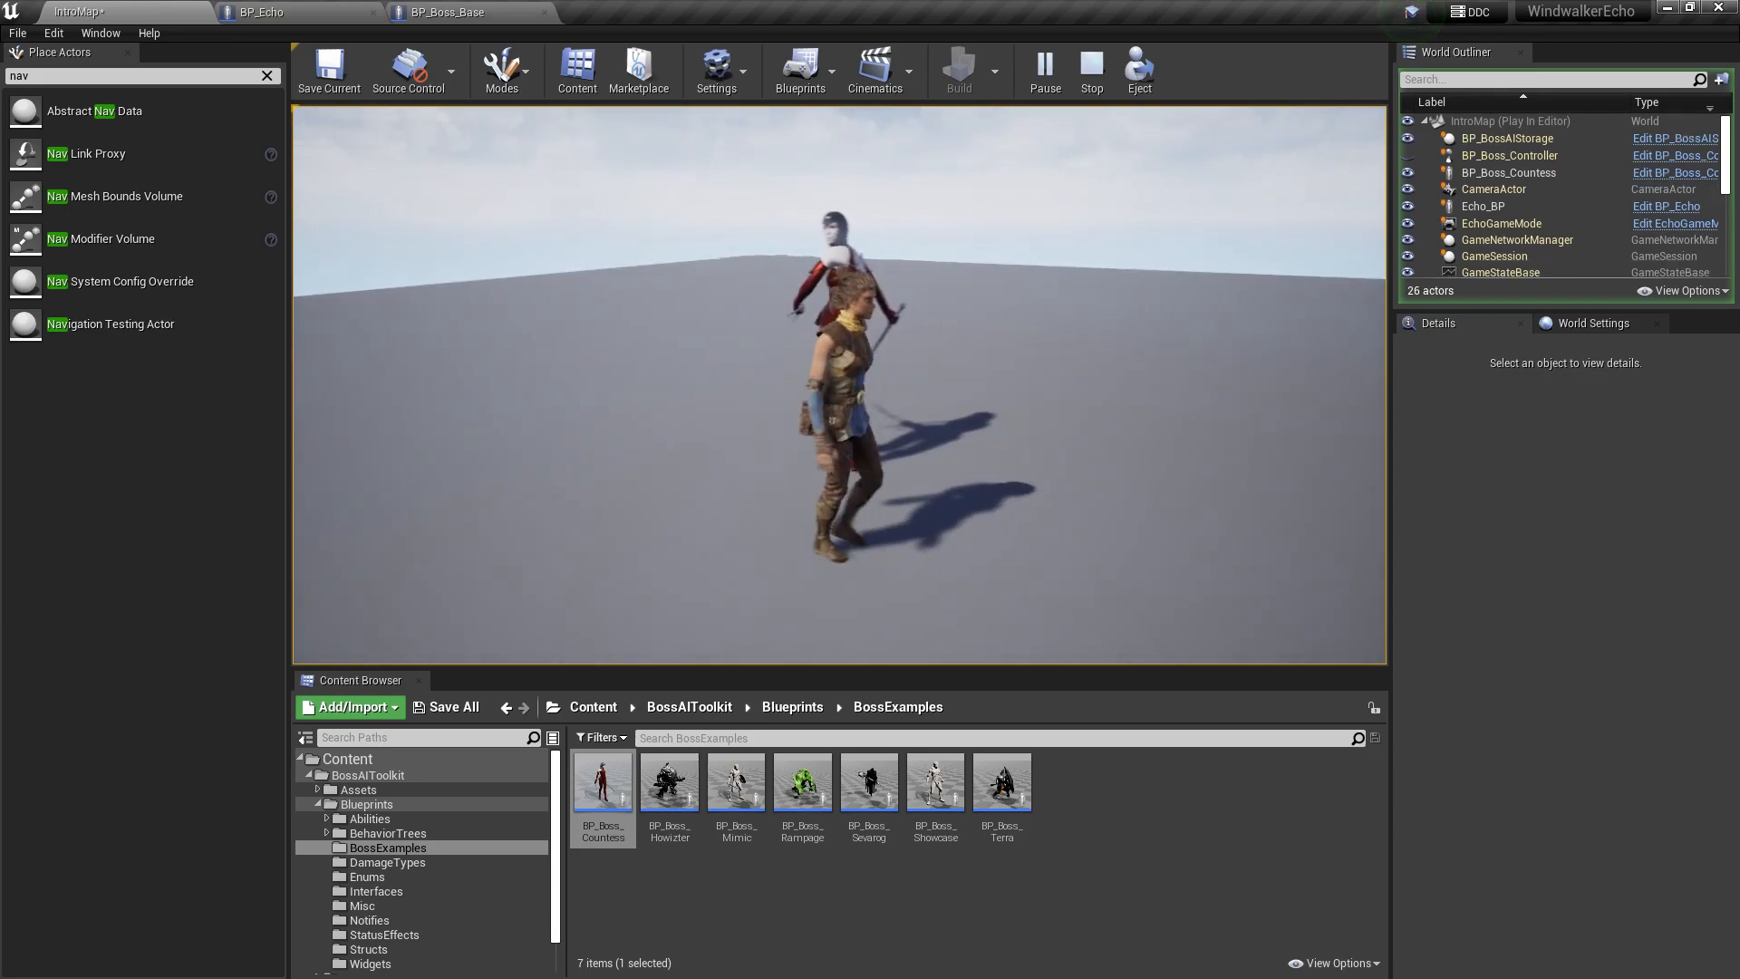
pyautogui.click(1091, 63)
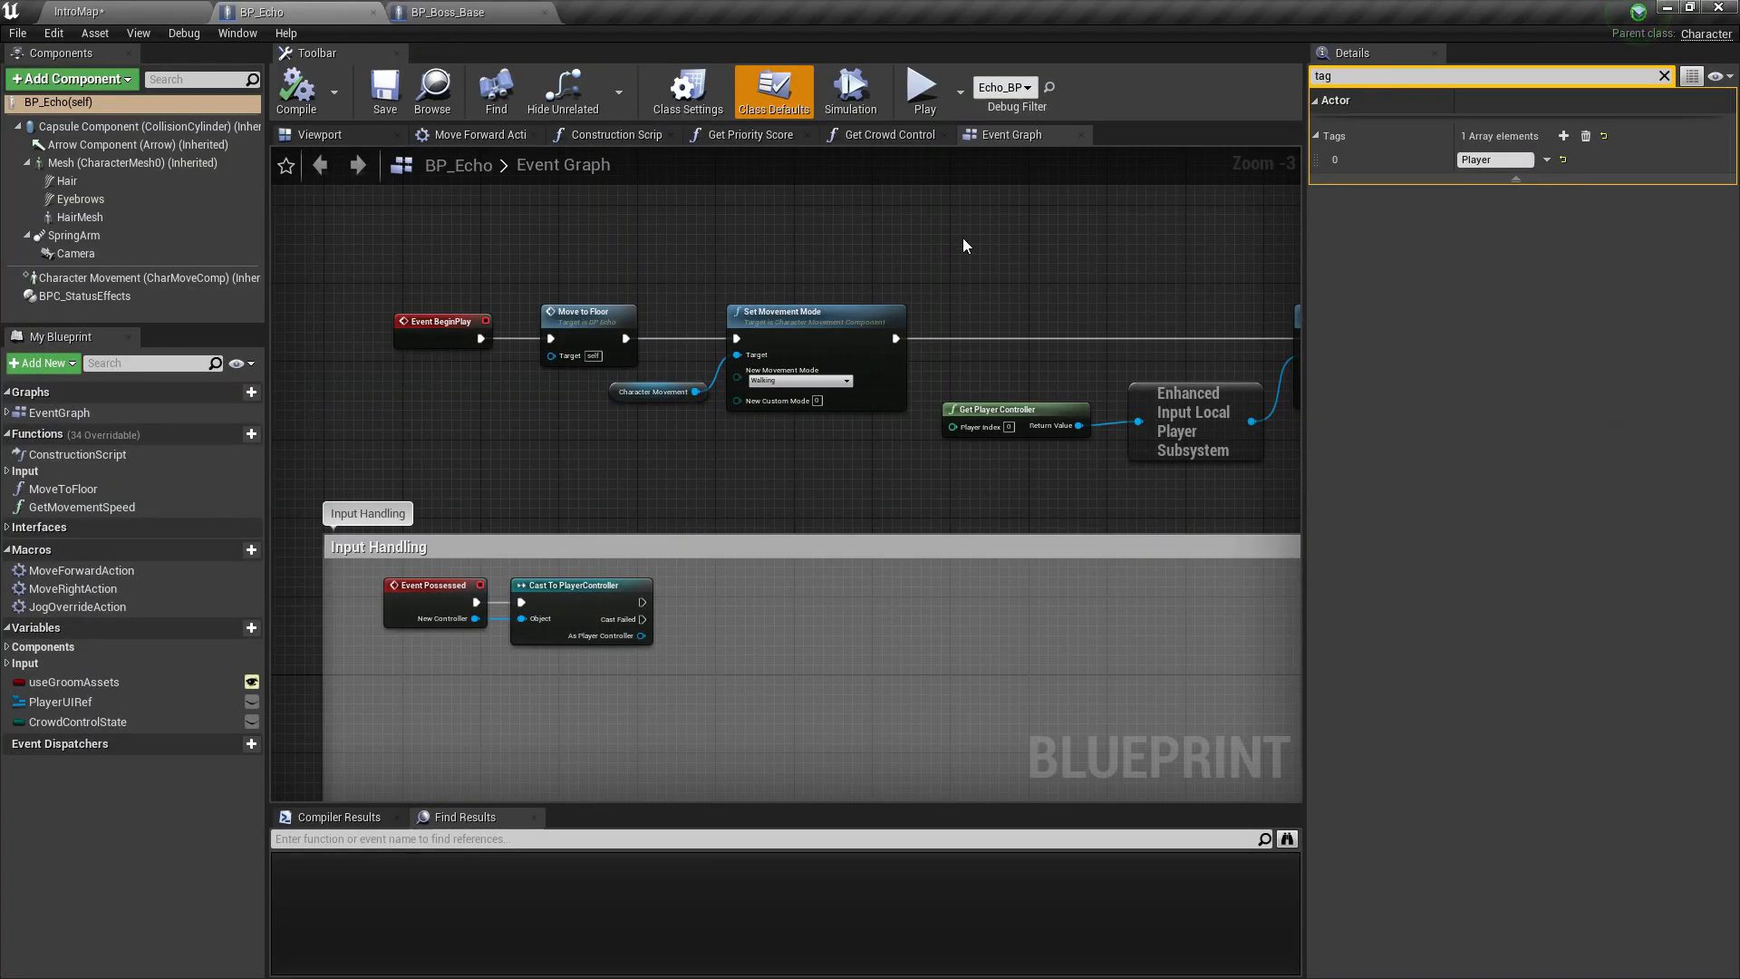
# Step: Confirm BP_Echo's Implemented Interfaces lists BI Crowd Control in Class Settings
pyautogui.click(687, 90)
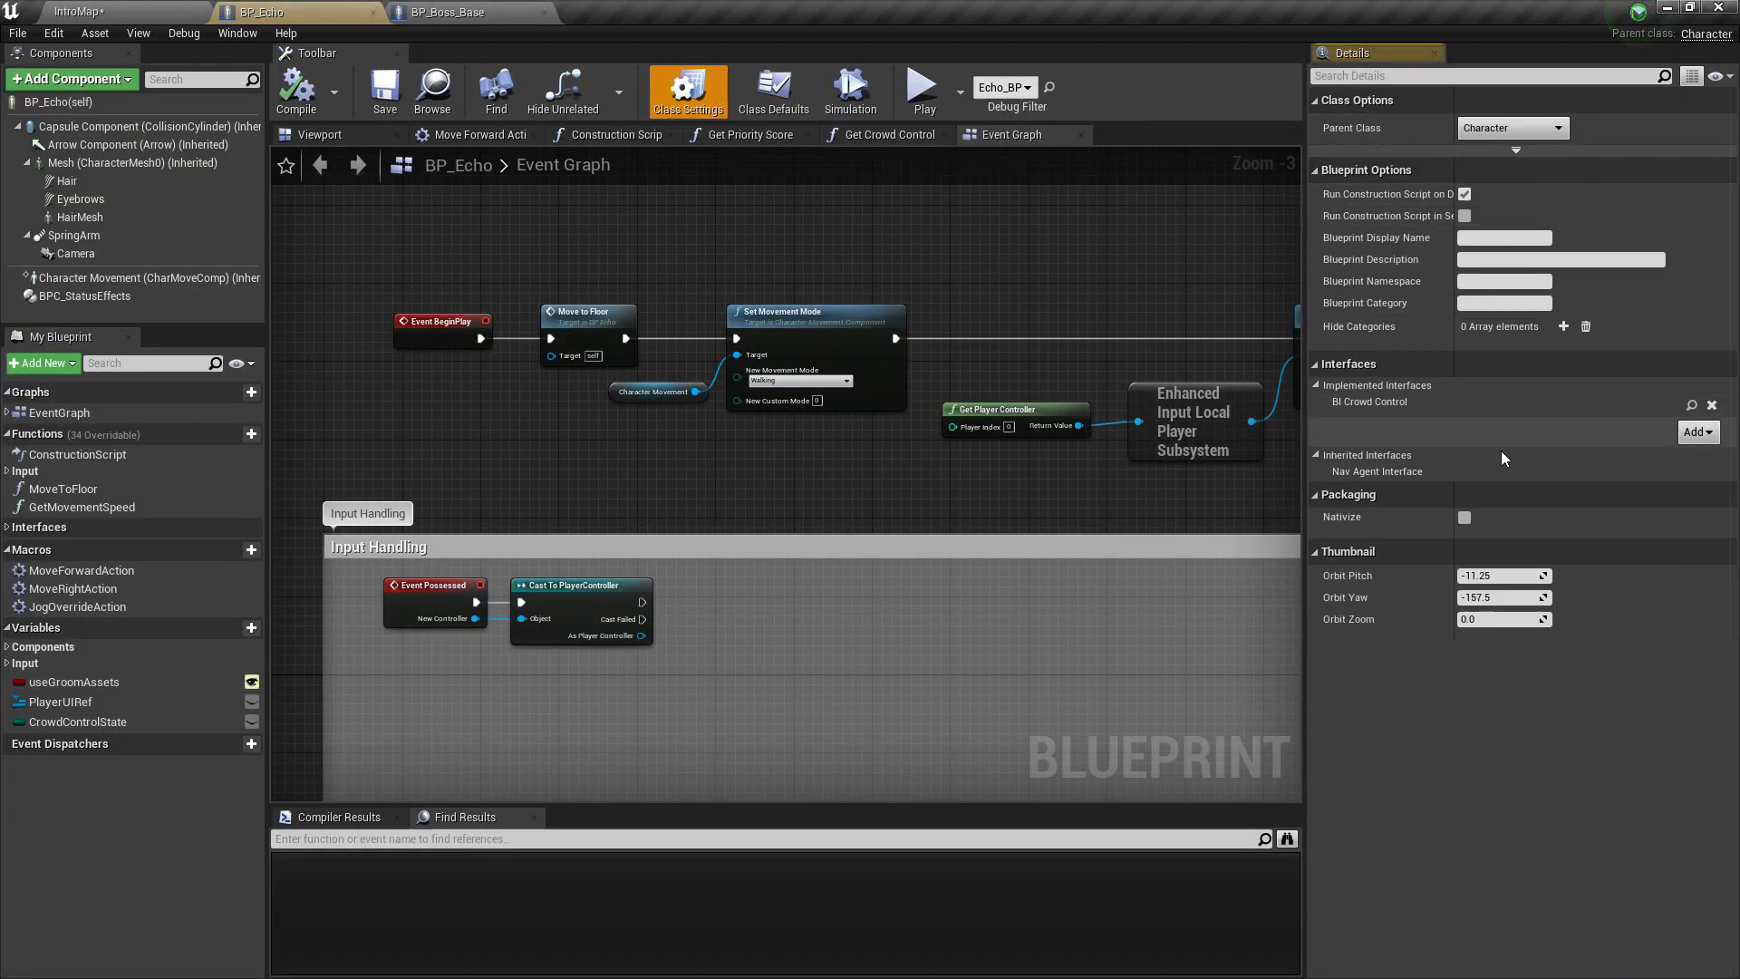
pyautogui.click(1695, 432)
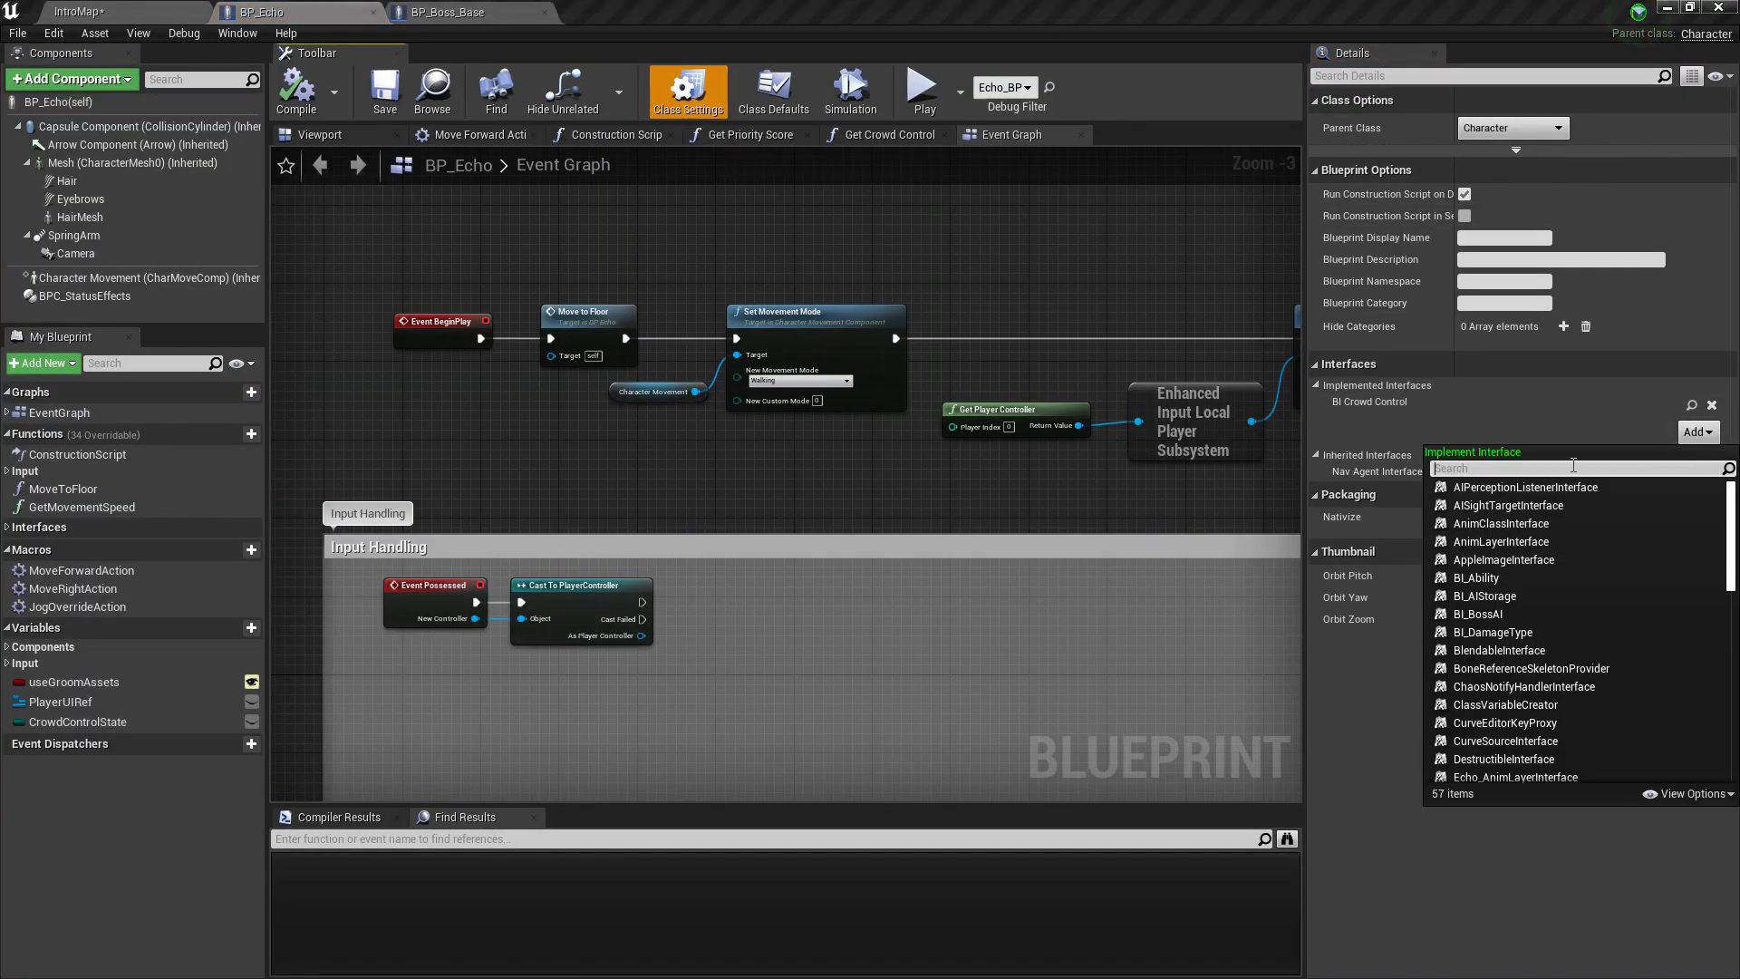
pyautogui.write('cr')
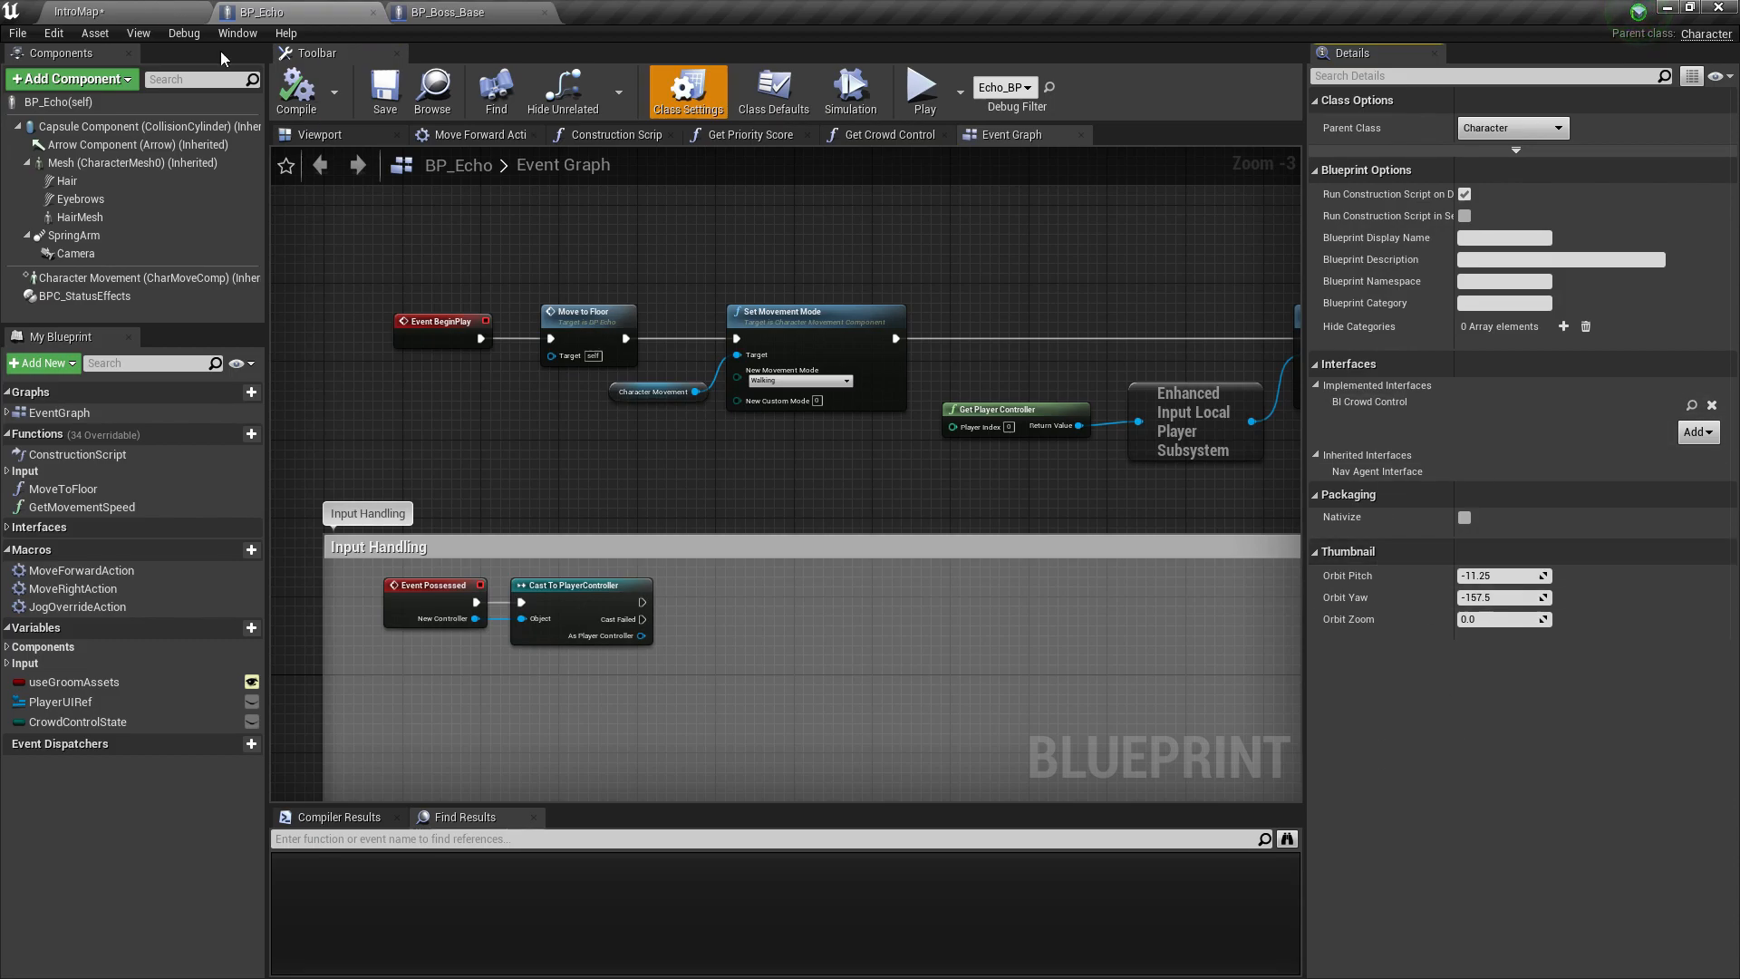
pyautogui.moveTo(1012, 542)
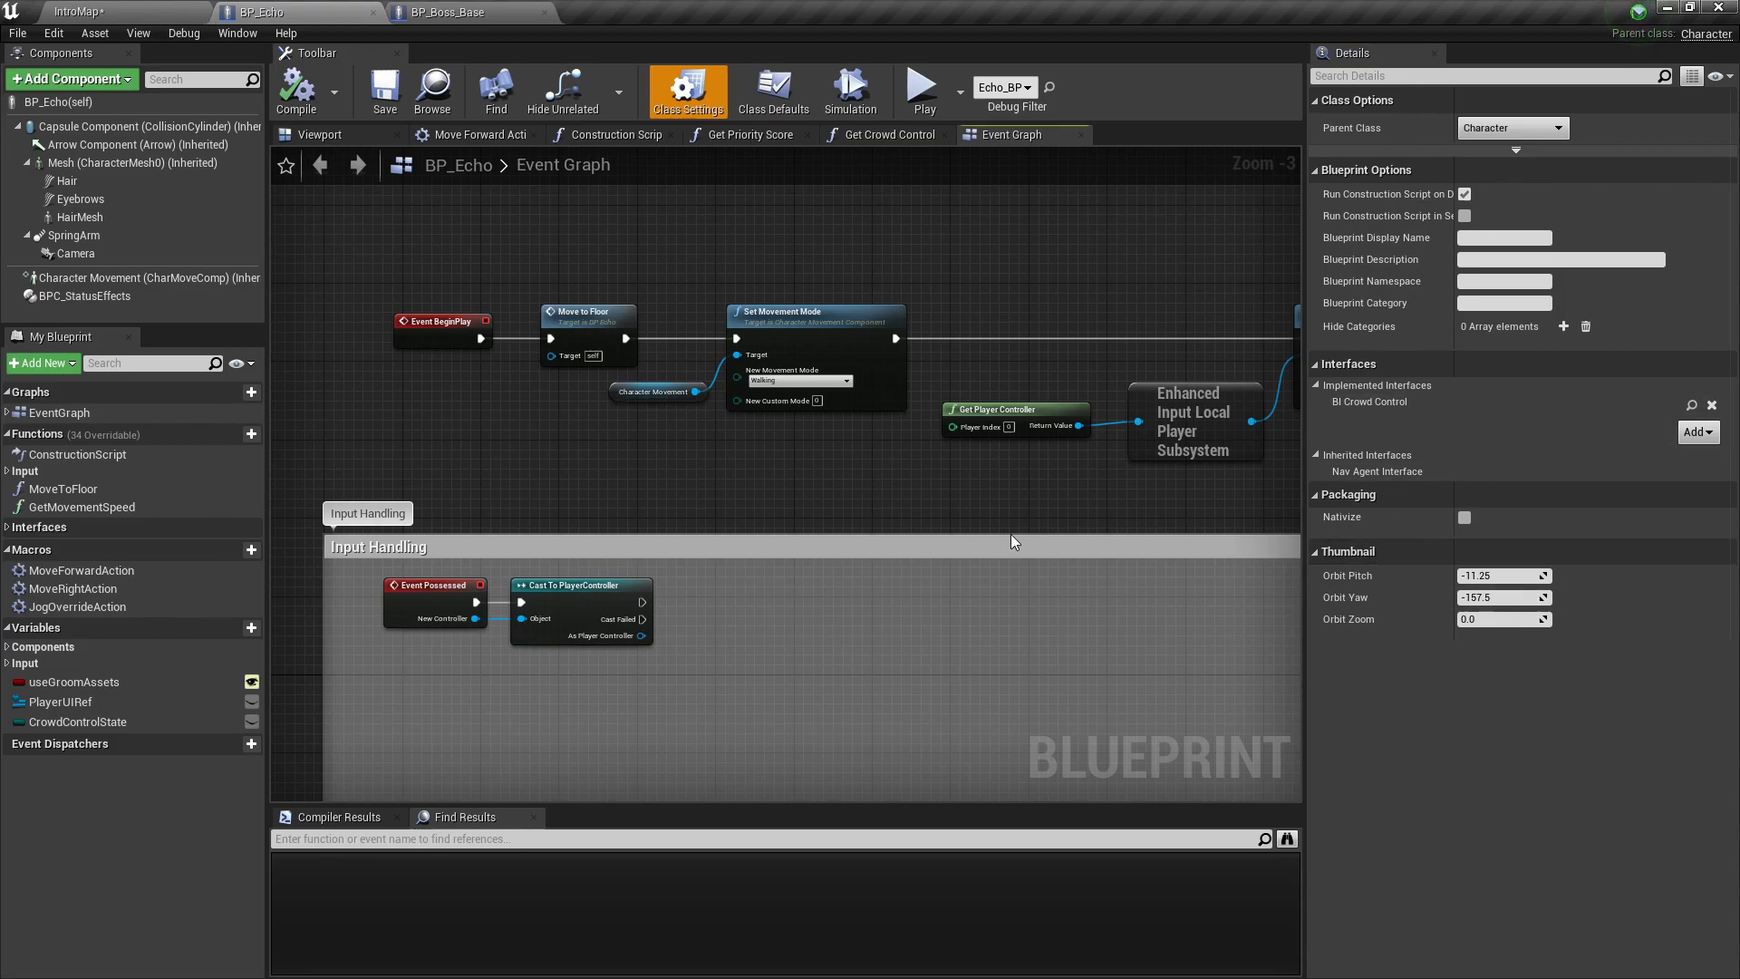
pyautogui.scroll(-3)
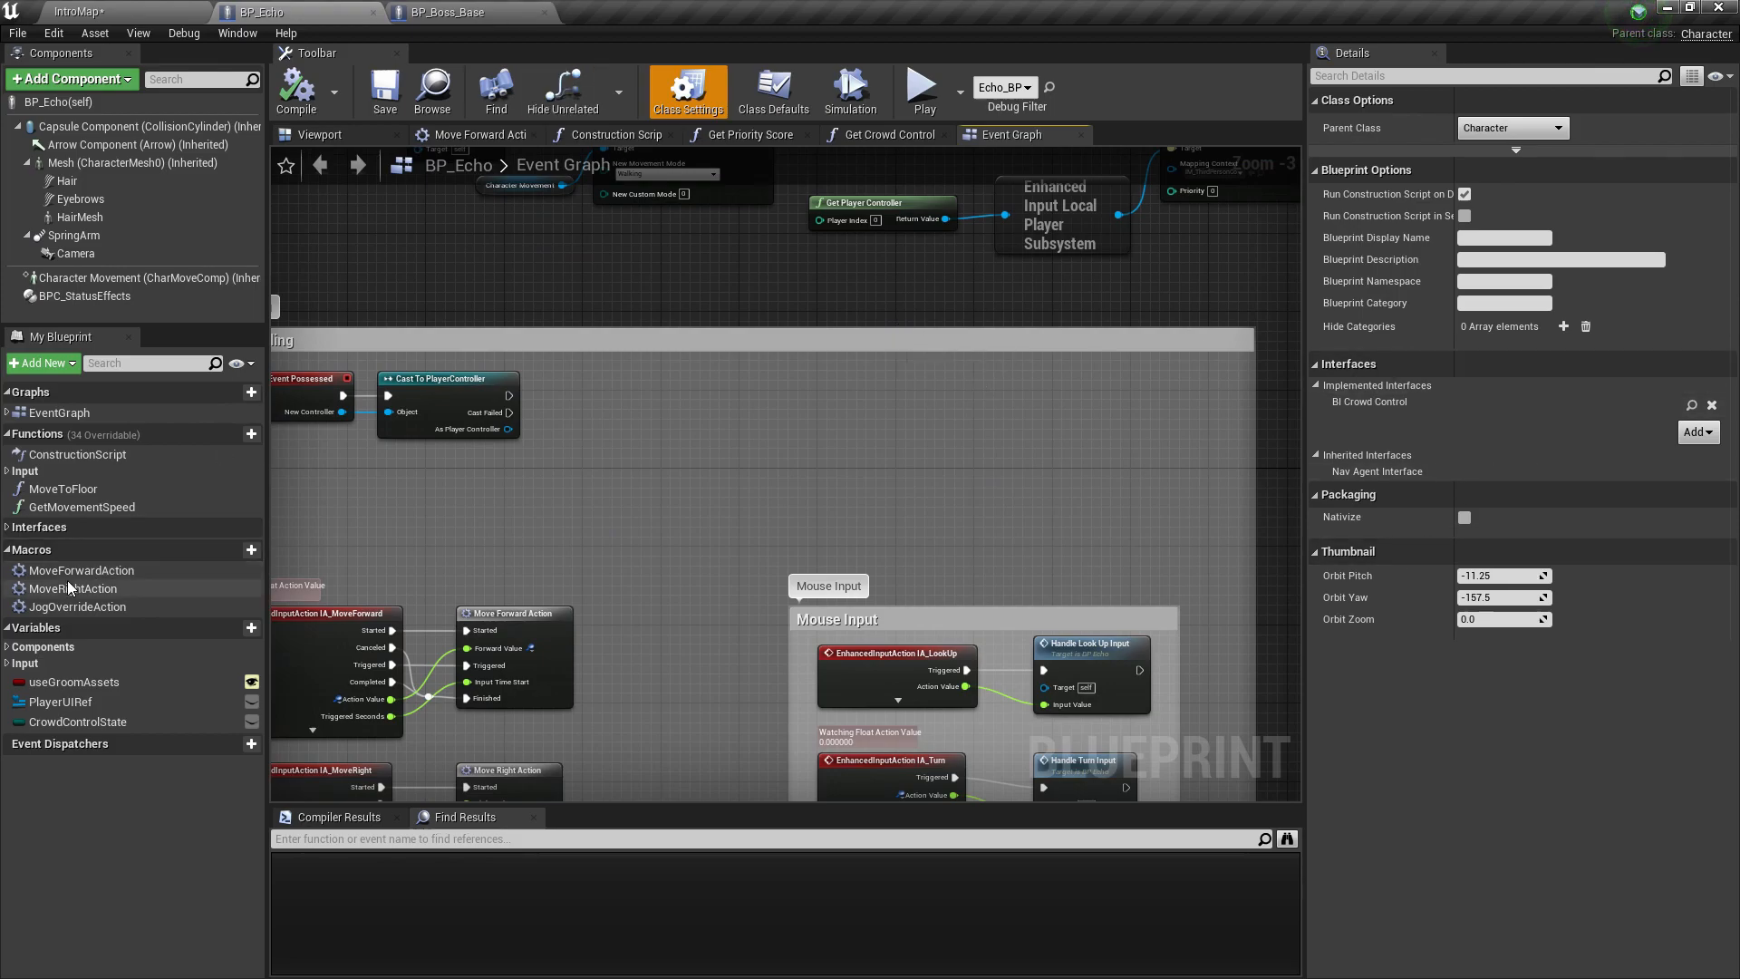
# Step: Map Get Distance To Querier (0–5000) into 100–1 and return it as Score
pyautogui.click(38, 525)
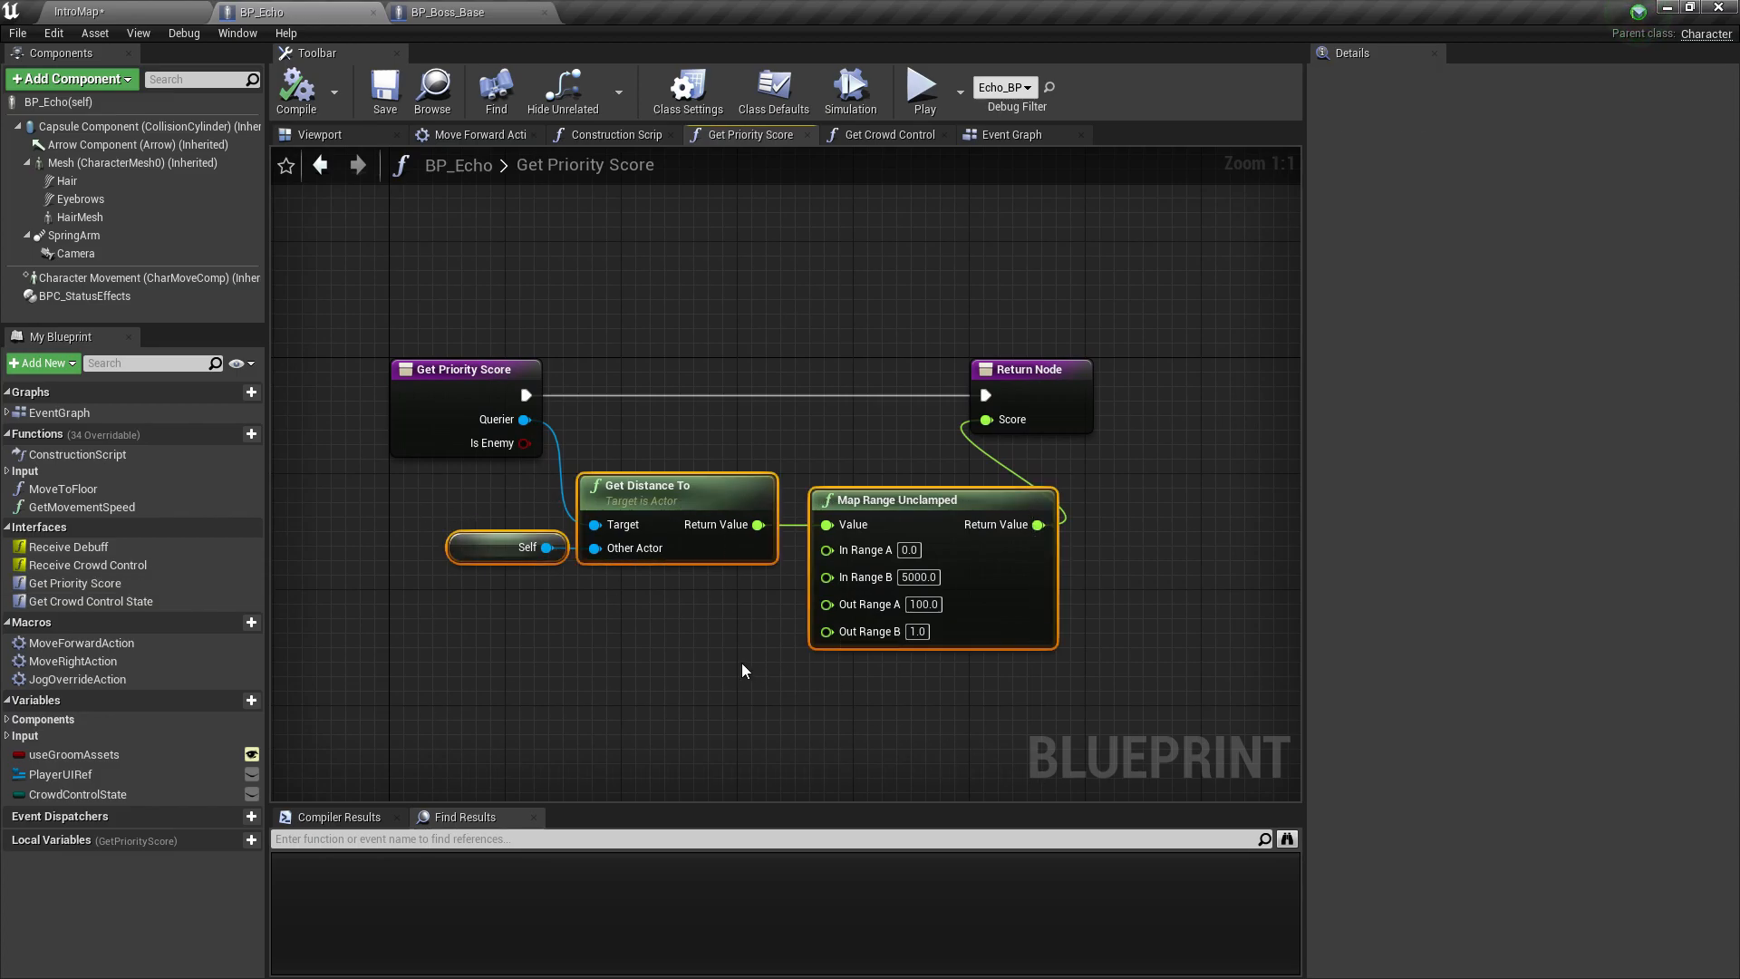
pyautogui.moveTo(502, 418)
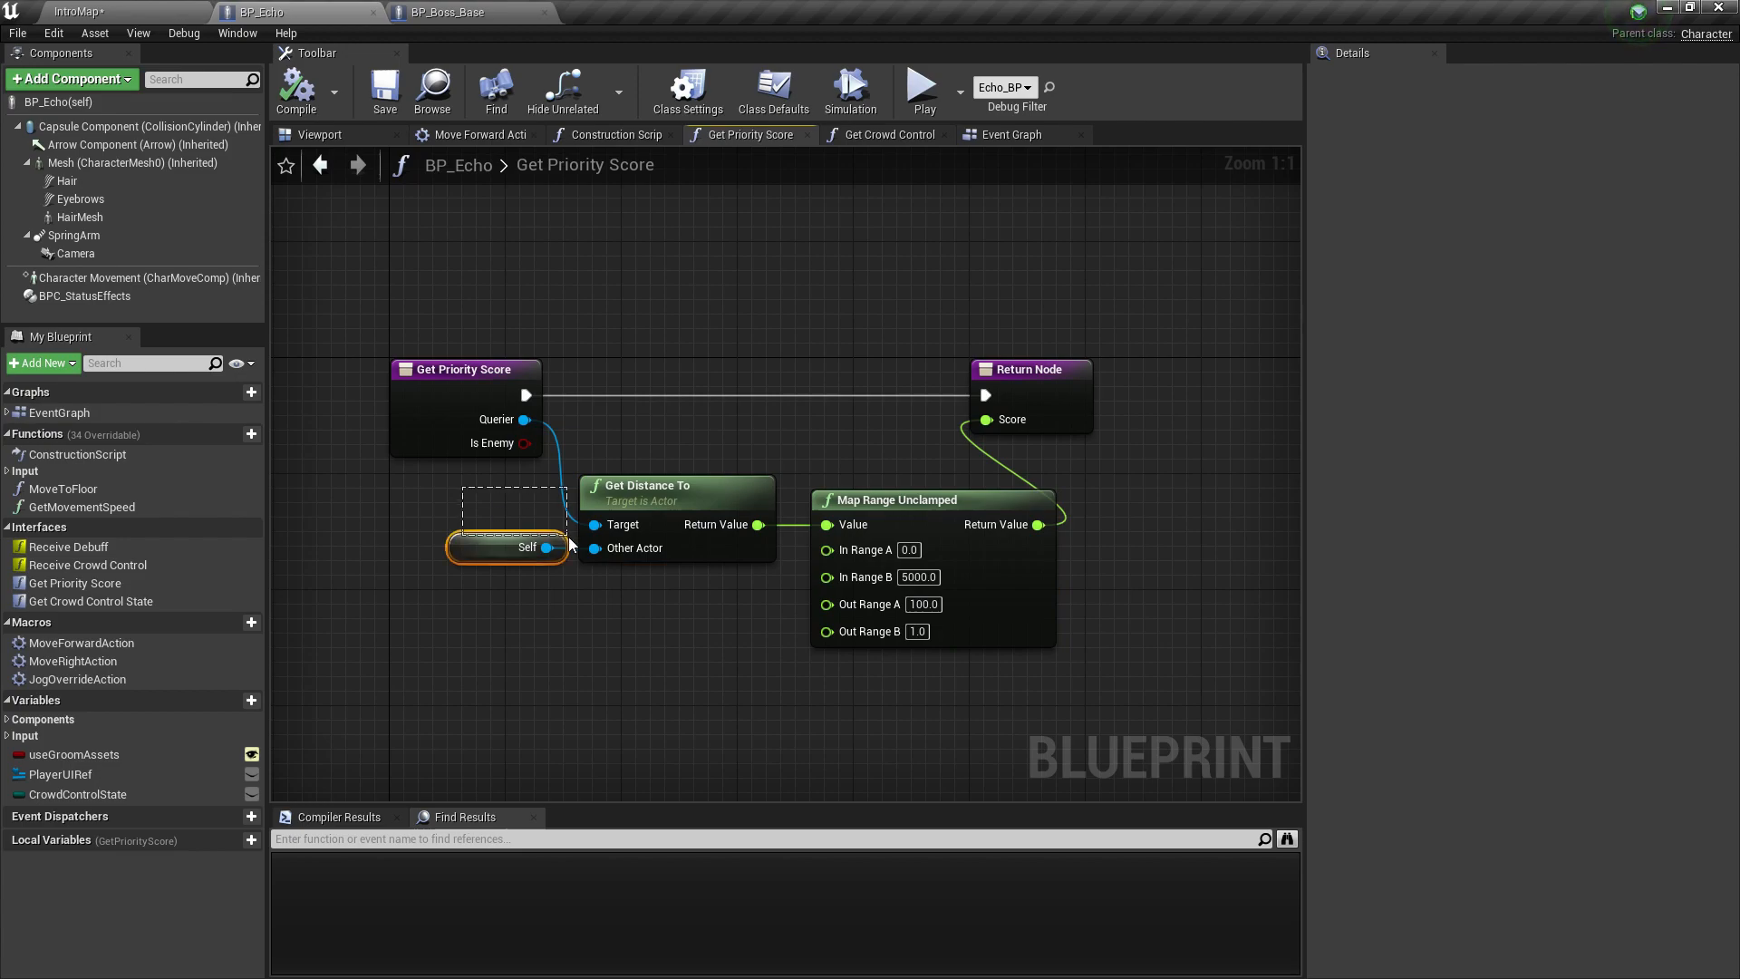
pyautogui.click(926, 264)
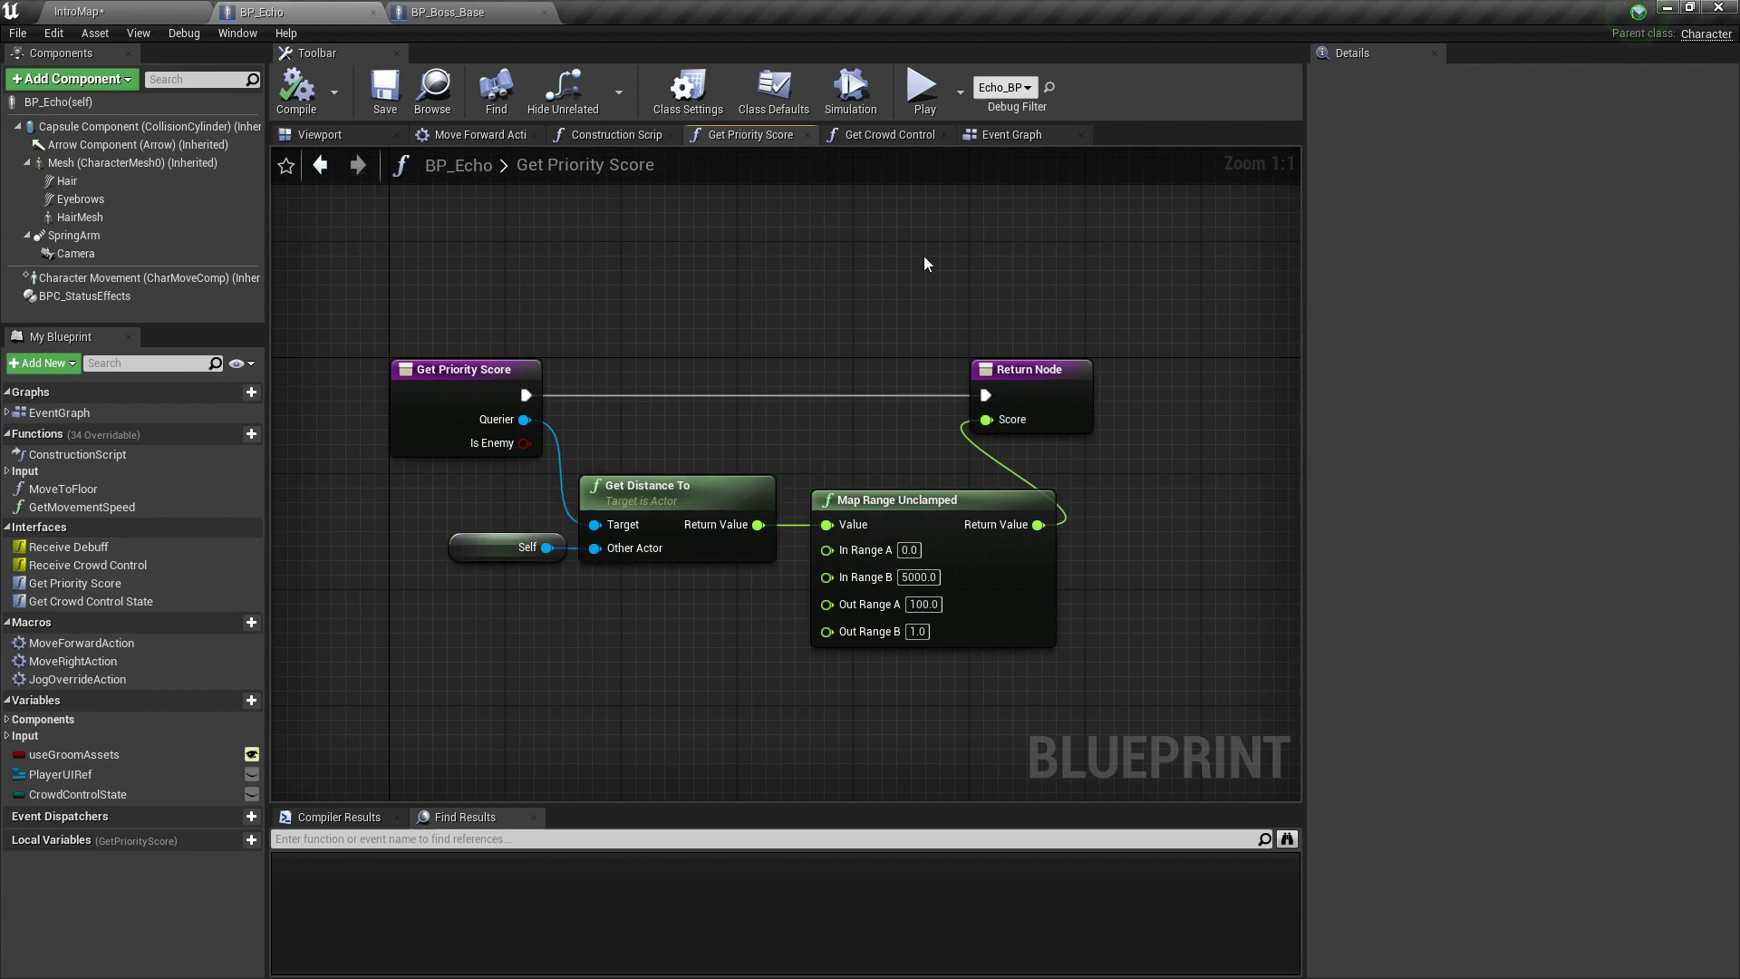
pyautogui.moveTo(587, 528)
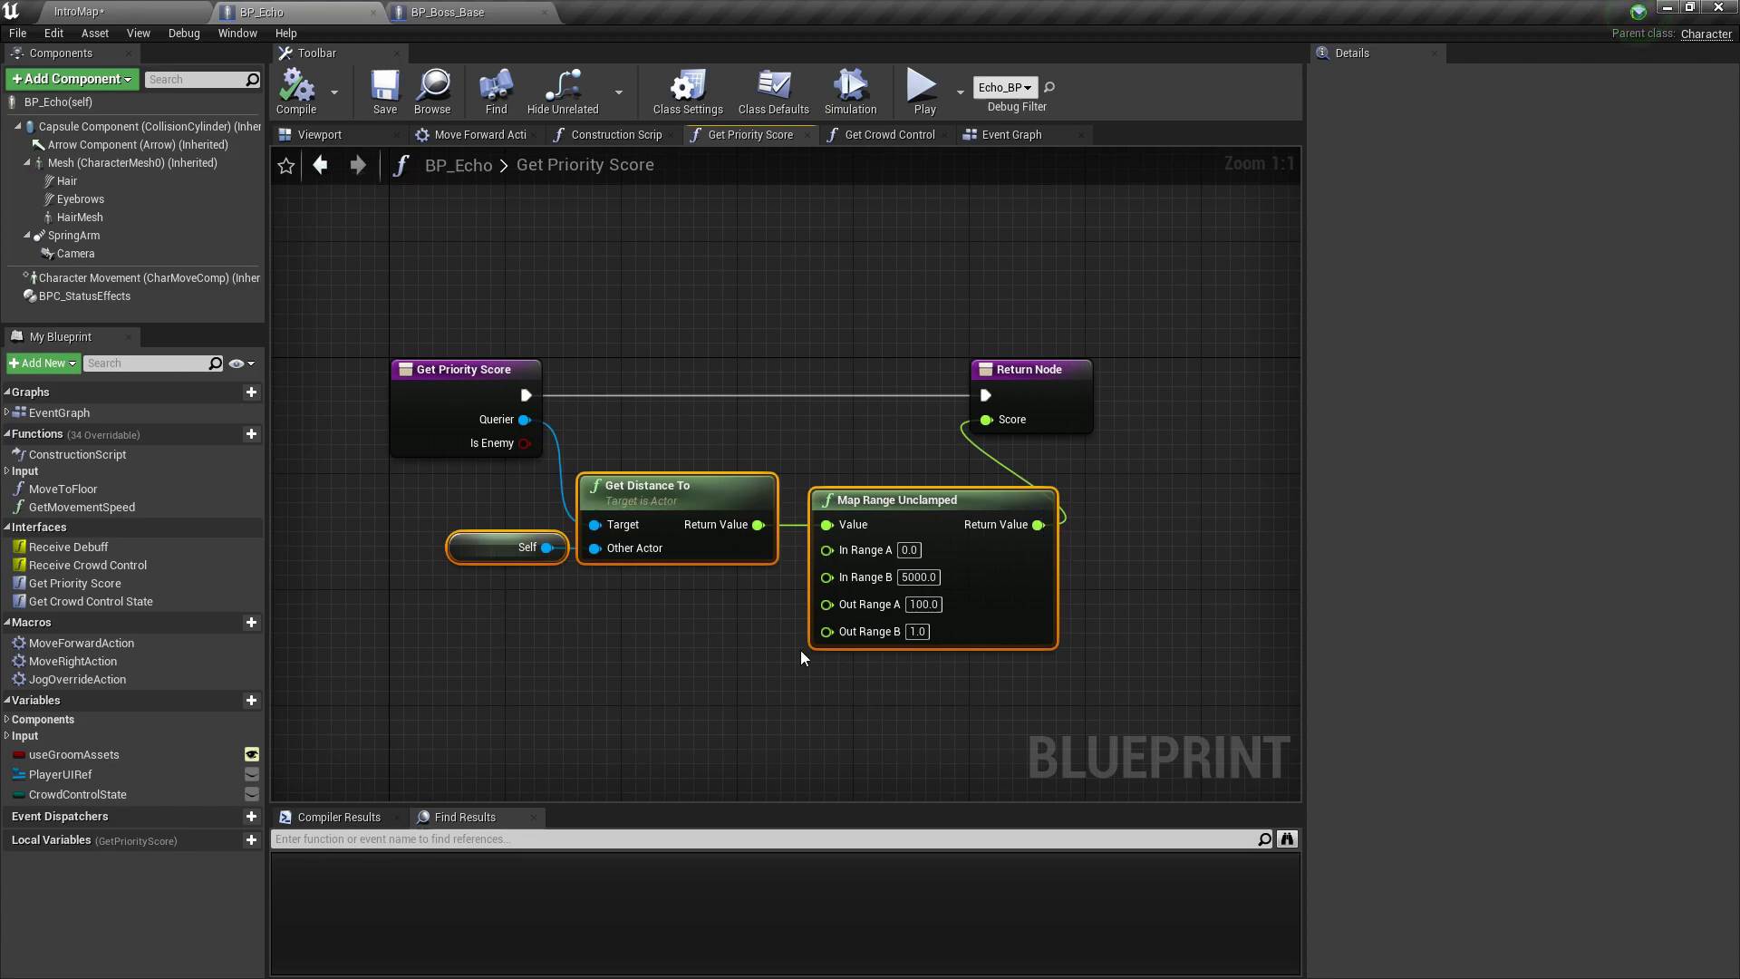
pyautogui.moveTo(776, 656)
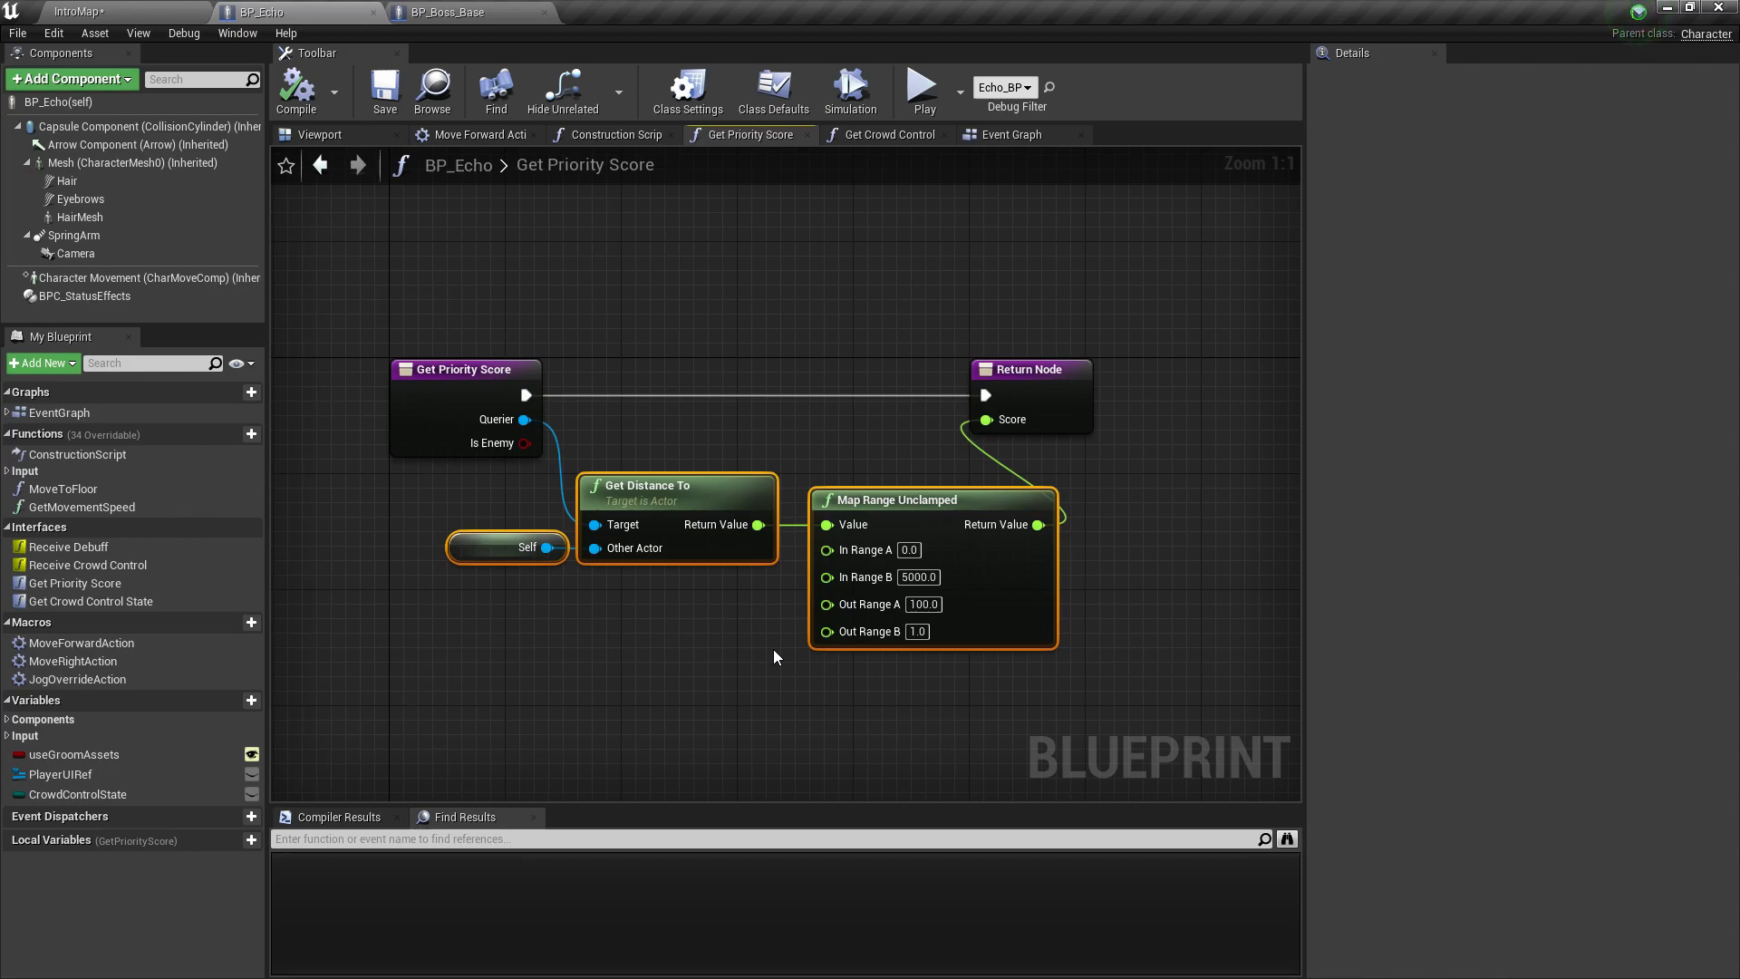
pyautogui.click(1069, 445)
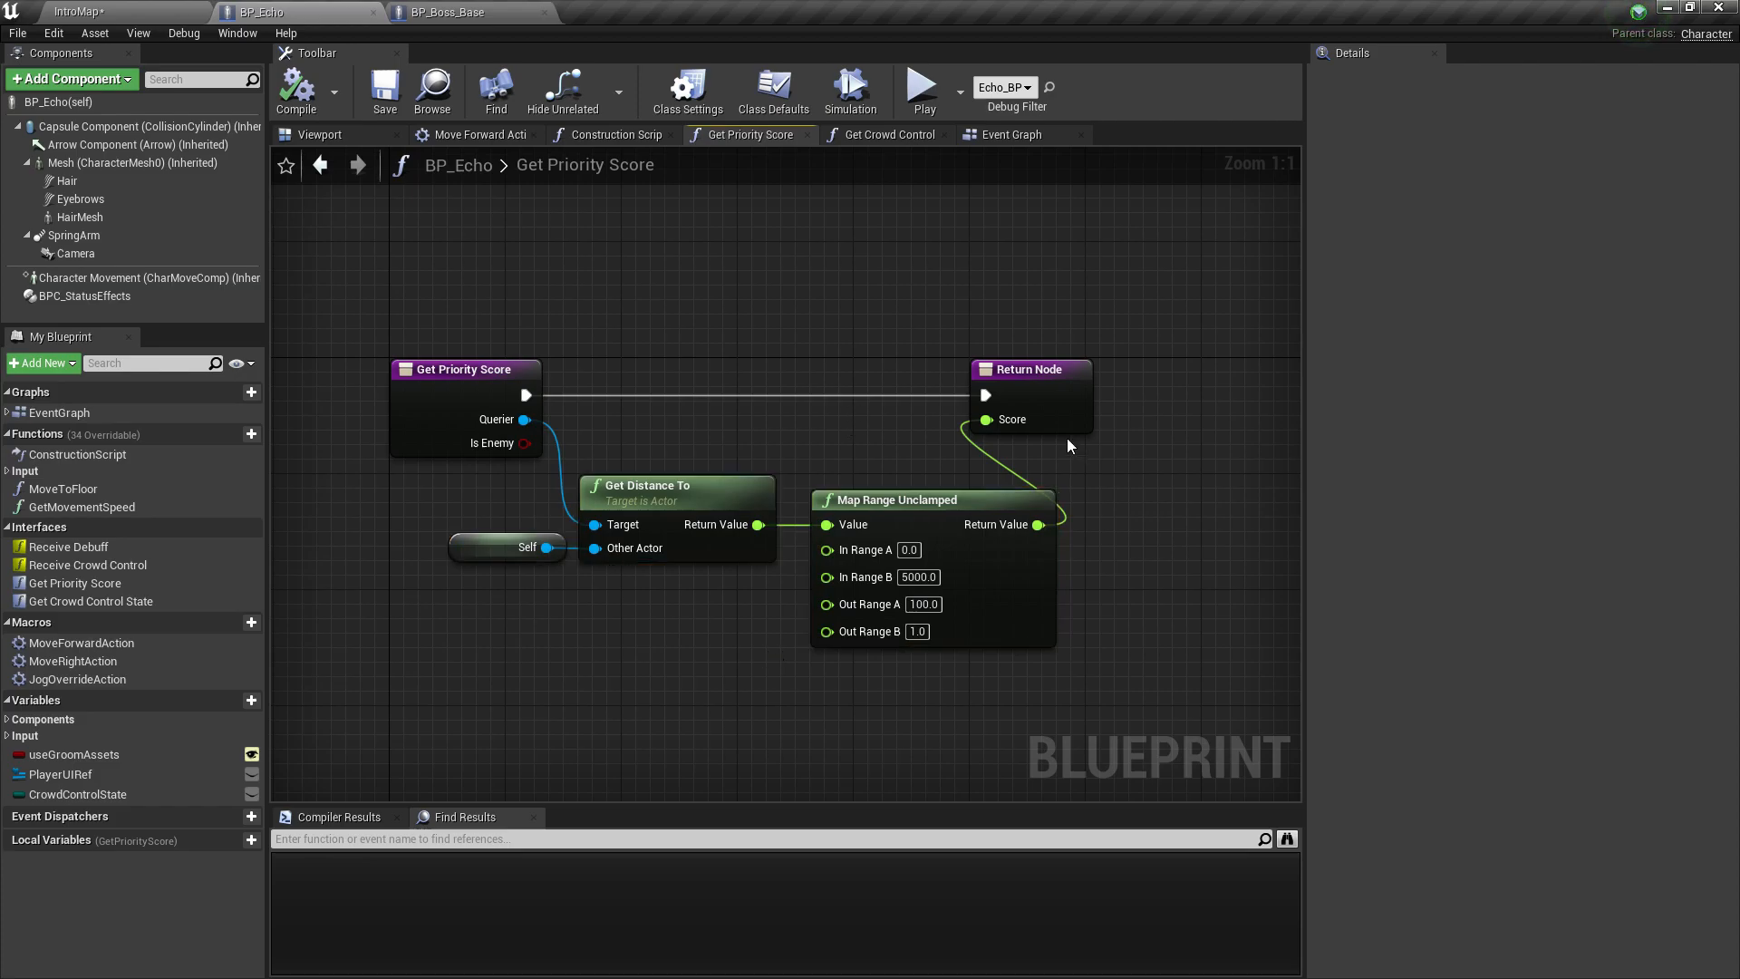
pyautogui.moveTo(736, 456)
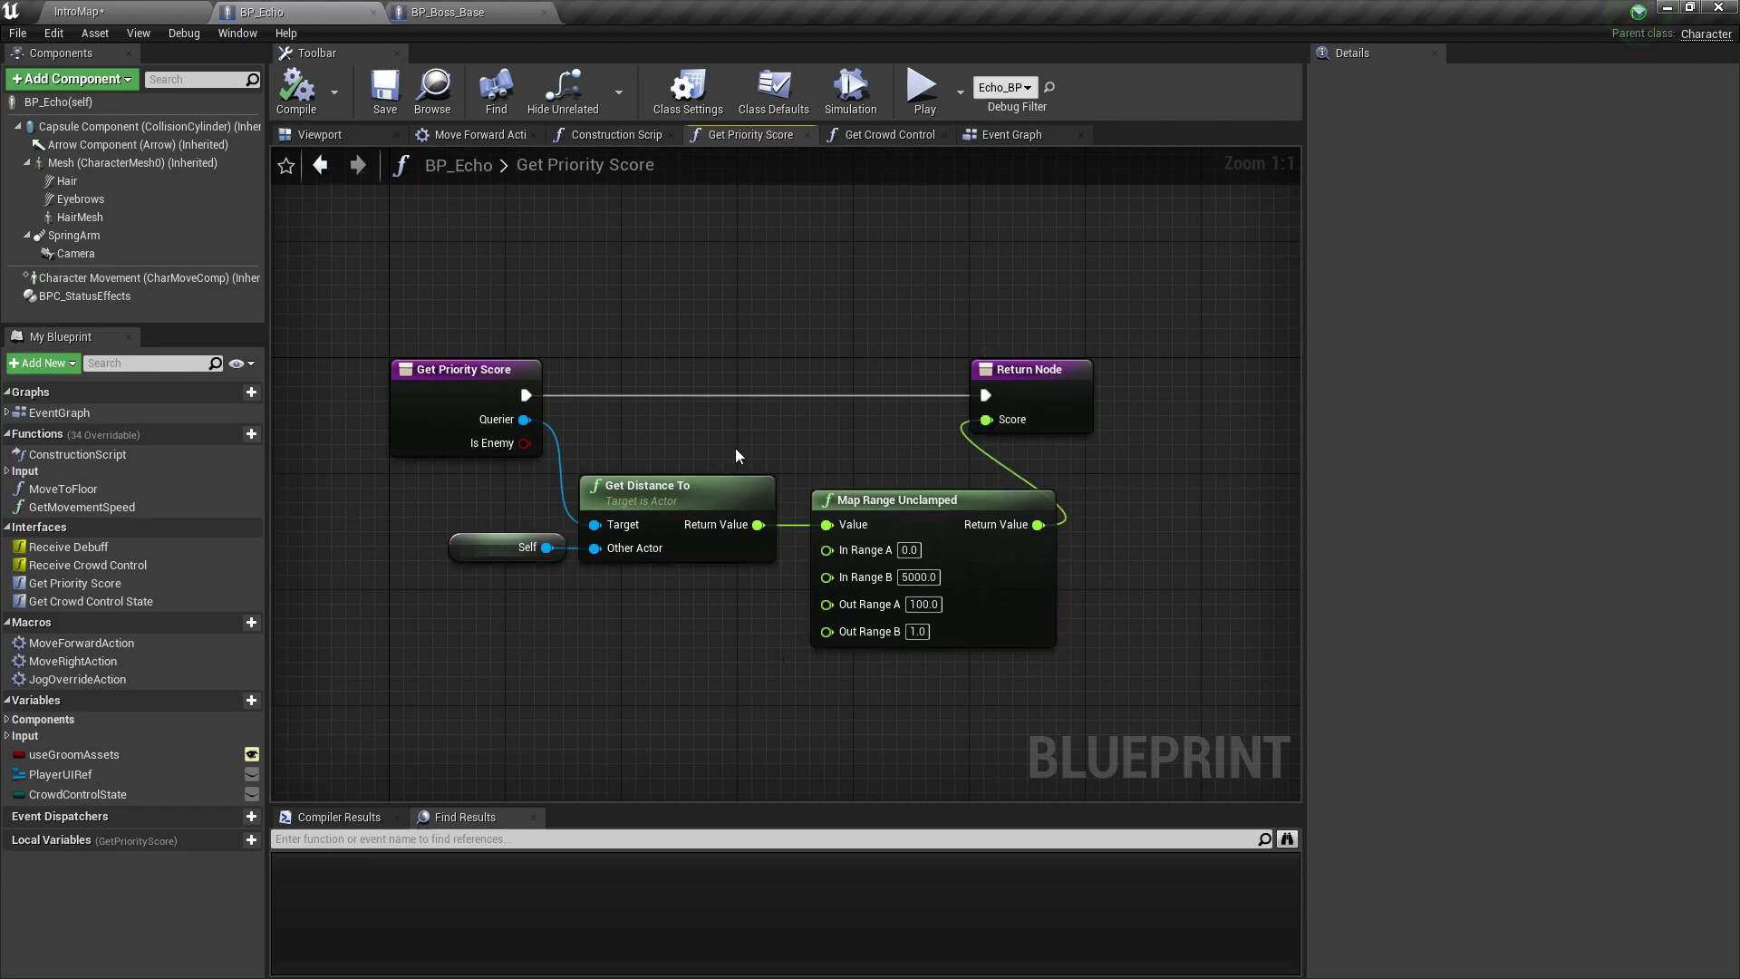
pyautogui.moveTo(732, 366)
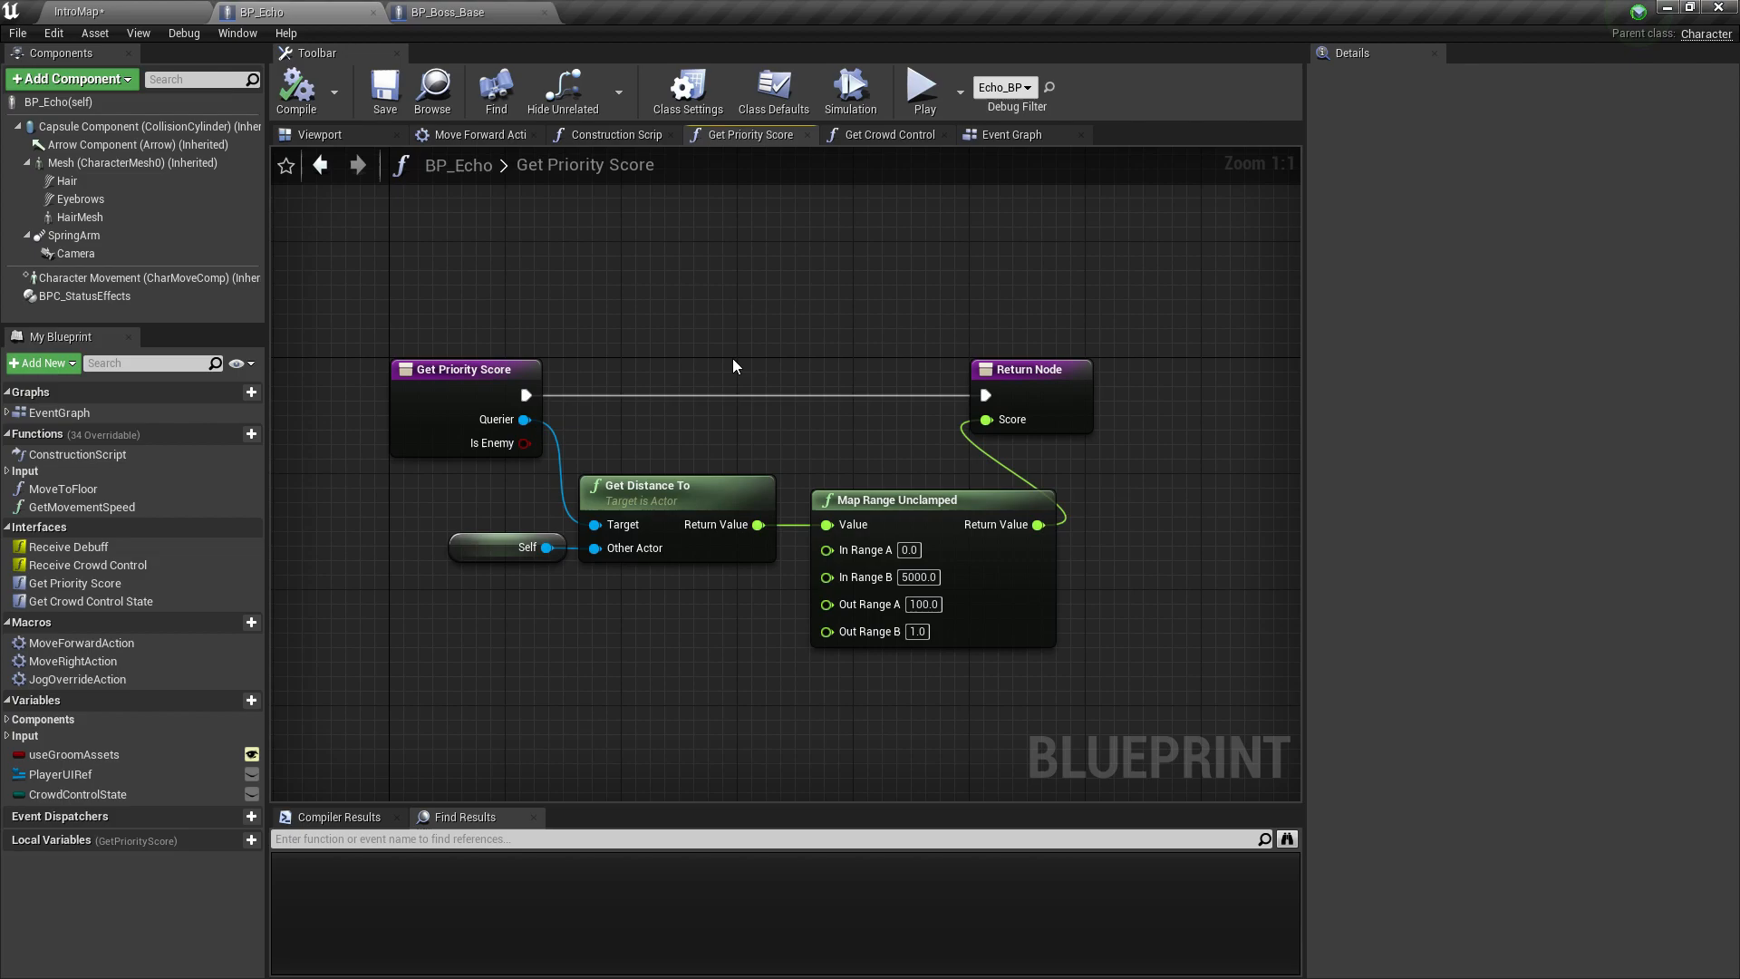
pyautogui.moveTo(809, 433)
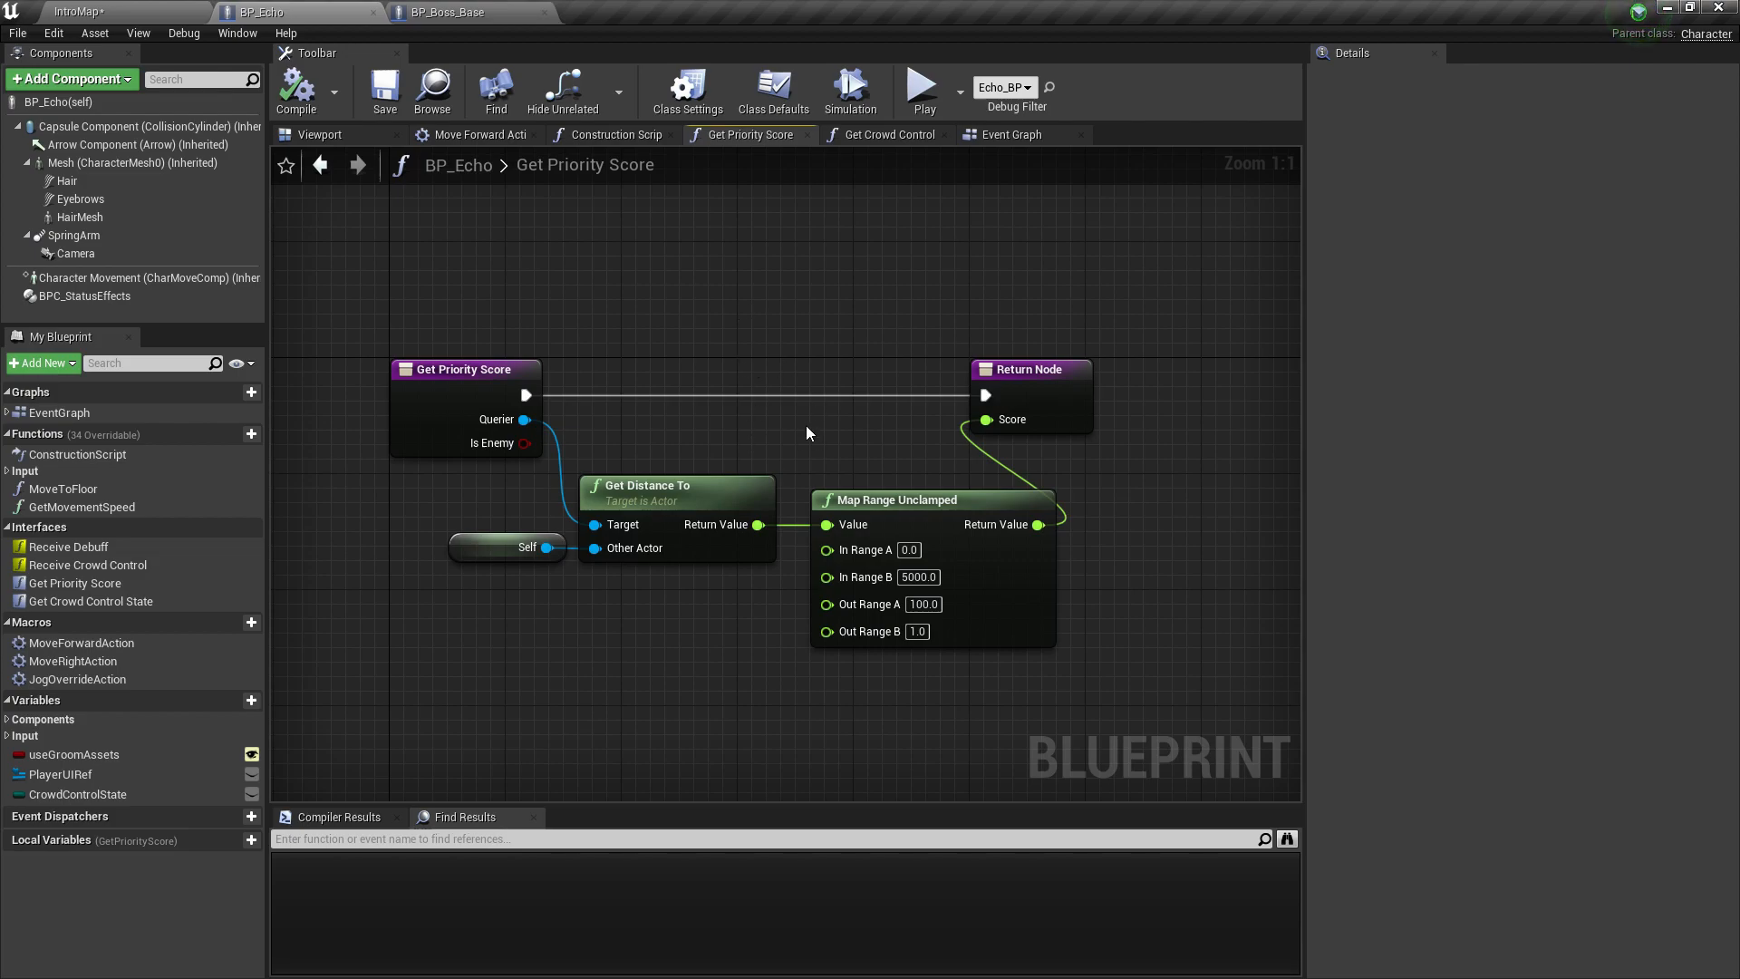
pyautogui.moveTo(960, 390)
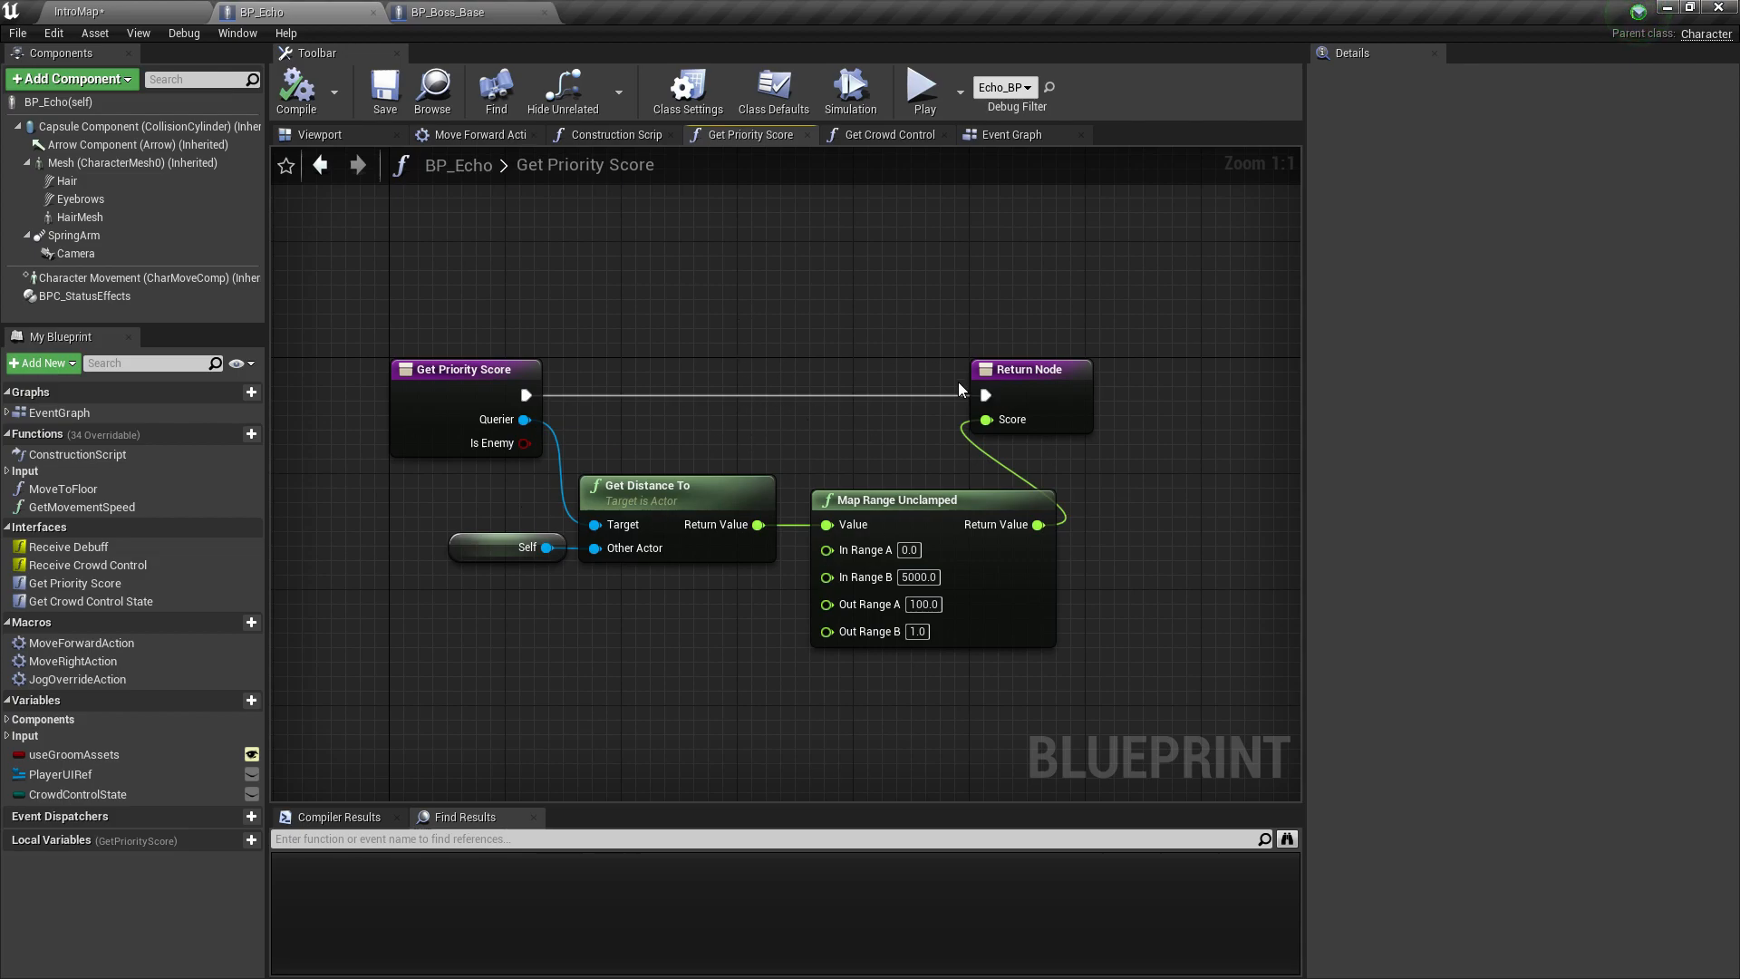
pyautogui.moveTo(877, 502)
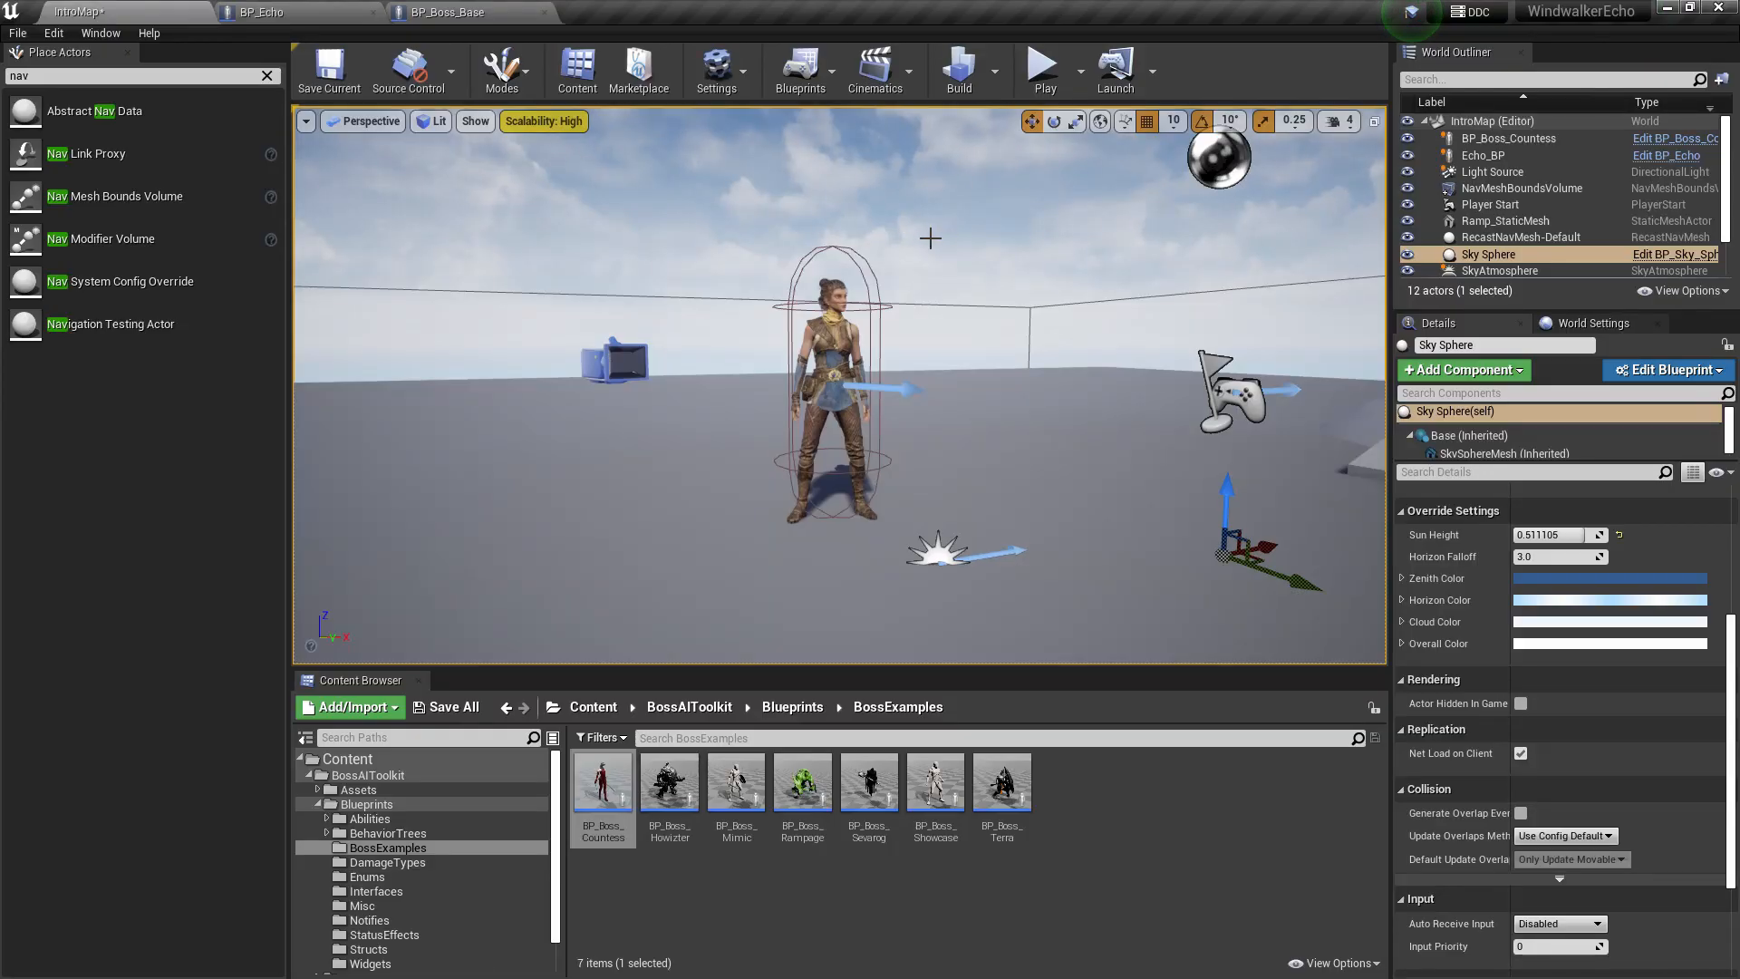
# Step: Play the level so the Countess strikes Echo with its red area effect, then stop
pyautogui.click(263, 13)
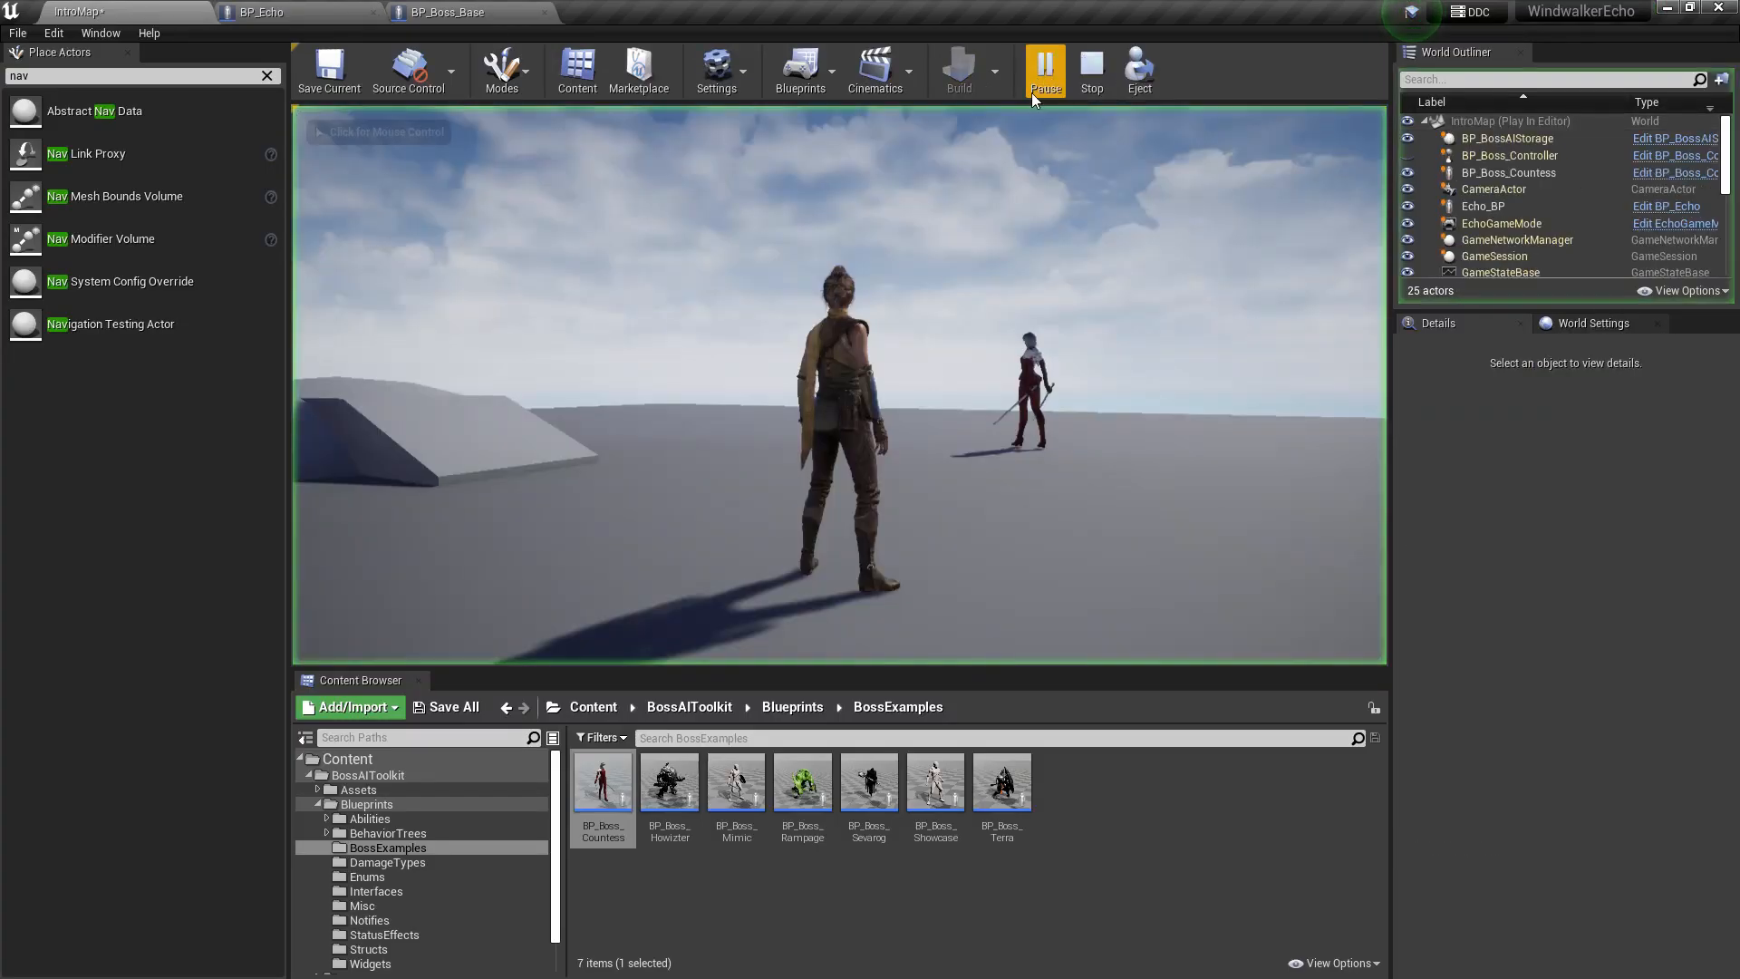
pyautogui.click(1044, 71)
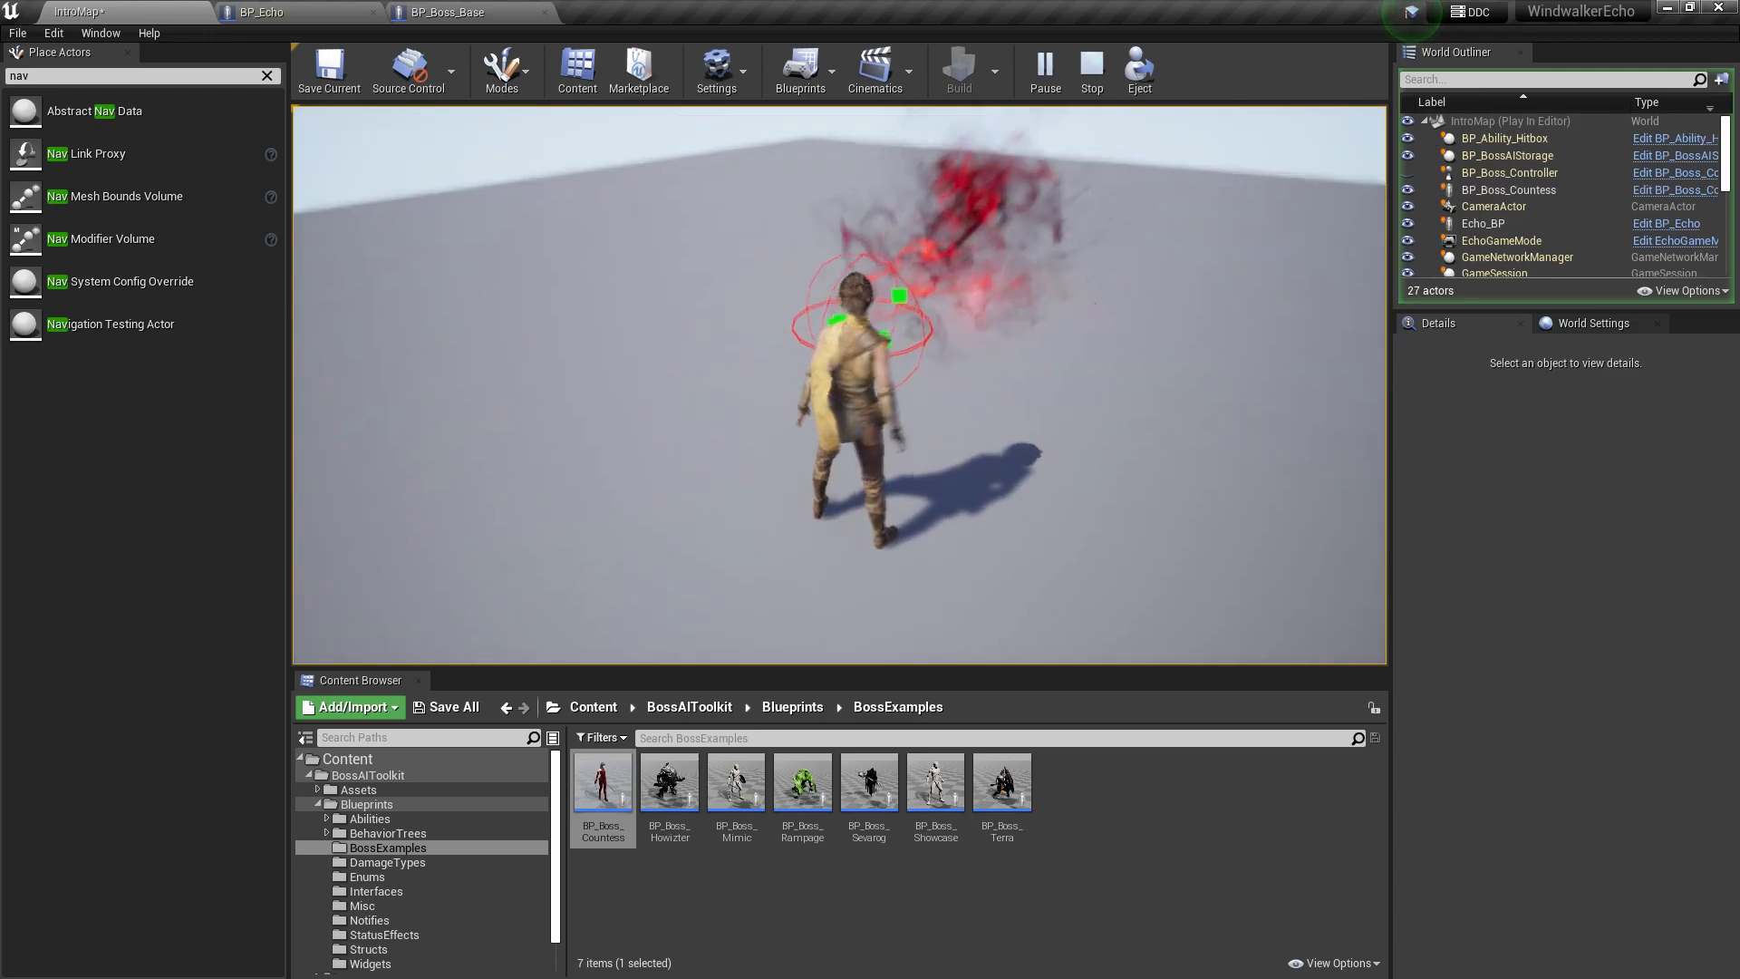
pyautogui.click(1089, 70)
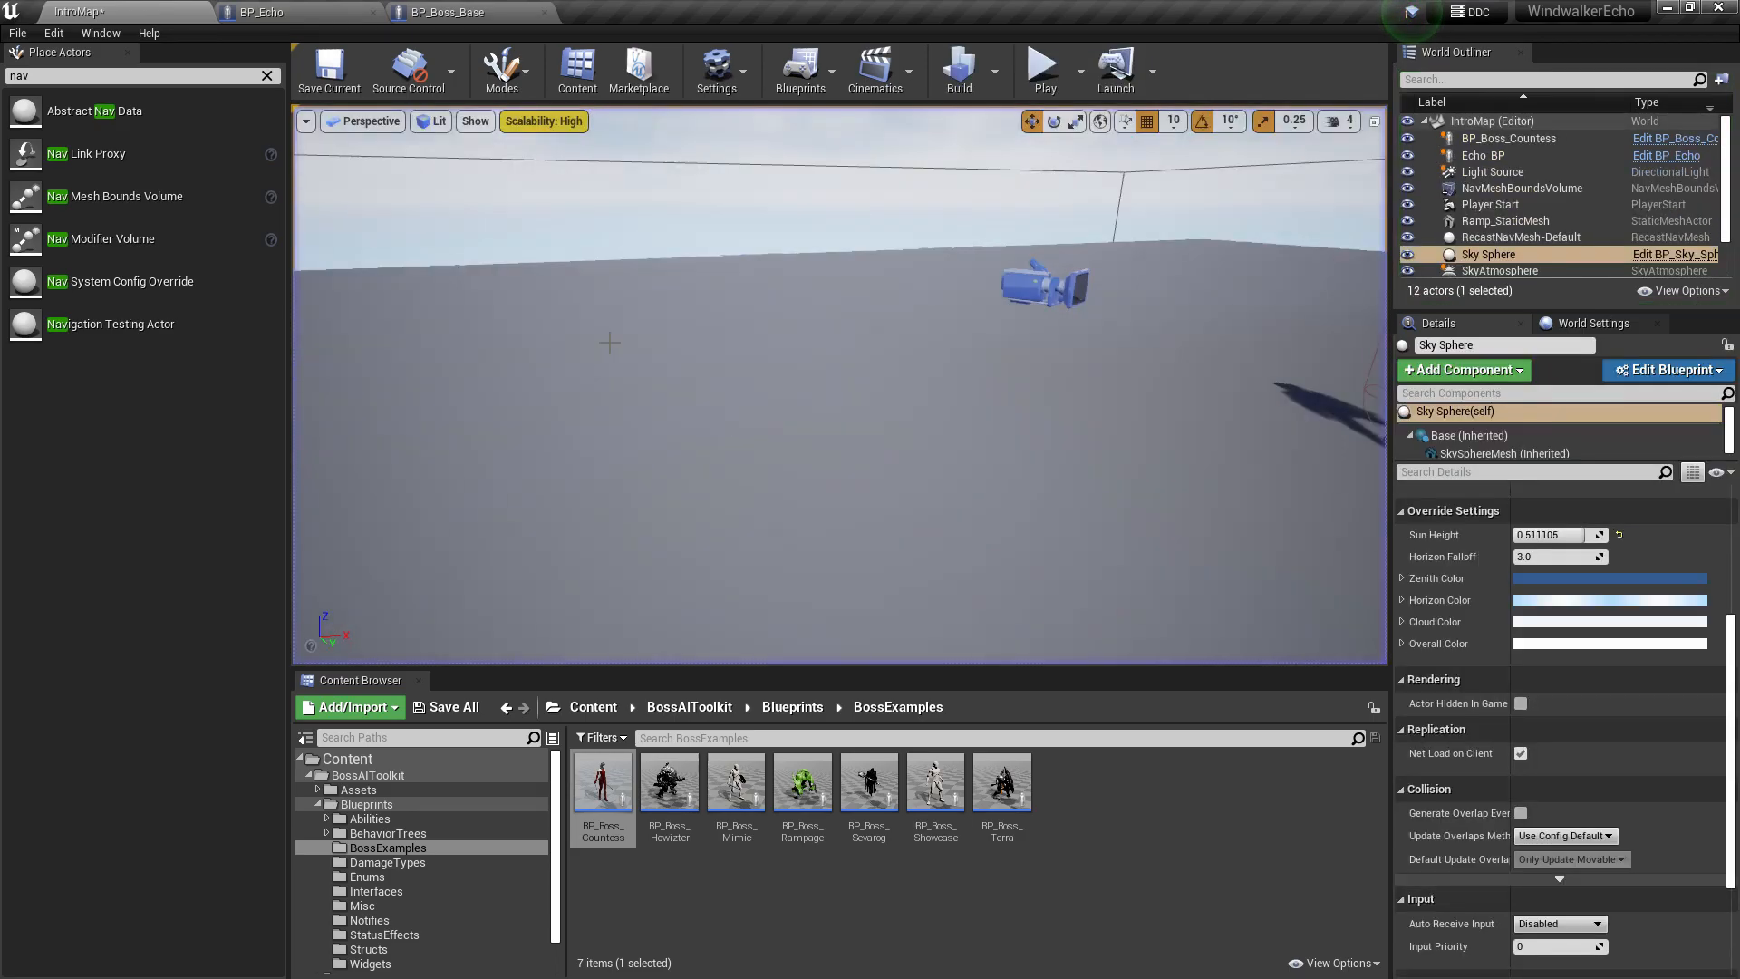
# Step: Add Send Attack Message after Apply Point Damage with GetActorLocation(self) as Origin
pyautogui.click(272, 13)
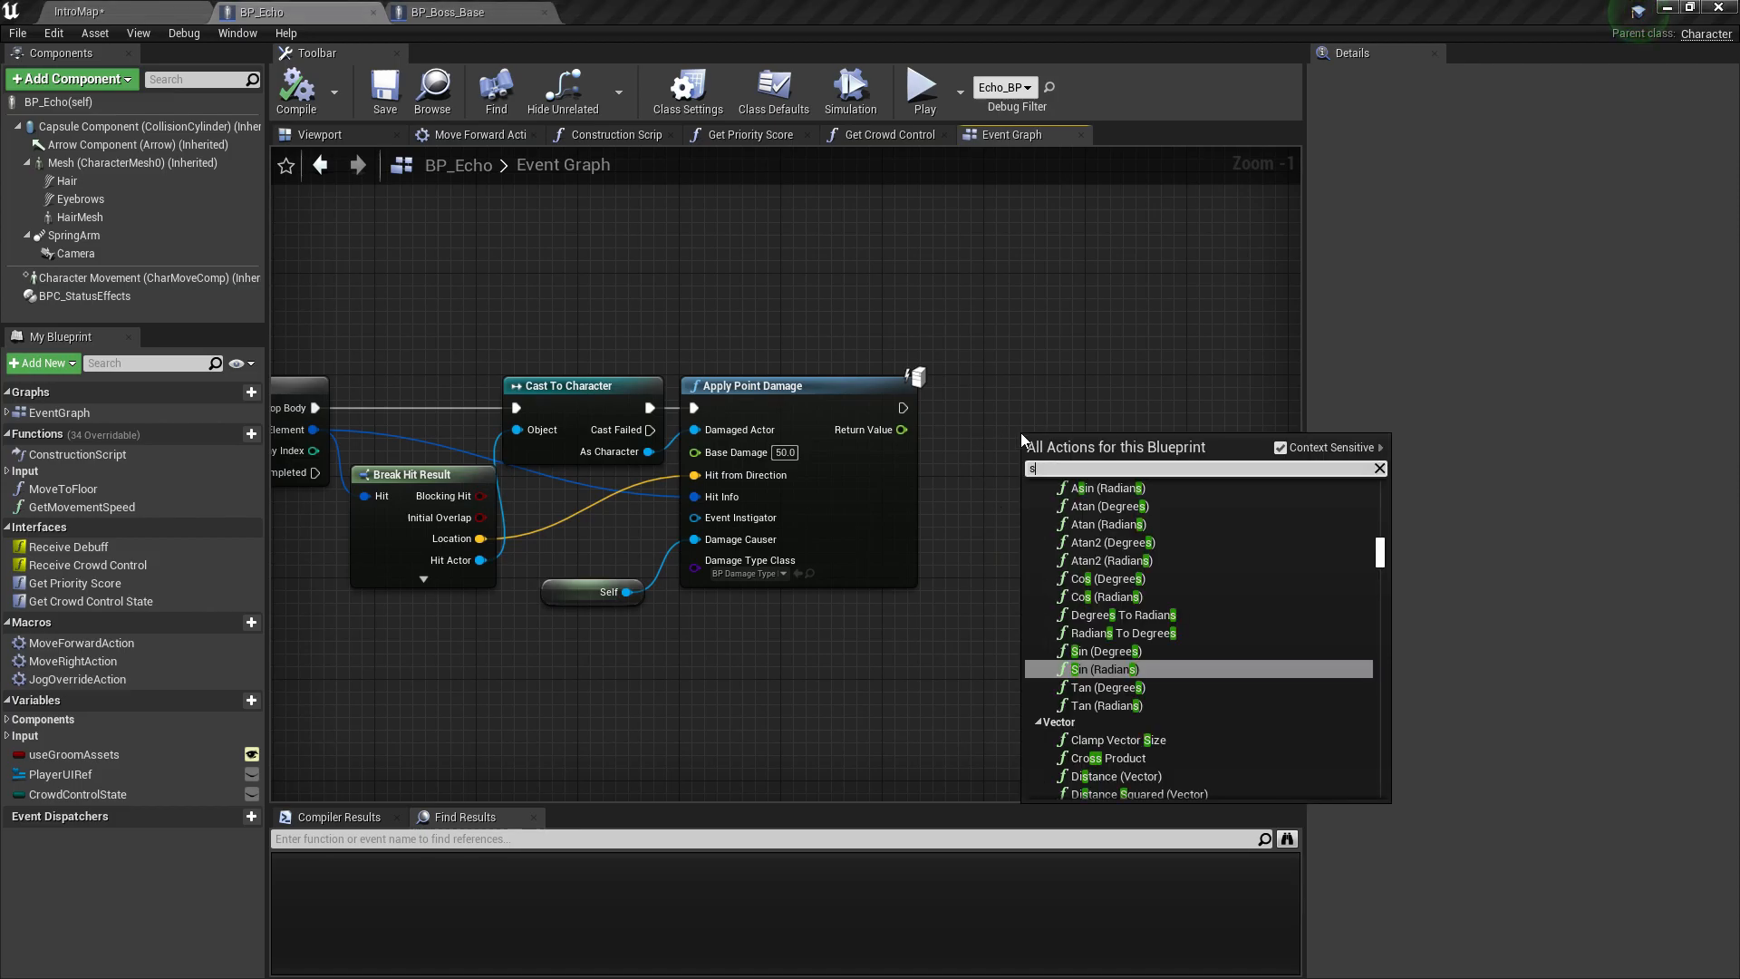
pyautogui.click(1106, 669)
pyautogui.write('get actor')
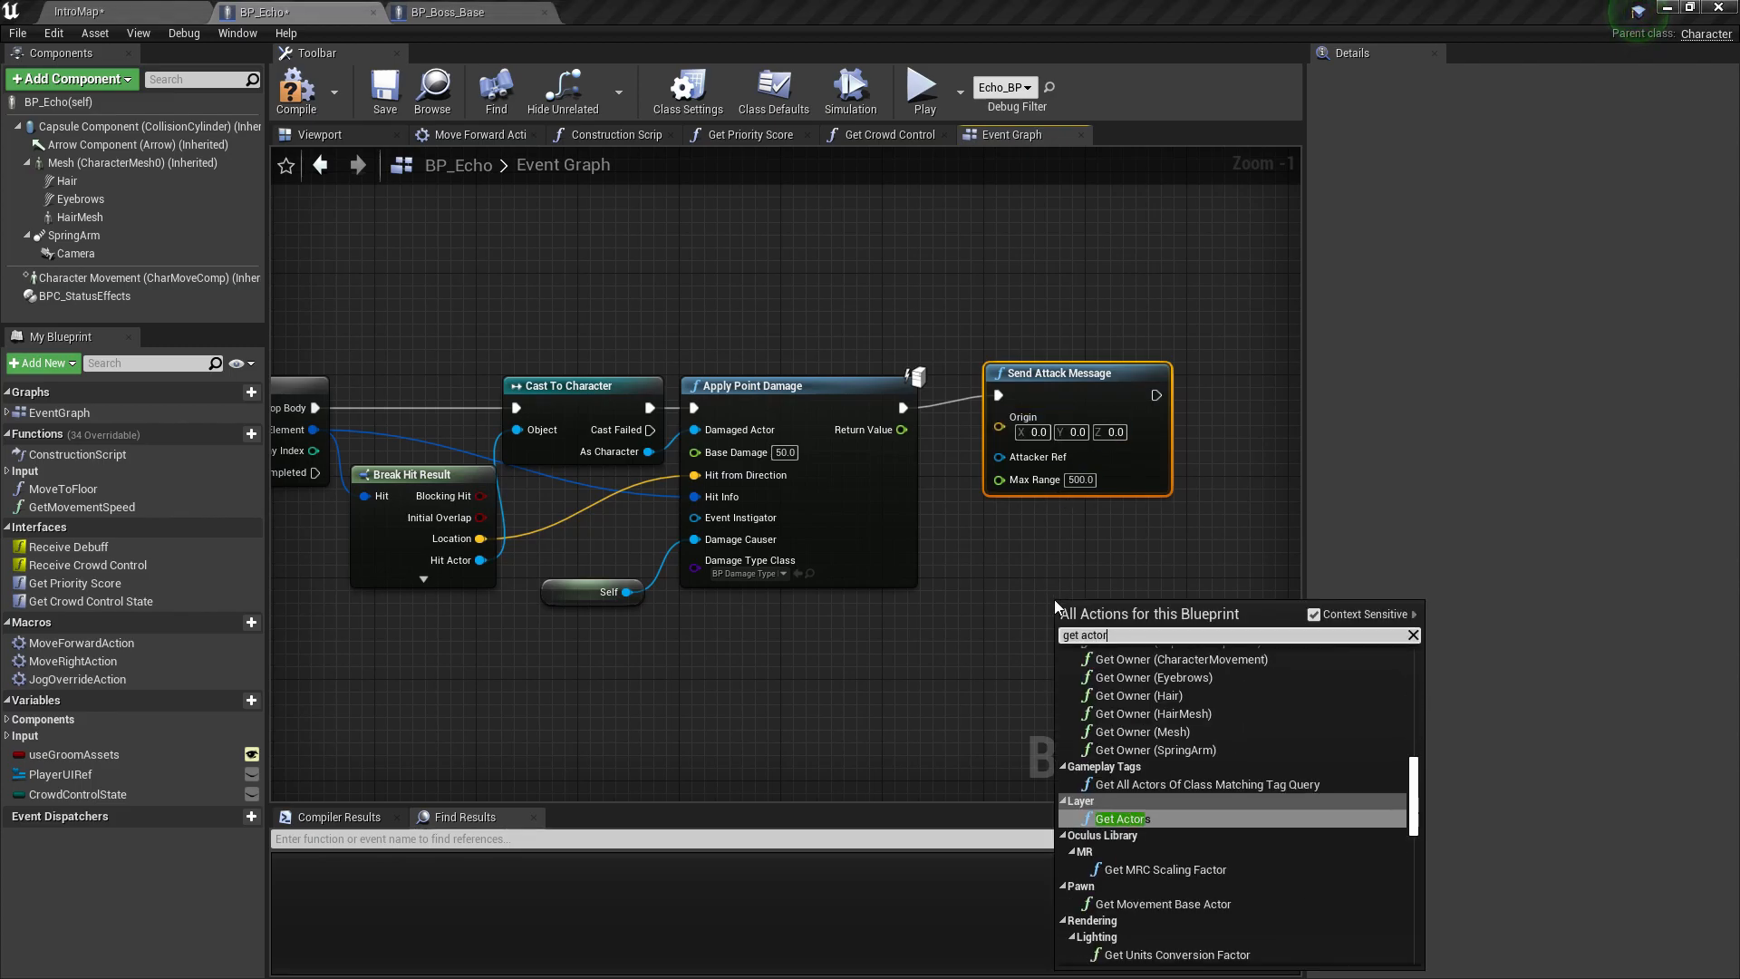
pyautogui.click(1120, 817)
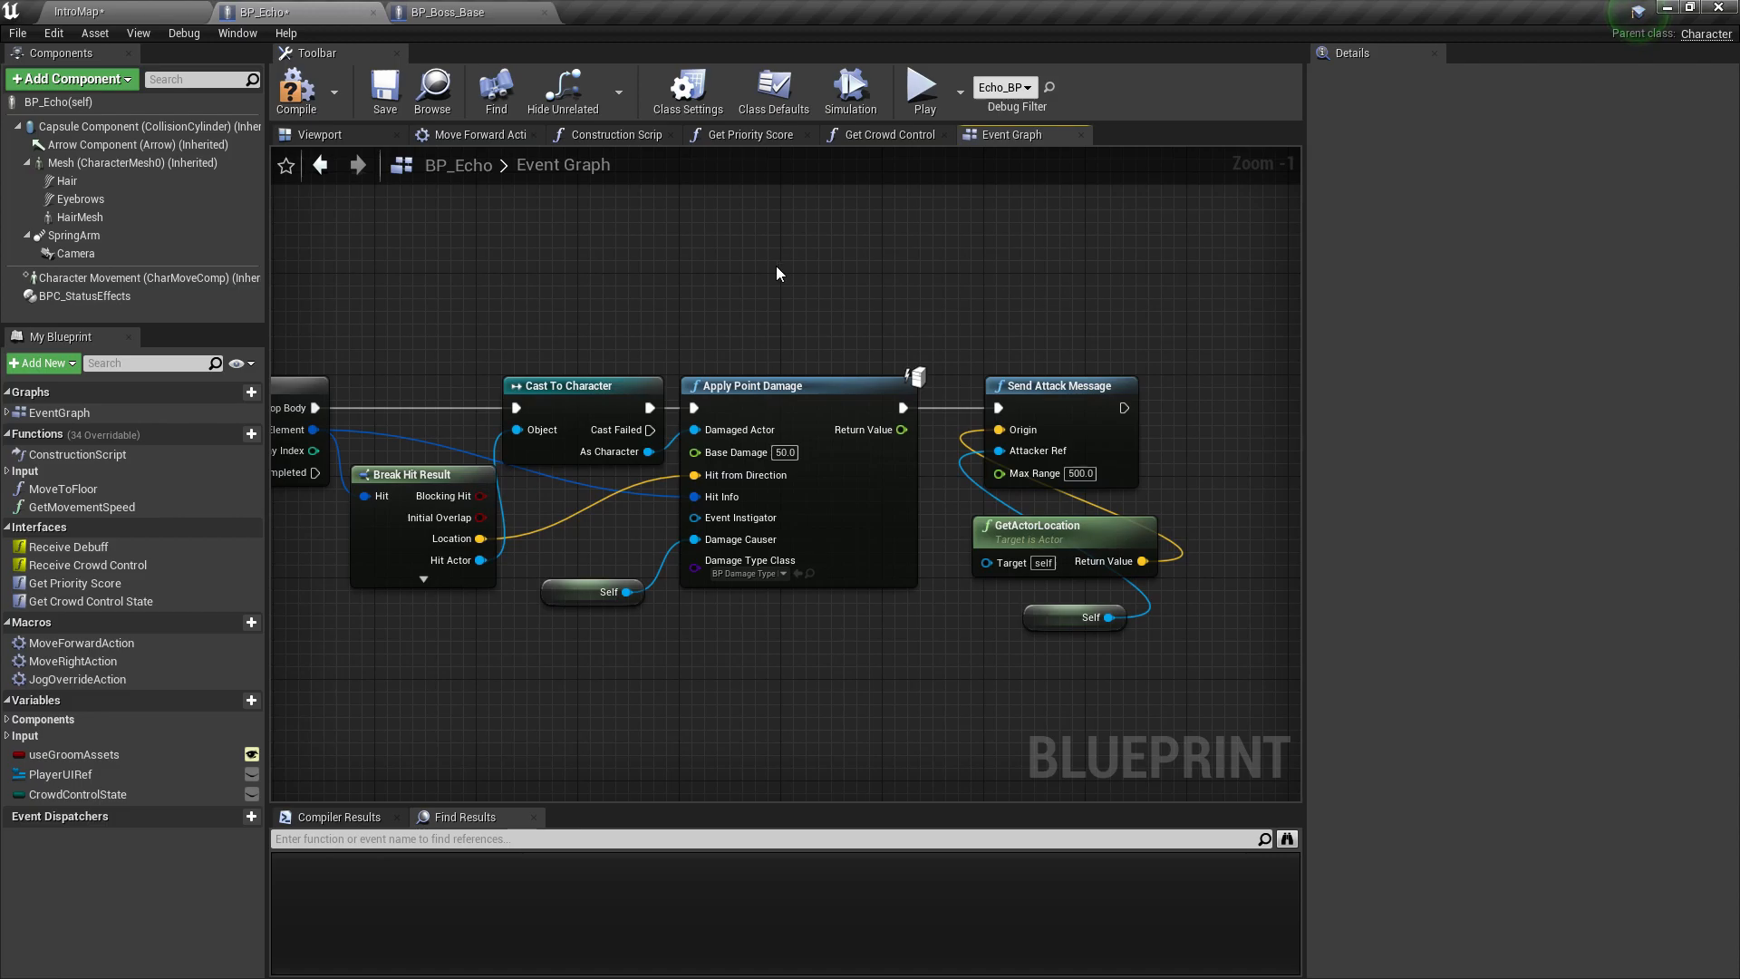
pyautogui.moveTo(455, 13)
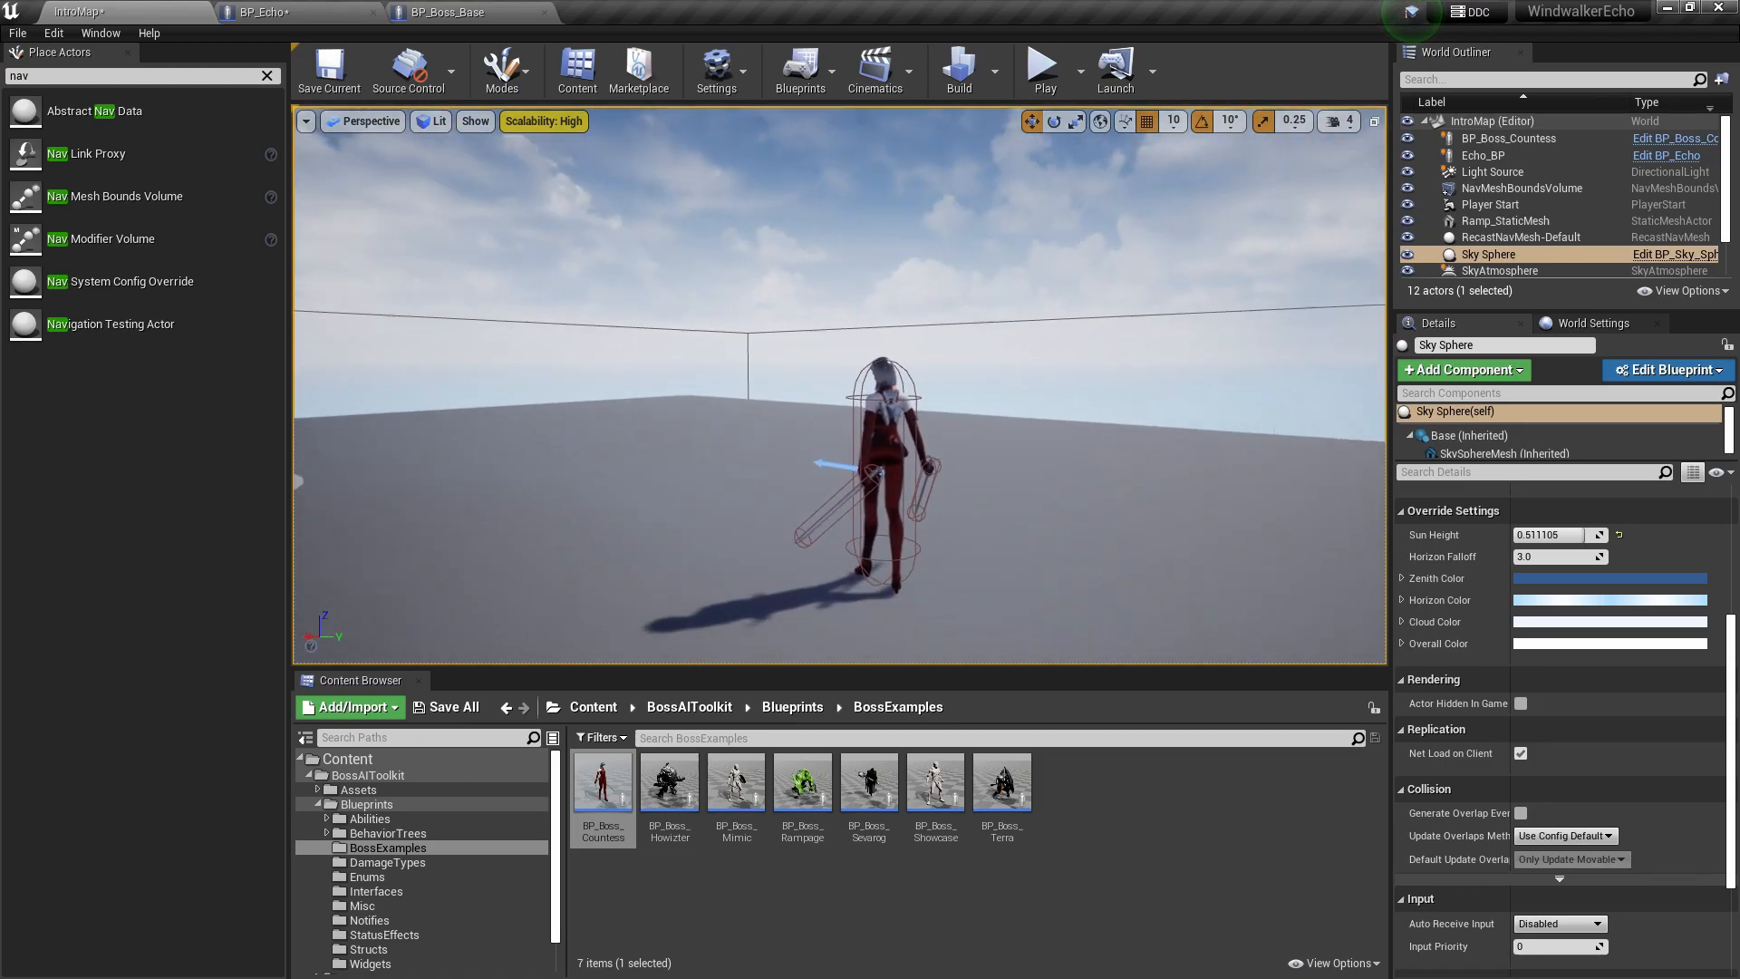
# Step: Wire Event PointDamage into Process Damage with Self as the damage target
pyautogui.click(1510, 138)
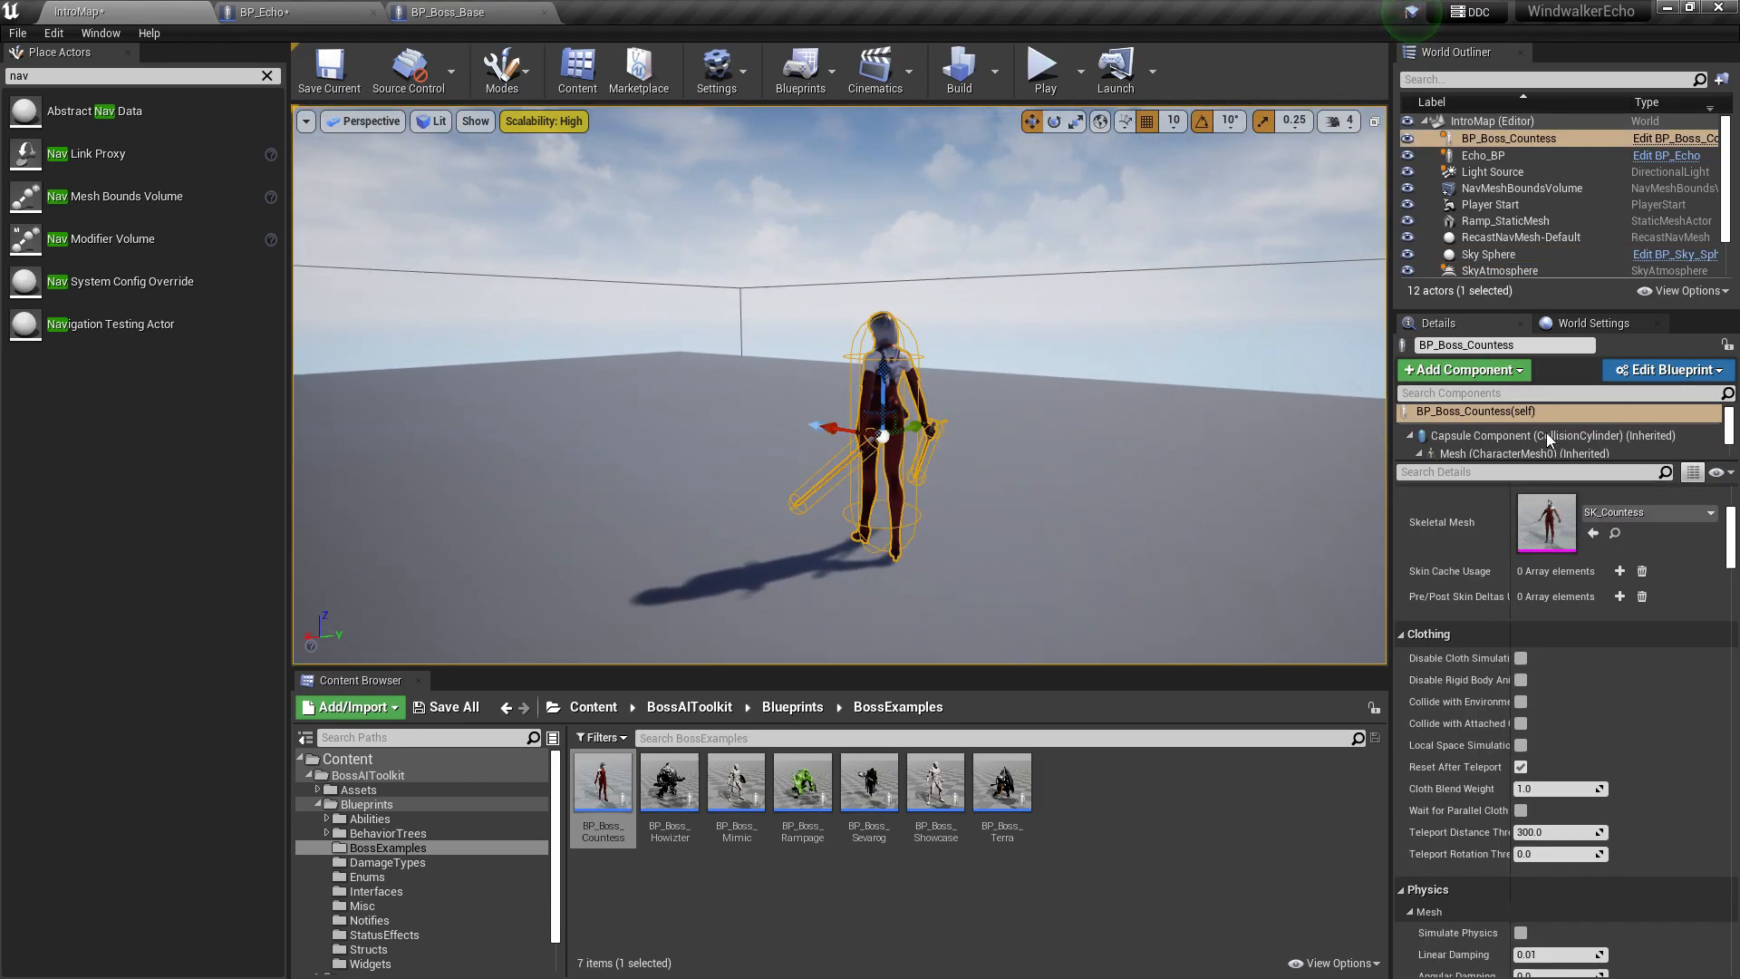
pyautogui.click(281, 11)
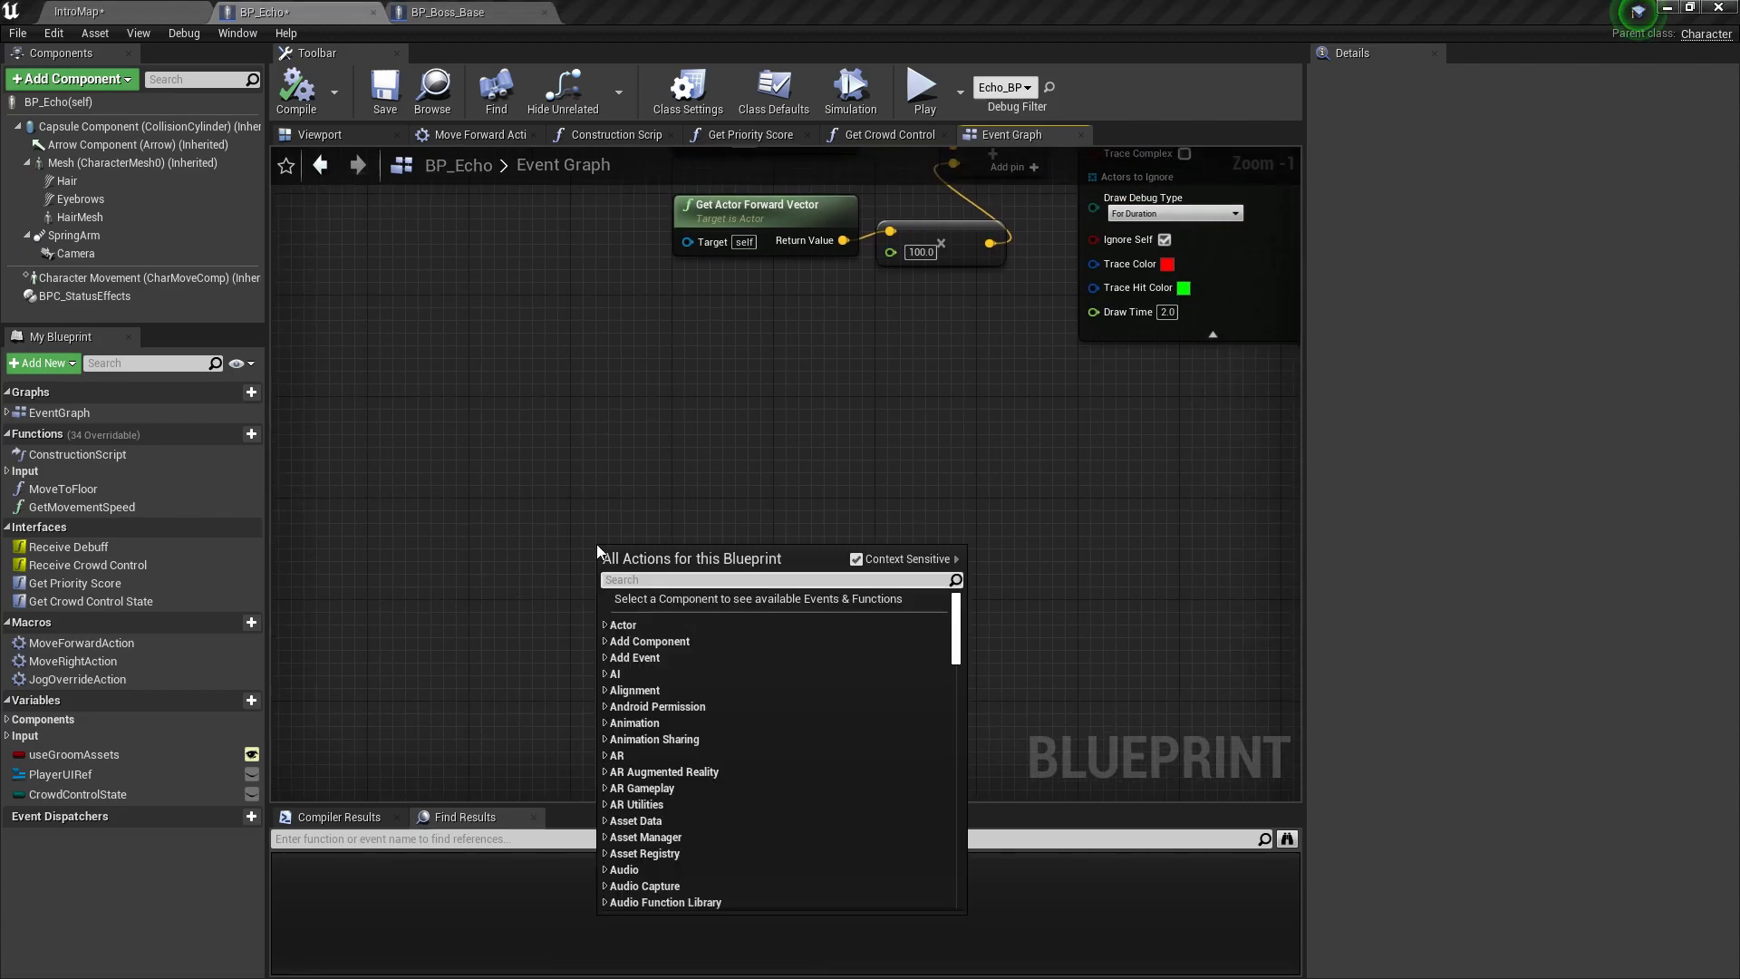
pyautogui.write('event point da')
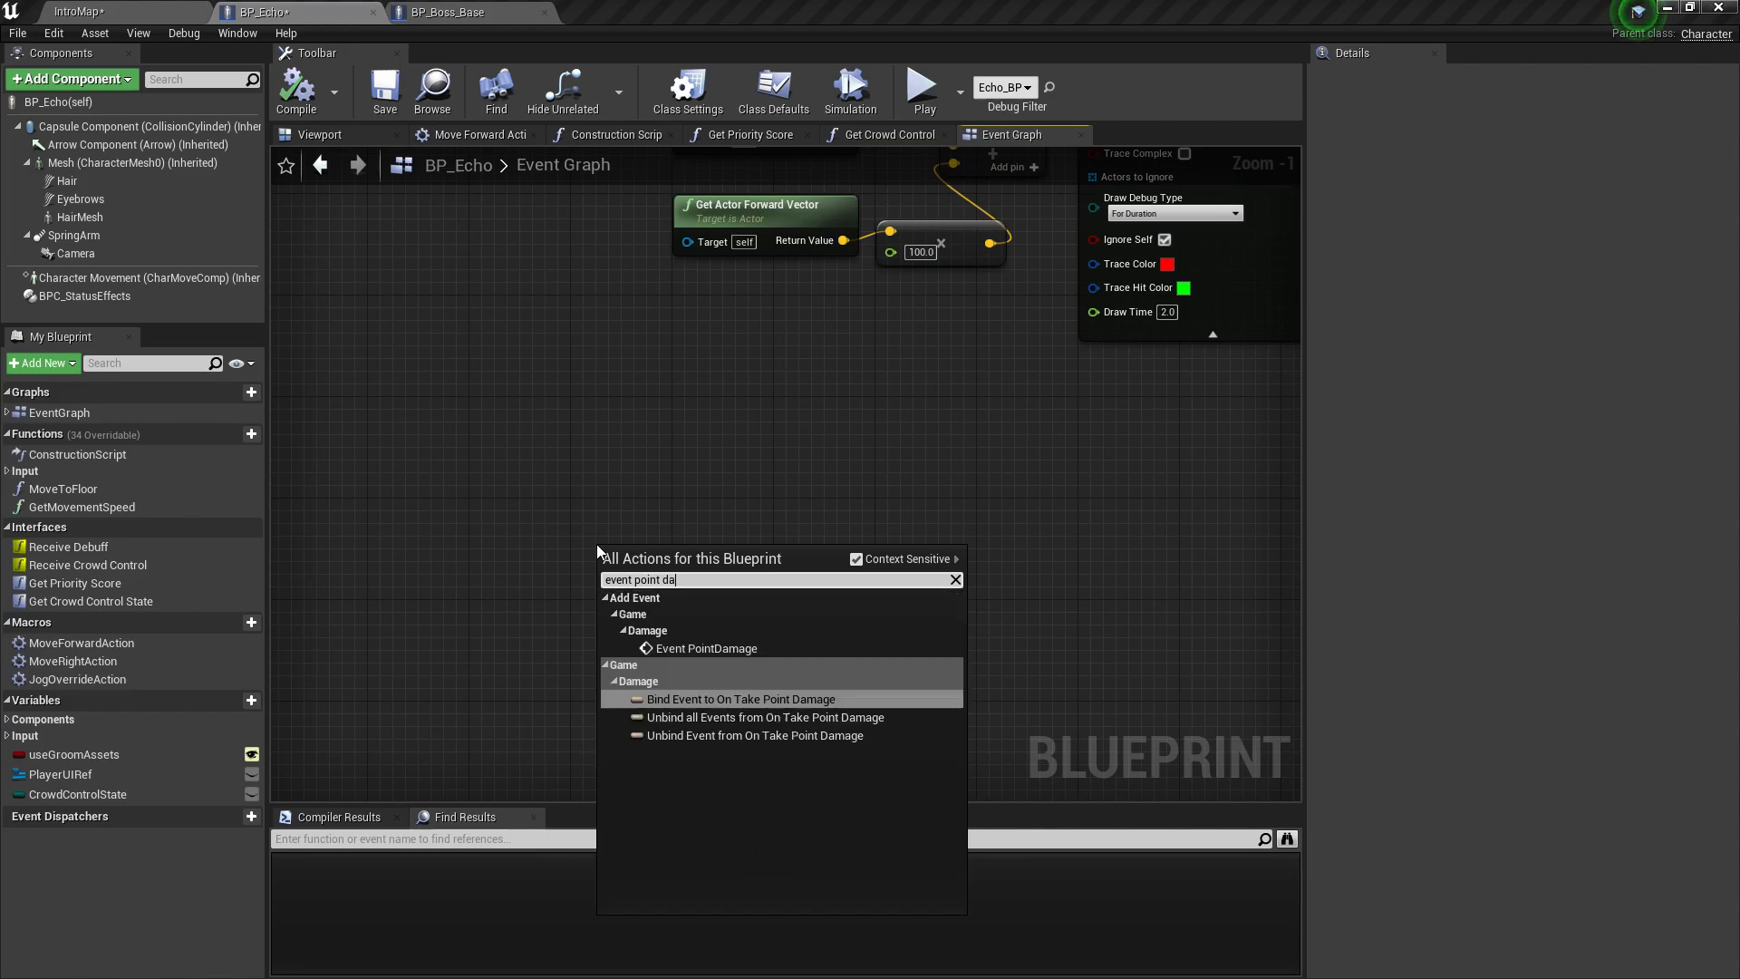
pyautogui.click(707, 649)
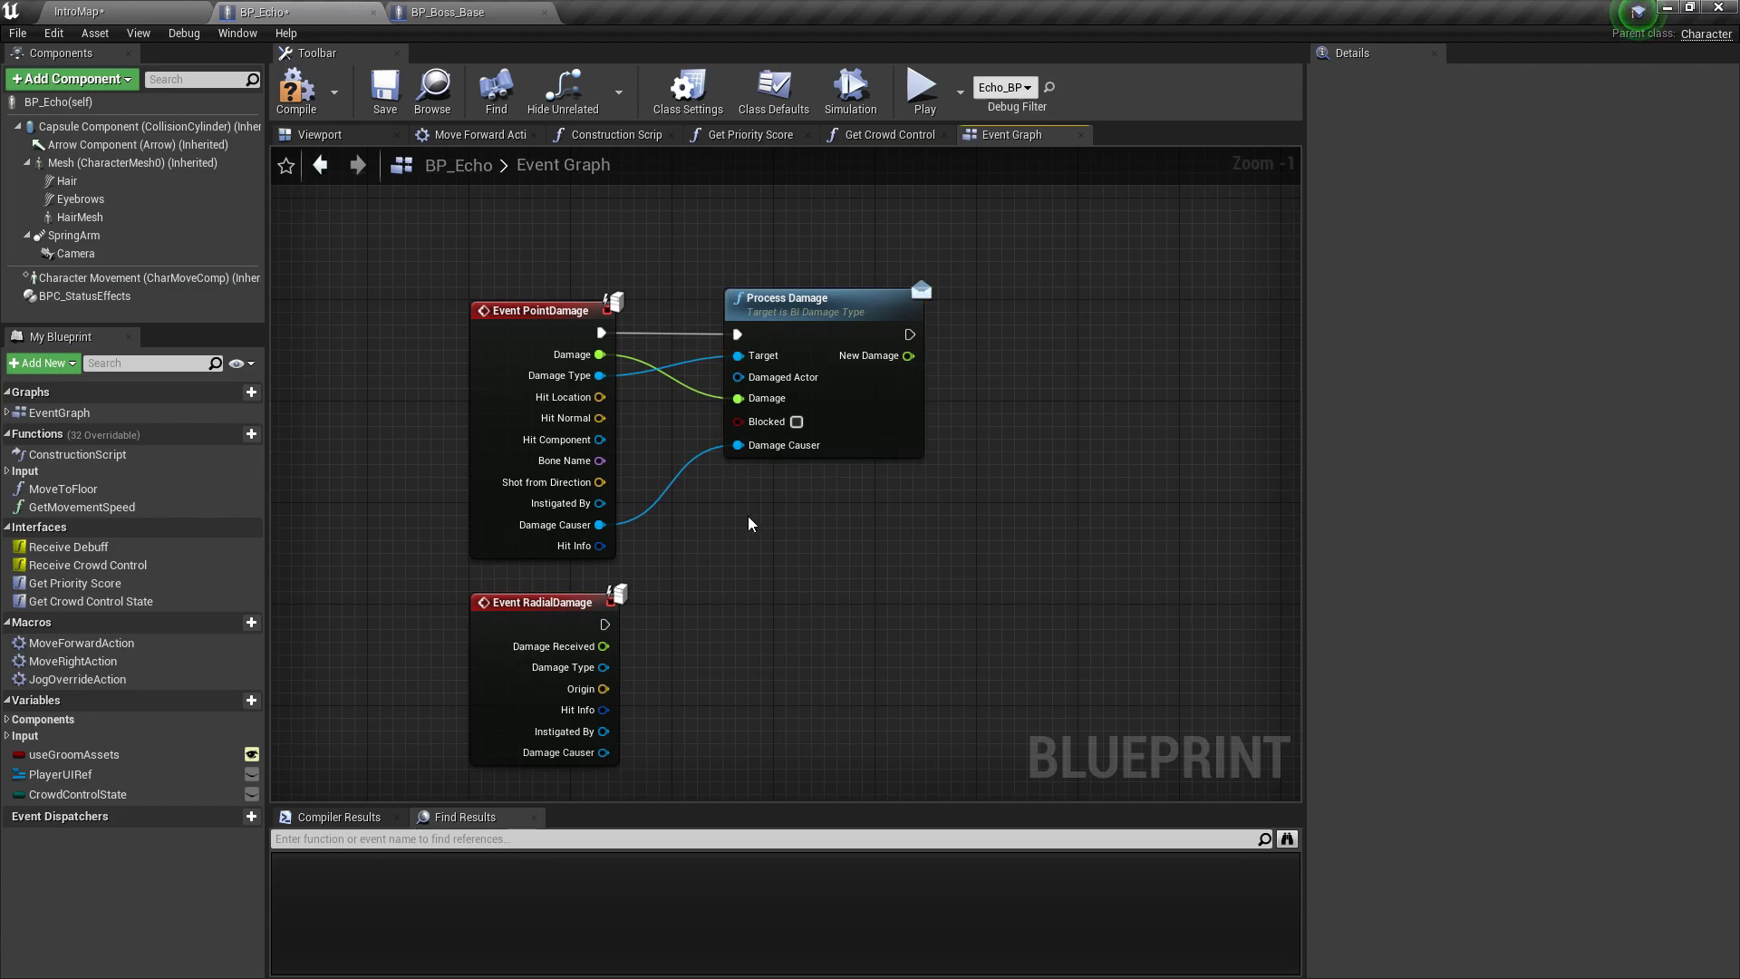
pyautogui.moveTo(538, 631)
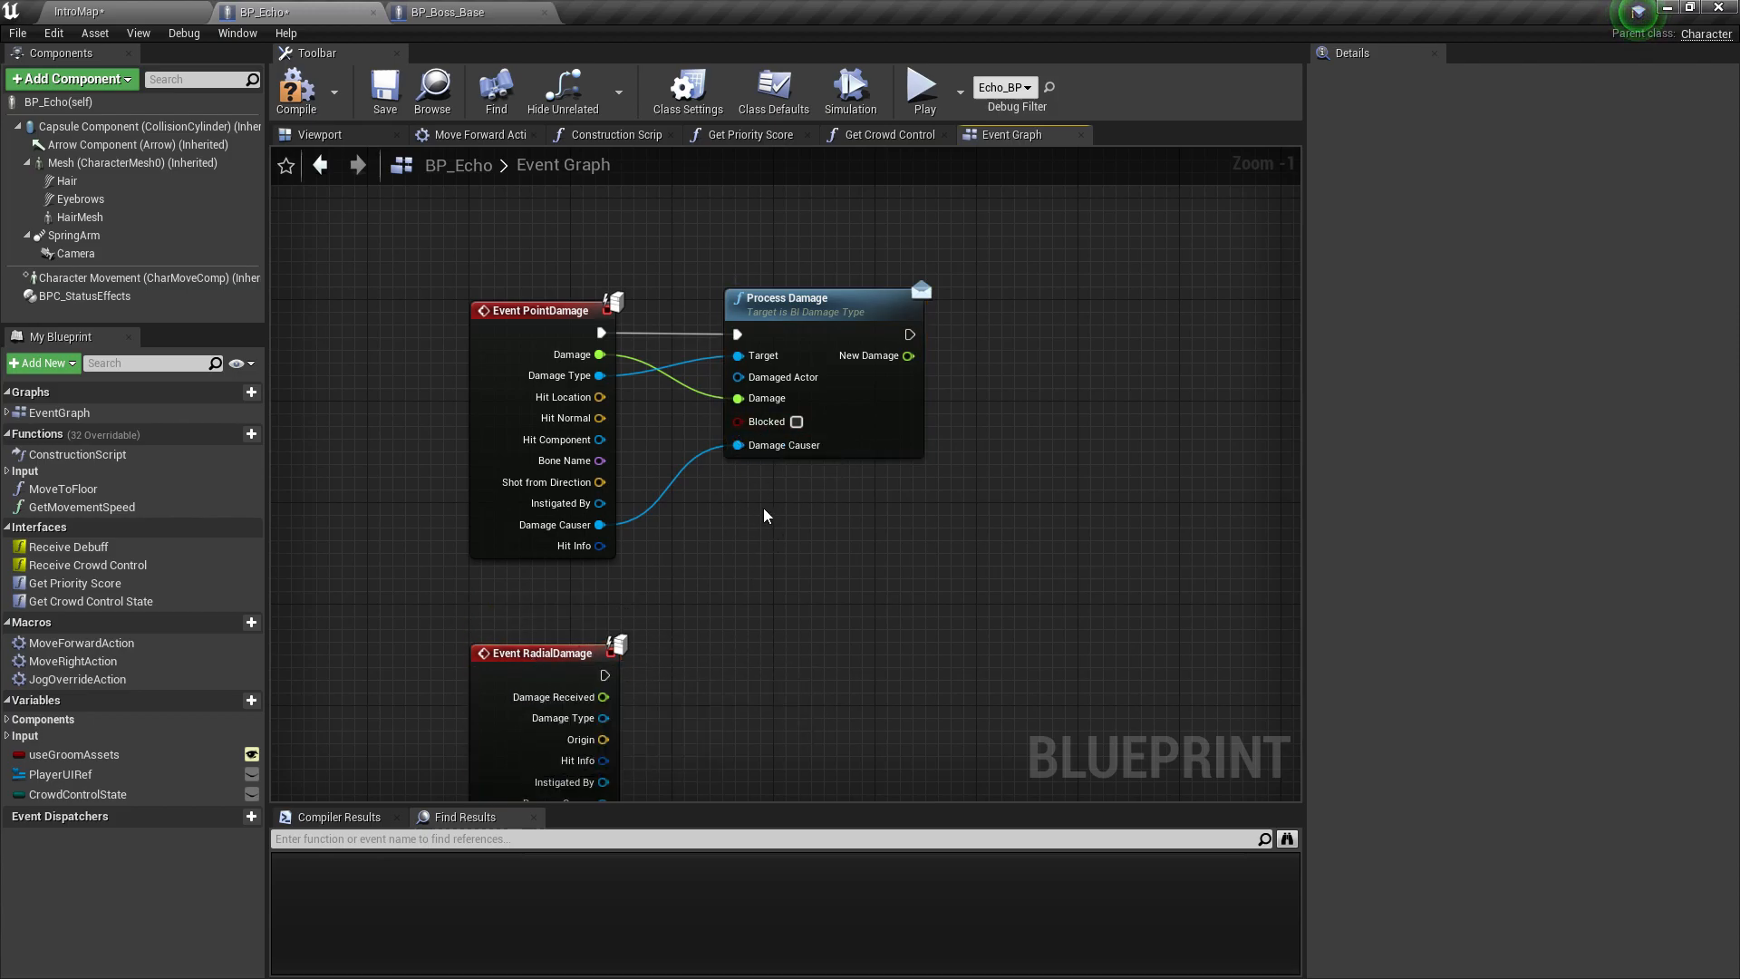
pyautogui.moveTo(752, 507)
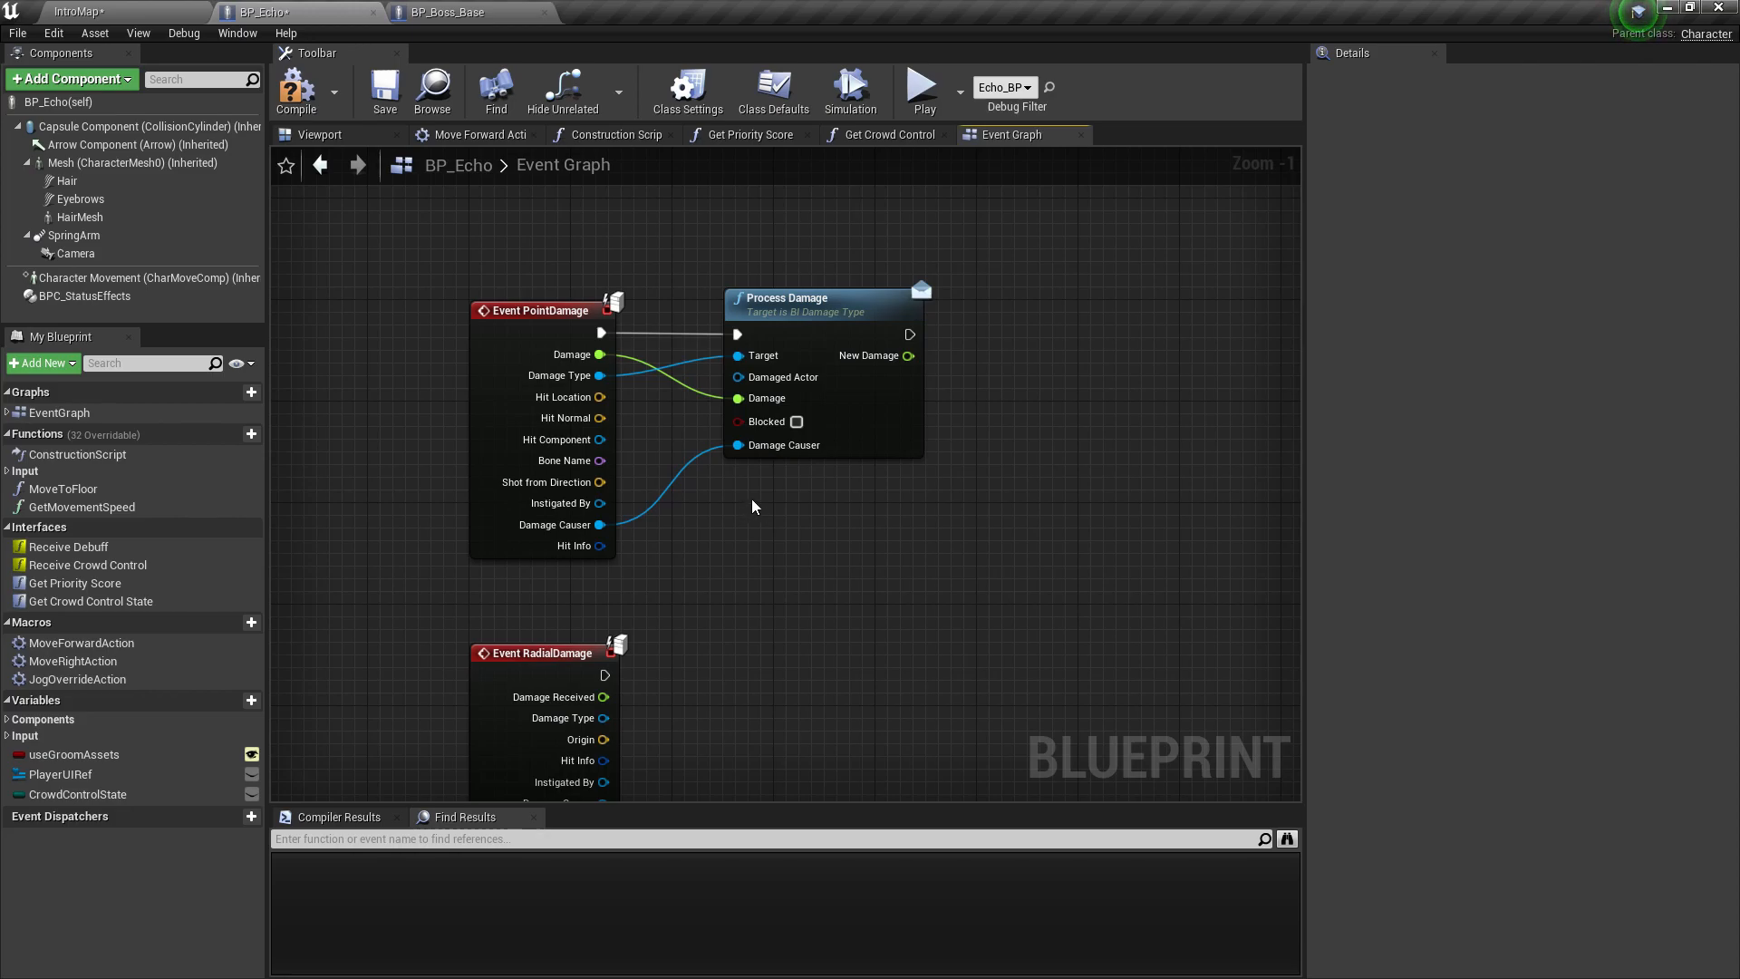
pyautogui.rightClick(754, 517)
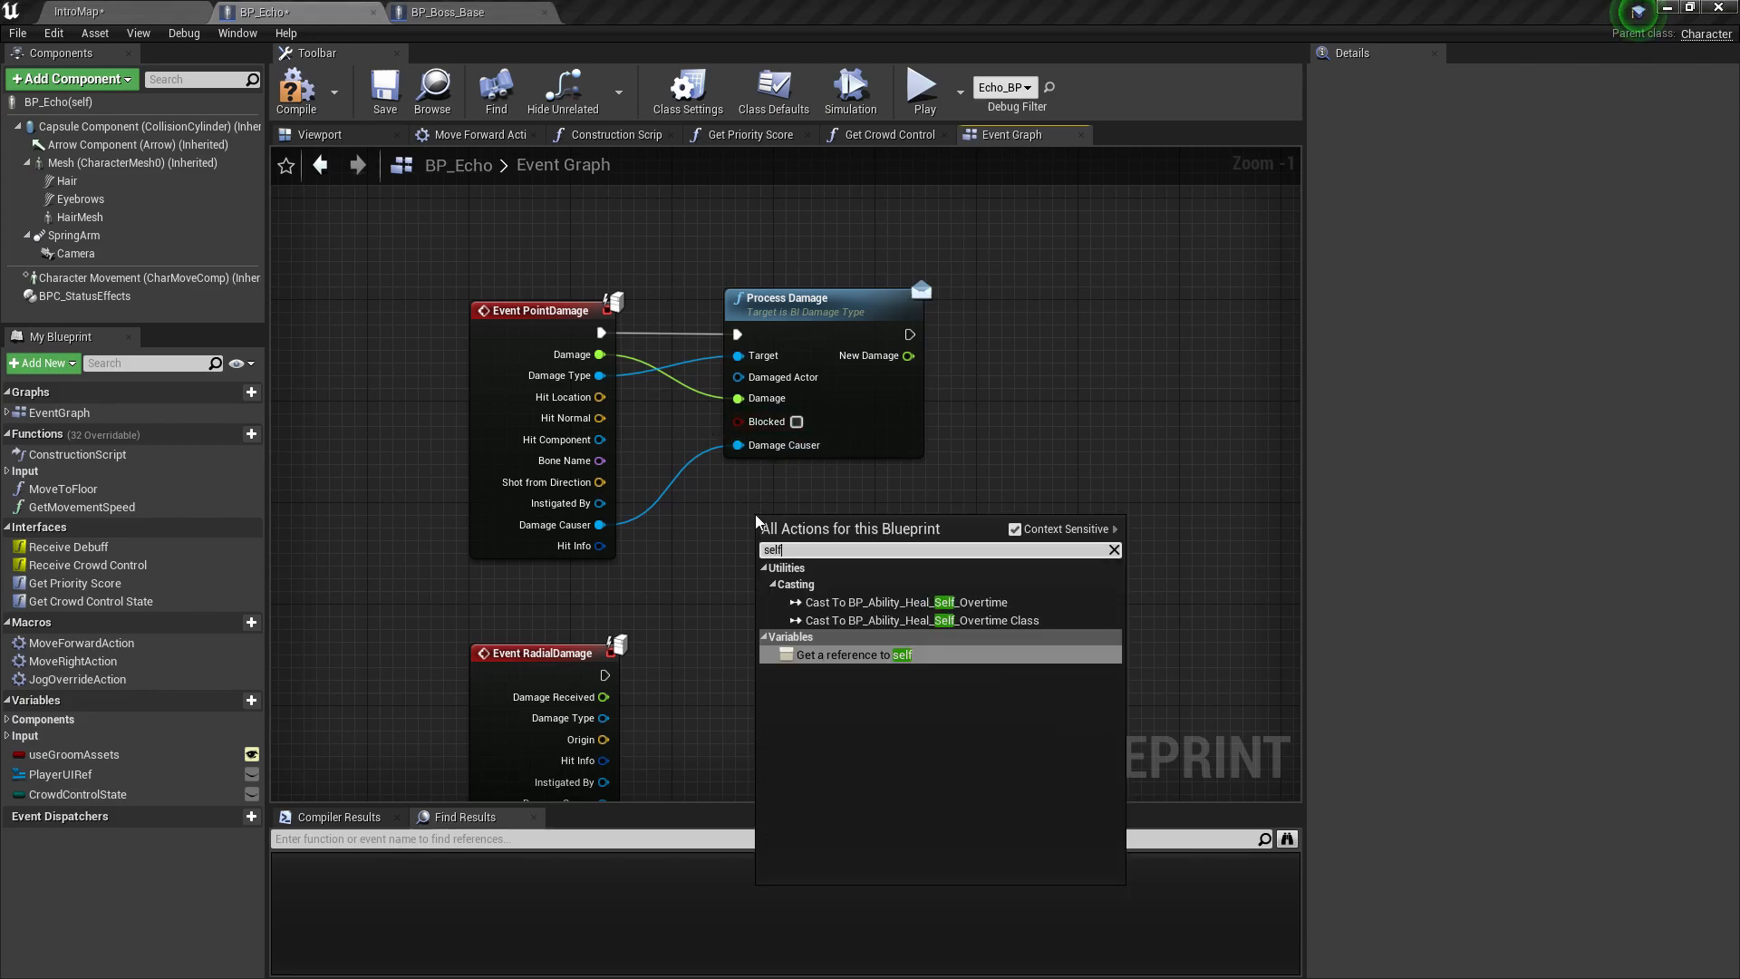
pyautogui.click(852, 654)
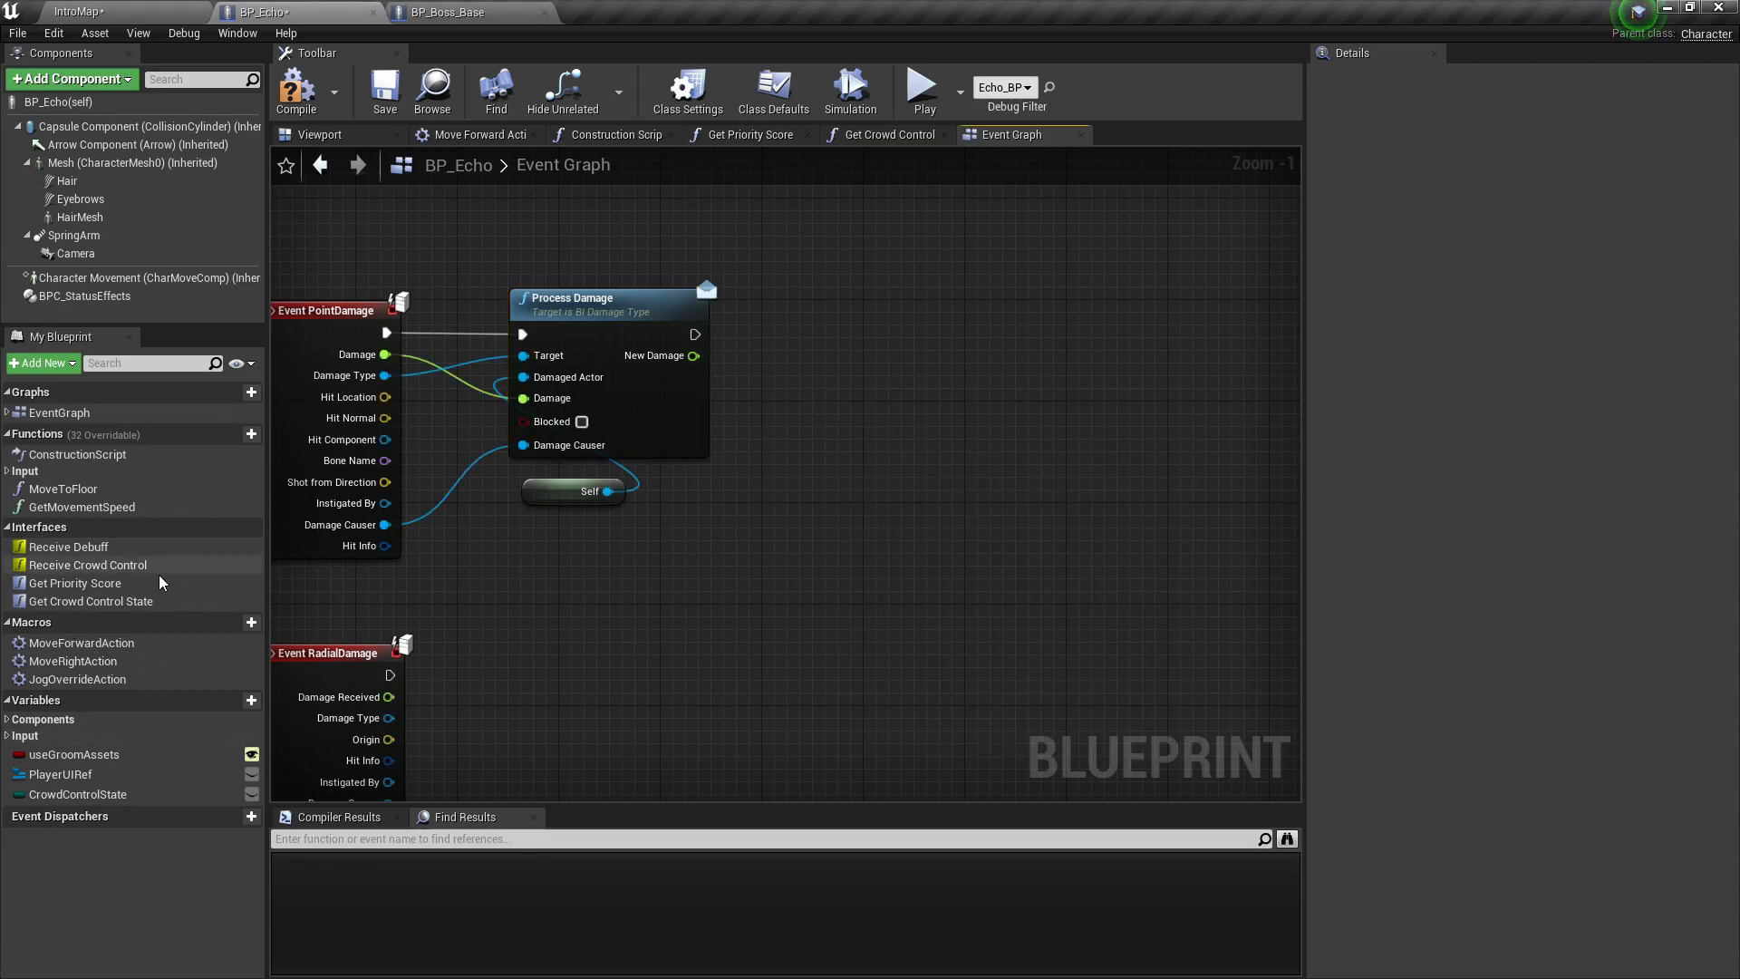
# Step: Print the New Damage, route Event RadialDamage through Process Damage too, and compile
pyautogui.click(10, 718)
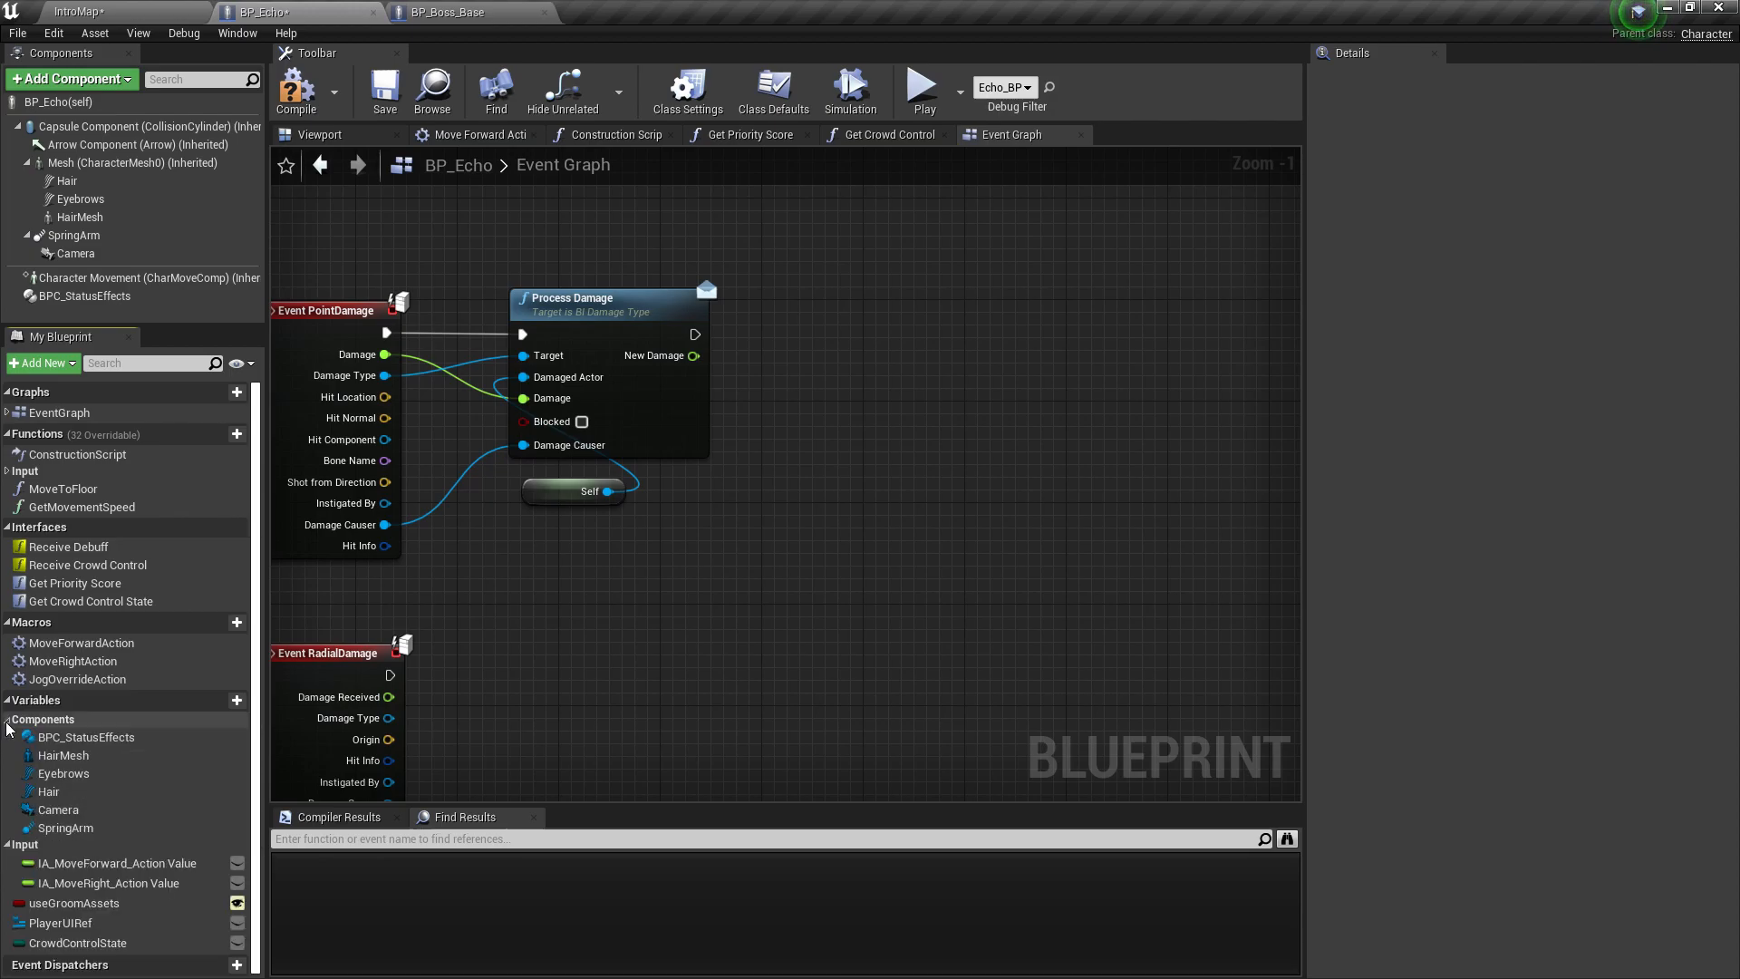
pyautogui.click(43, 717)
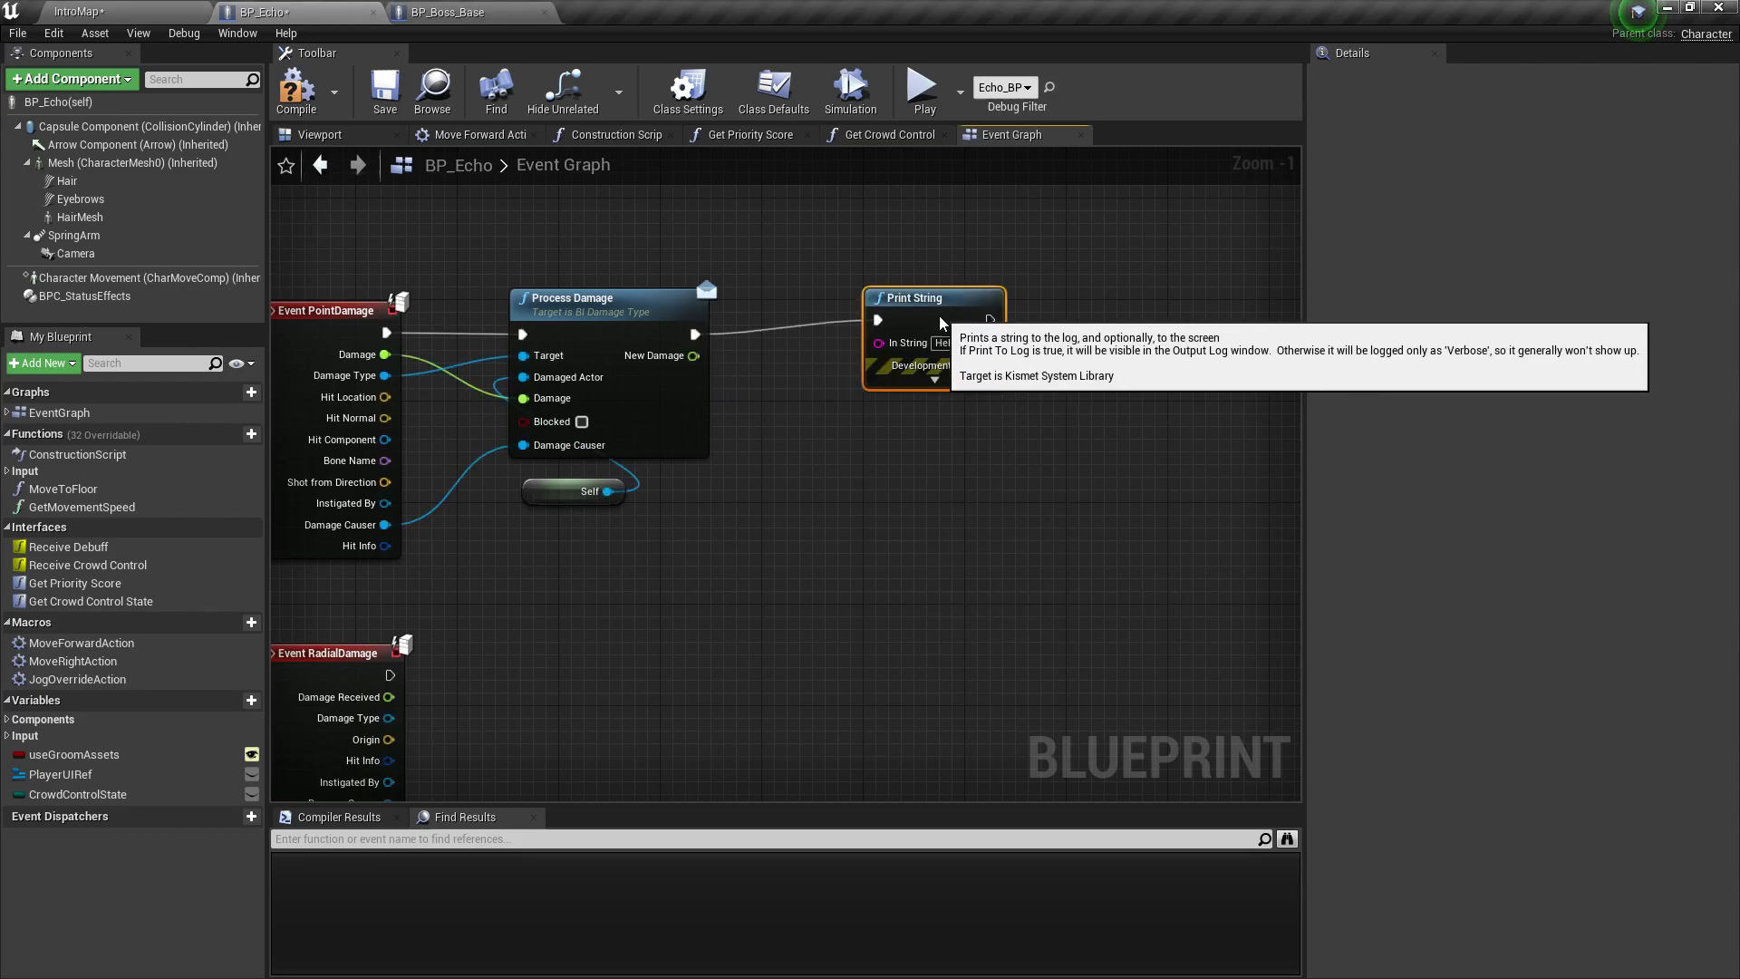
pyautogui.click(940, 379)
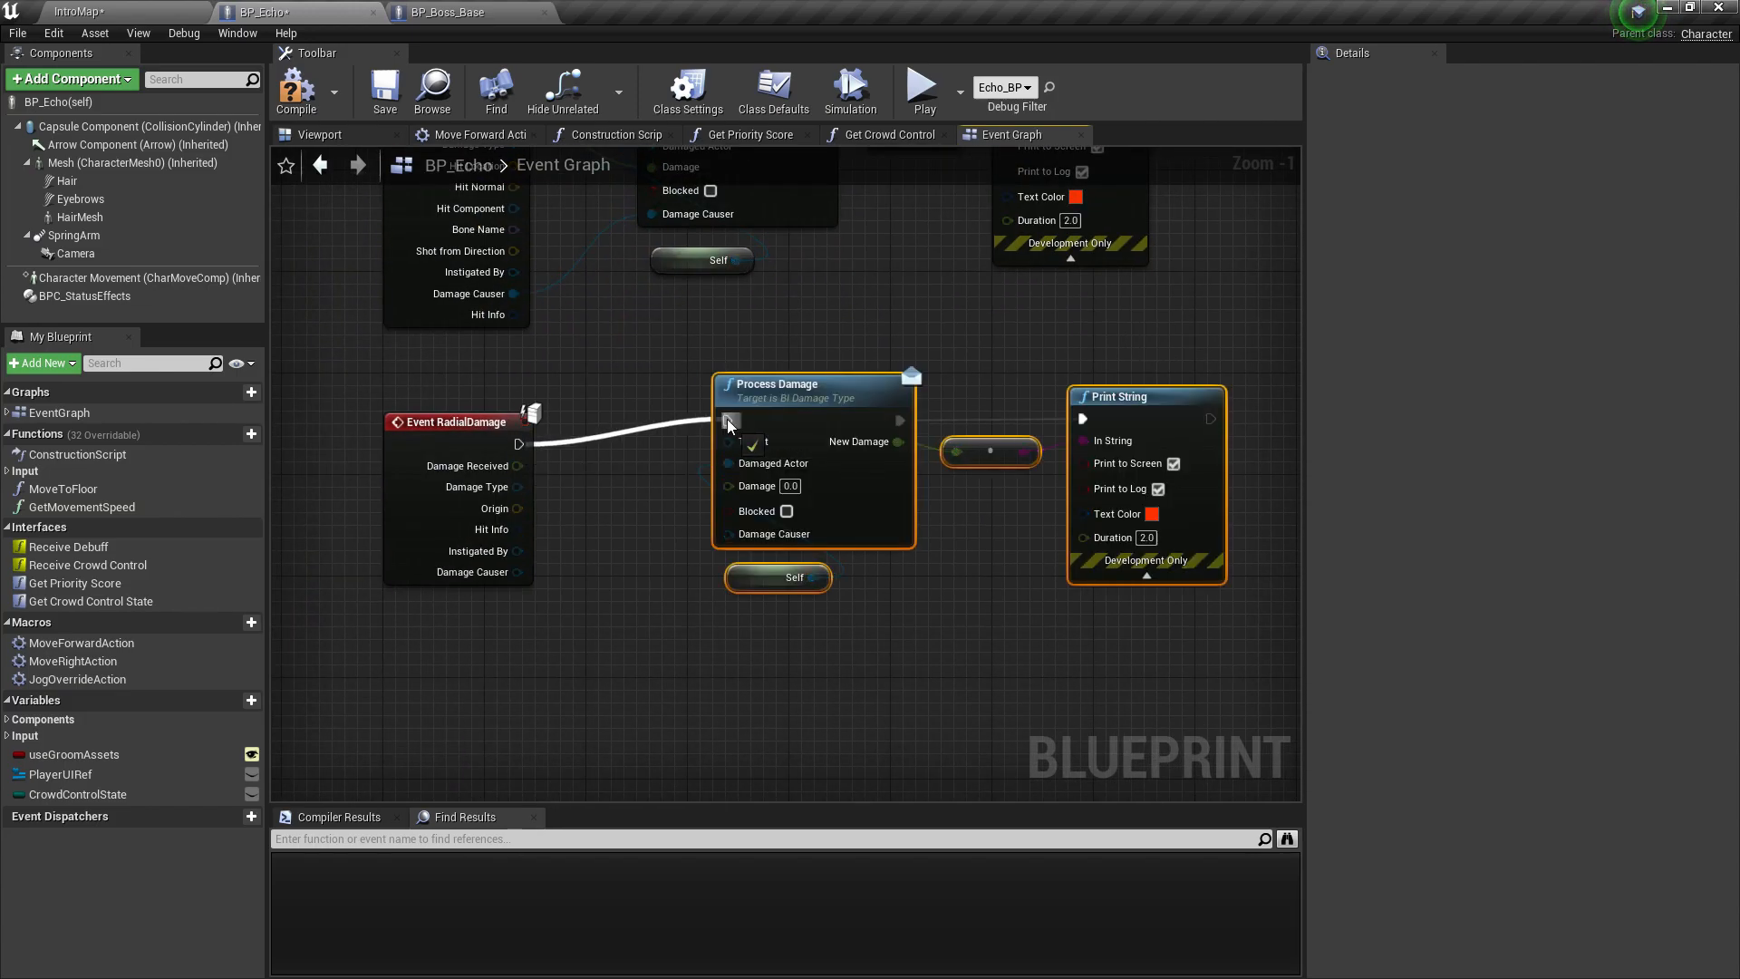
pyautogui.click(296, 90)
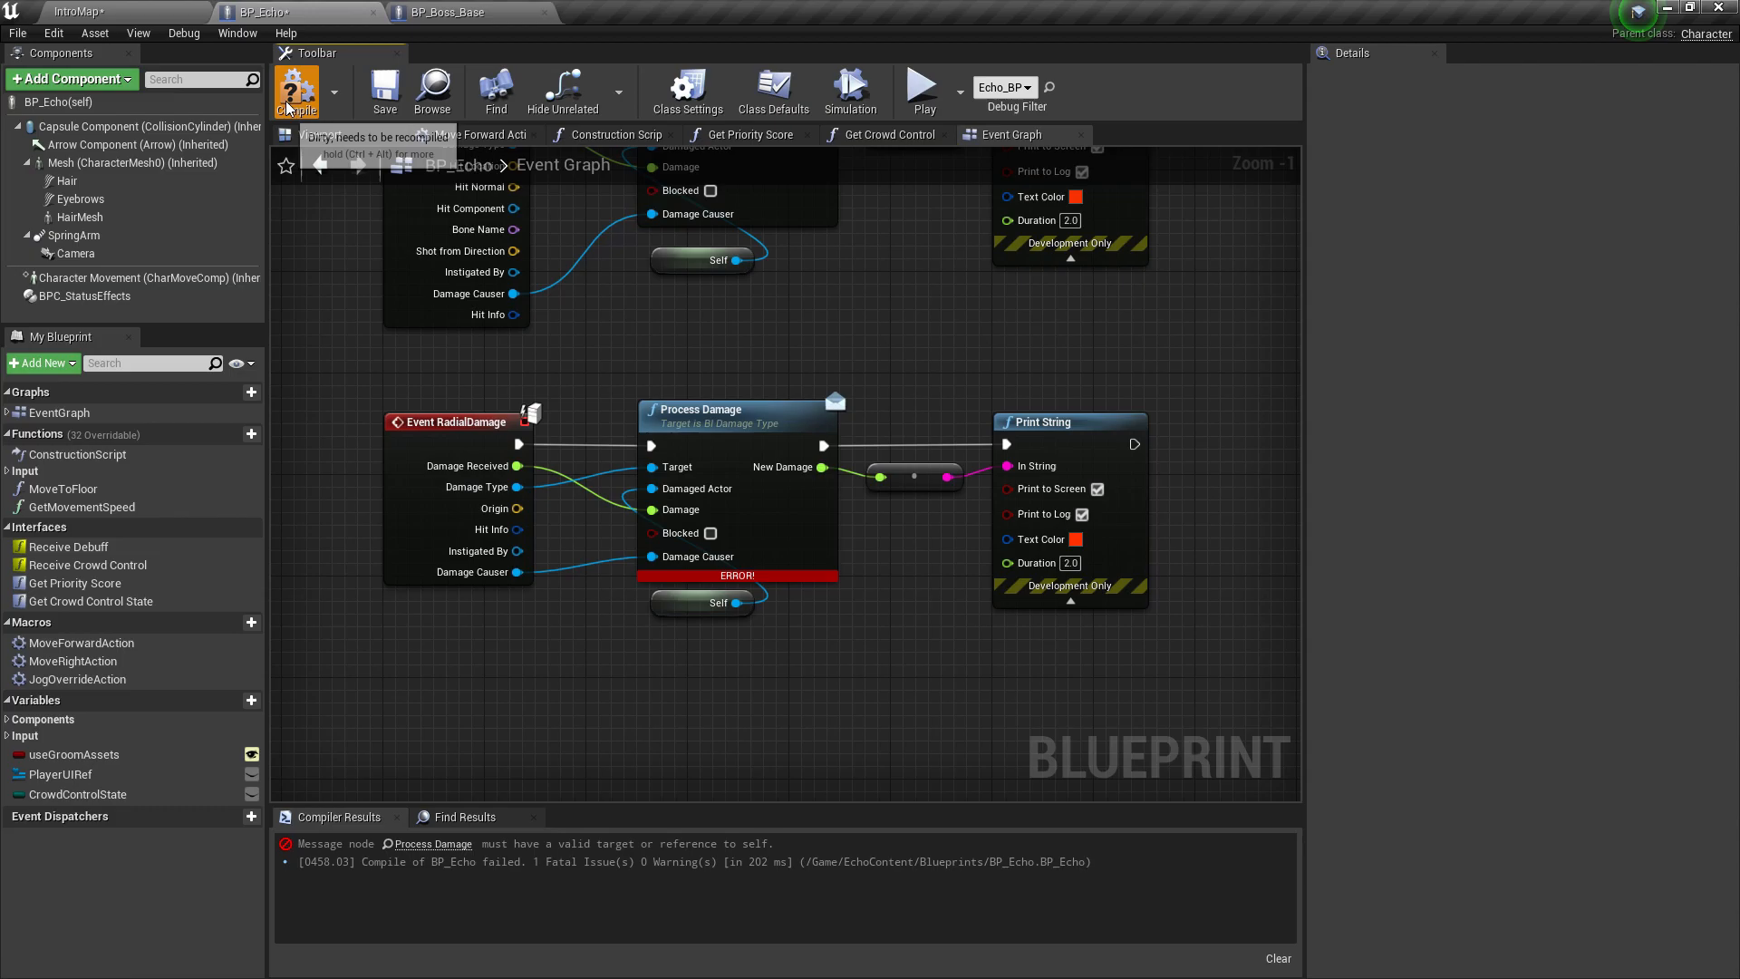
pyautogui.click(295, 91)
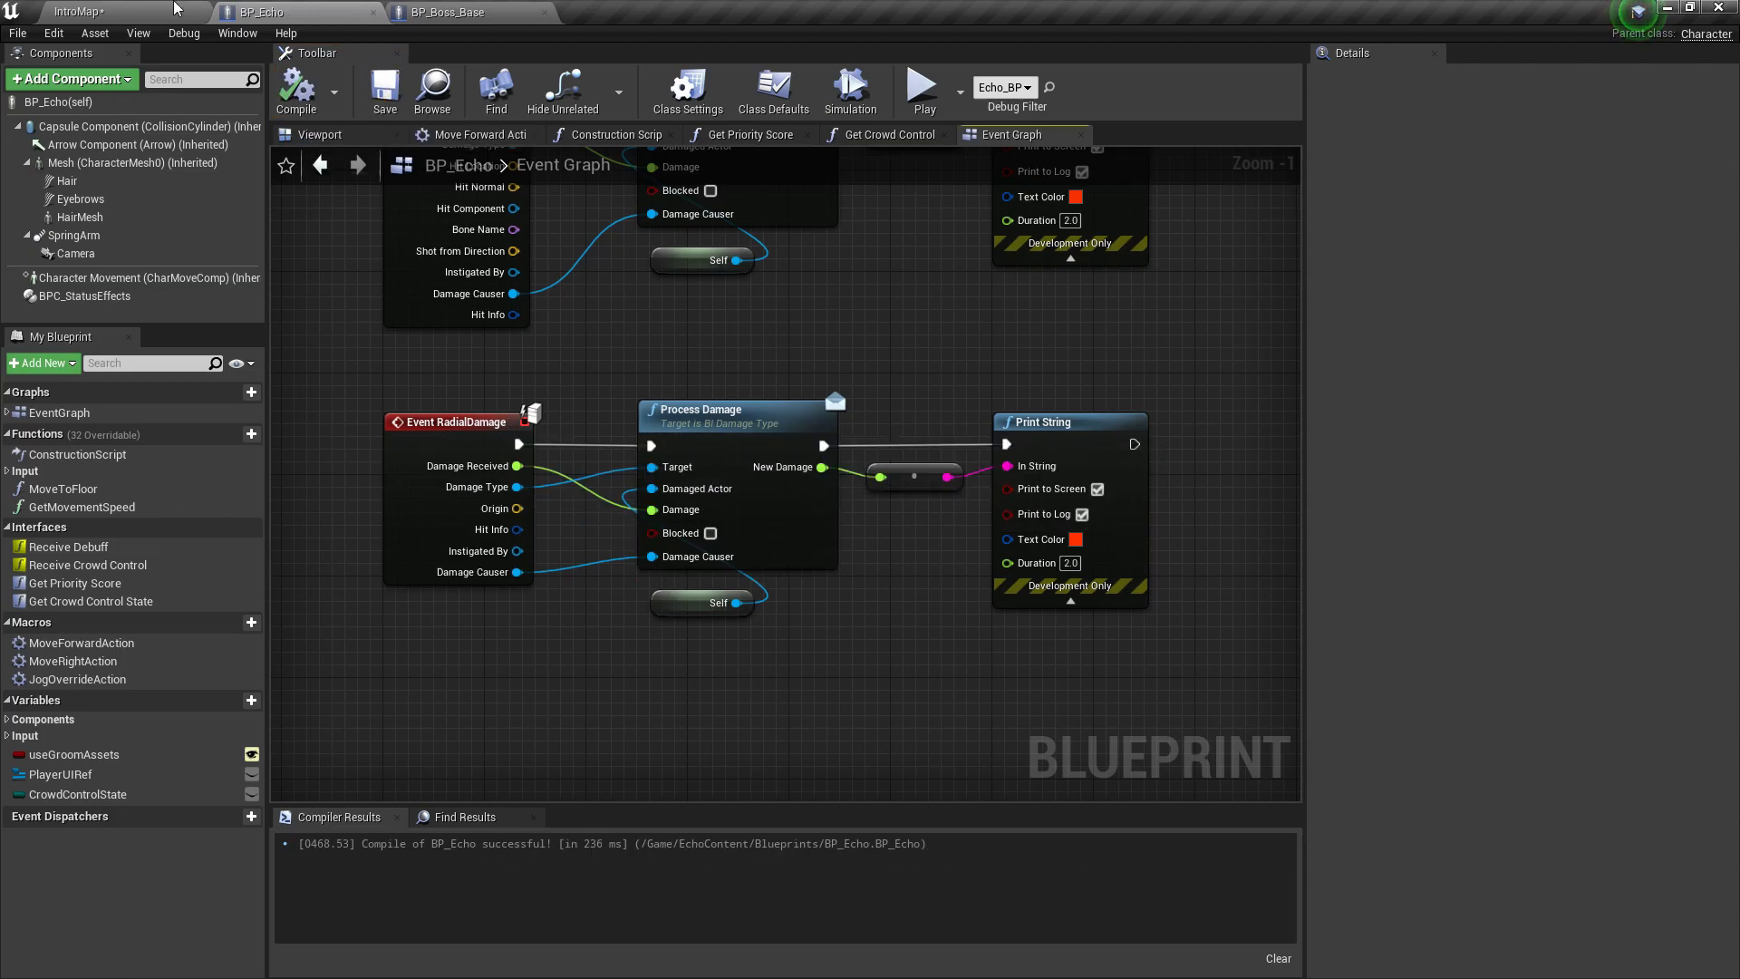
# Step: Return the CrowdControlState variable from Get Crowd Control State
pyautogui.click(921, 87)
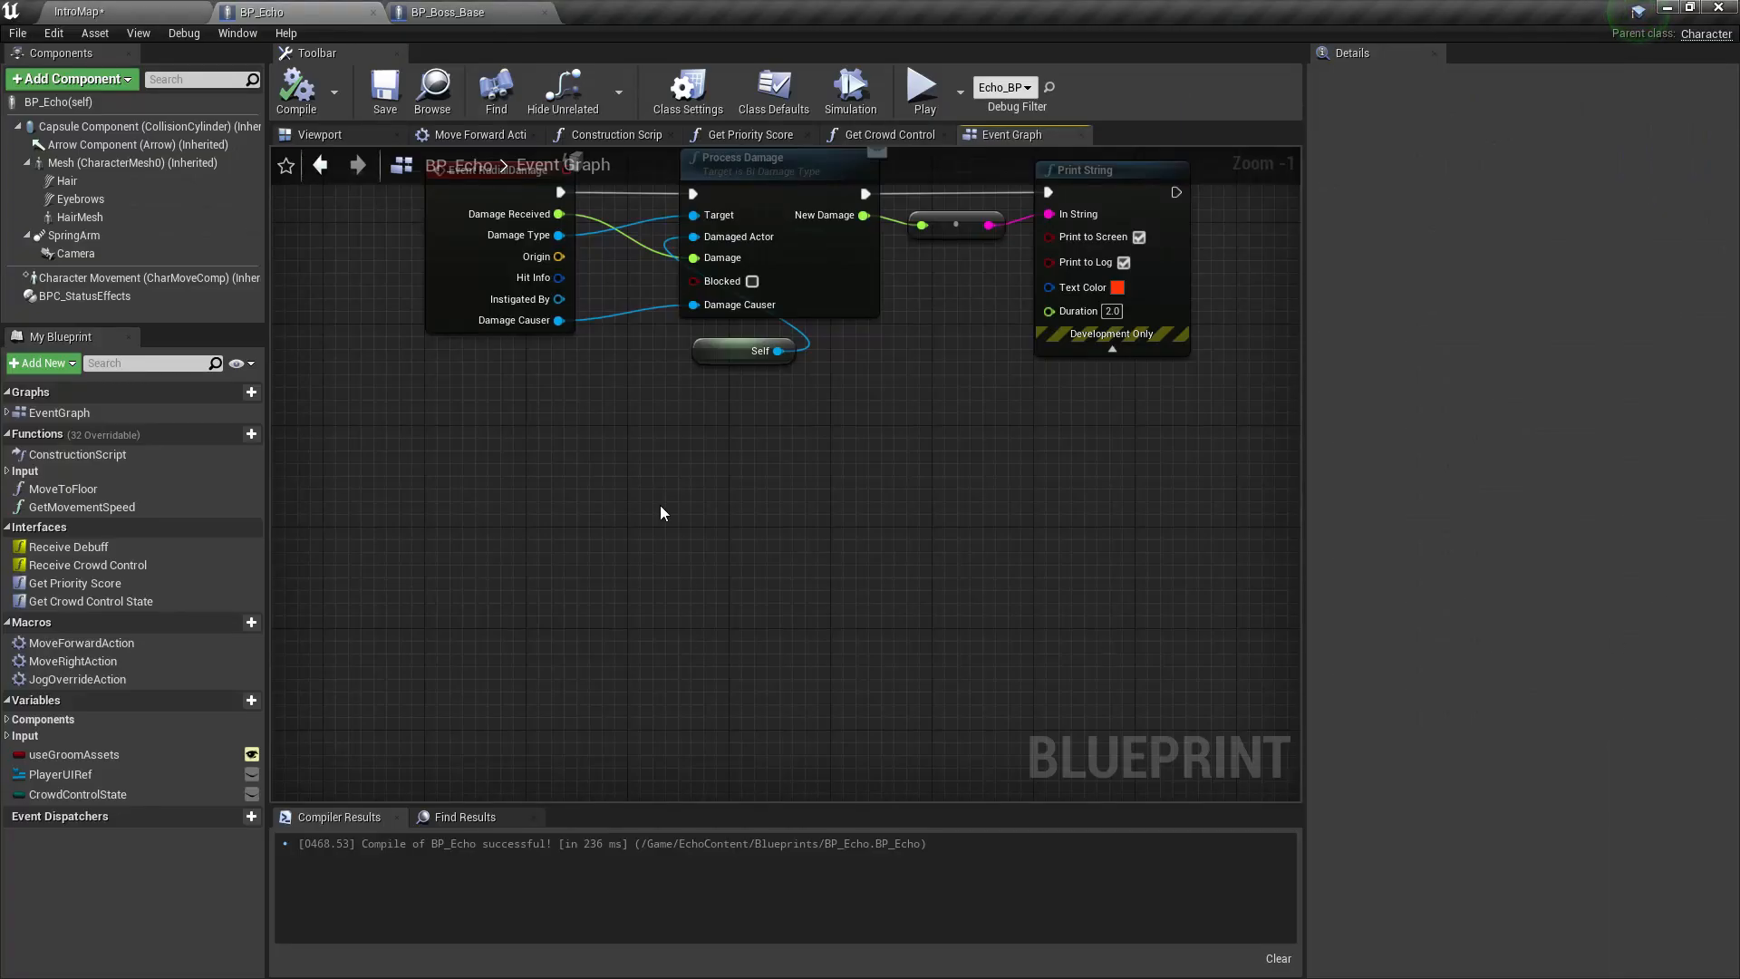
pyautogui.moveTo(513, 446)
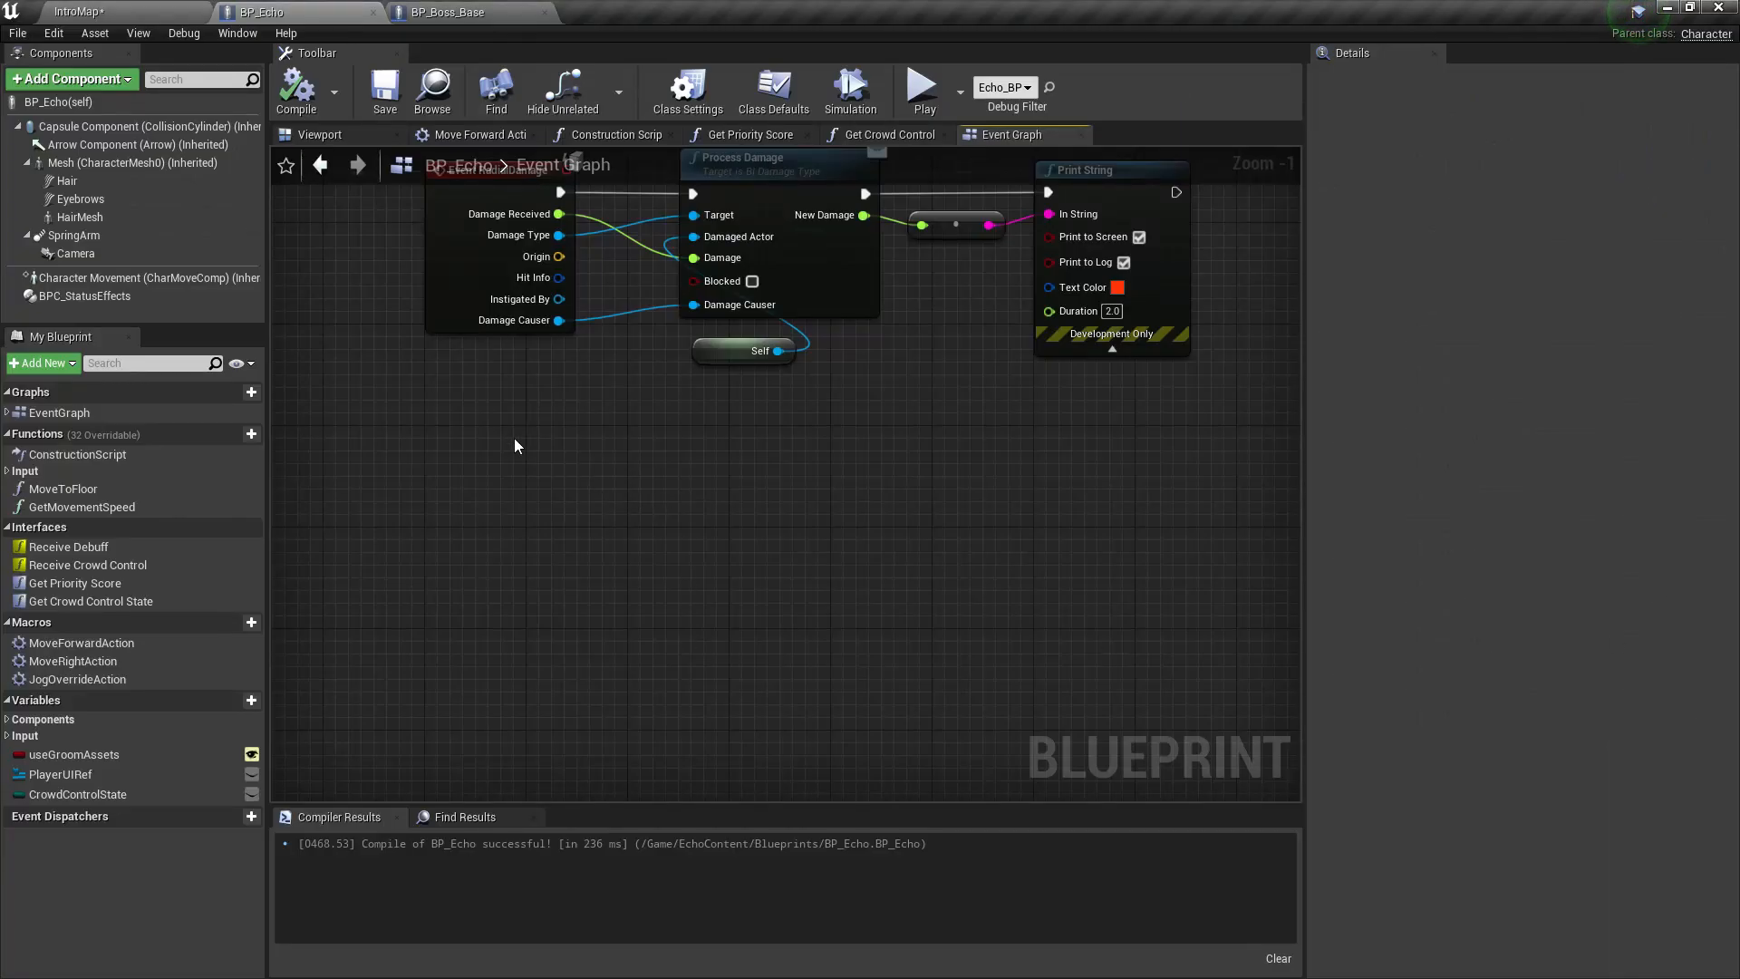
pyautogui.moveTo(854, 579)
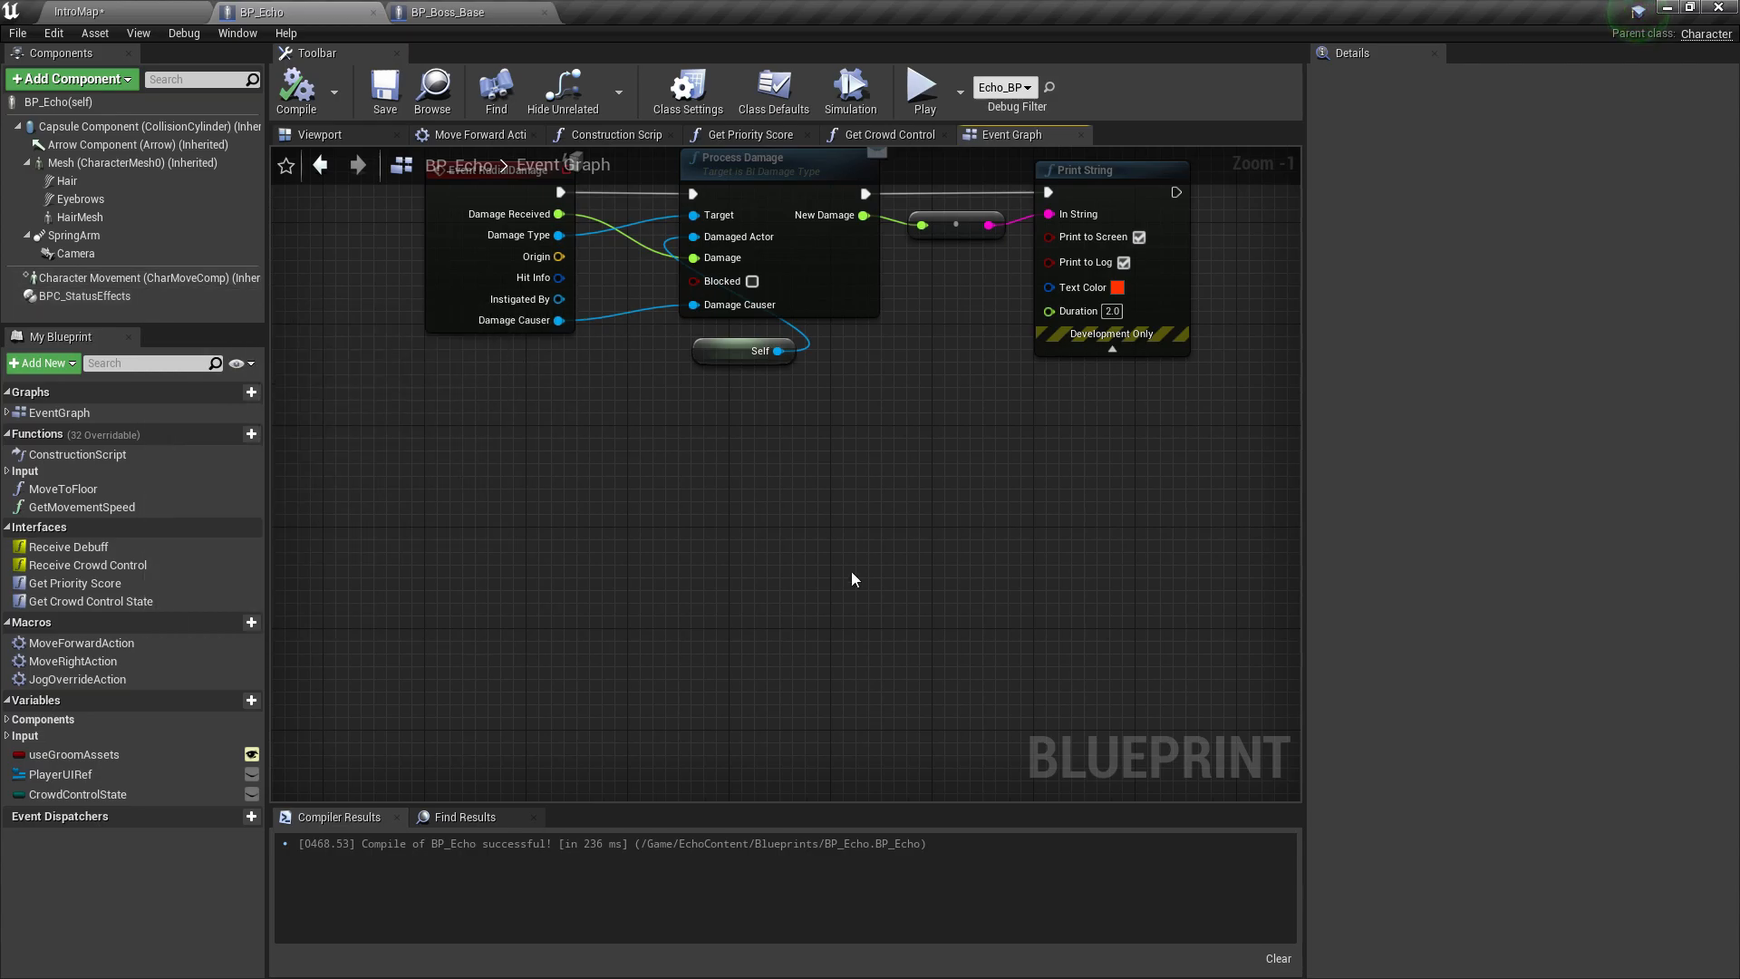
pyautogui.moveTo(78, 301)
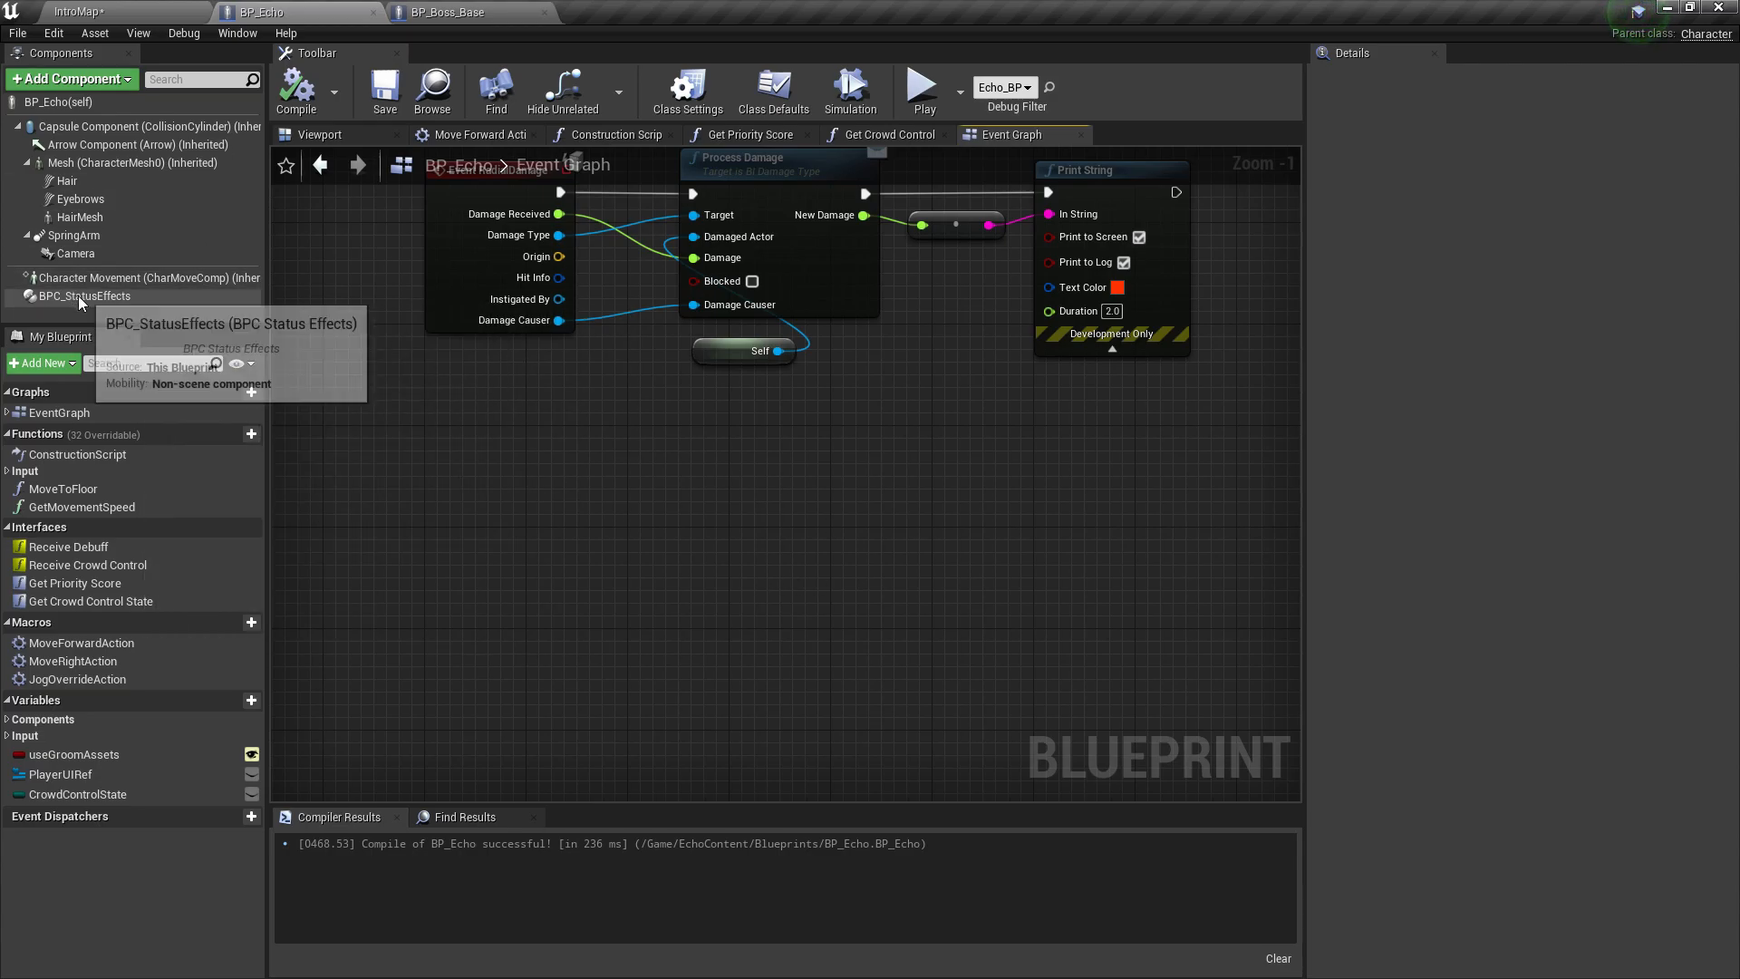
pyautogui.click(81, 295)
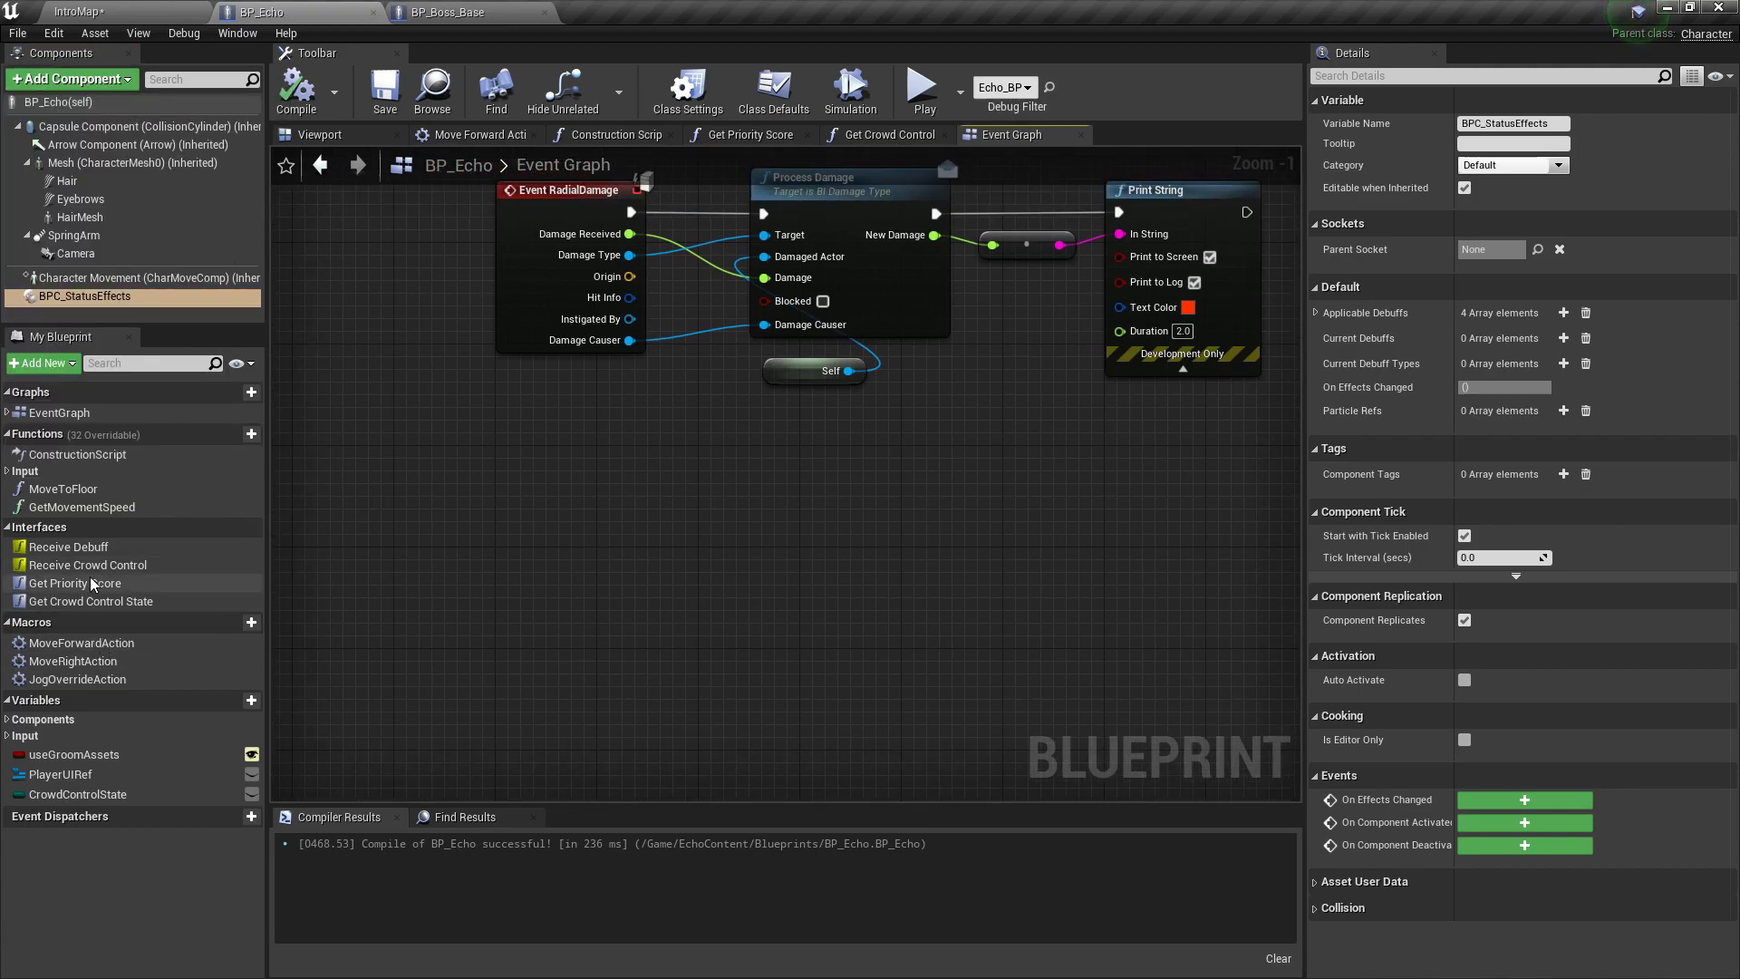
pyautogui.click(87, 565)
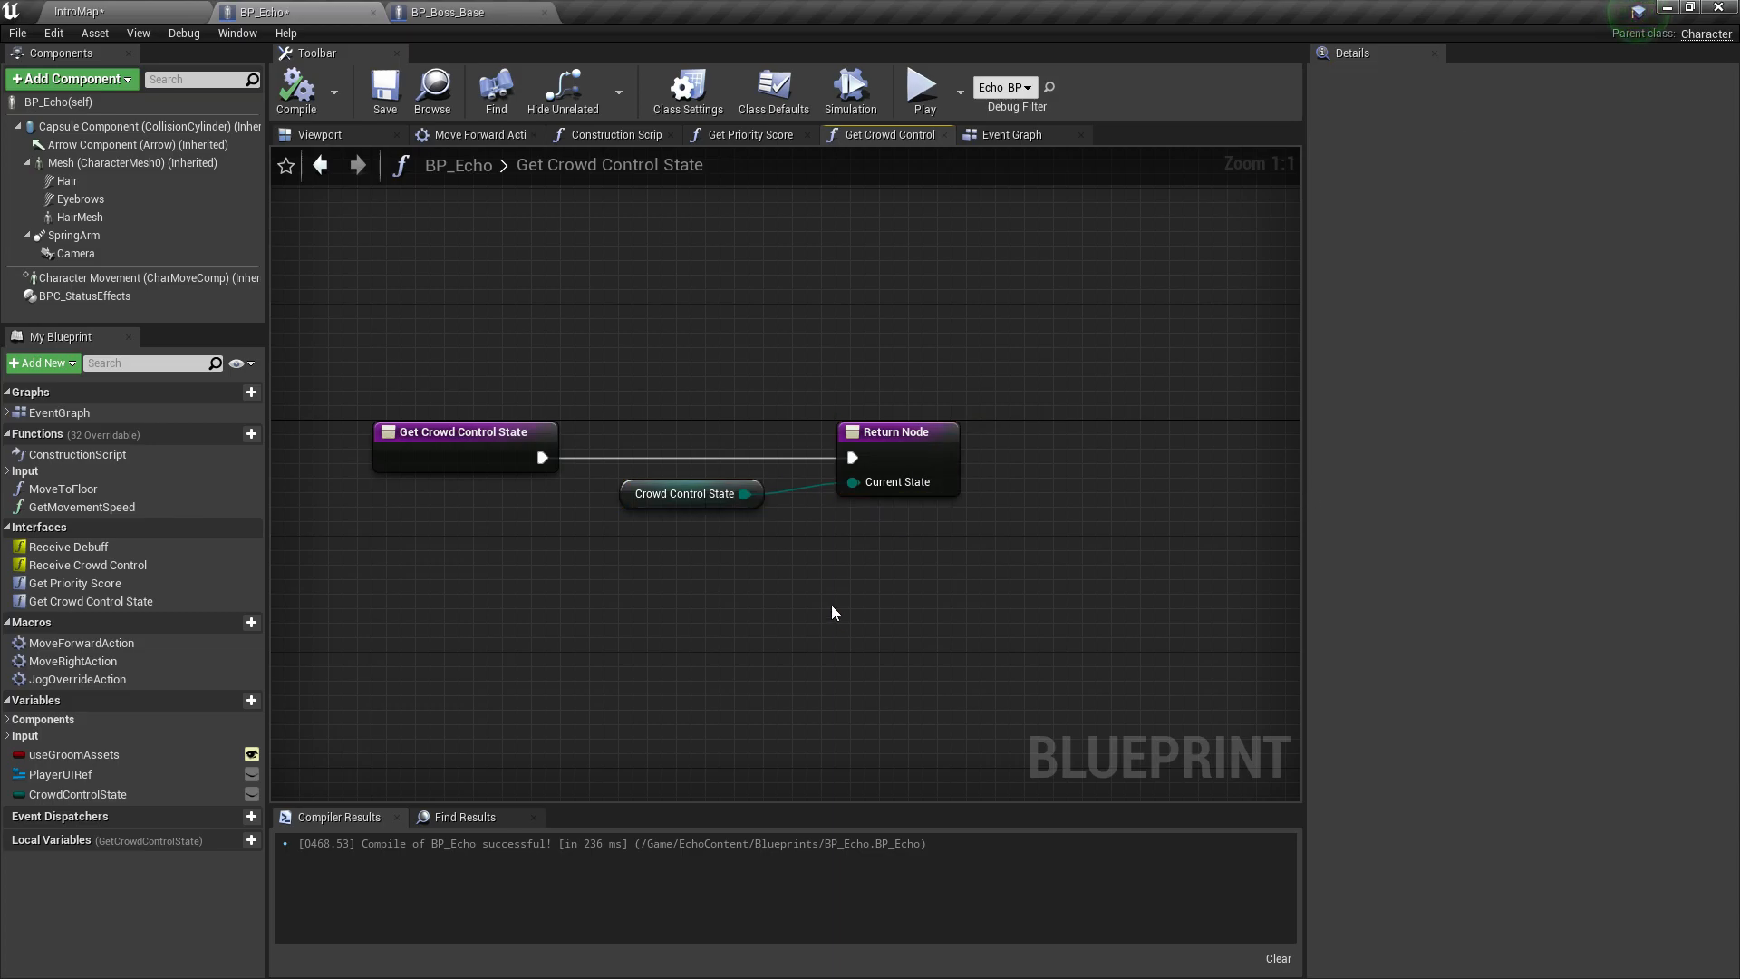
pyautogui.click(691, 493)
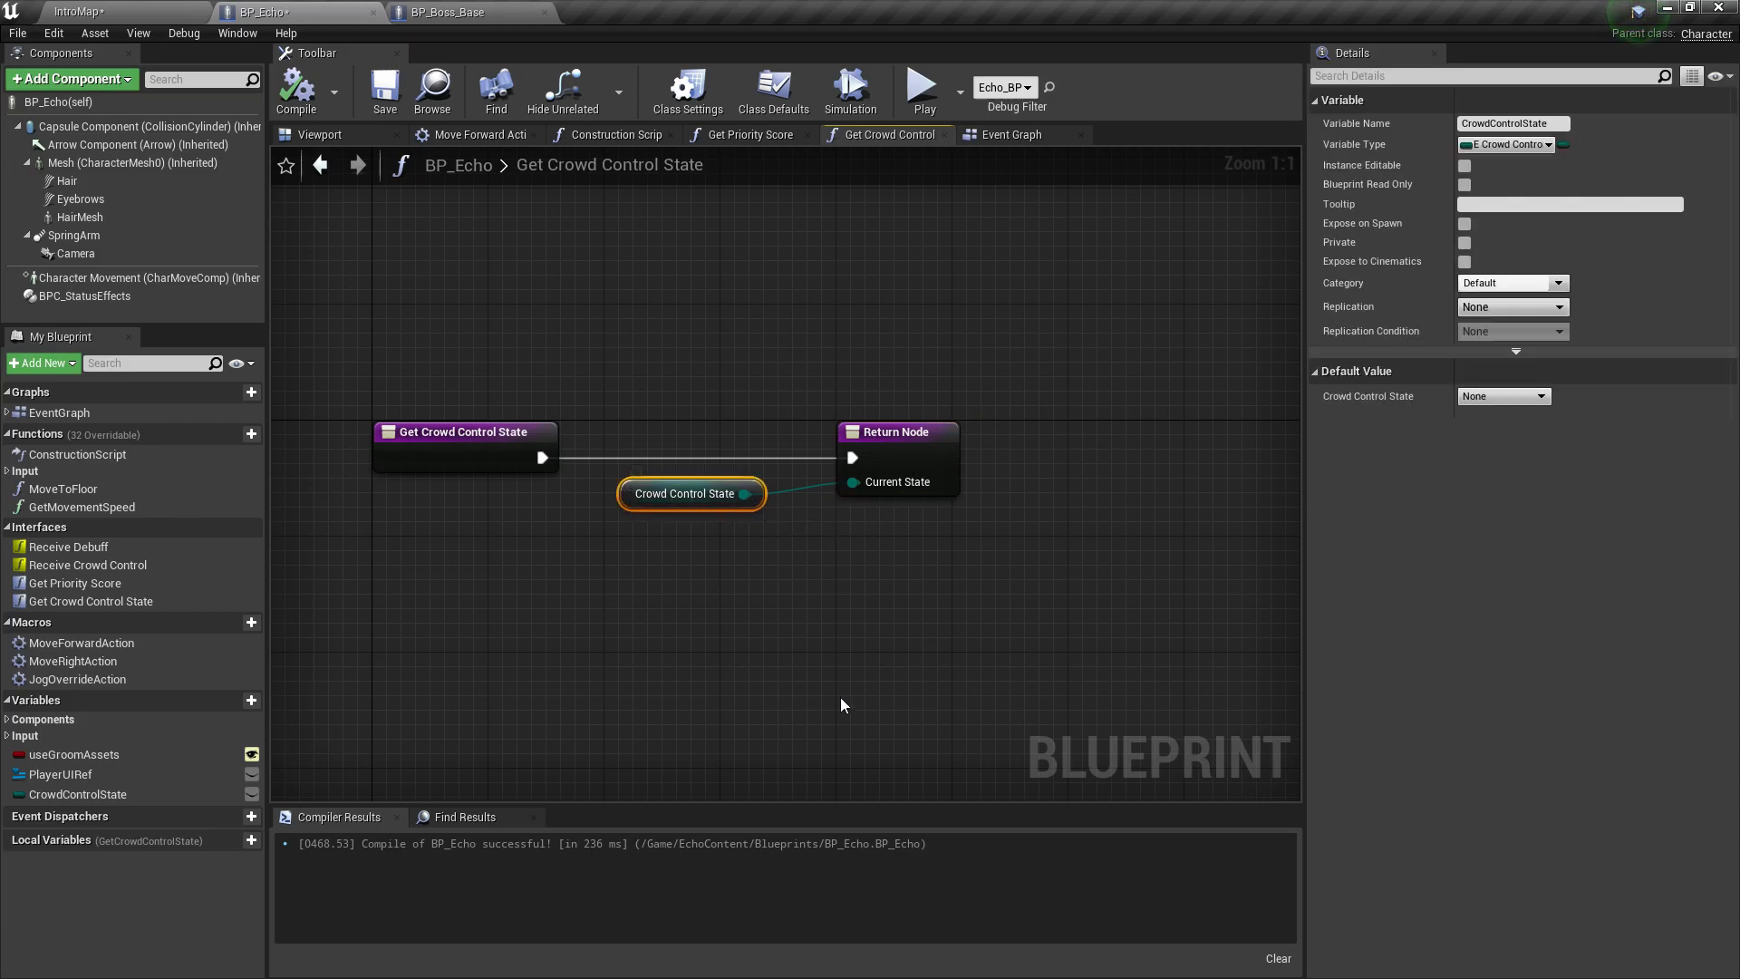
pyautogui.click(369, 354)
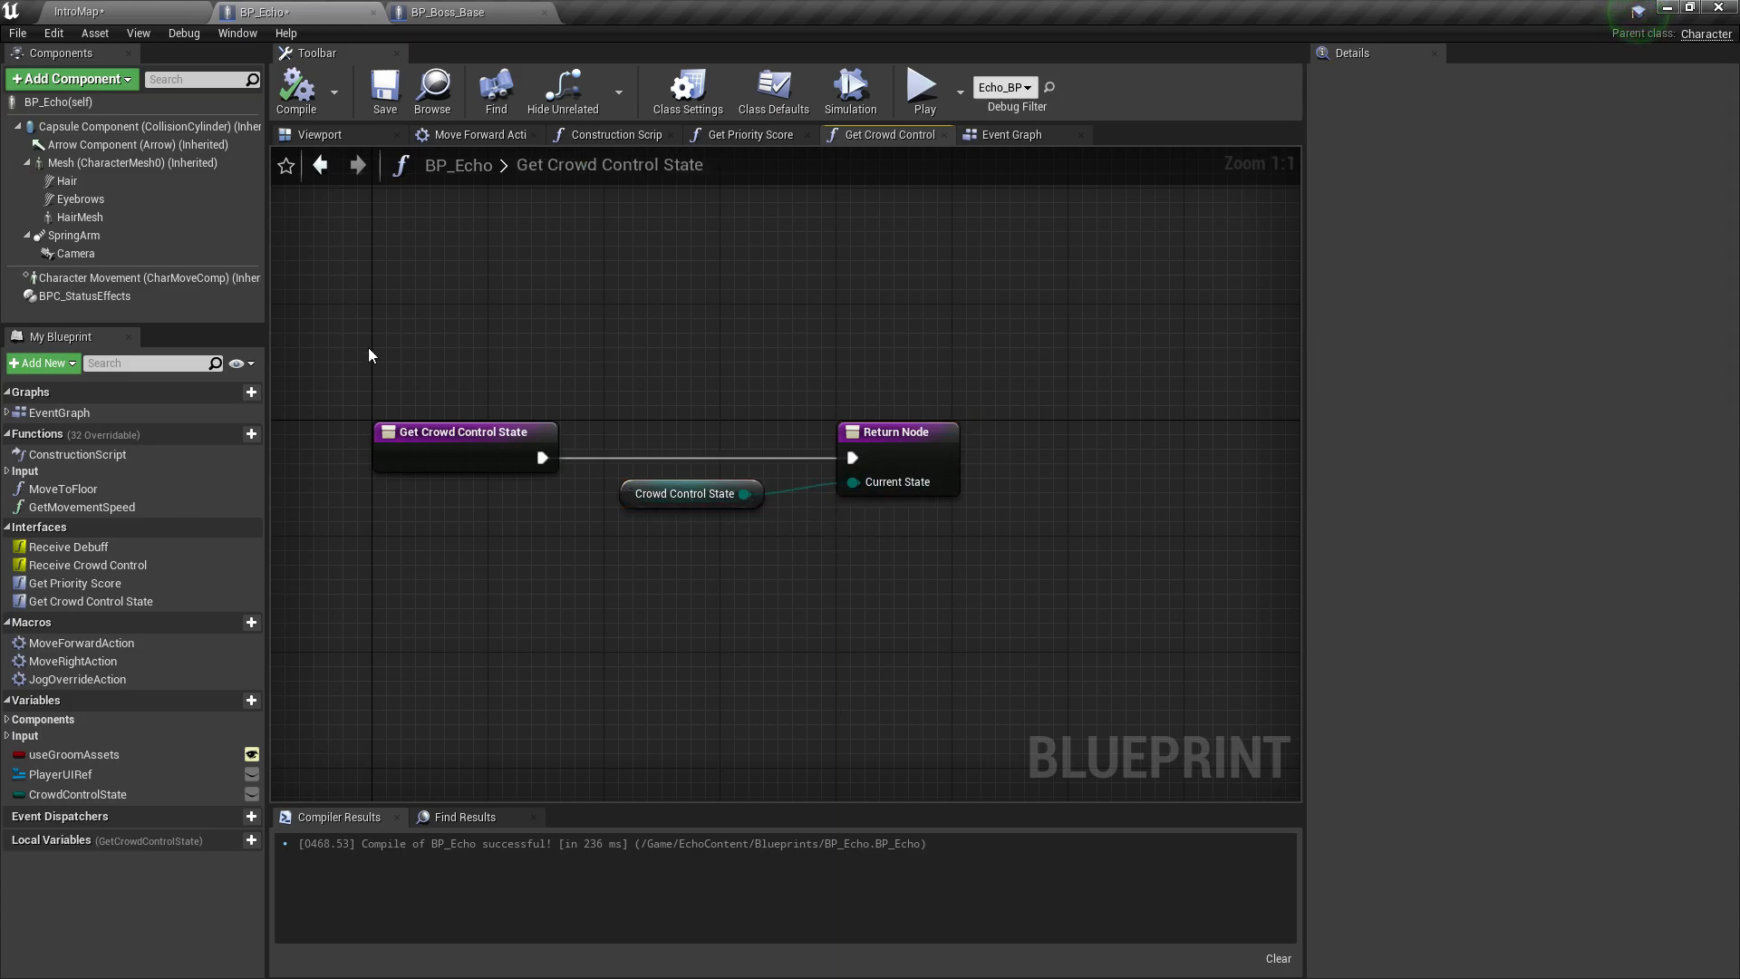
# Step: Implement the Receive Debuff interface event in Echo's event graph
pyautogui.rightClick(67, 545)
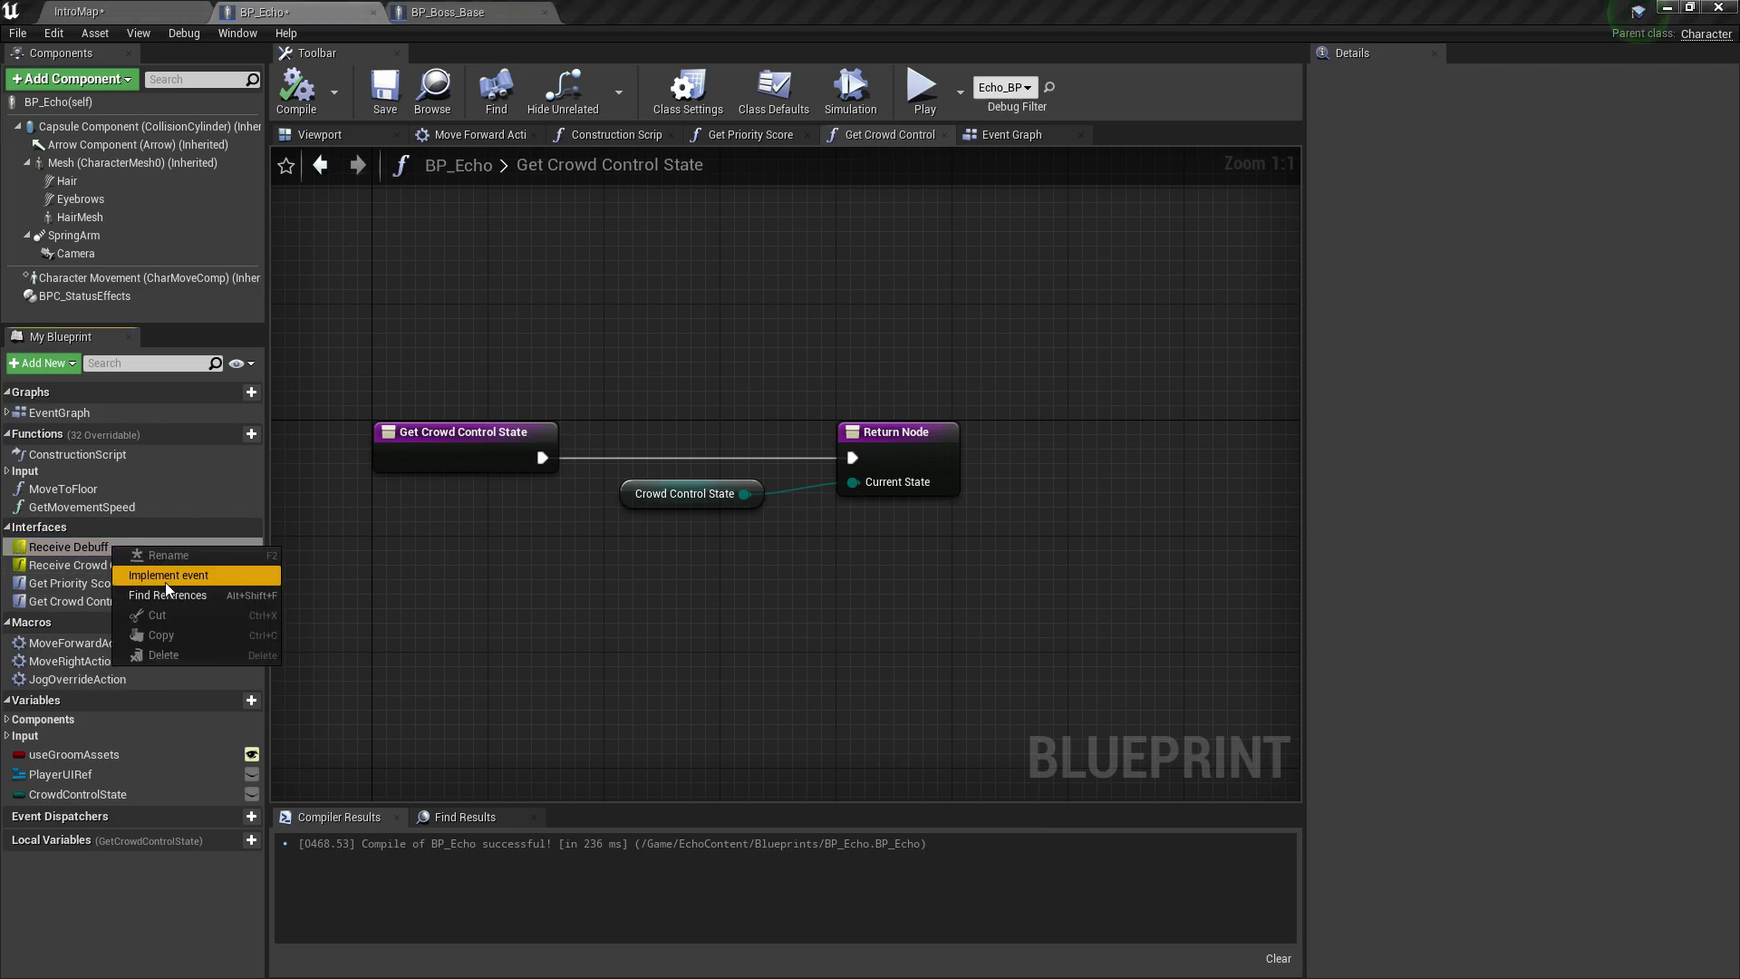
pyautogui.click(169, 575)
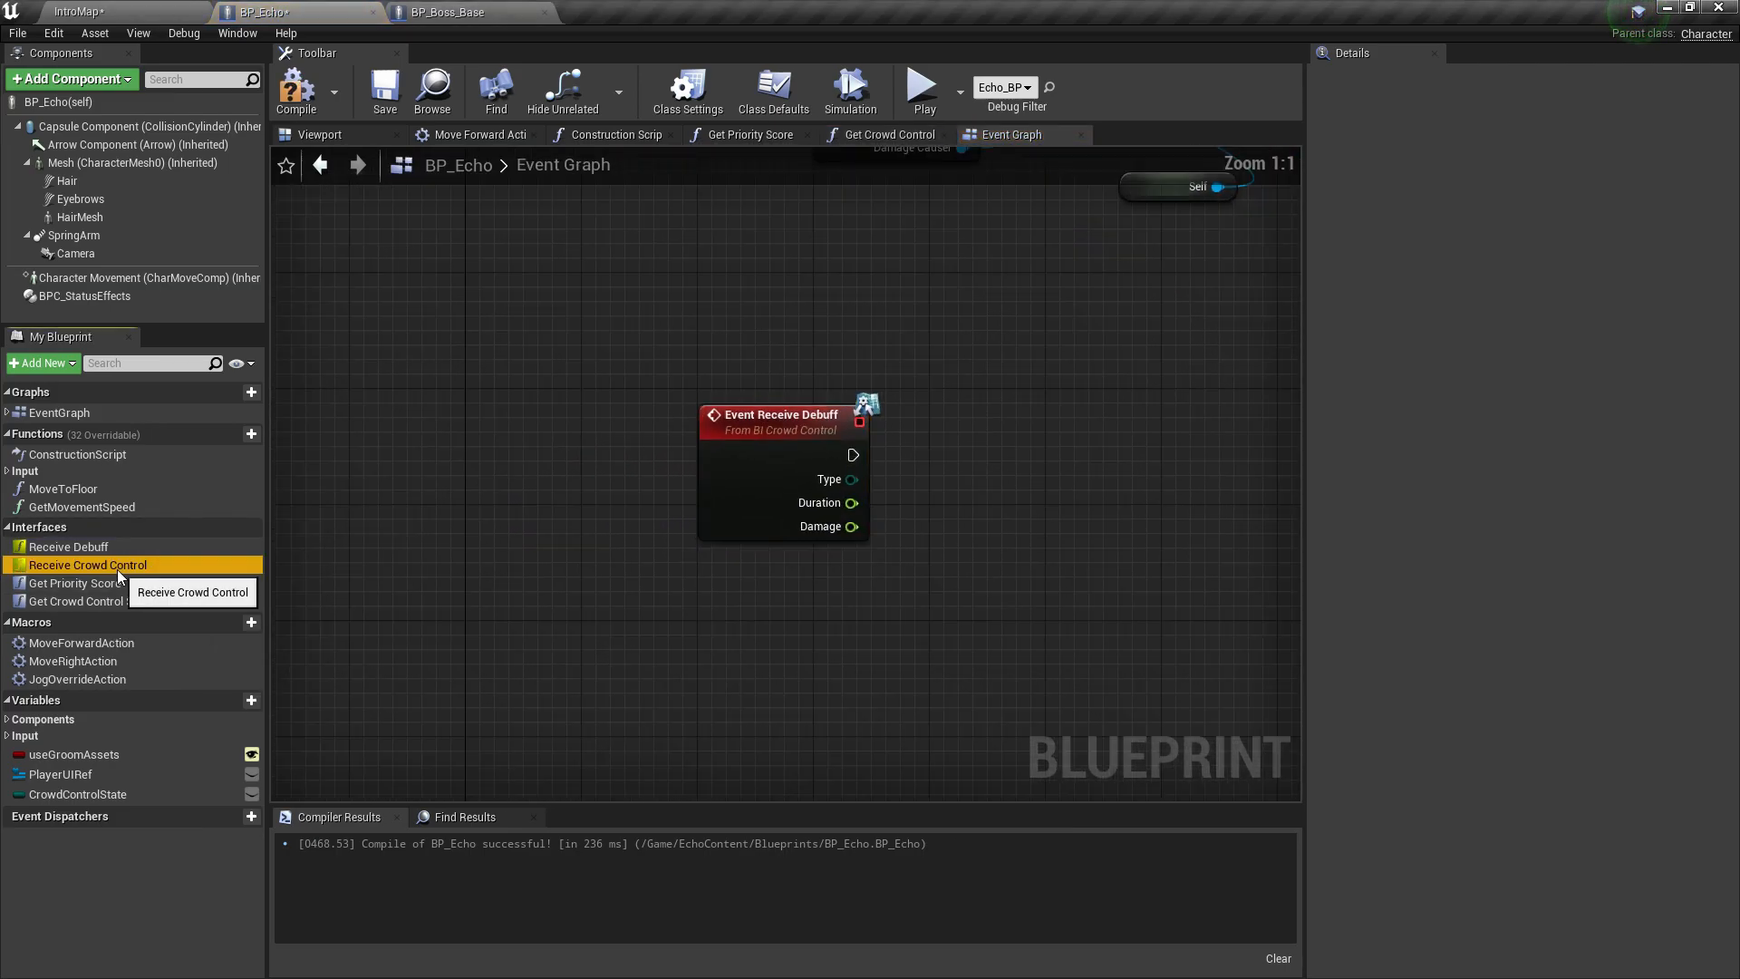
# Step: Bring up the example BP_Player blueprint from the Misc folder for reference
pyautogui.doubleClick(87, 563)
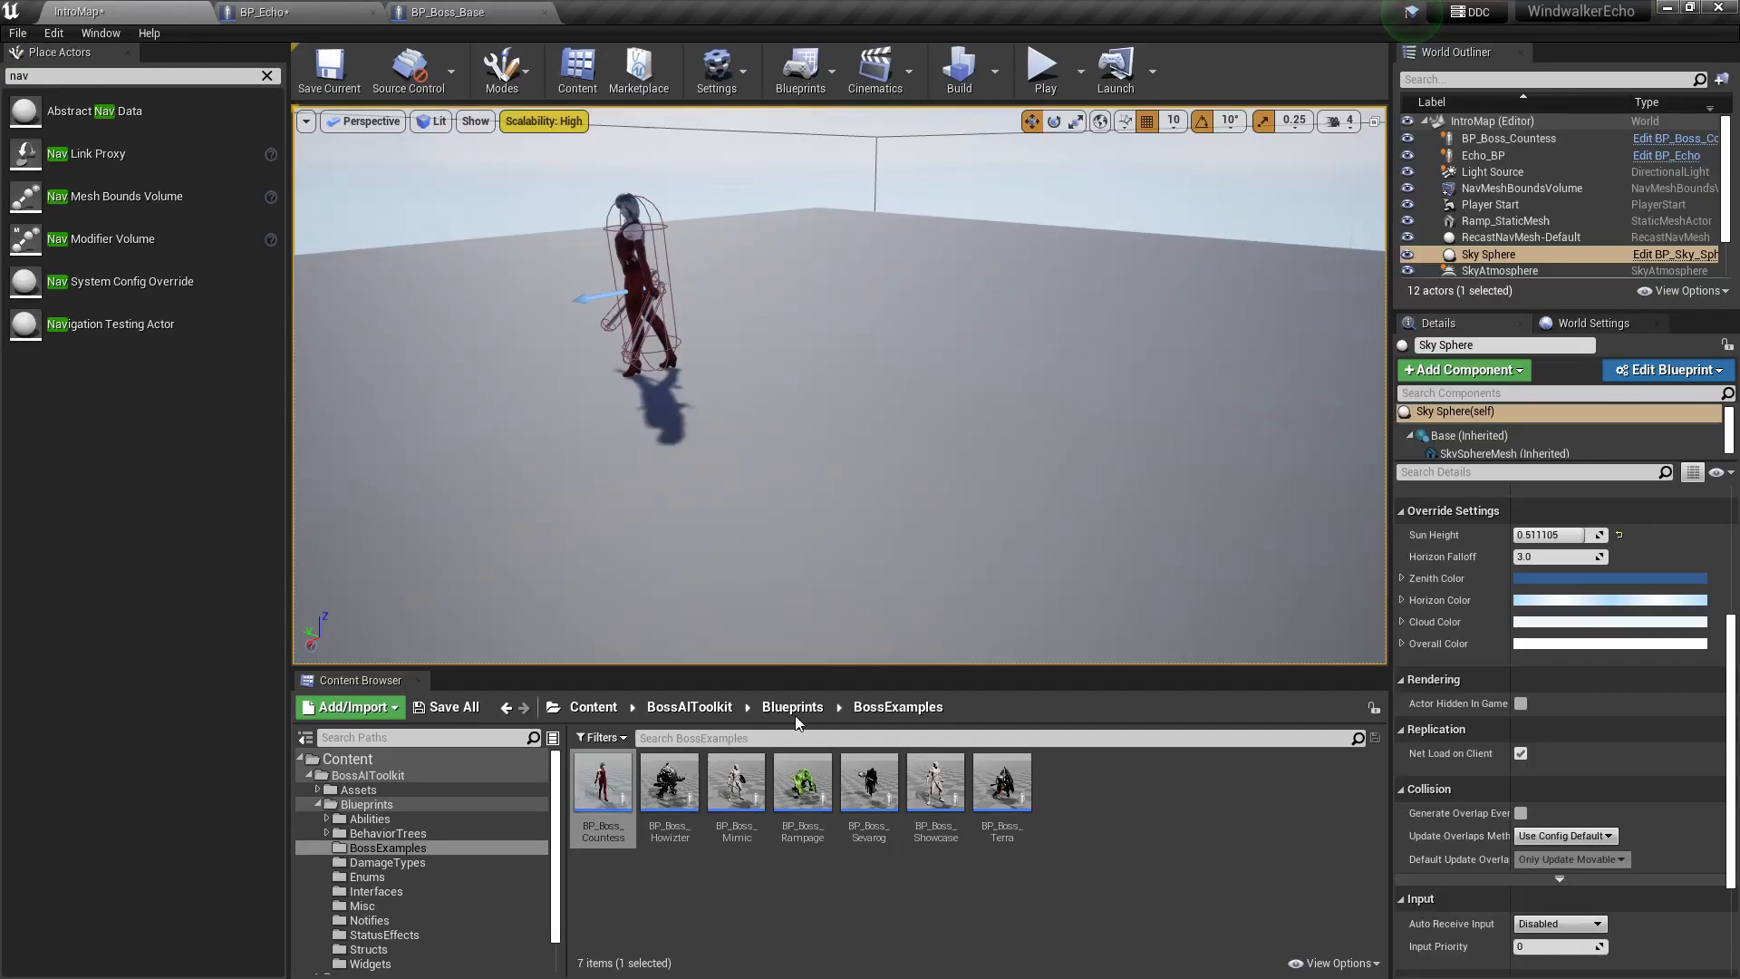
pyautogui.click(369, 892)
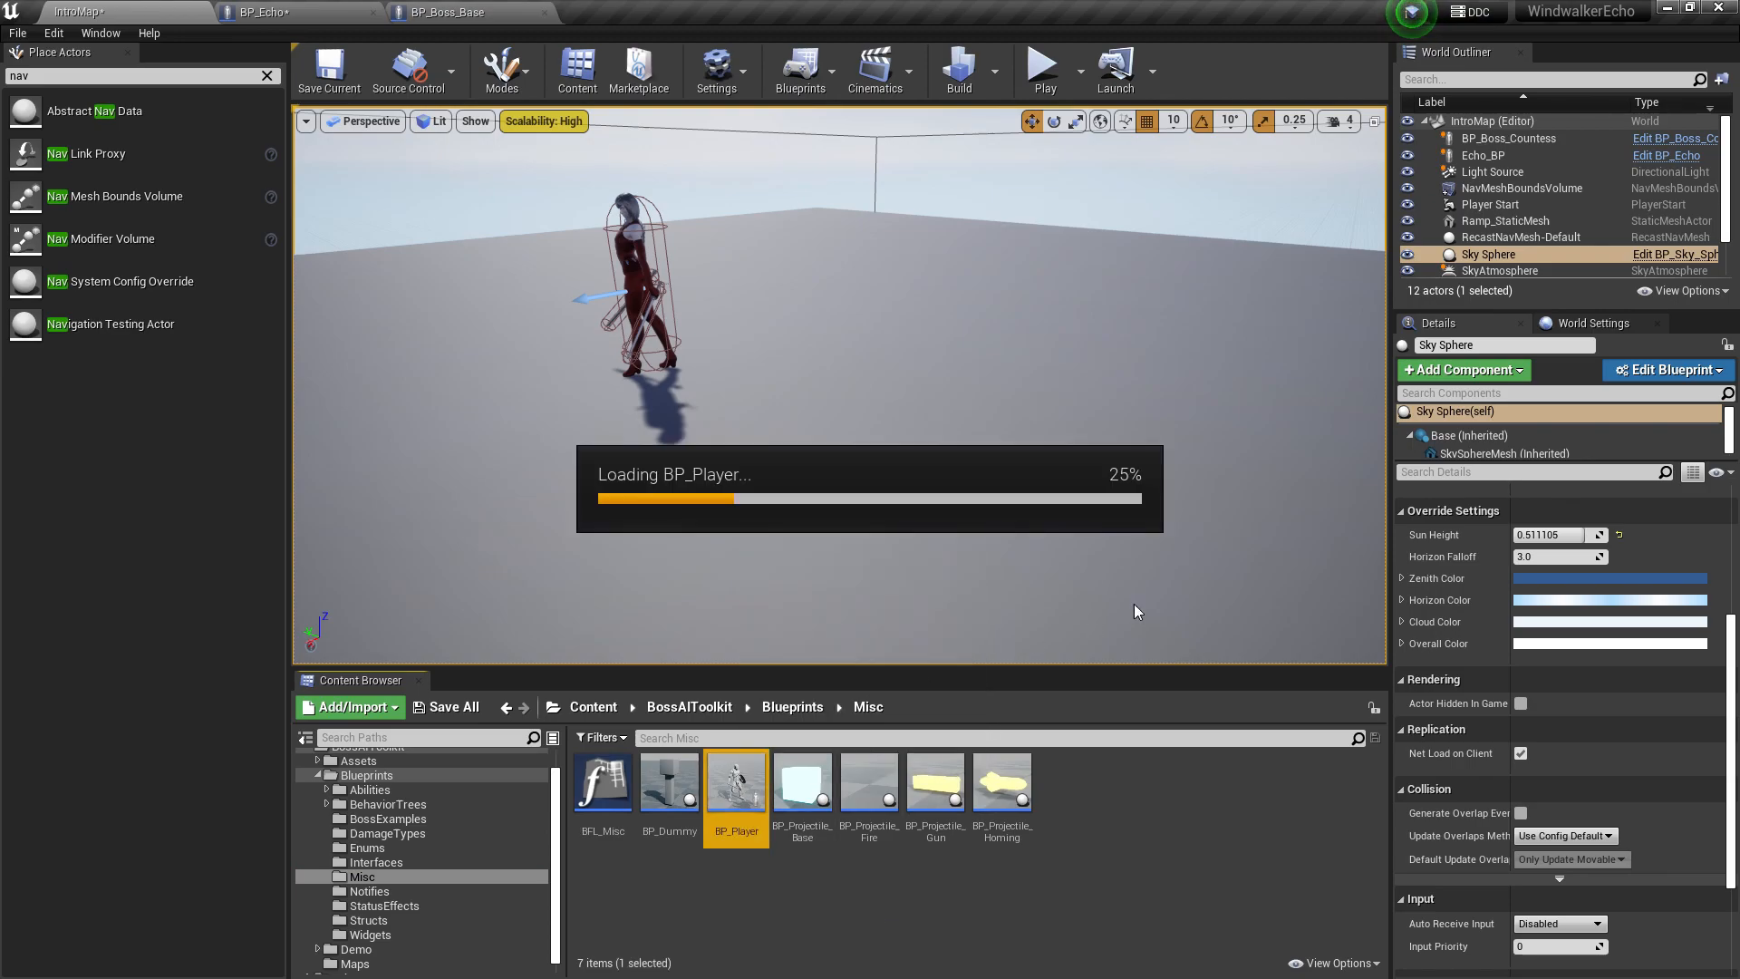
pyautogui.doubleClick(734, 783)
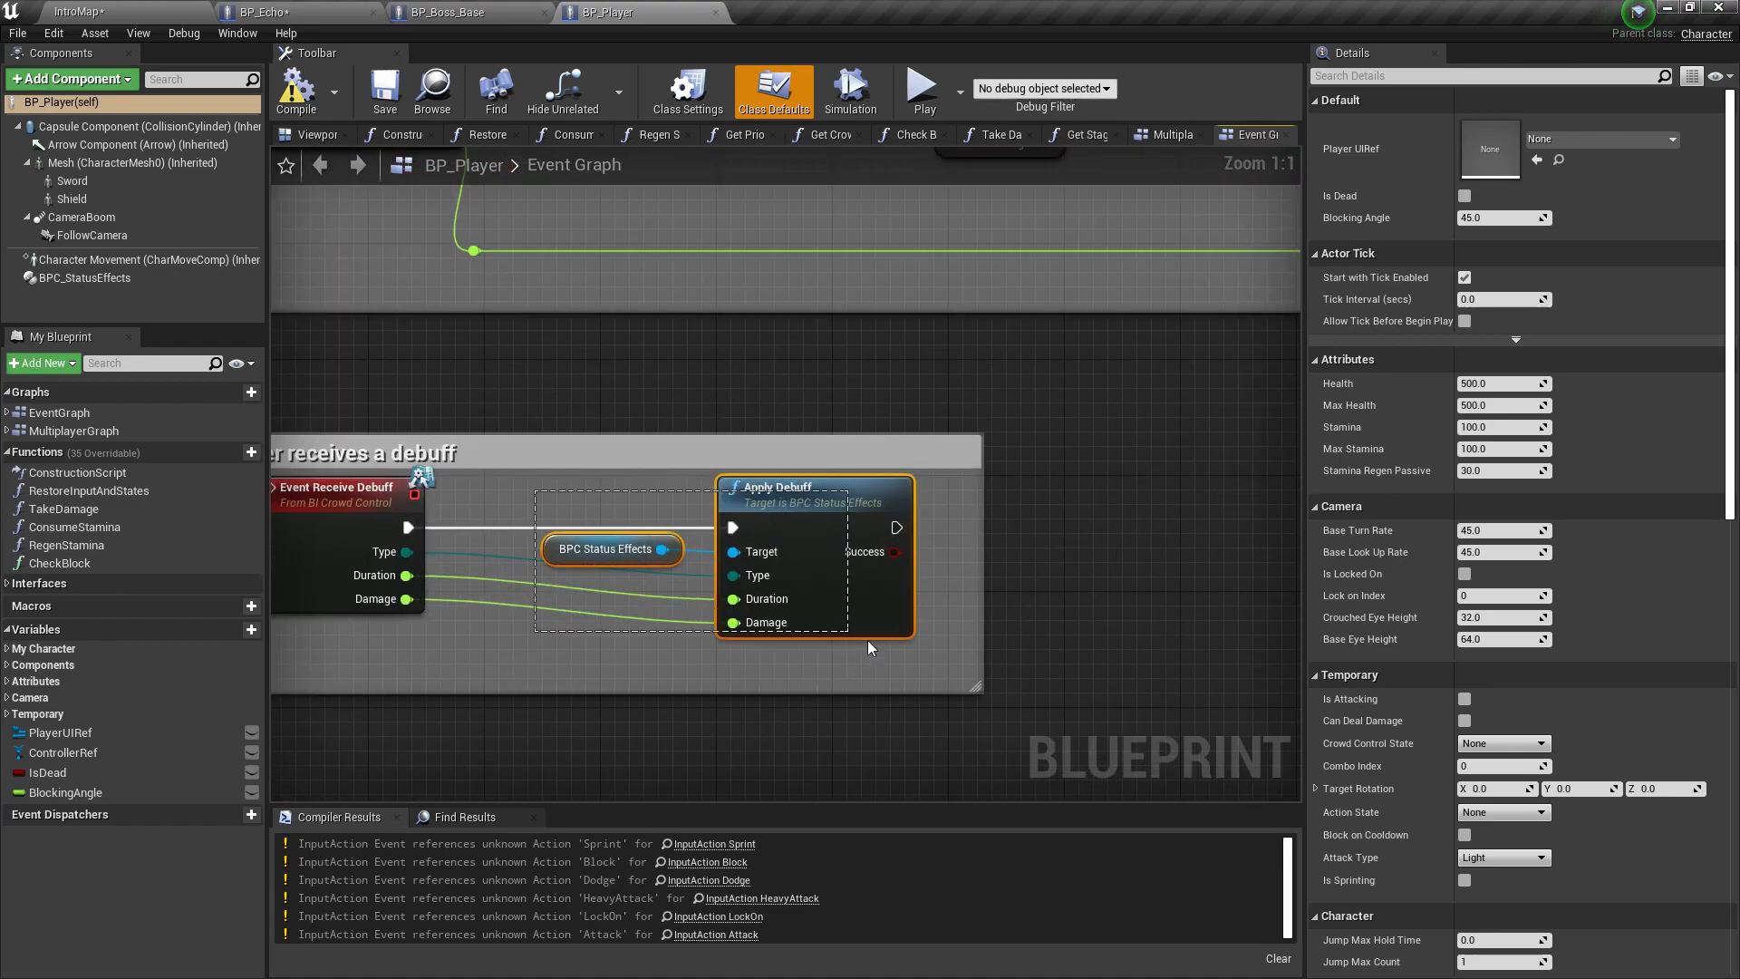
pyautogui.click(300, 13)
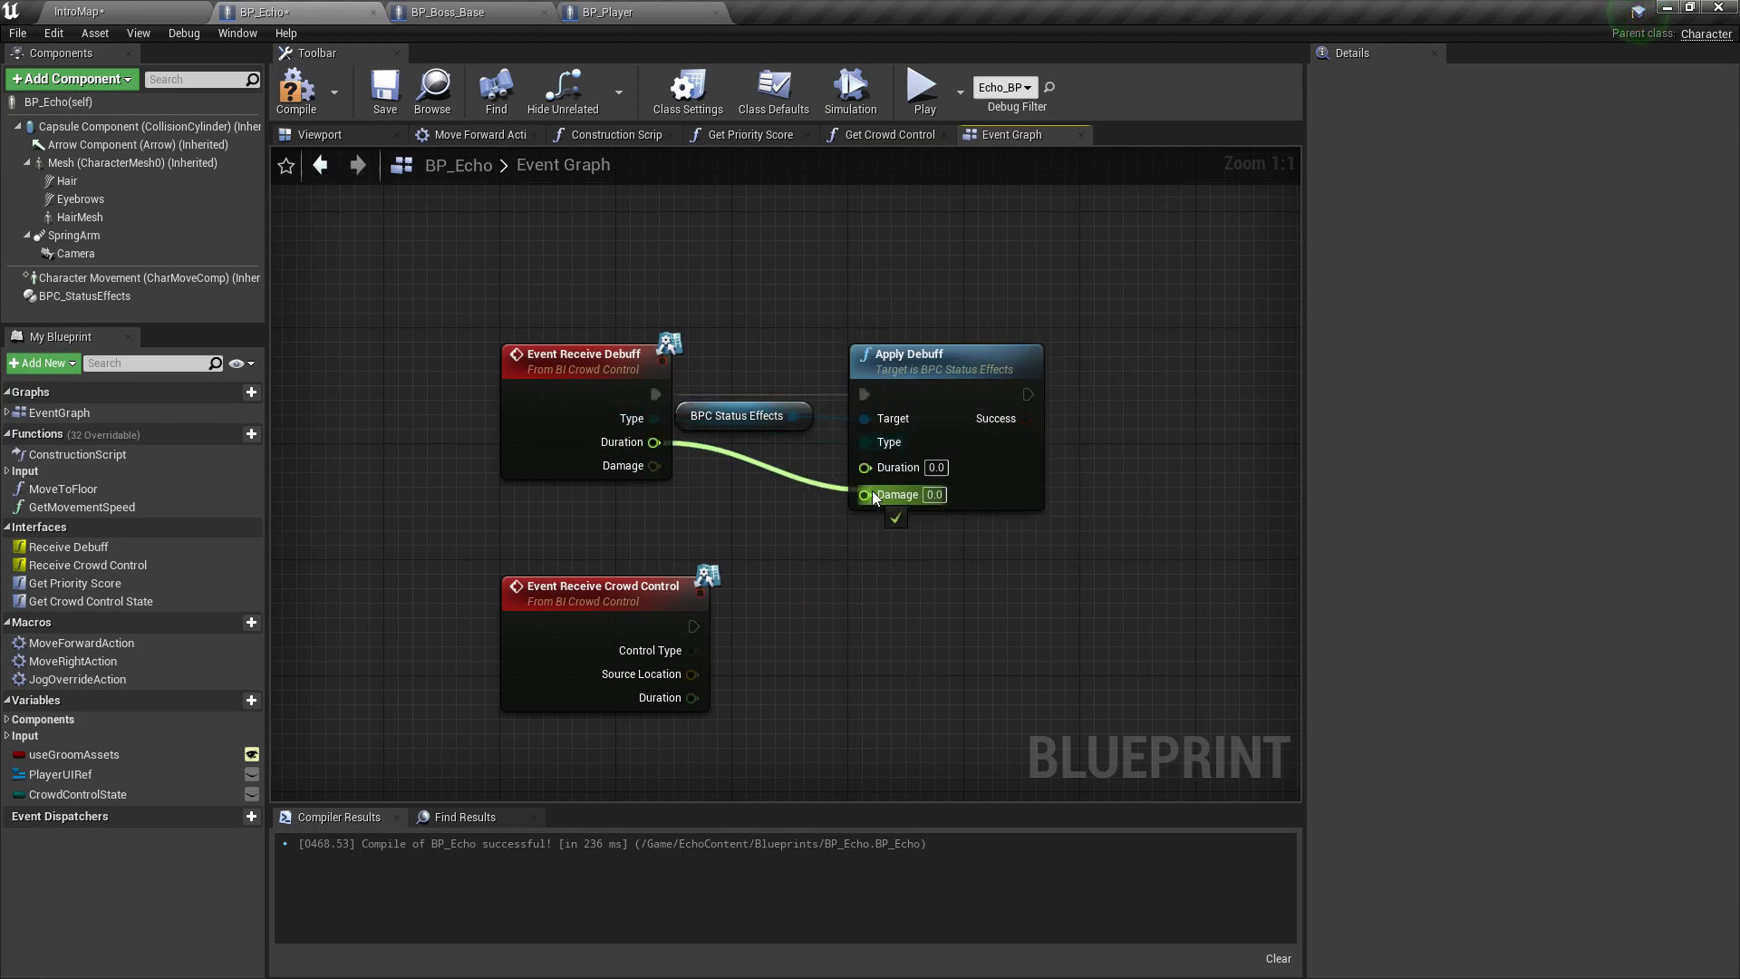
# Step: Feed Event Receive Debuff into Apply Debuff on BPC_StatusEffects
pyautogui.click(609, 13)
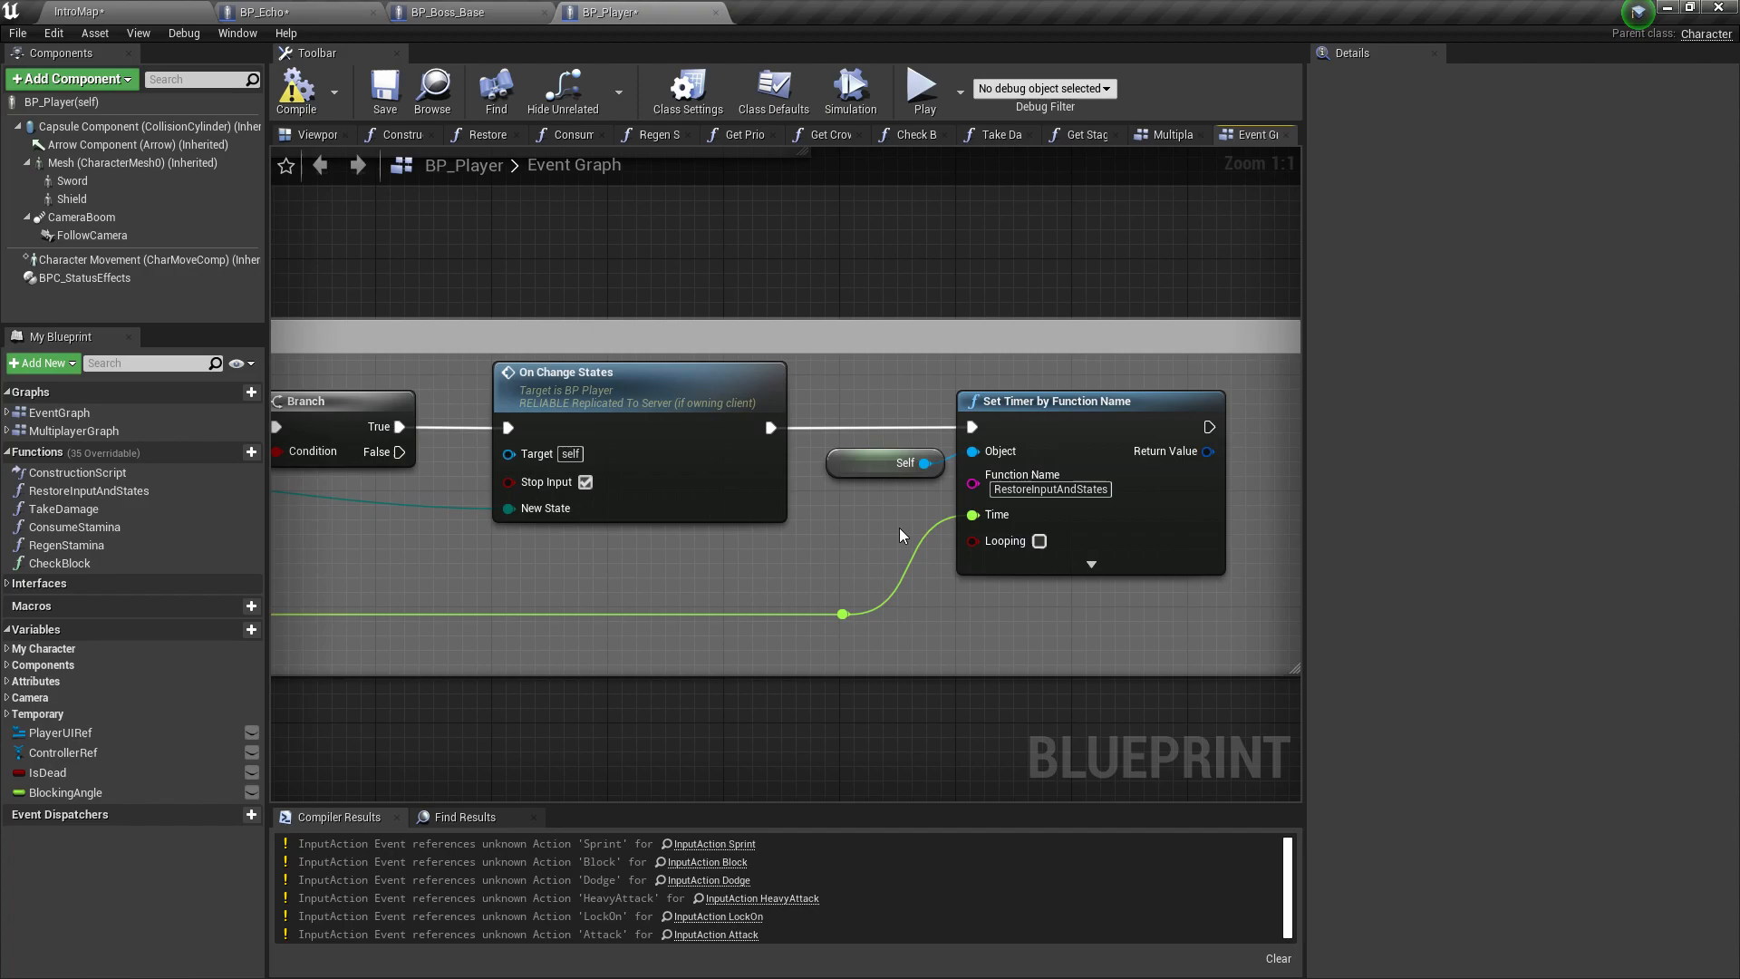
pyautogui.moveTo(577, 477)
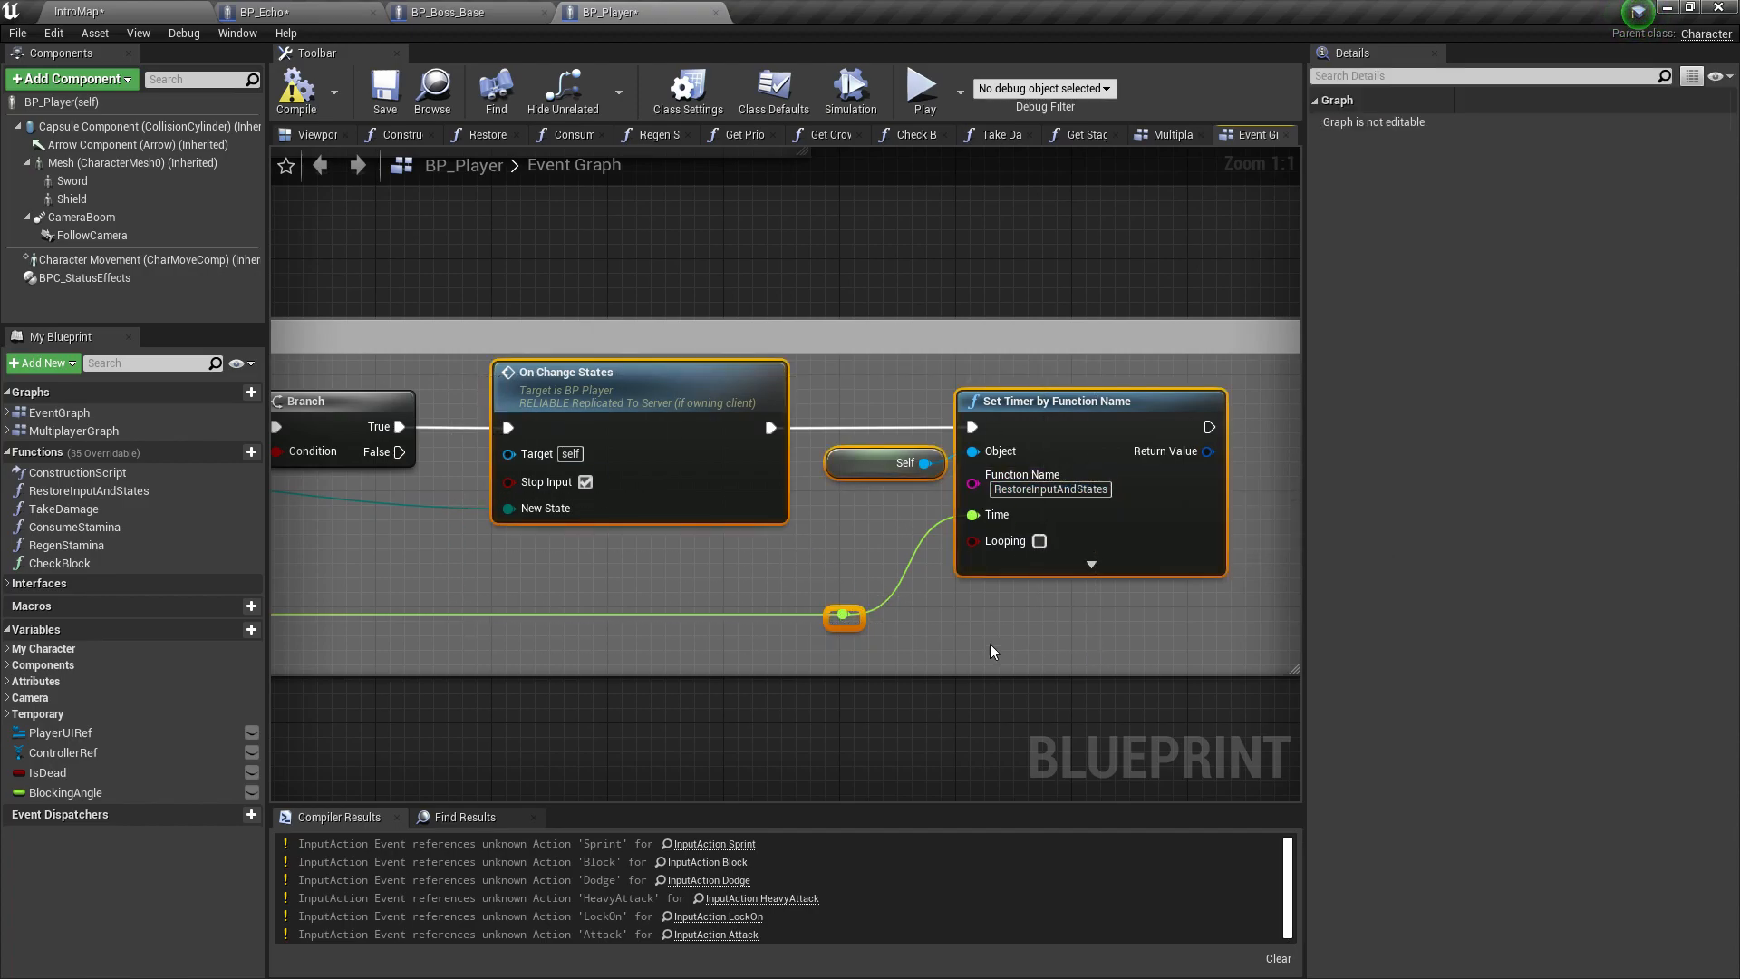
pyautogui.click(497, 600)
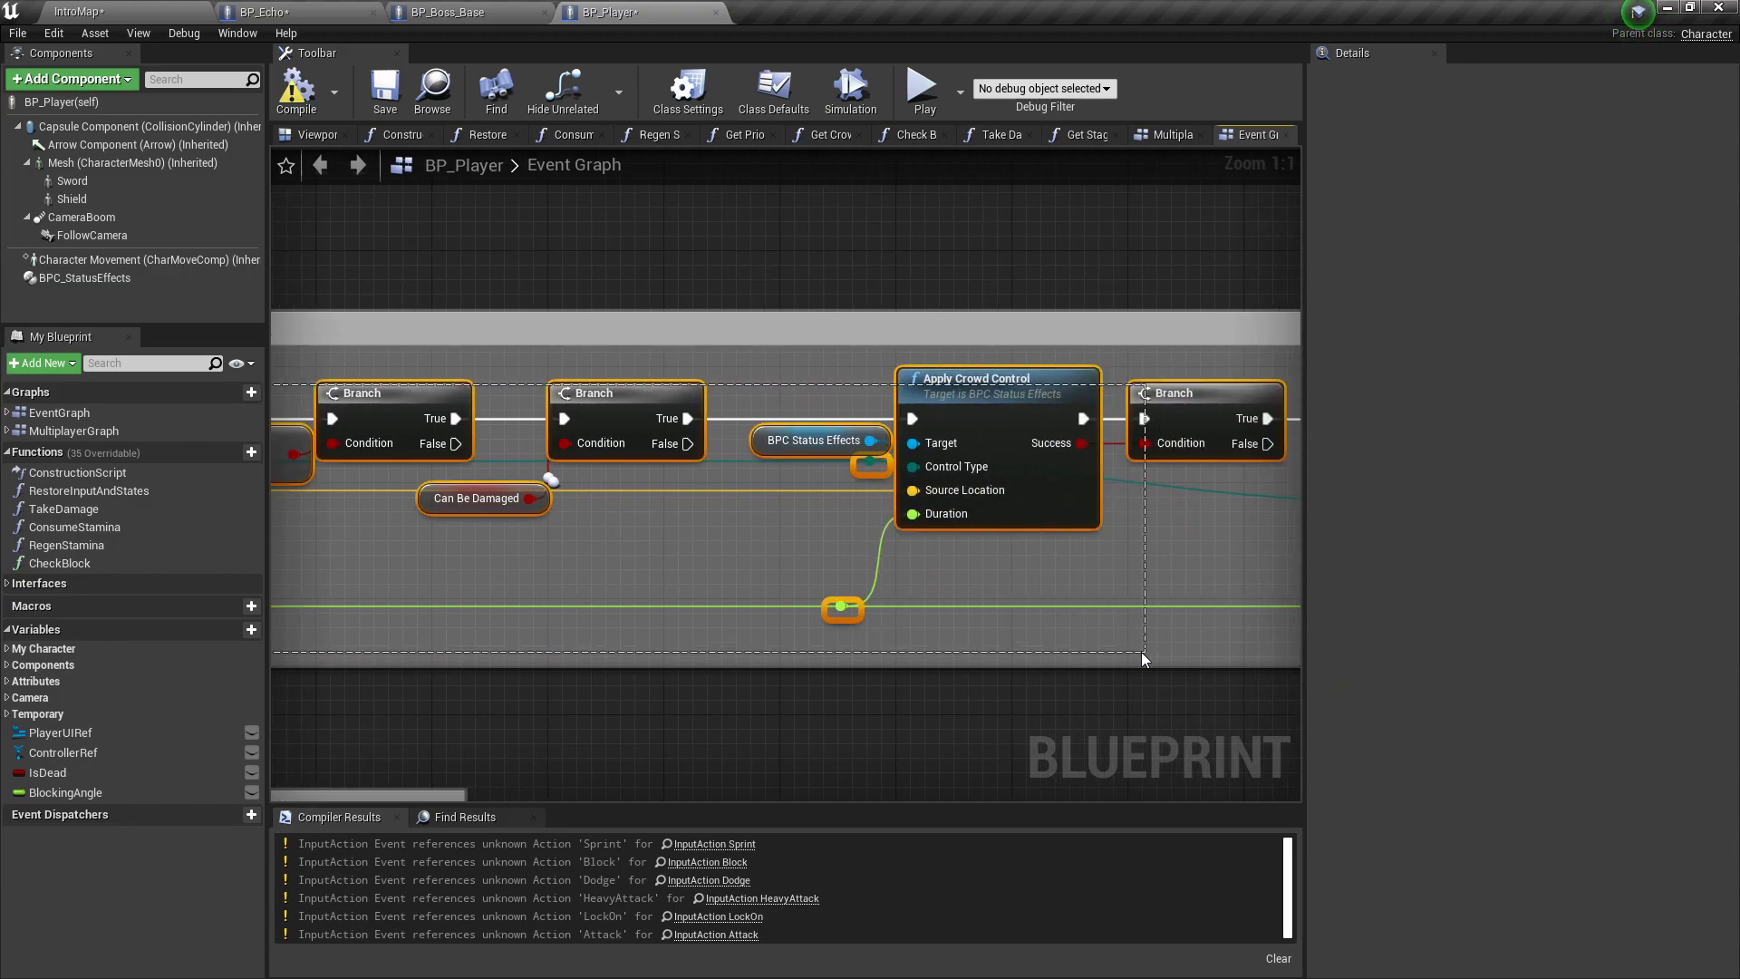
pyautogui.click(562, 89)
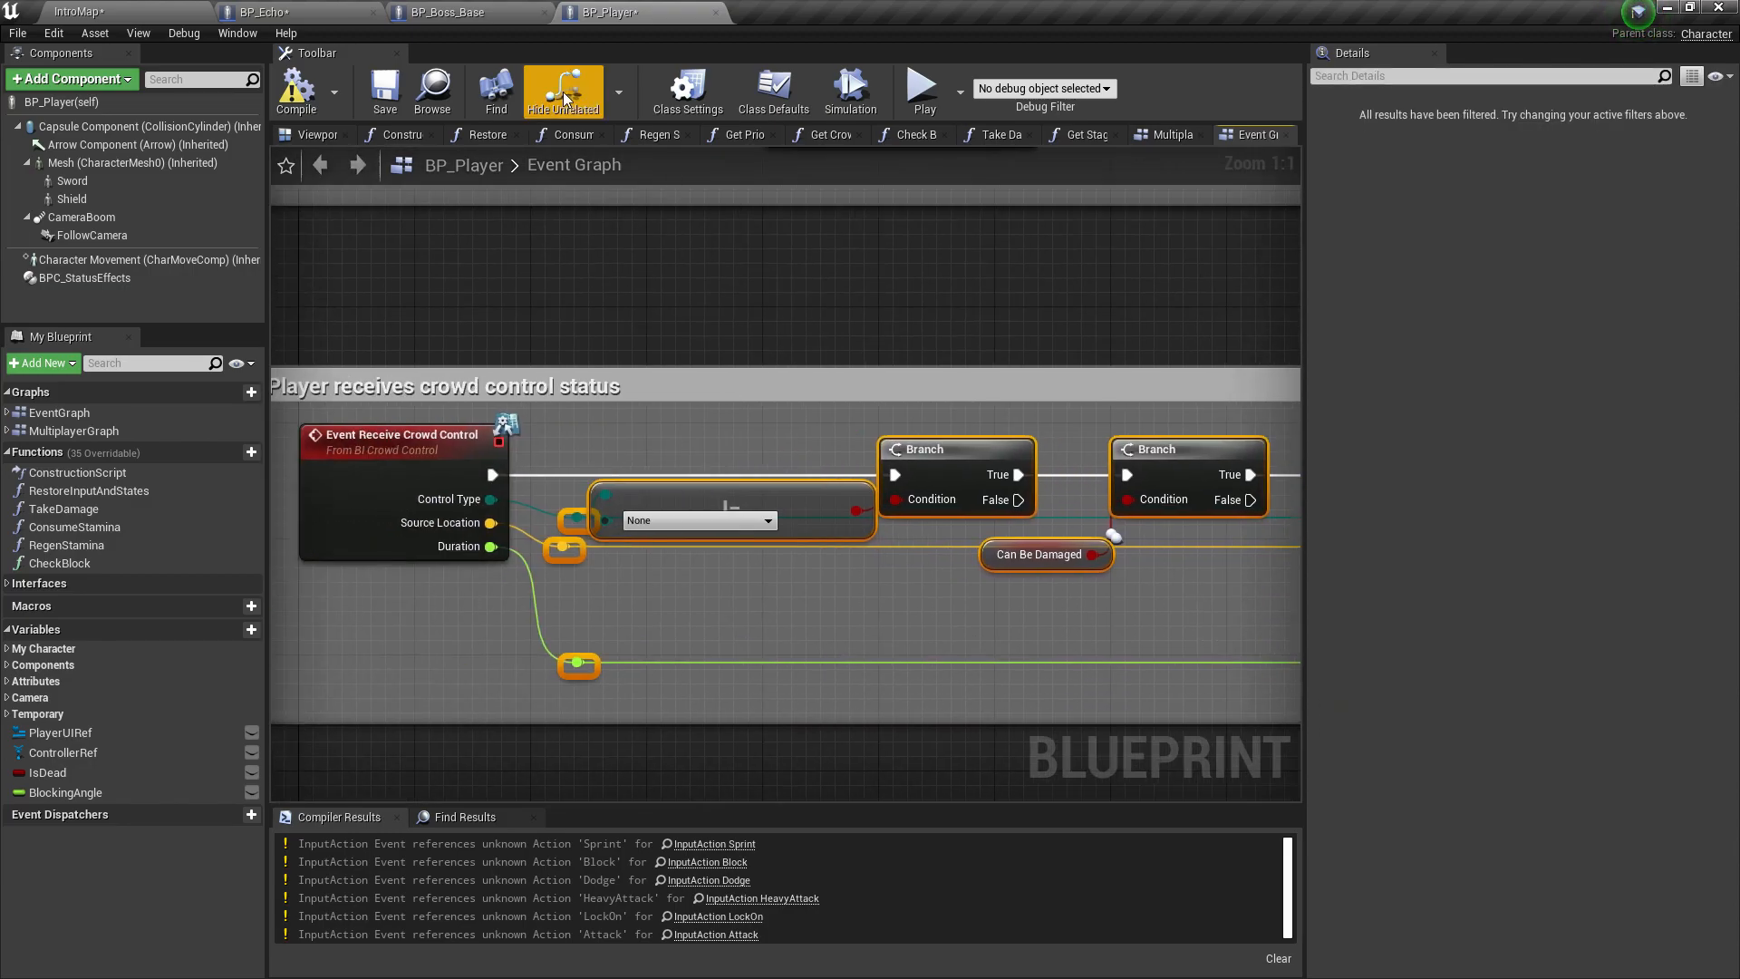
# Step: Chain Apply Crowd Control → Set CrowdControlState → Delay(Duration) → reset to None, and compile
pyautogui.click(266, 13)
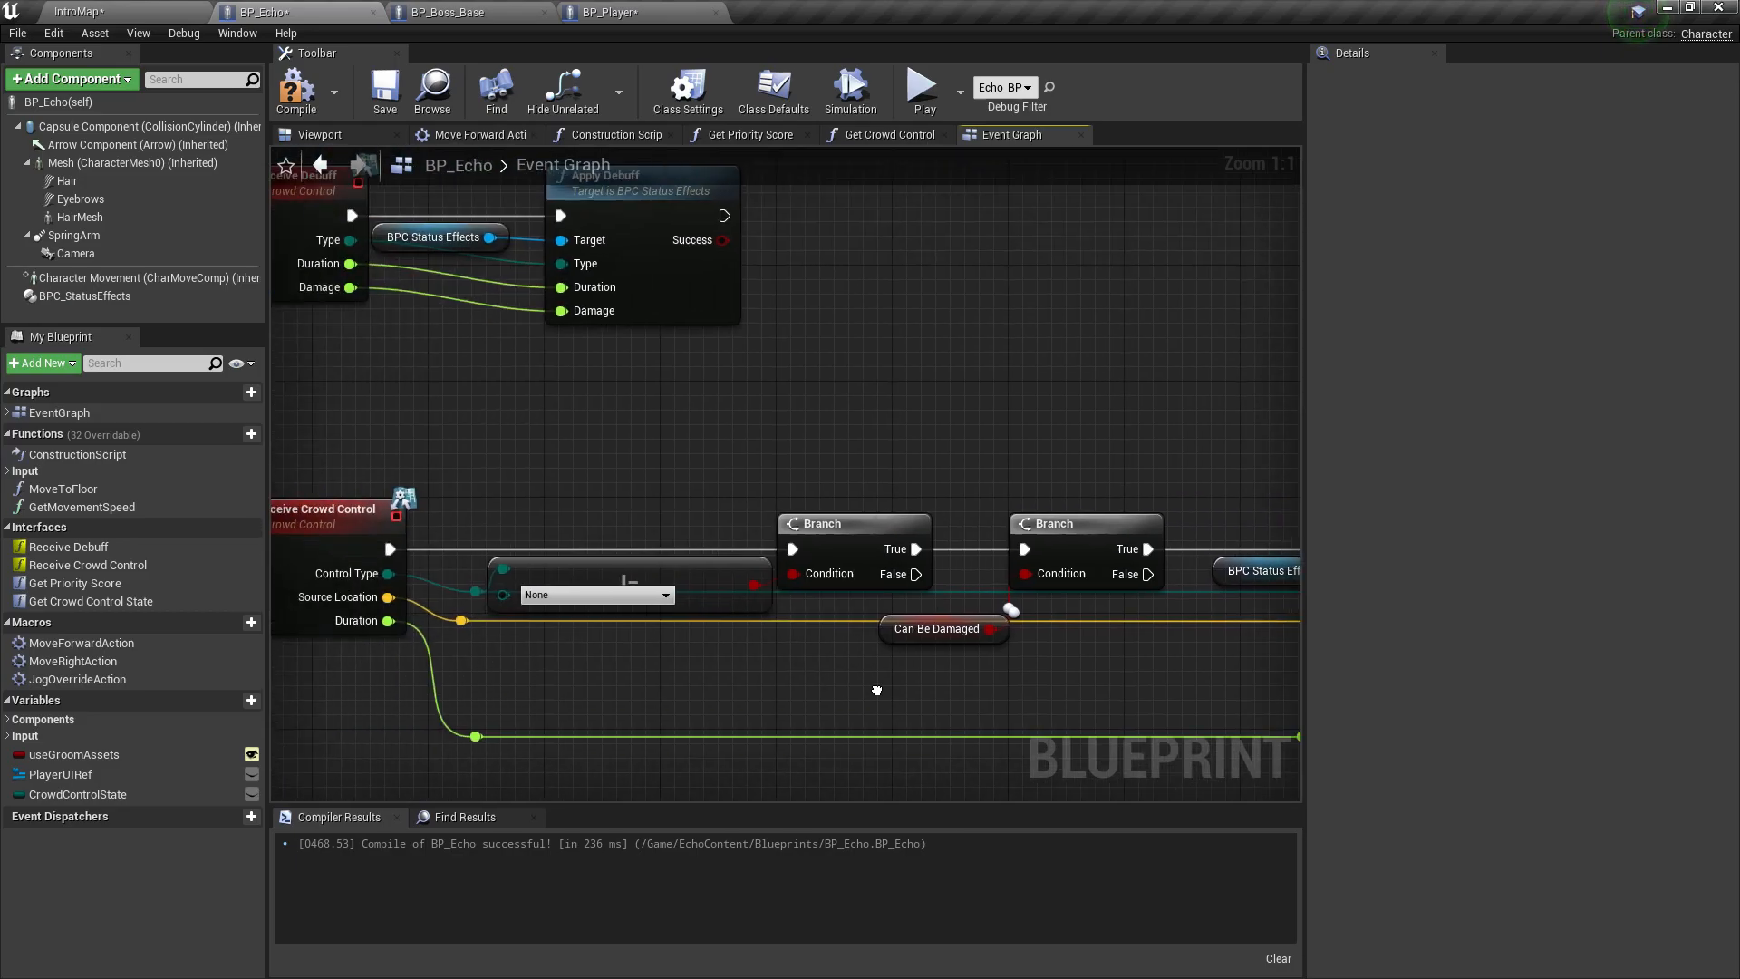
pyautogui.click(76, 794)
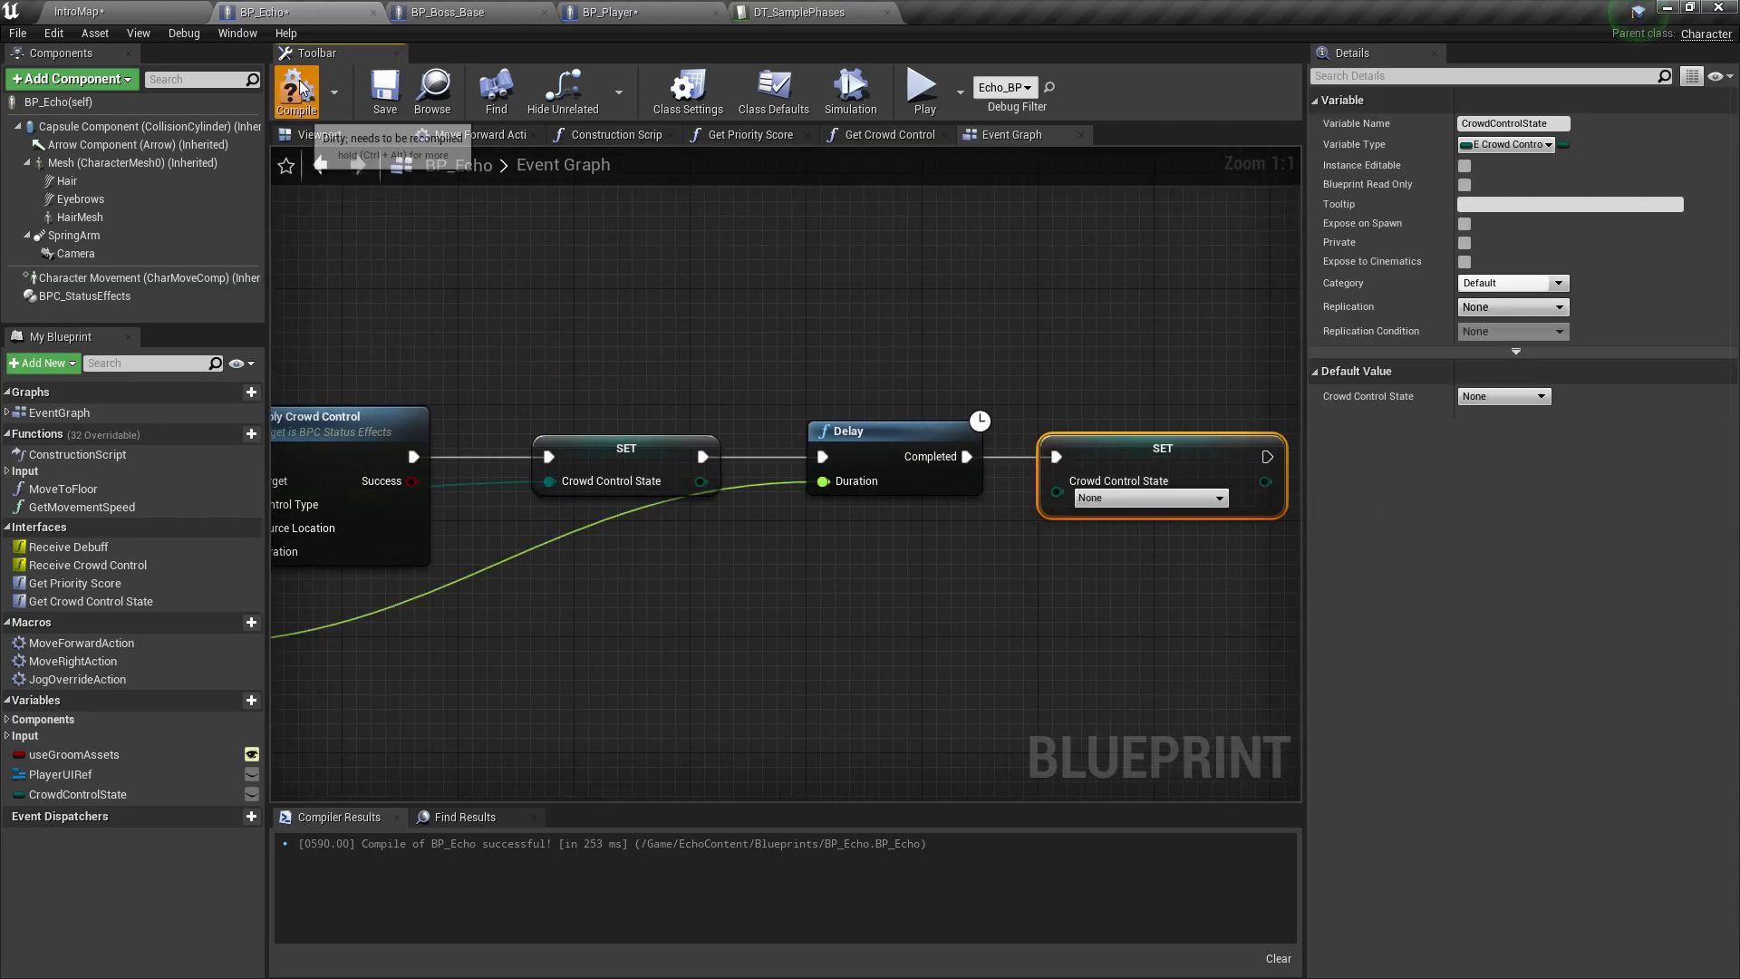
pyautogui.click(295, 88)
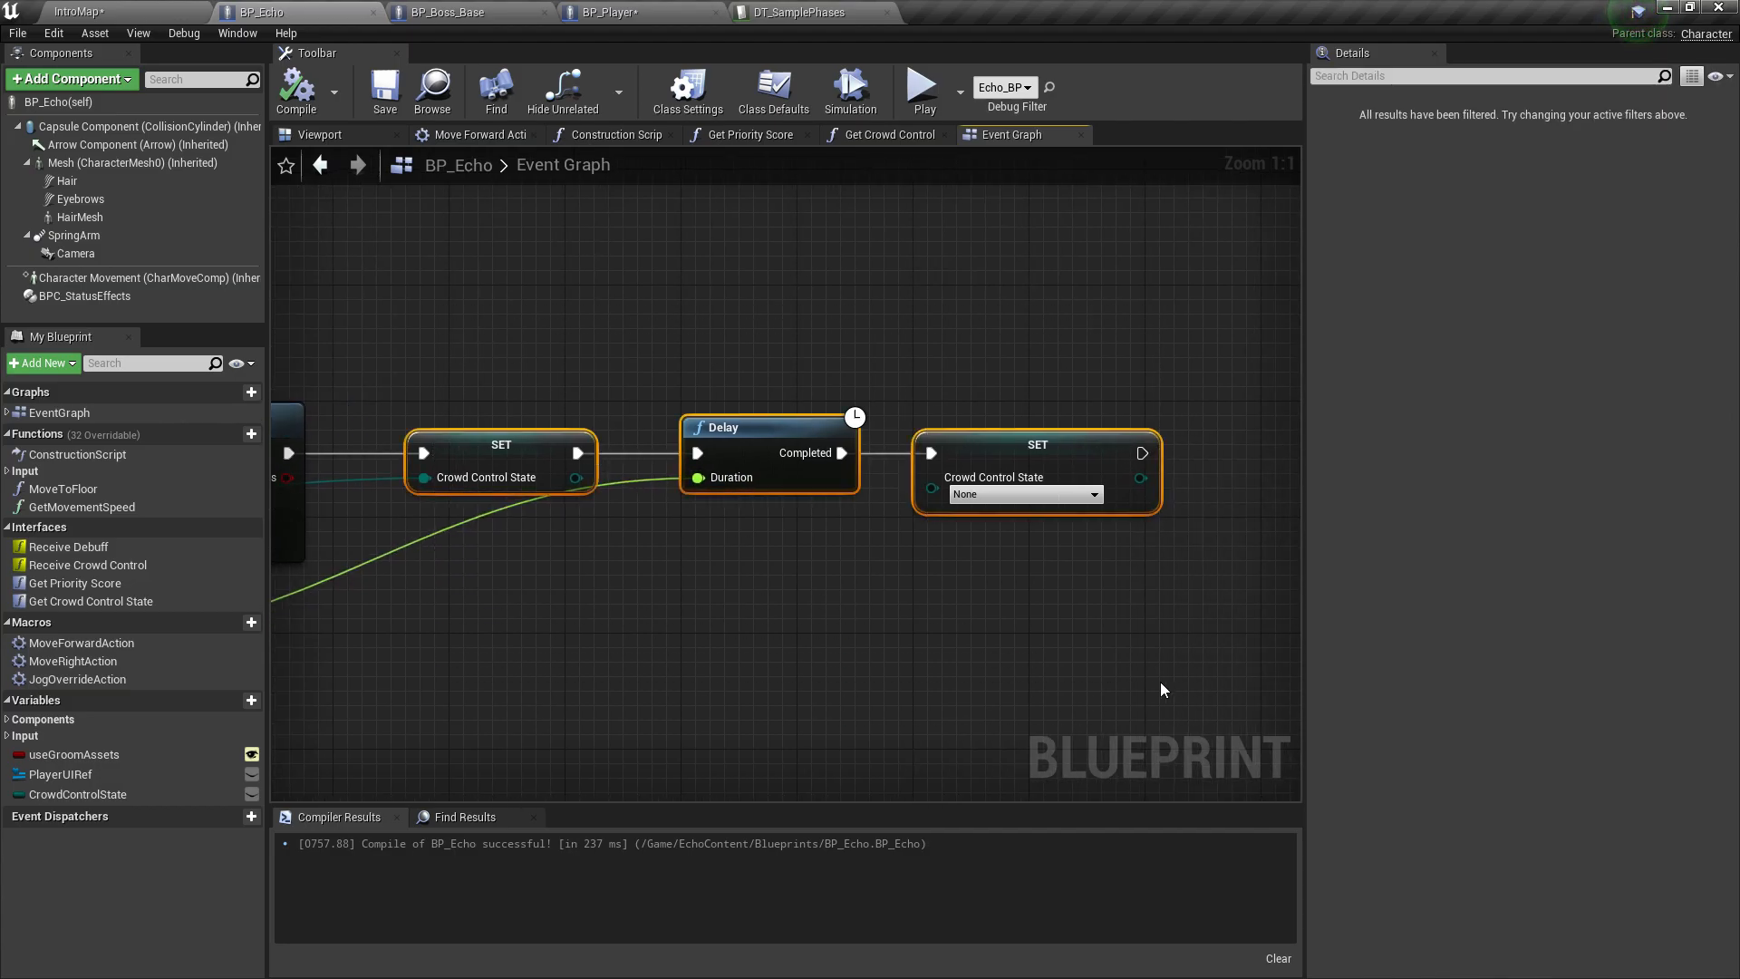
pyautogui.click(642, 13)
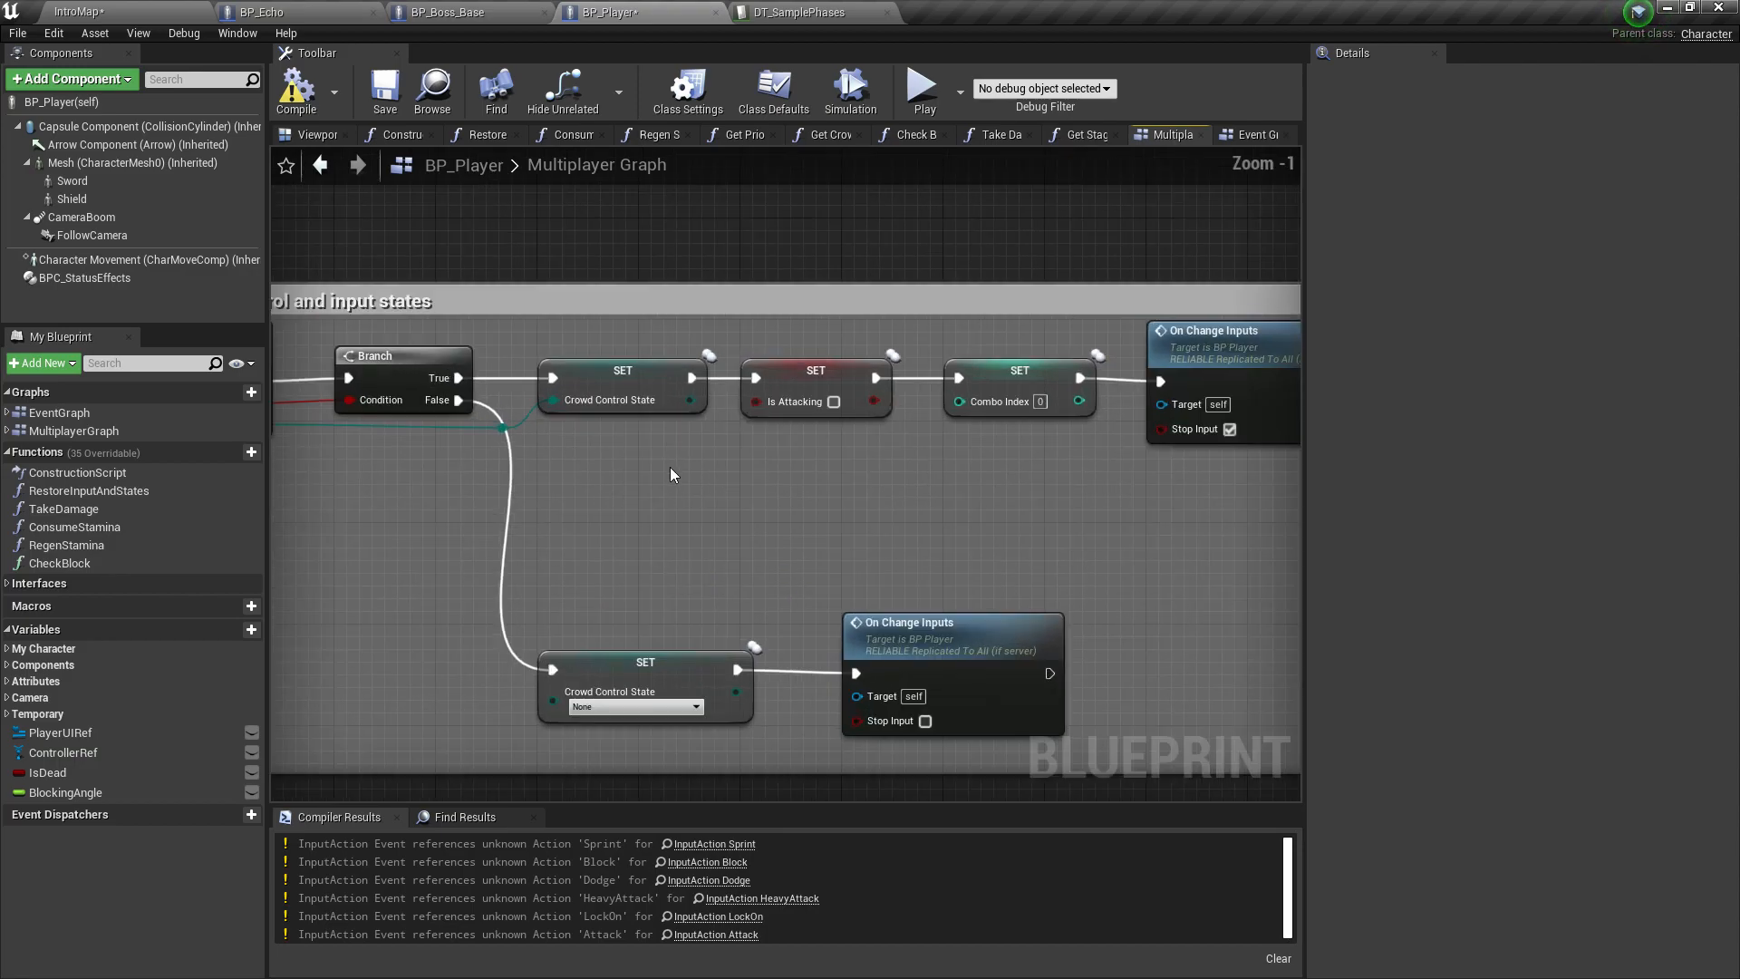
pyautogui.click(261, 13)
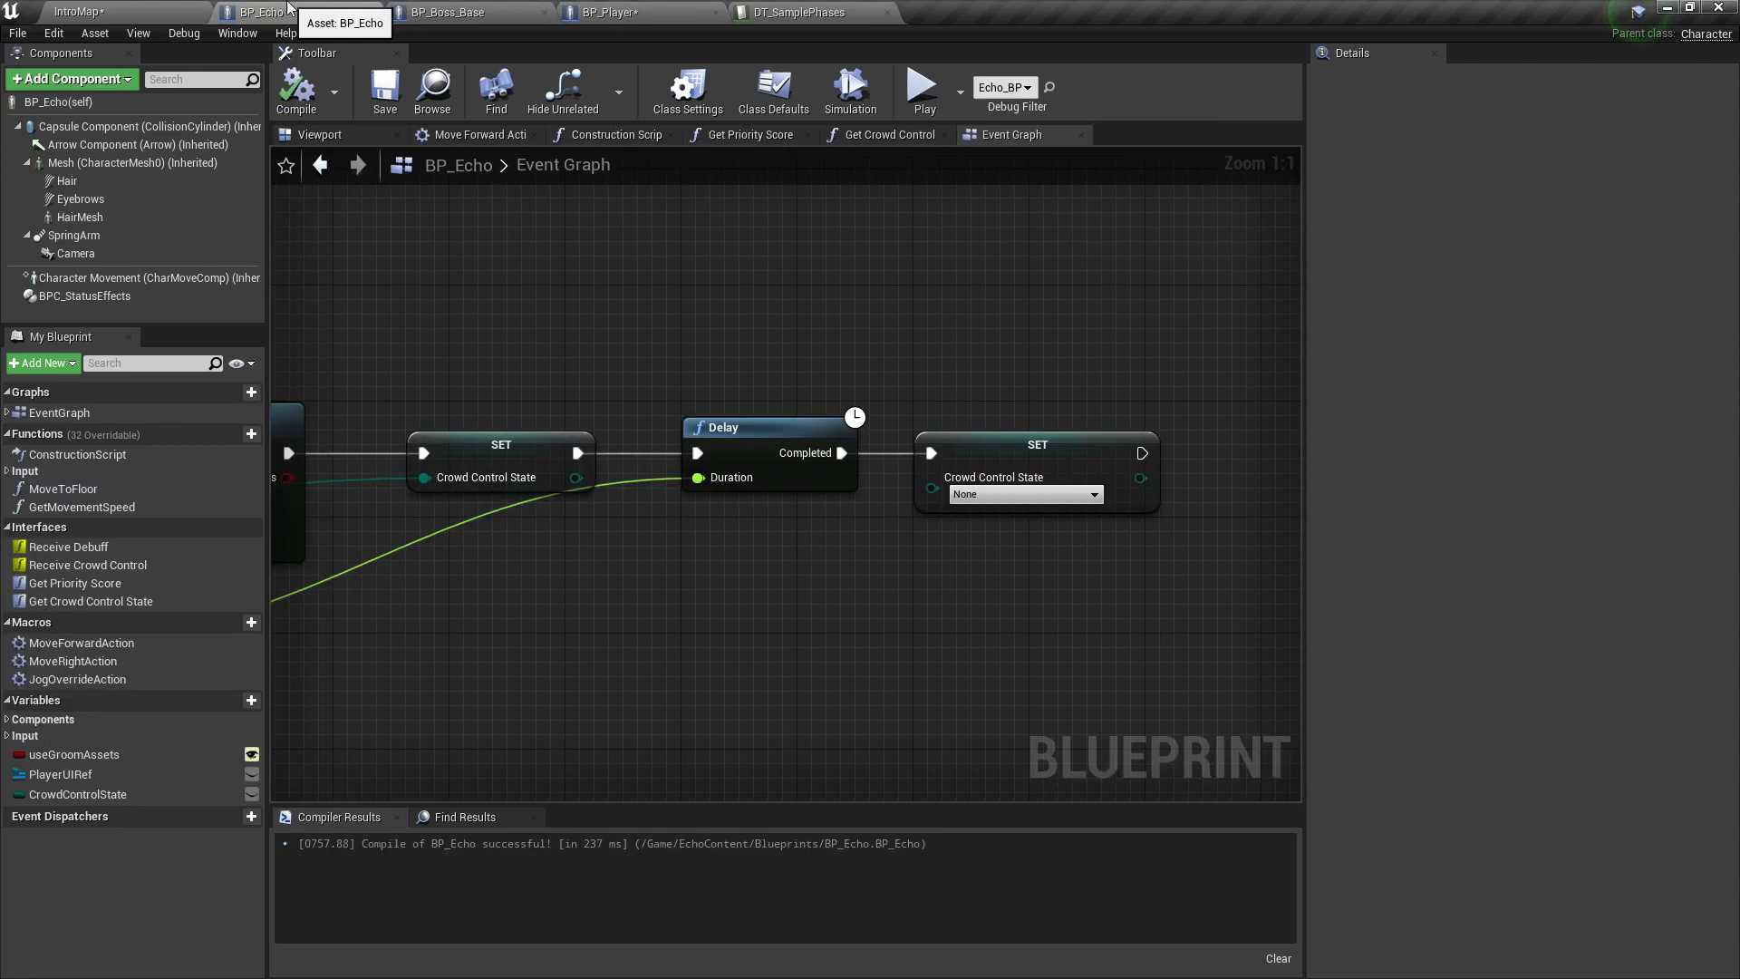
pyautogui.moveTo(622, 219)
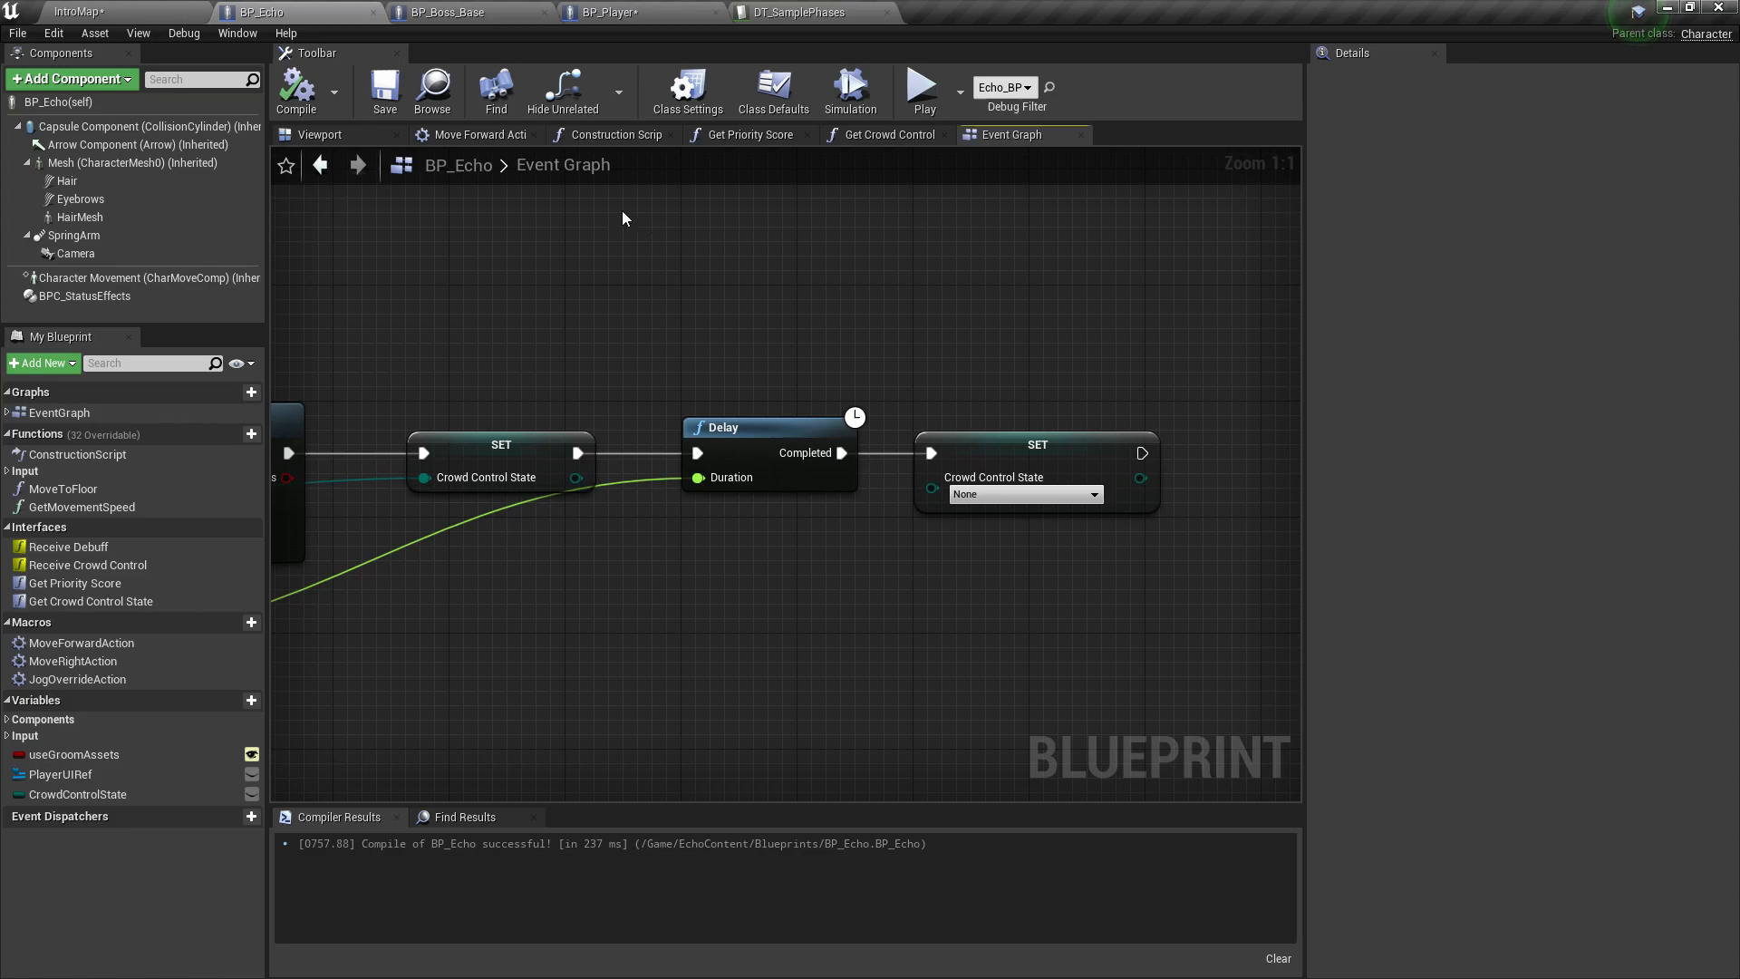
# Step: Place BP_Boss_Rampage from BossExamples in the level and play-test it chasing Echo
pyautogui.click(111, 12)
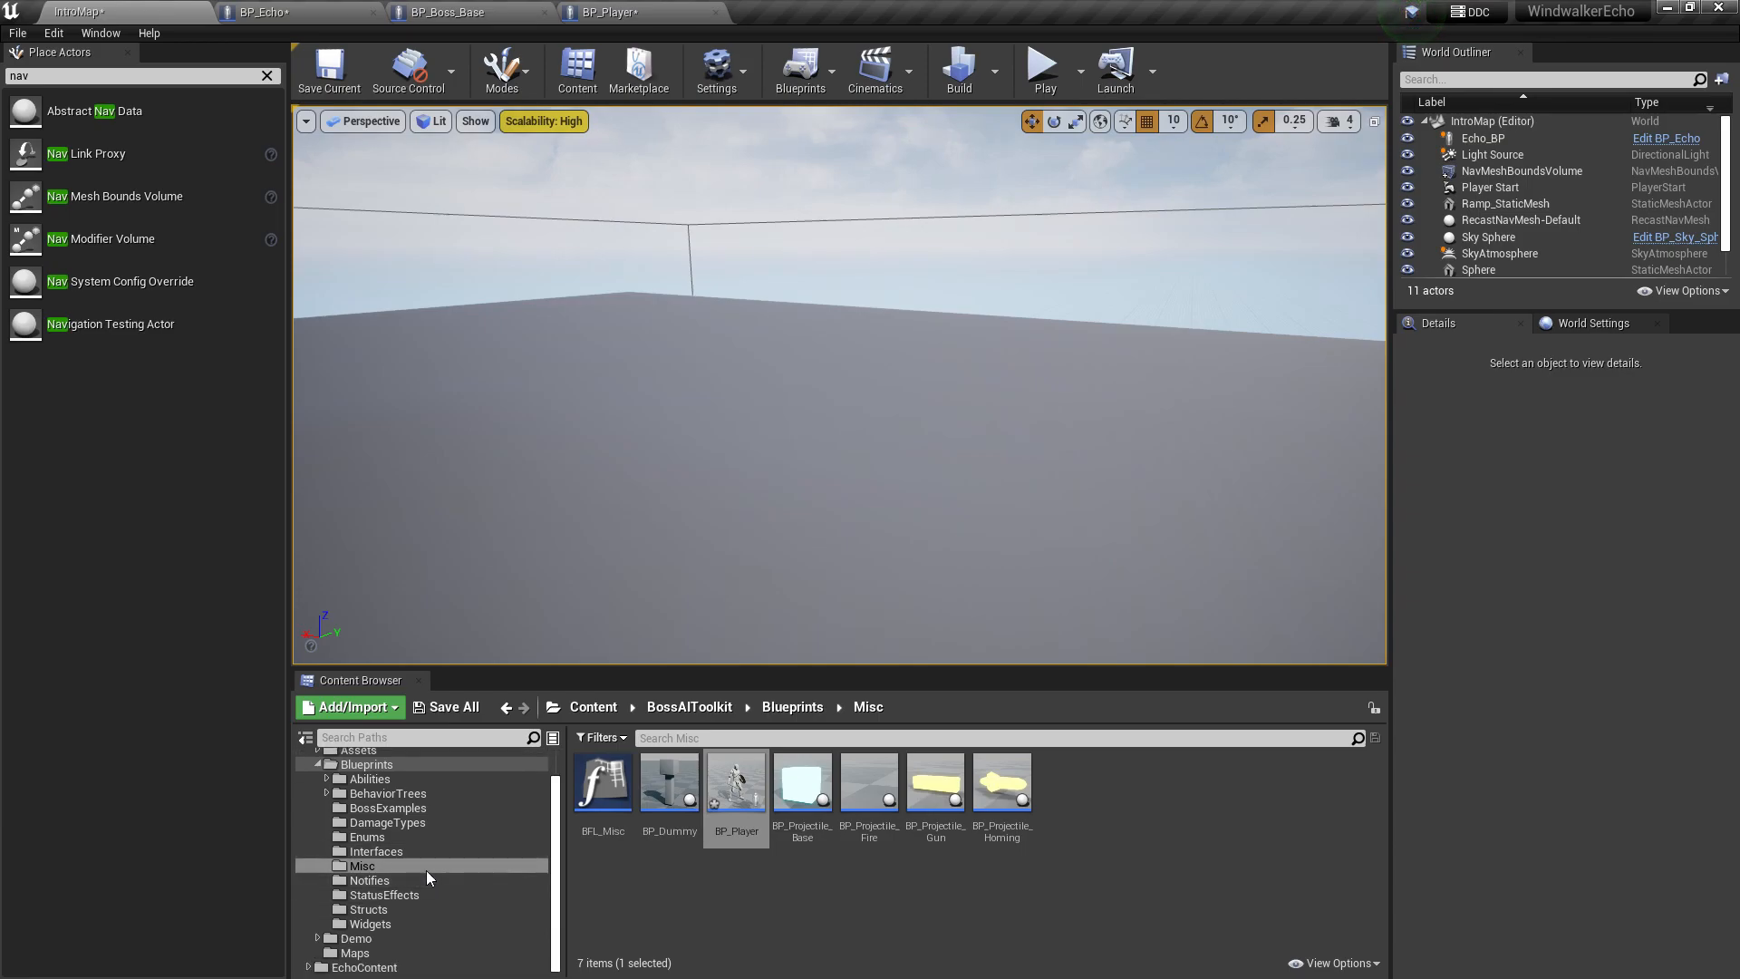
pyautogui.scroll(3)
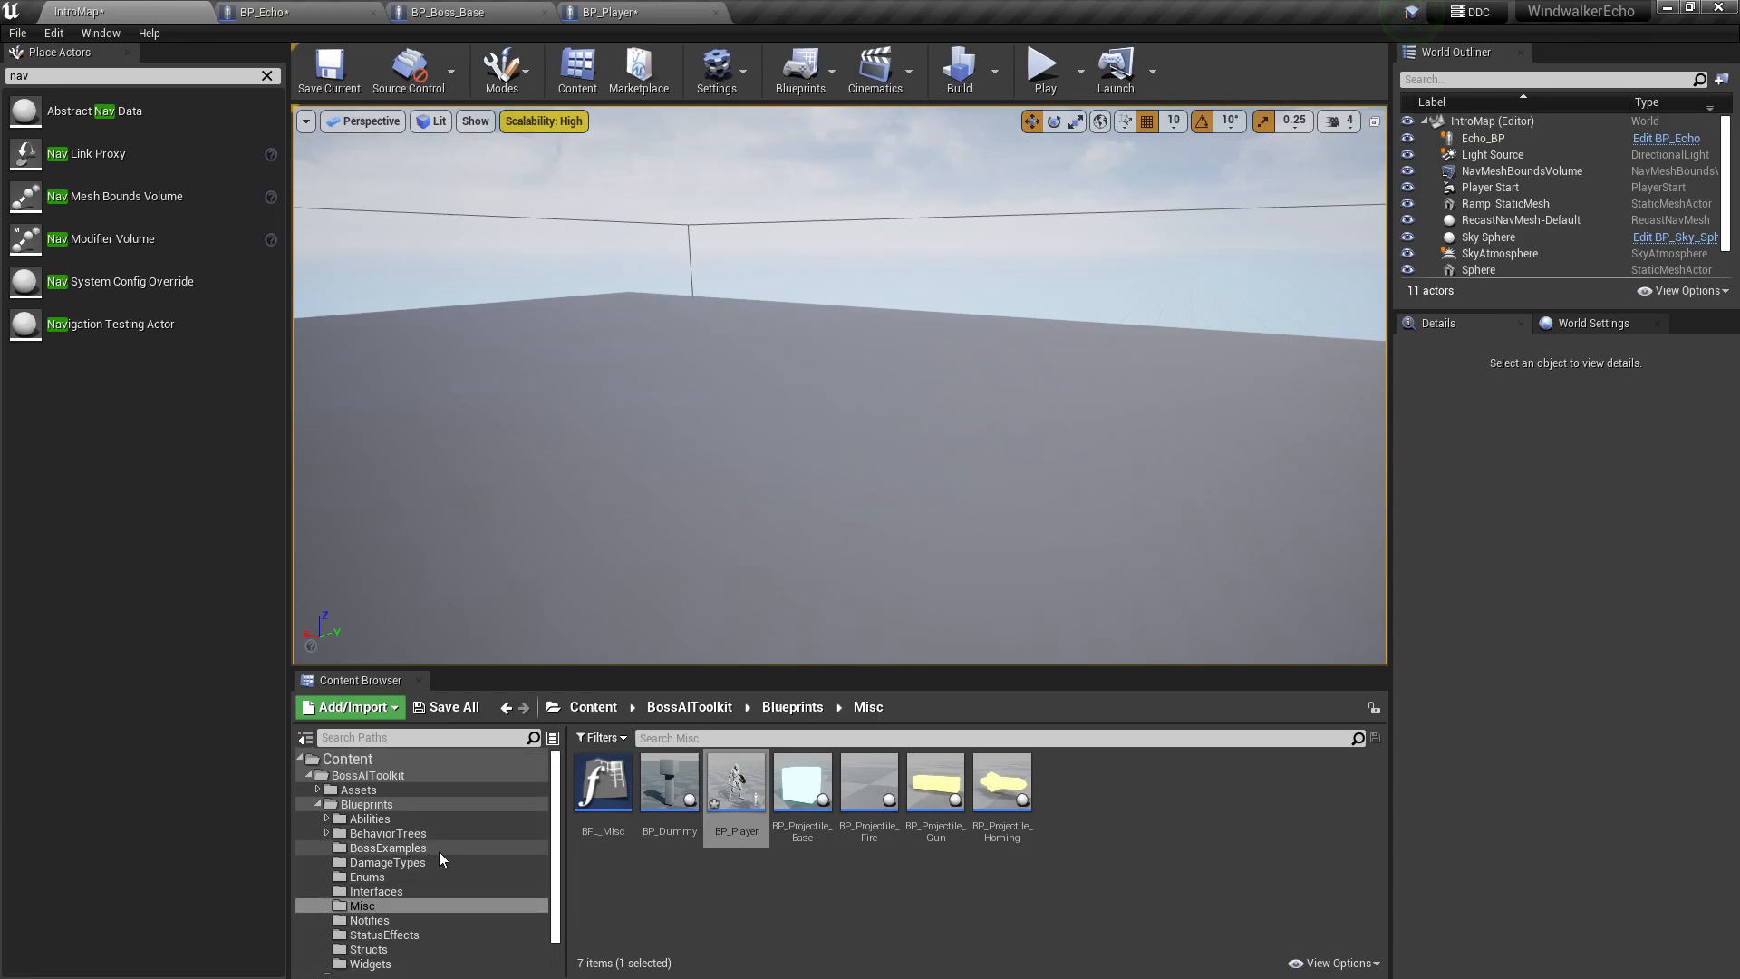
pyautogui.click(388, 847)
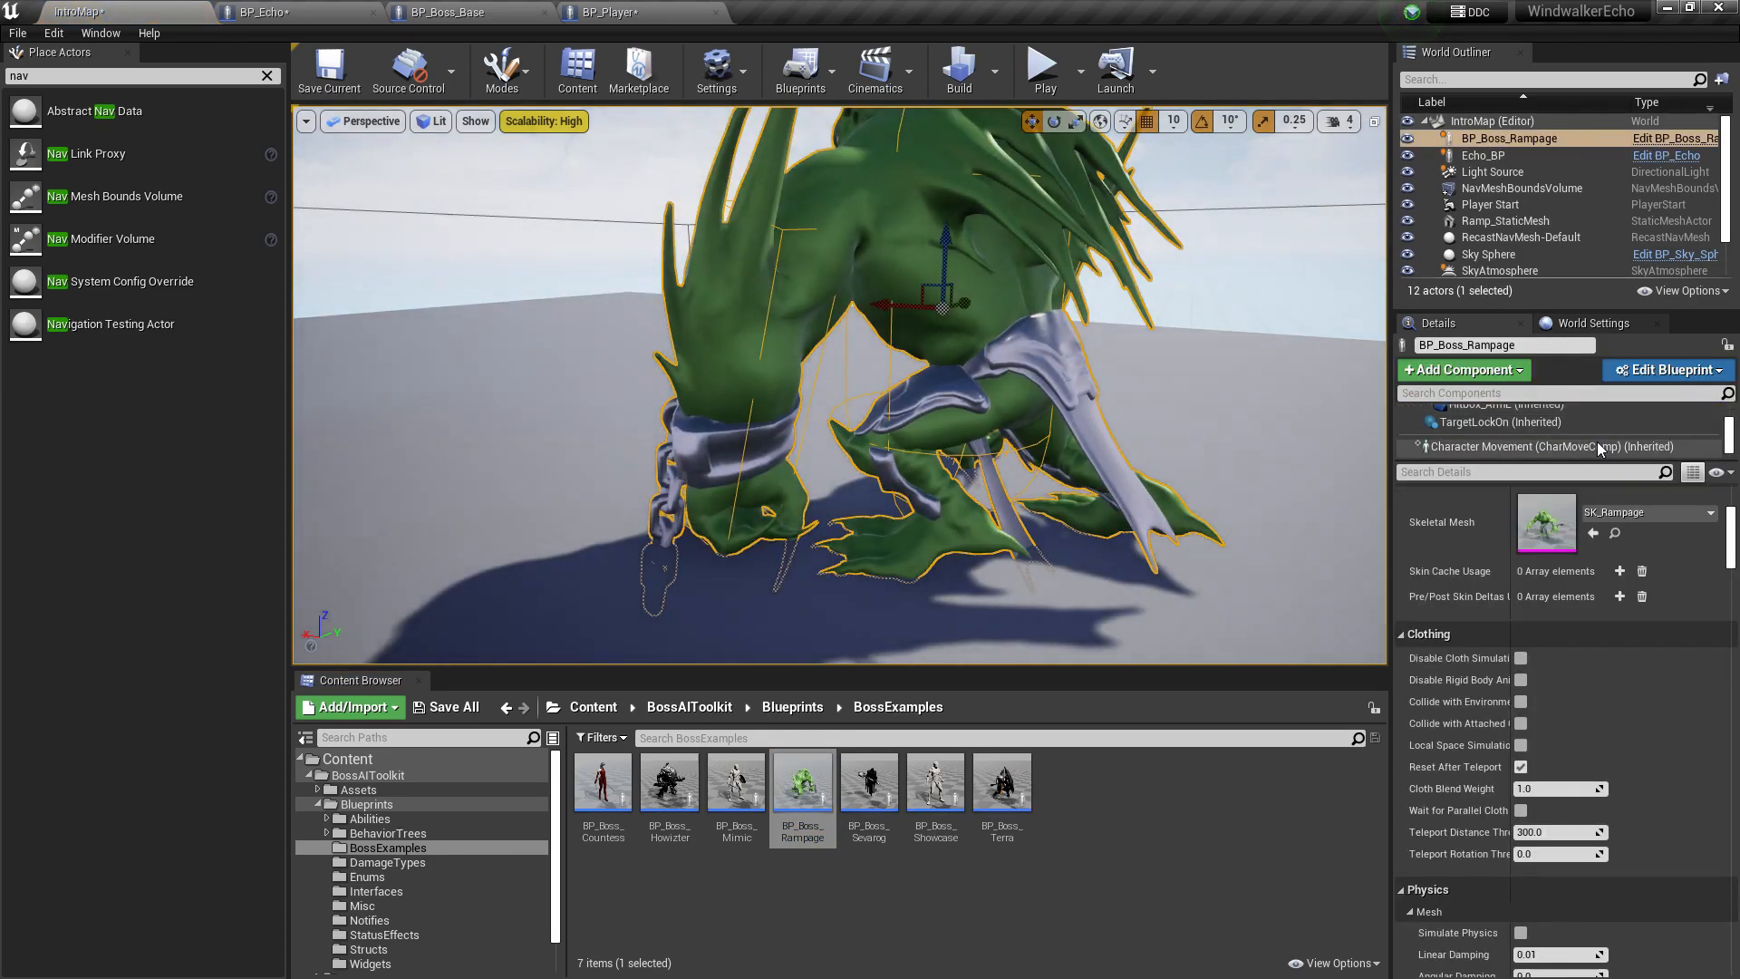
pyautogui.click(1499, 446)
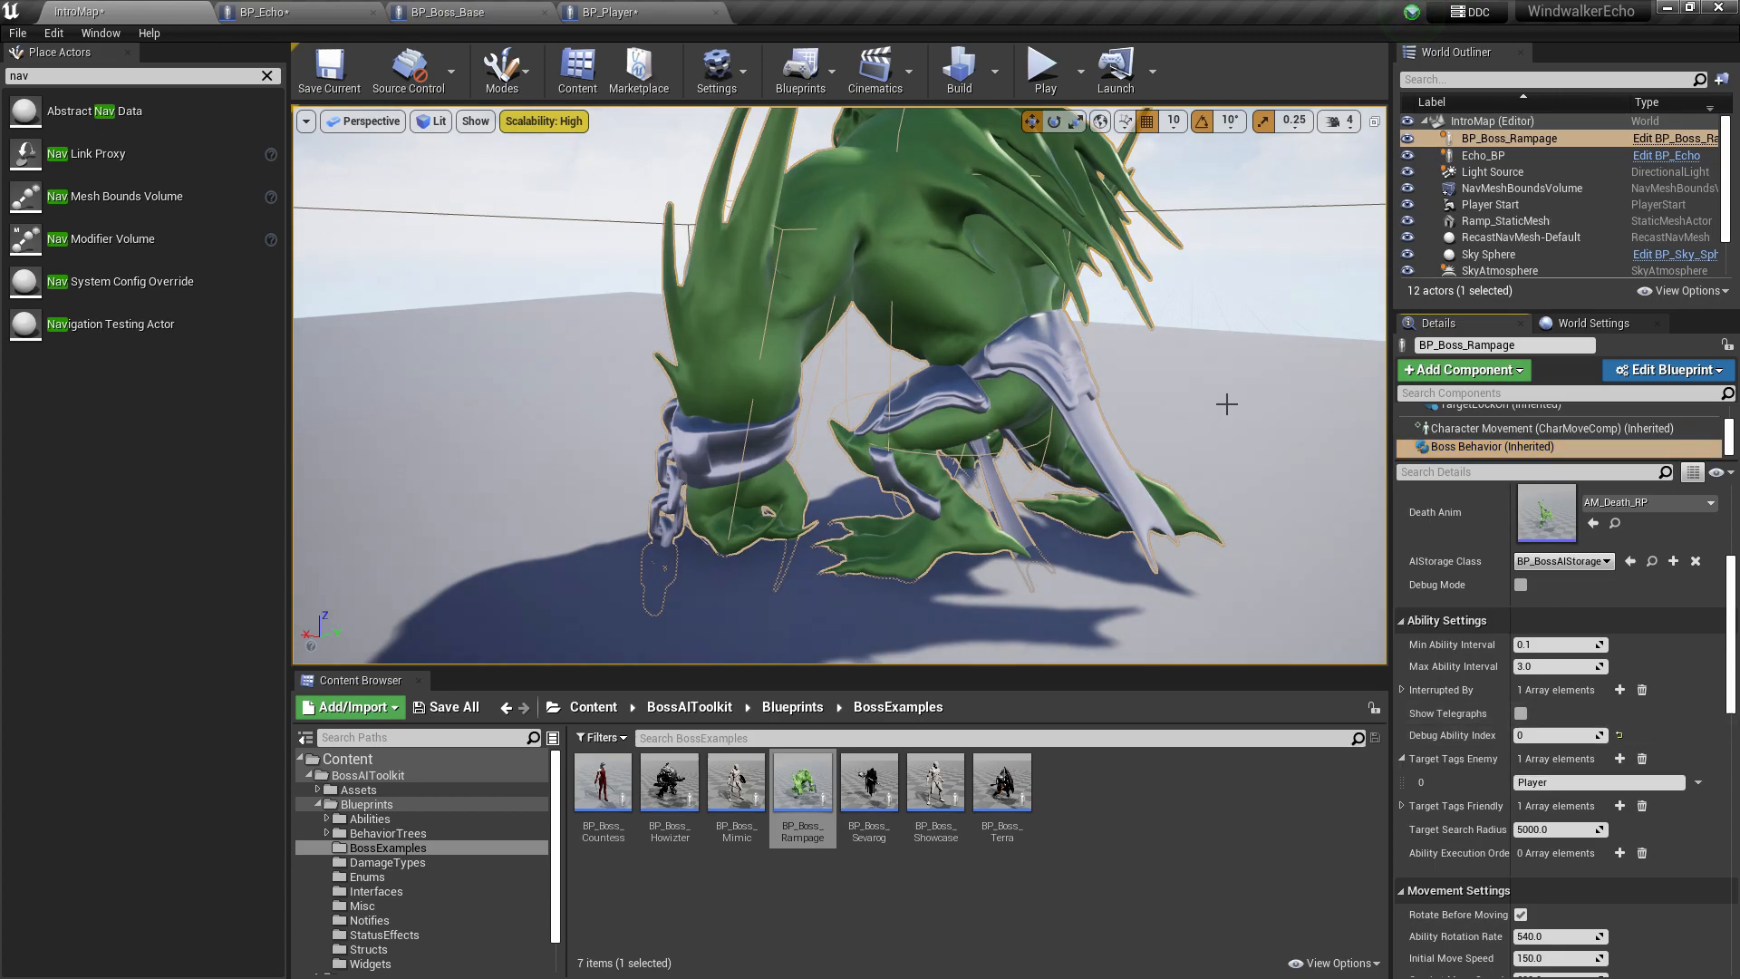
pyautogui.click(1040, 63)
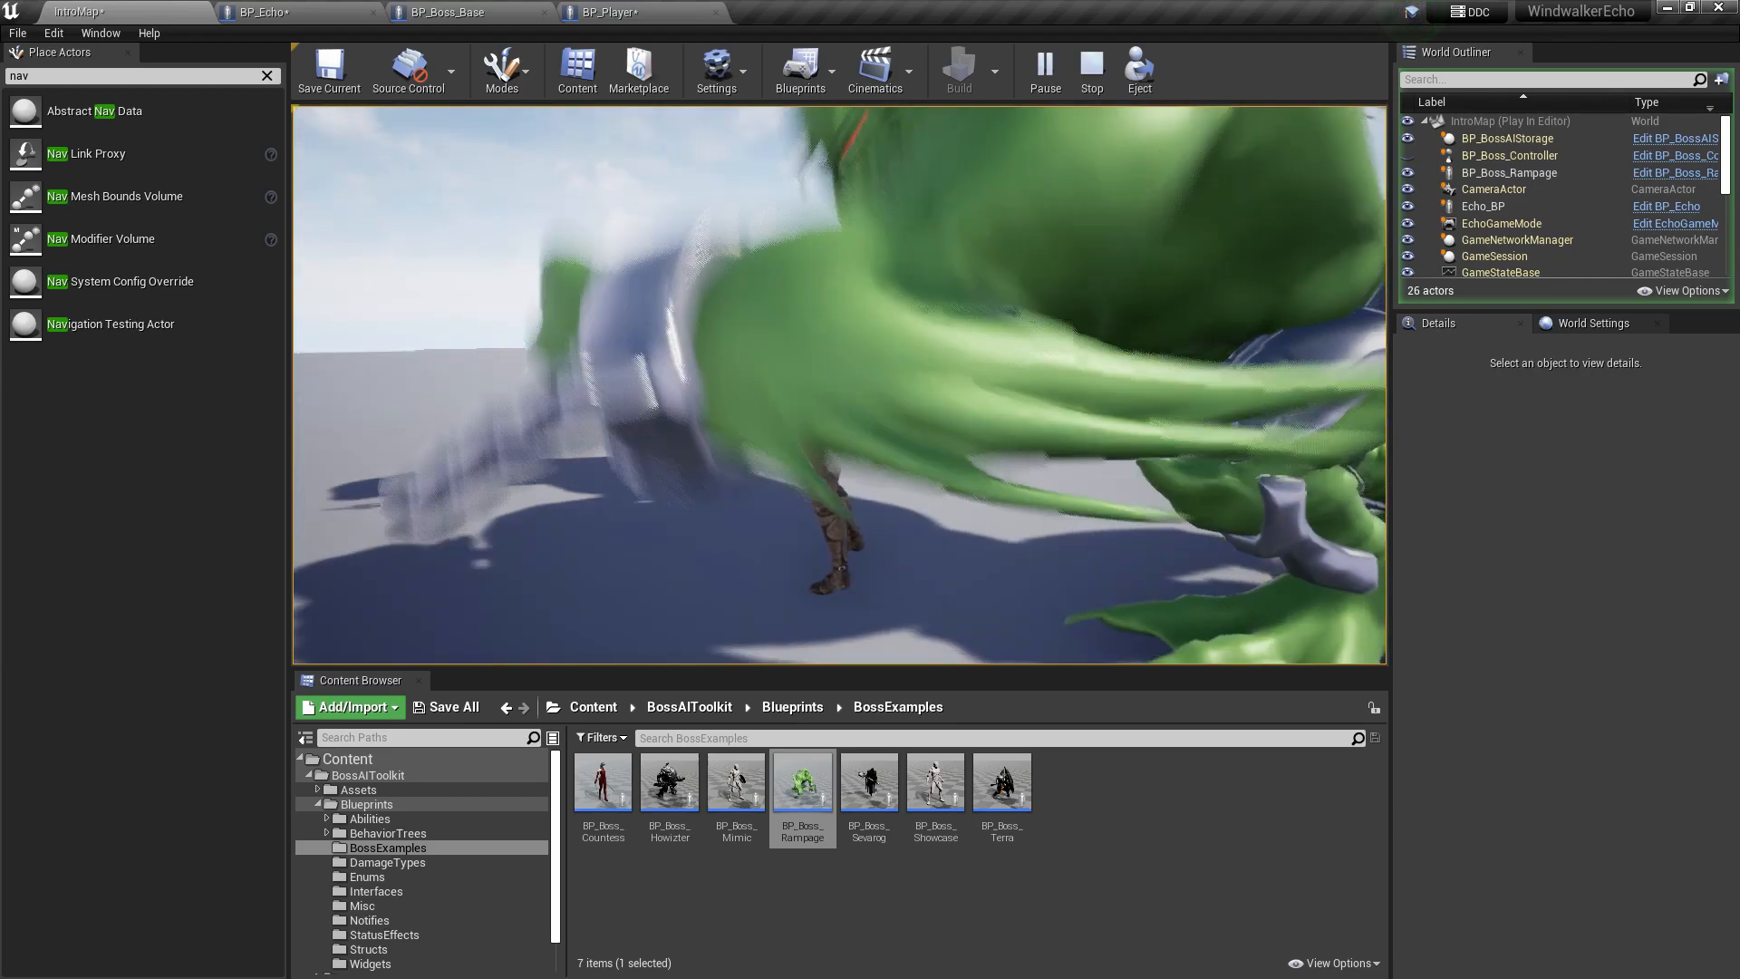
pyautogui.click(1090, 69)
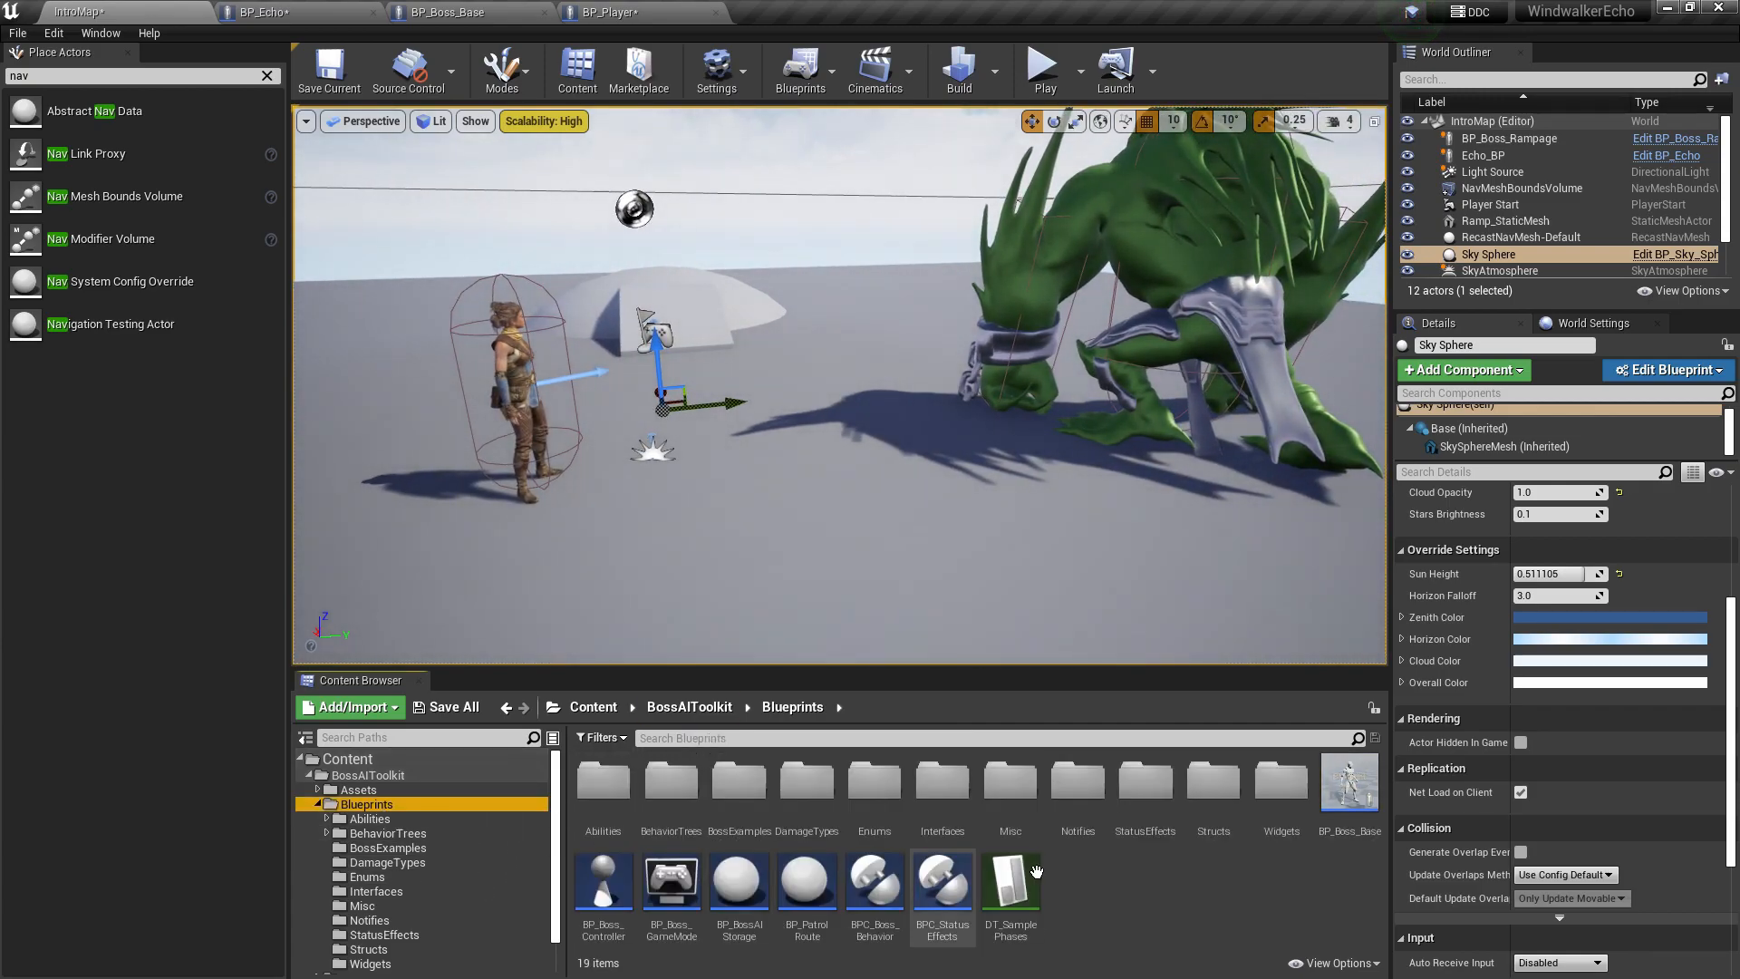
# Step: Review DT_SamplePhases abilities, set Rampage's Debug Ability Index and play to see the 50.0 knockback hit
pyautogui.doubleClick(1010, 877)
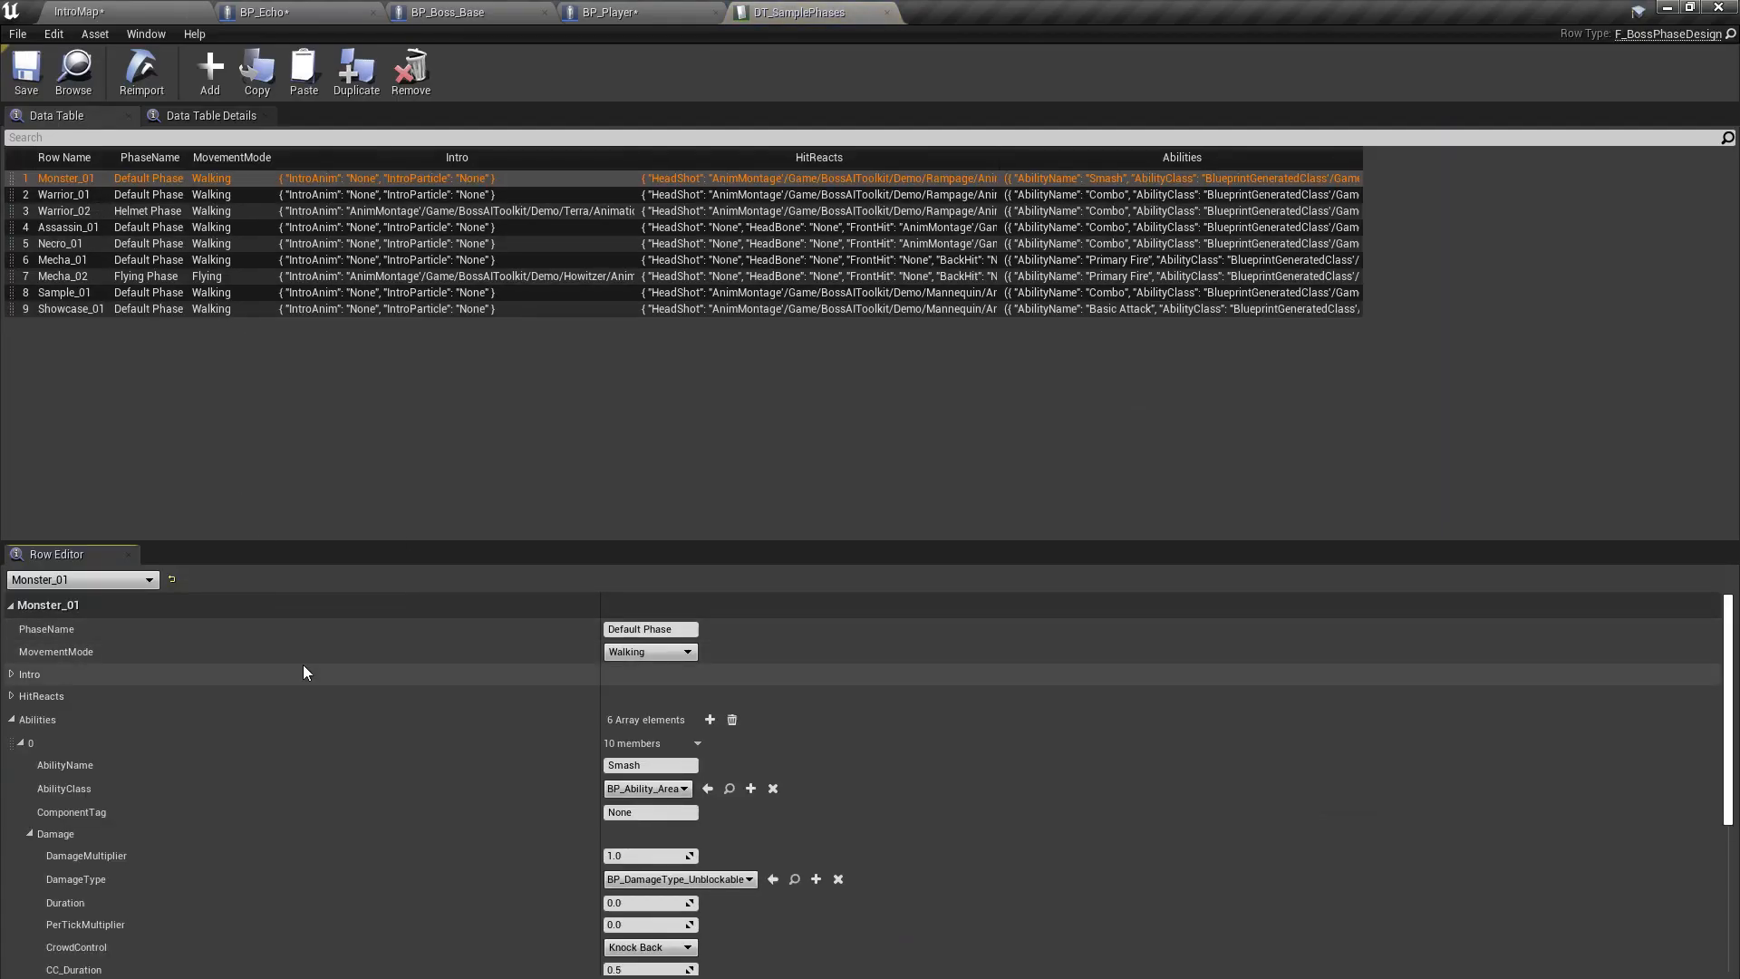
pyautogui.scroll(-3)
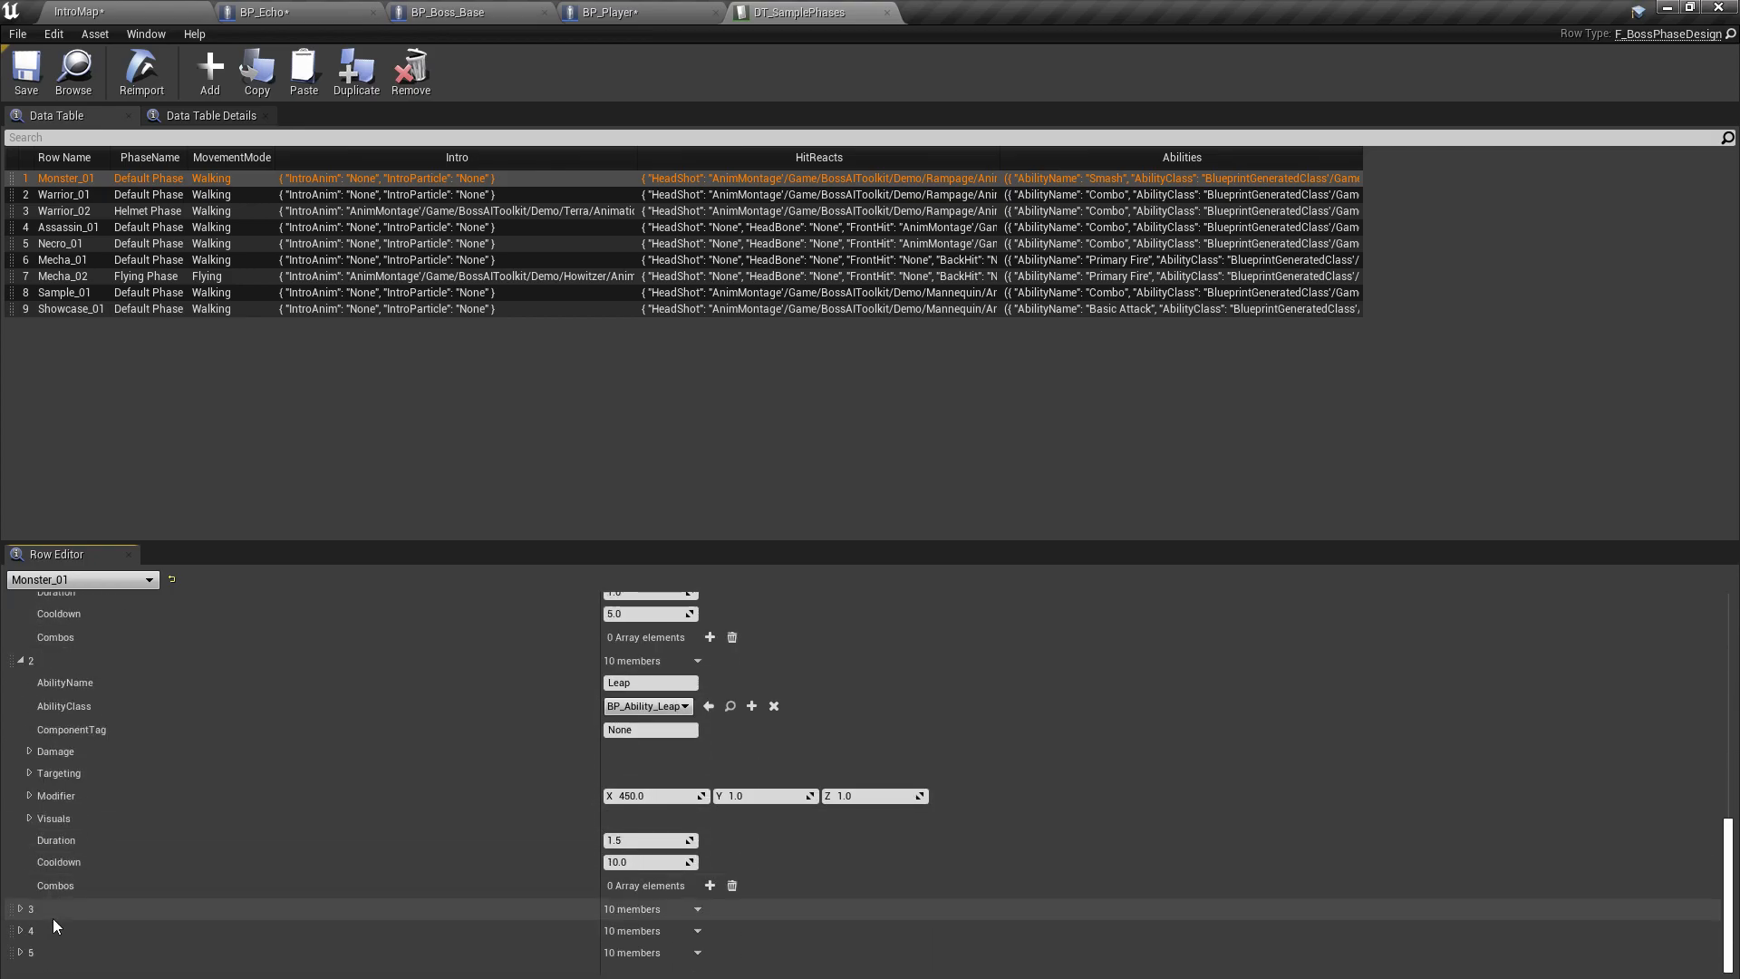
pyautogui.scroll(-3)
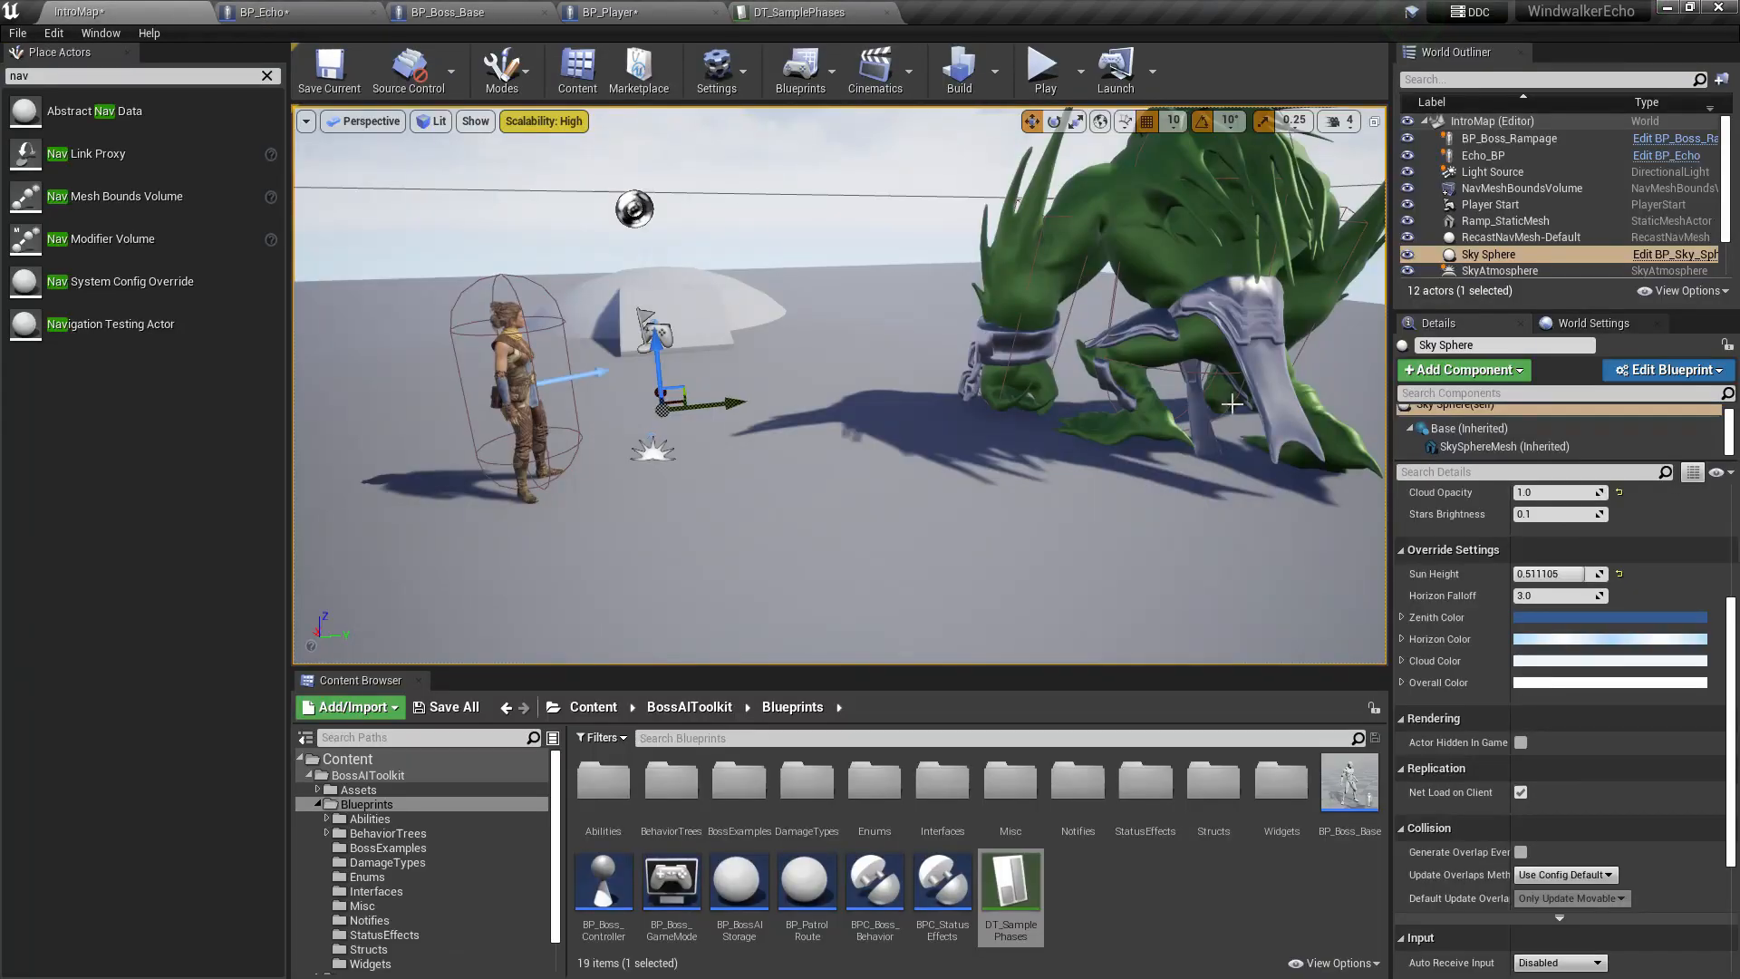
pyautogui.click(1510, 138)
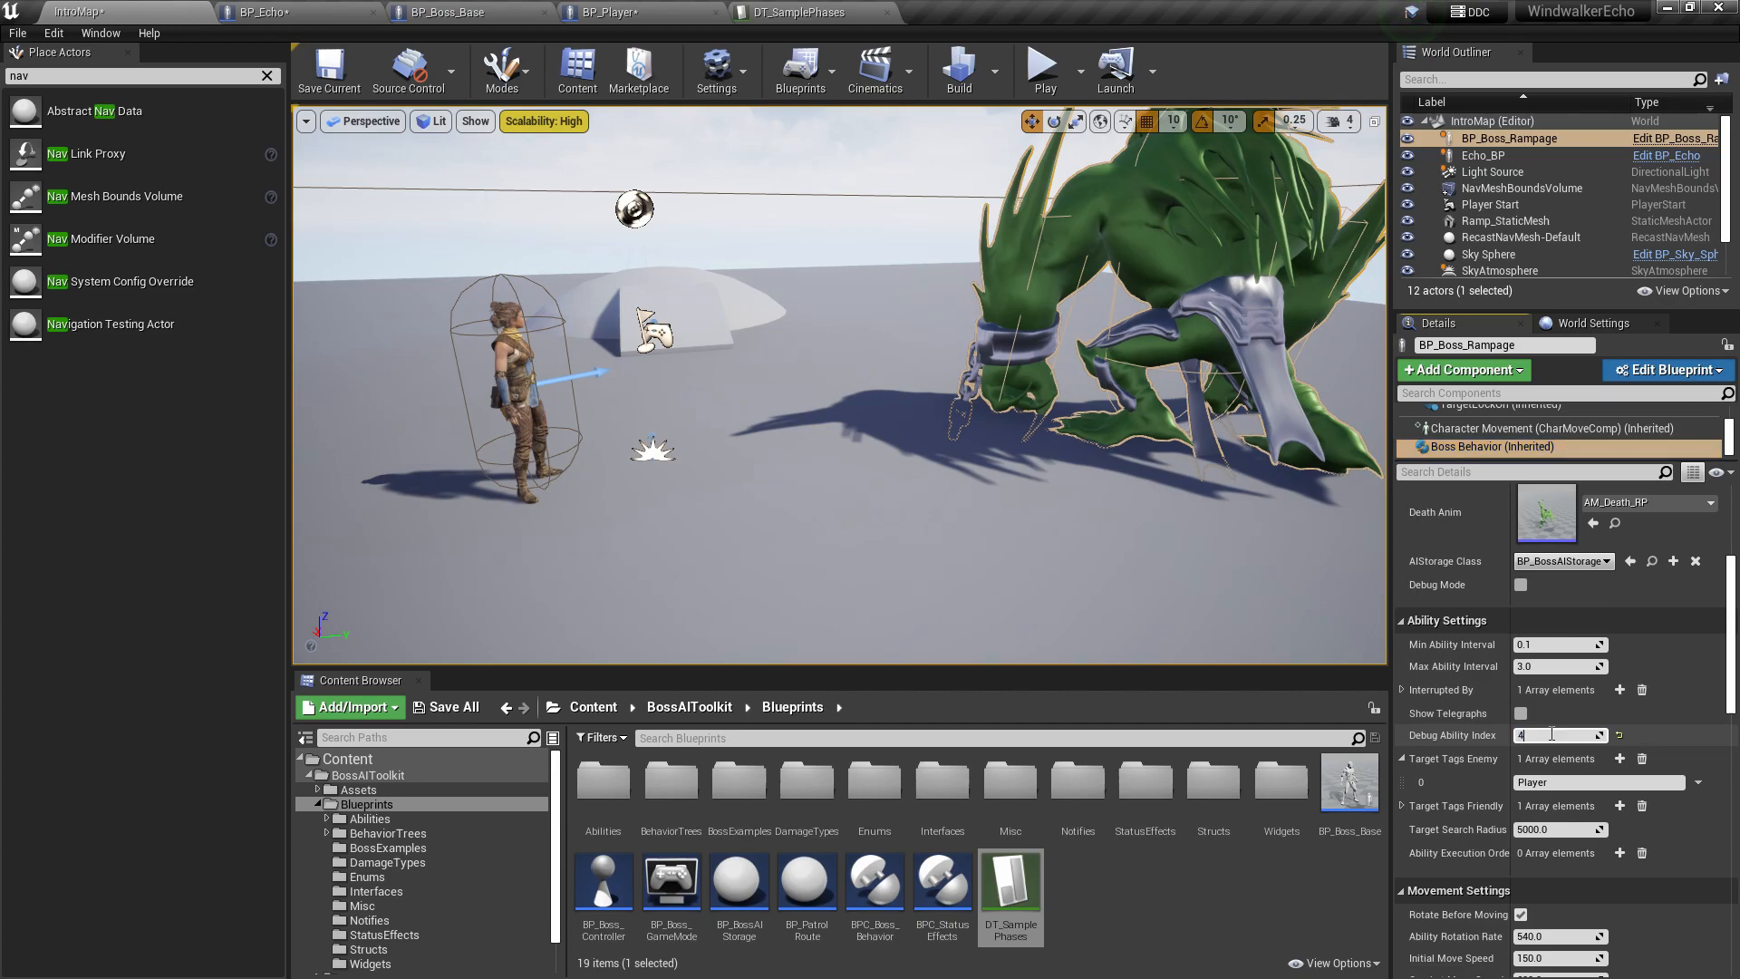
pyautogui.click(1040, 64)
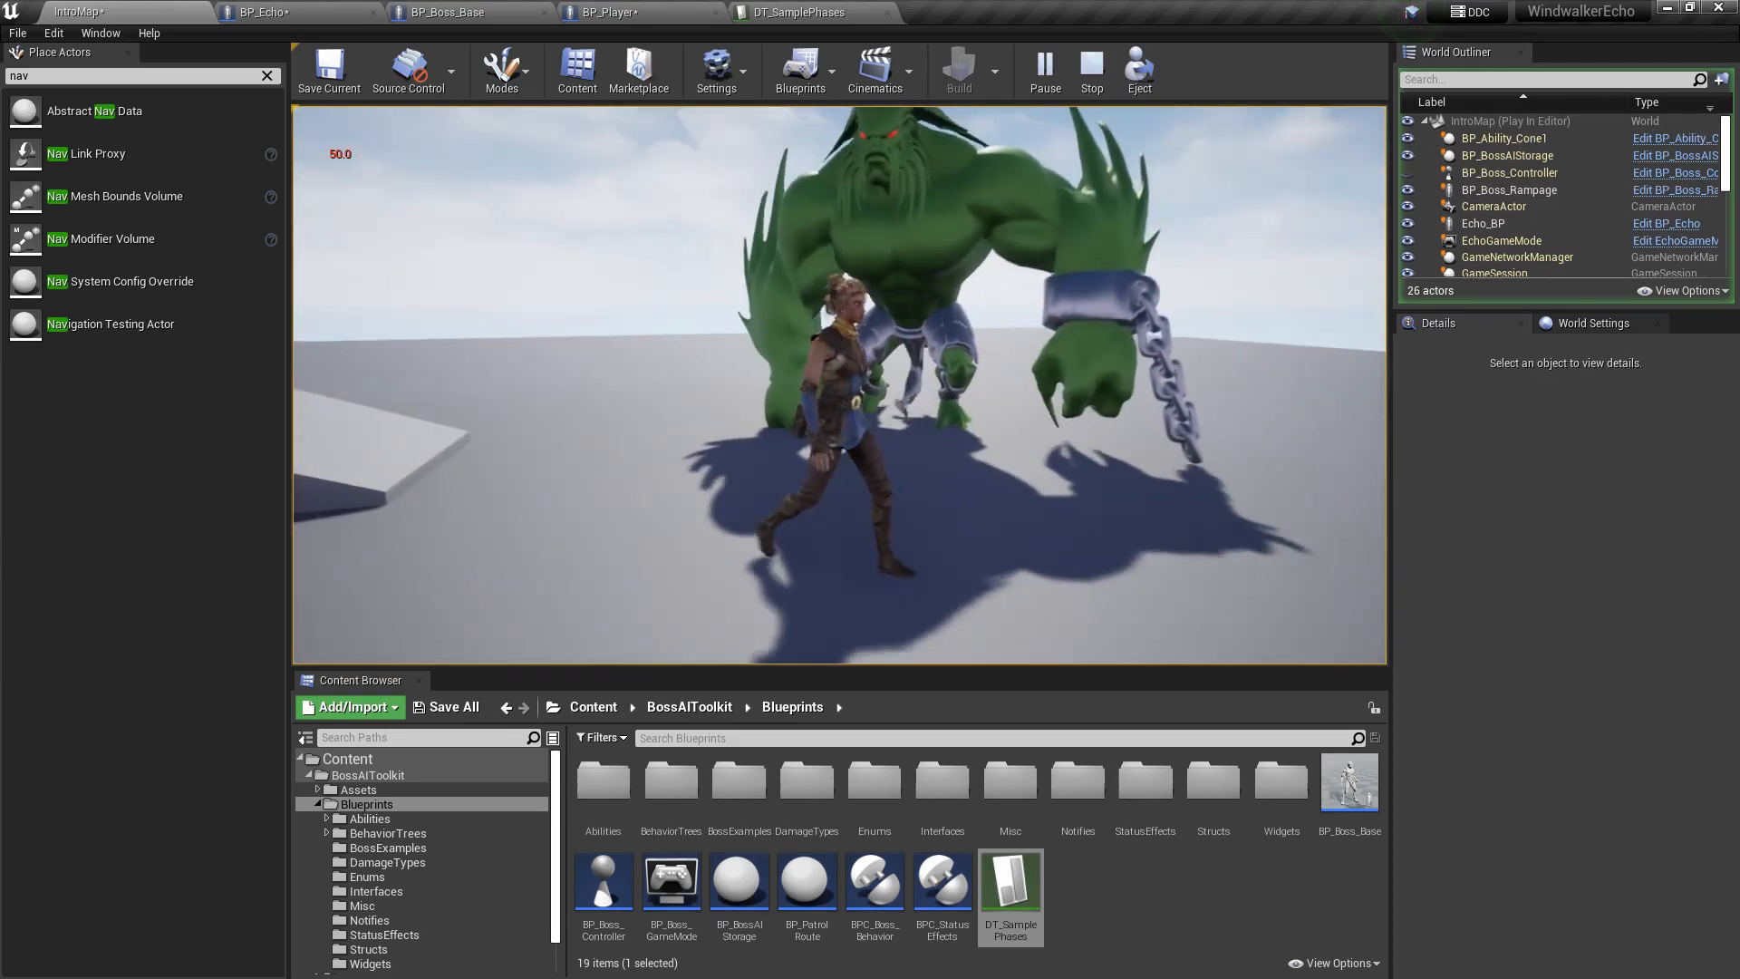
# Step: Play against BP_Boss_Howitzer to see its flamethrower deal repeated 5.0 damage ticks to Echo
pyautogui.click(1089, 71)
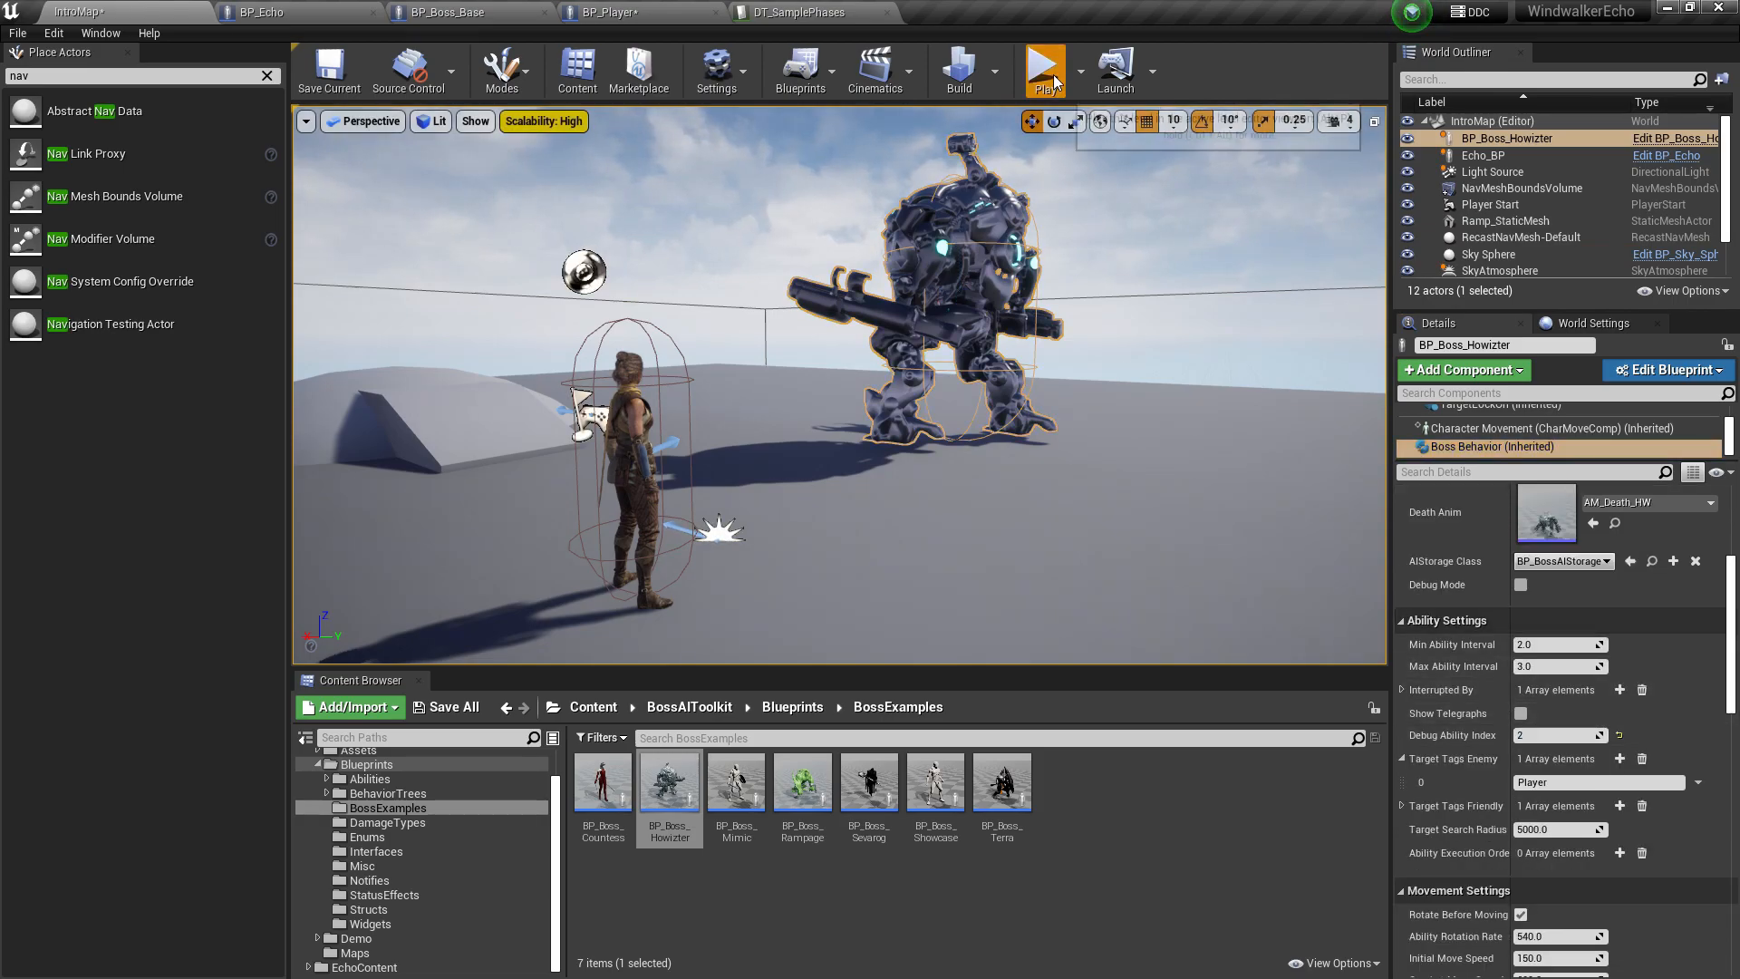
pyautogui.click(1044, 67)
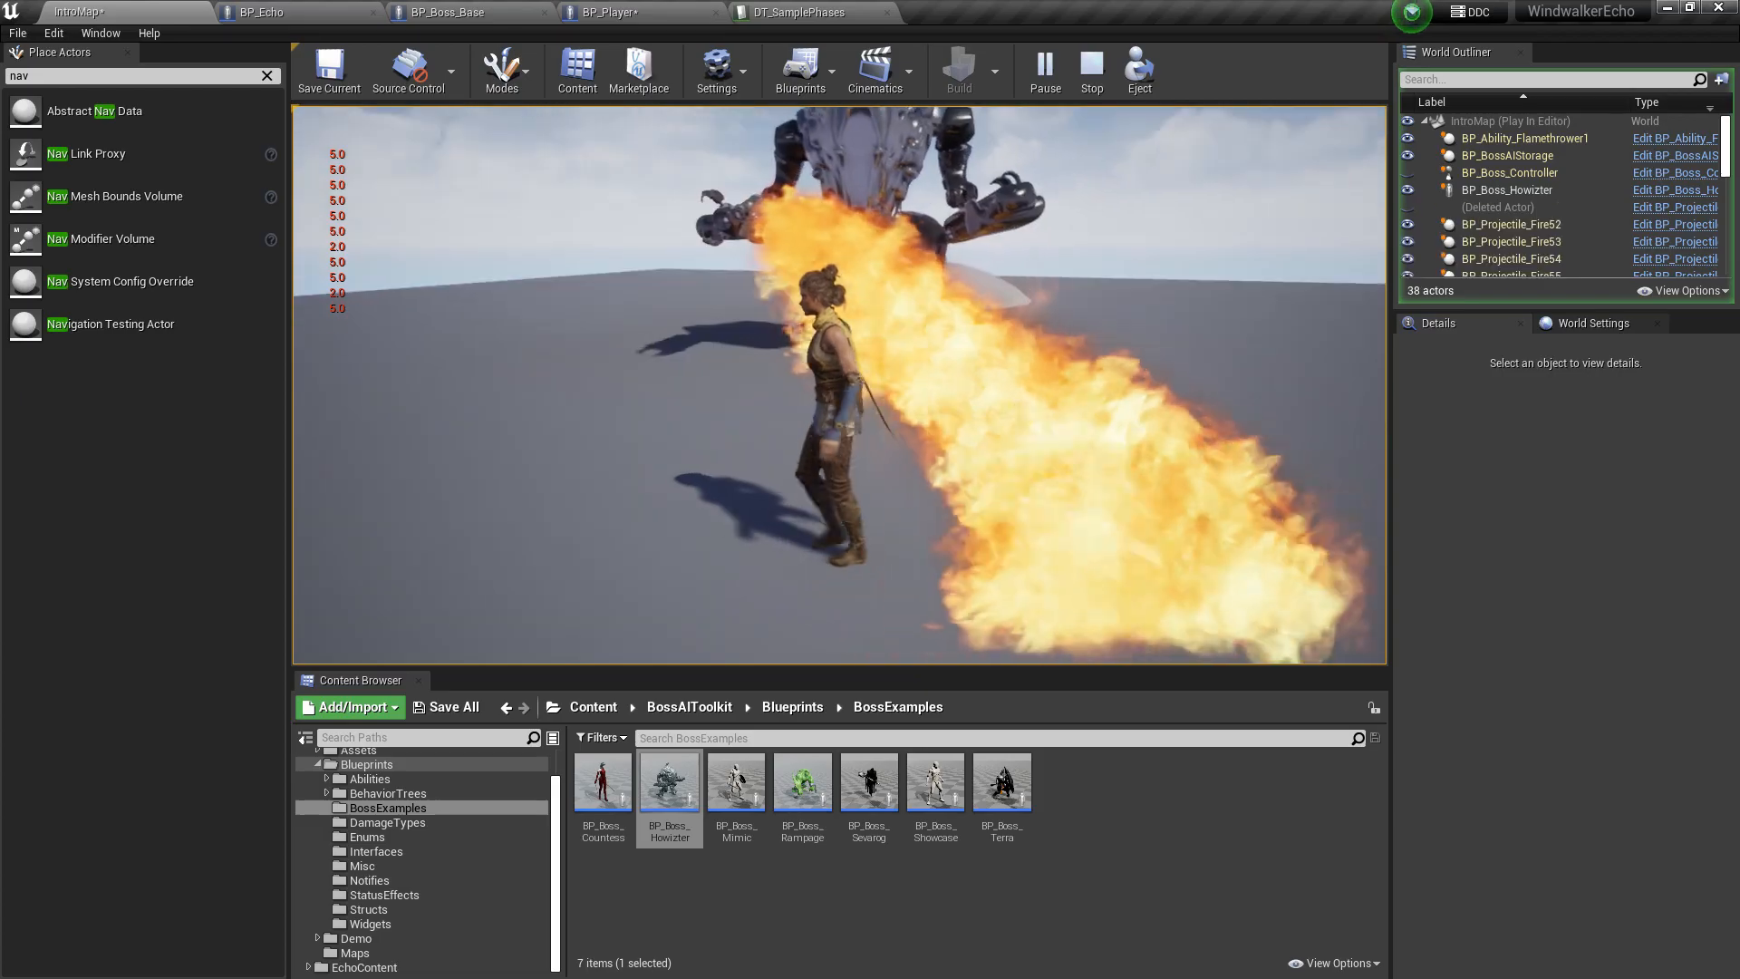
pyautogui.click(1090, 69)
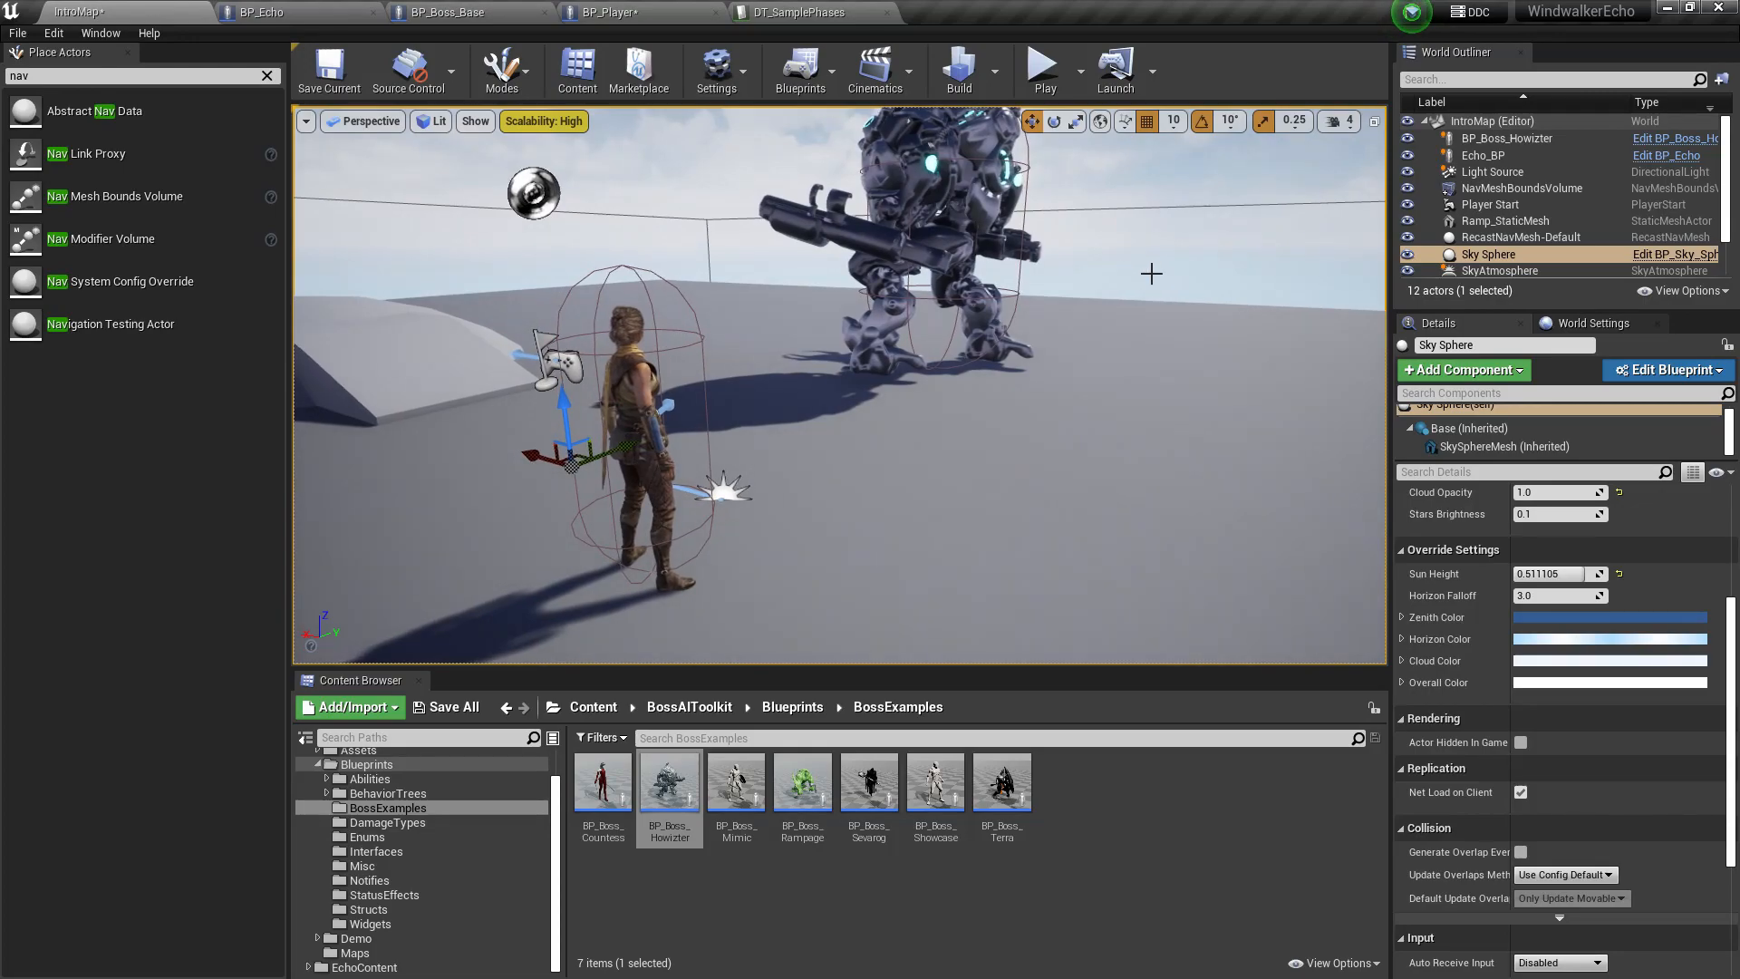